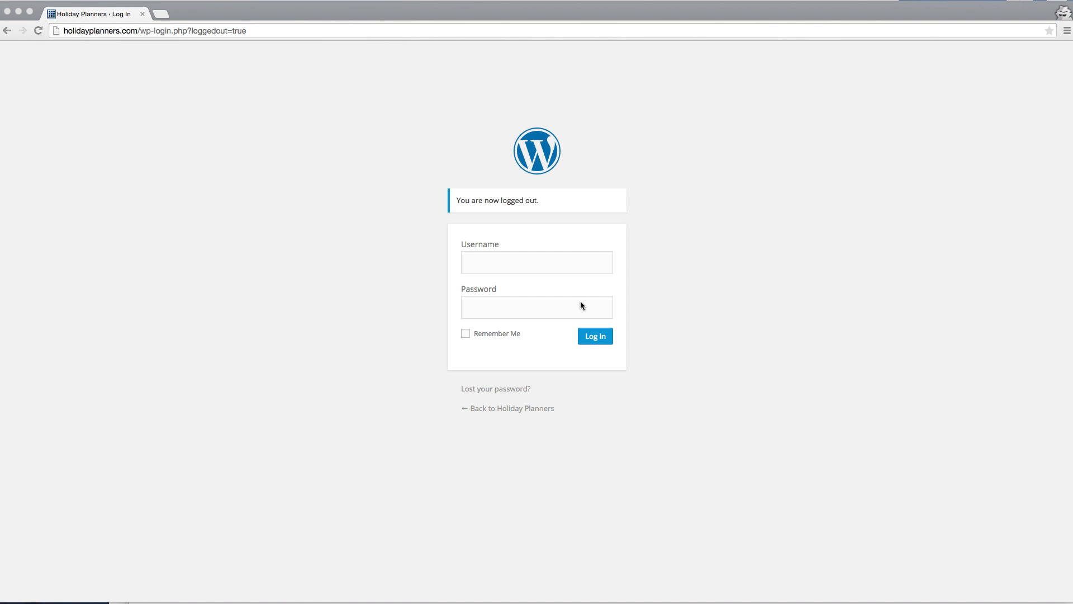
Log in to the Holiday Planners WordPress site with the admin credentials
{"action": "left_click", "coordinate": [536, 261]}
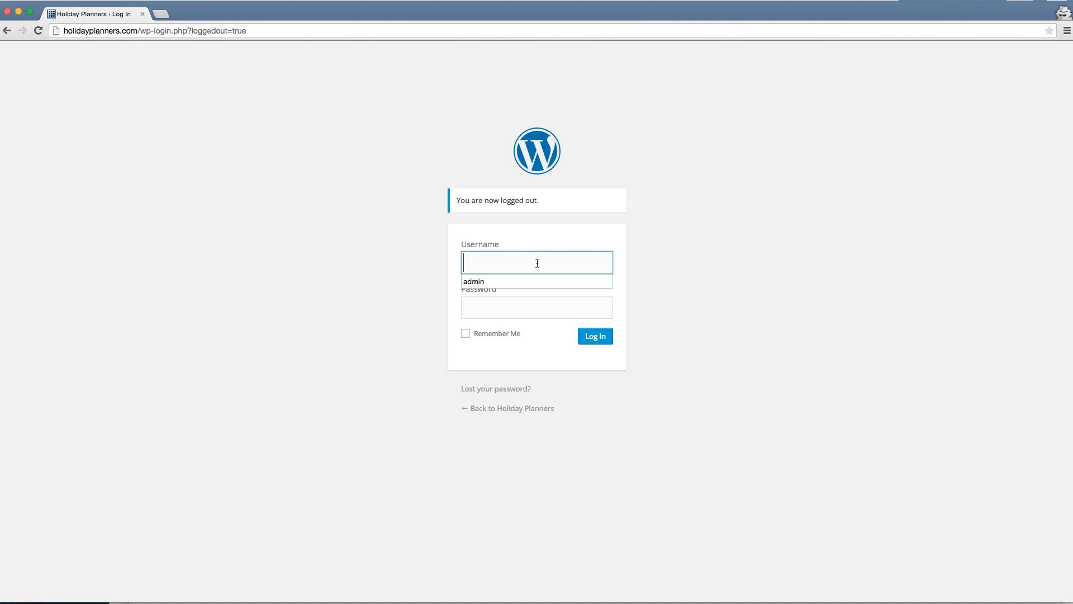
{"action": "type", "text": "admin"}
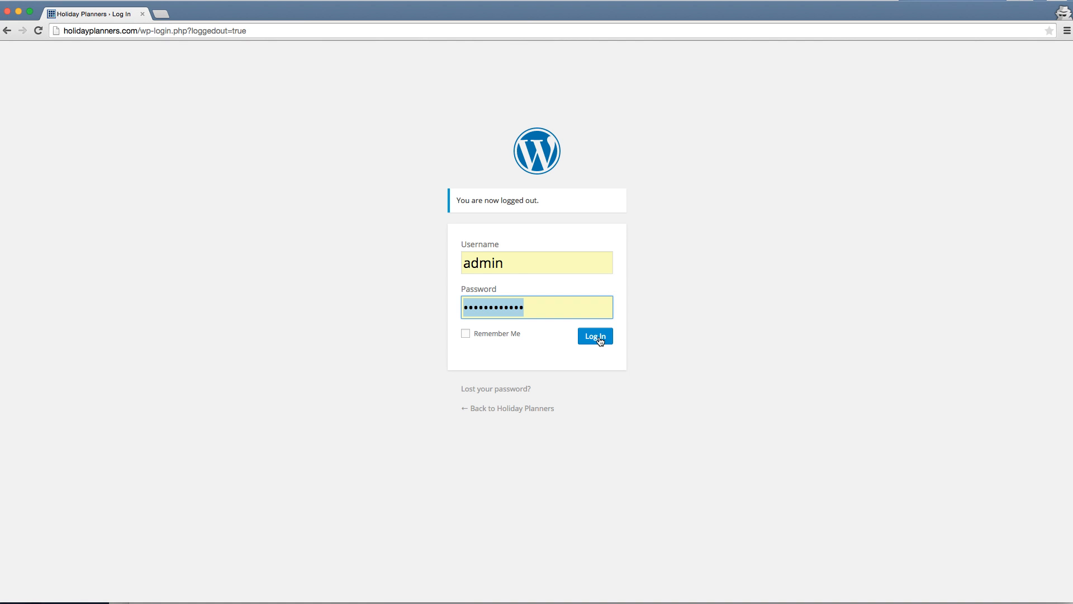
{"action": "left_click", "coordinate": [593, 335]}
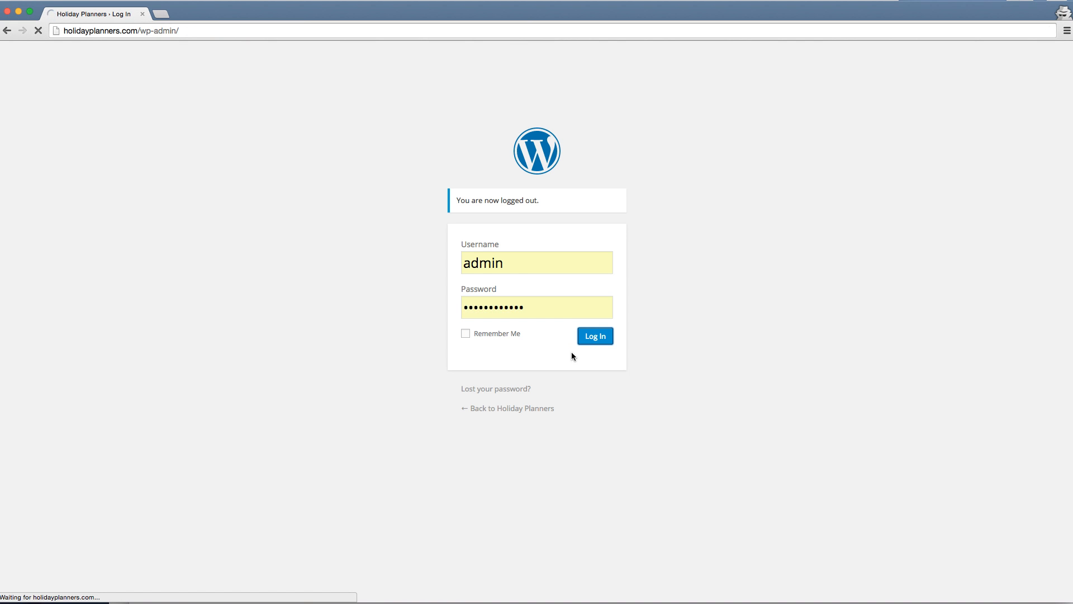
Go to LayerSlider WP's All Sliders list showing Tutorial Slider and Vacation Specials
{"action": "left_click", "coordinate": [593, 336]}
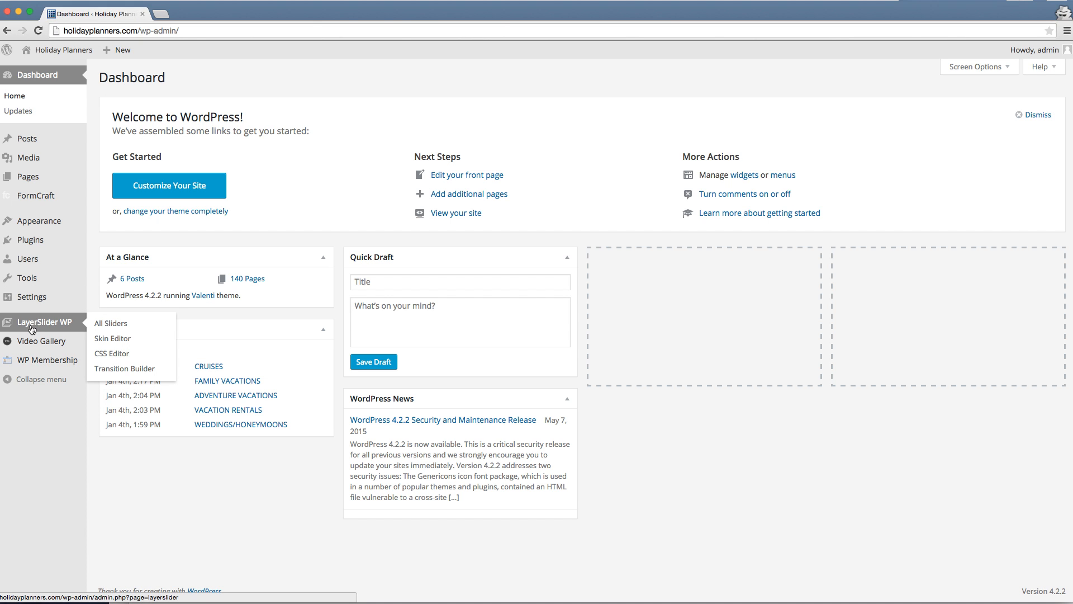
{"action": "mouse_move", "coordinate": [32, 325]}
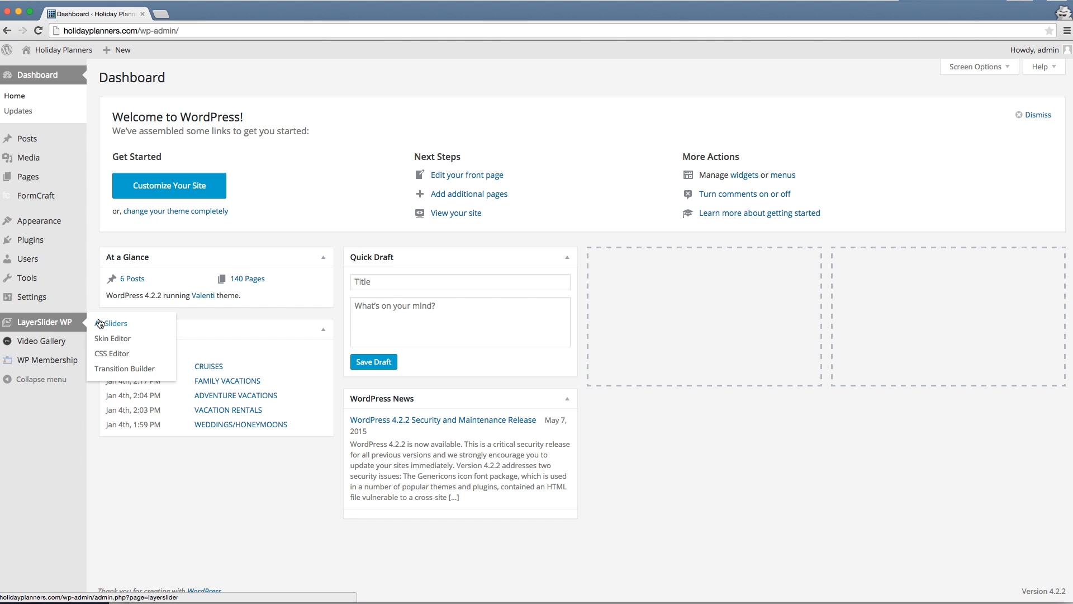
{"action": "left_click", "coordinate": [113, 323]}
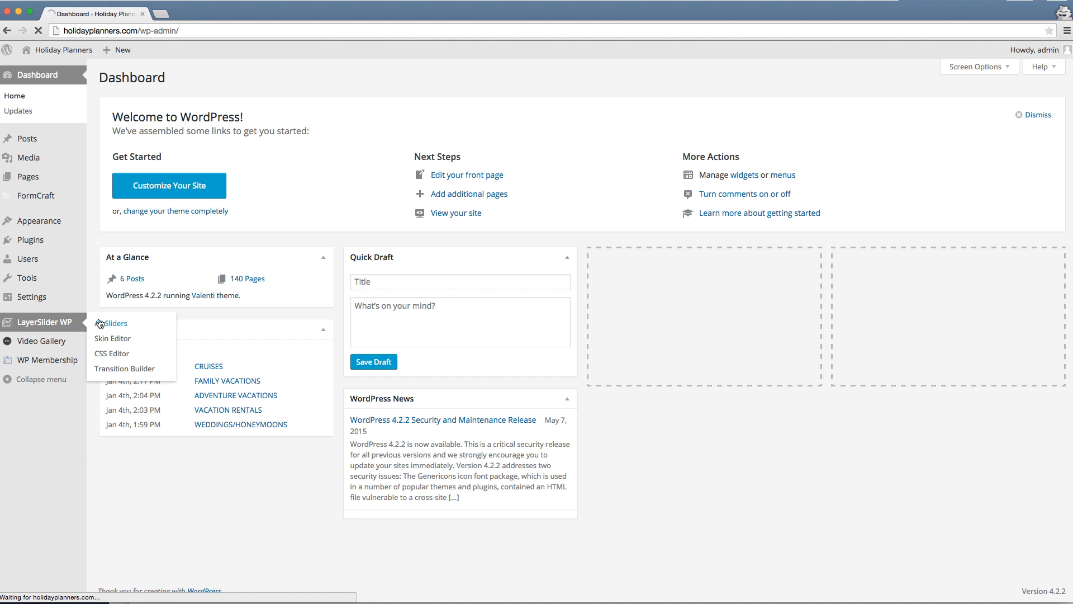
{"action": "left_click", "coordinate": [112, 323]}
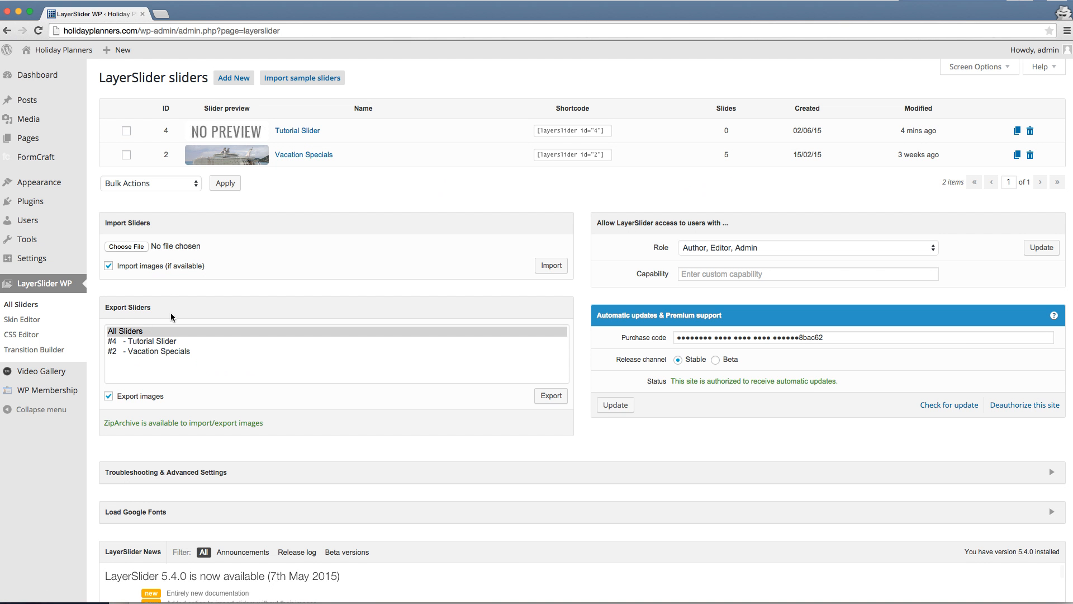
{"action": "mouse_move", "coordinate": [298, 131]}
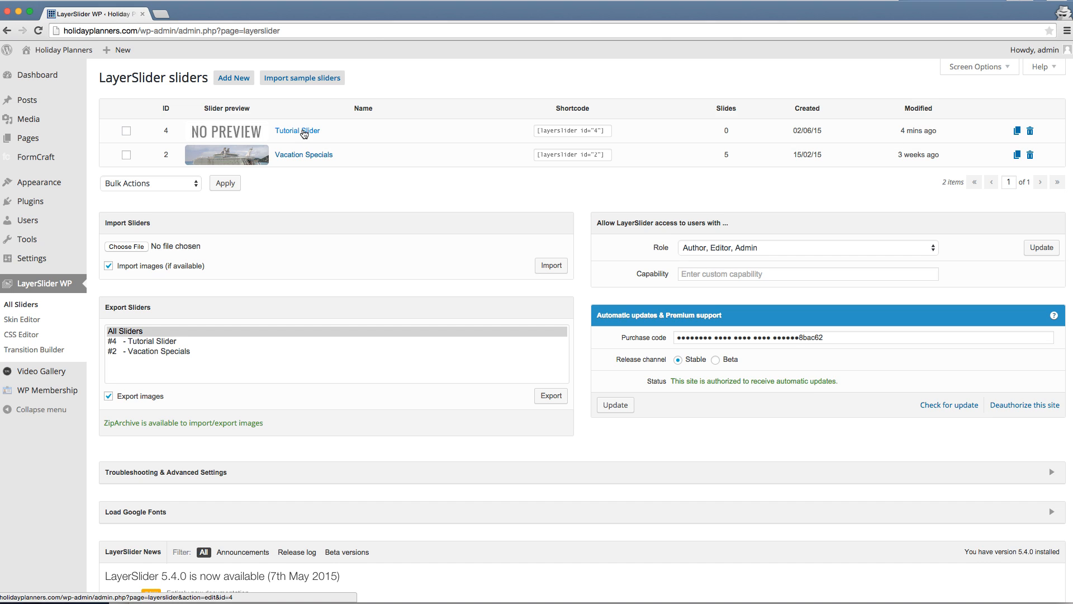
{"action": "mouse_move", "coordinate": [280, 159]}
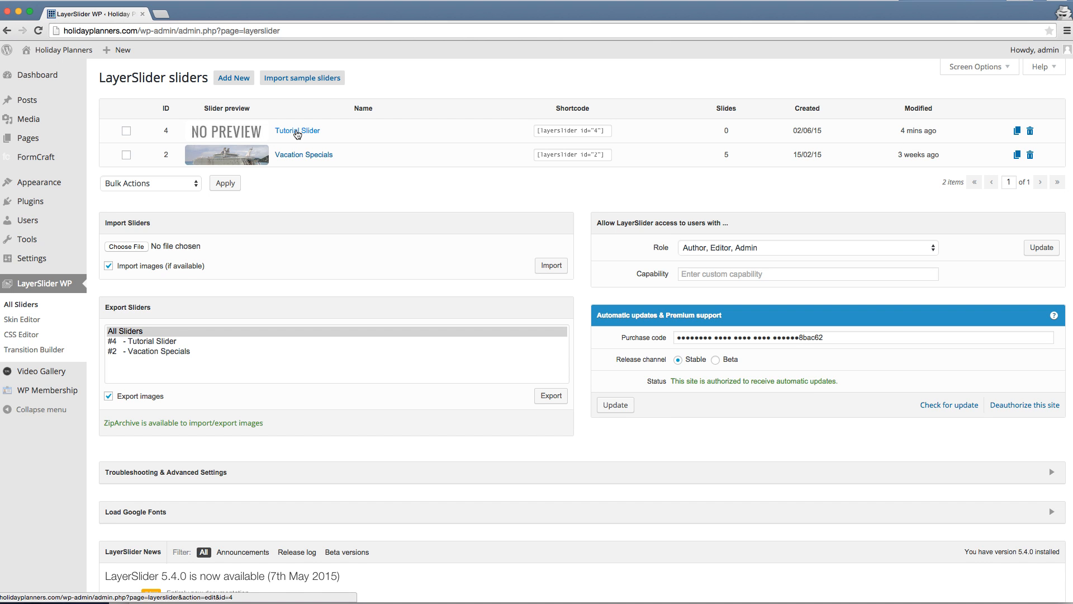
Open the Tutorial Slider for editing with Slide #1's options shown
{"action": "left_click", "coordinate": [298, 131]}
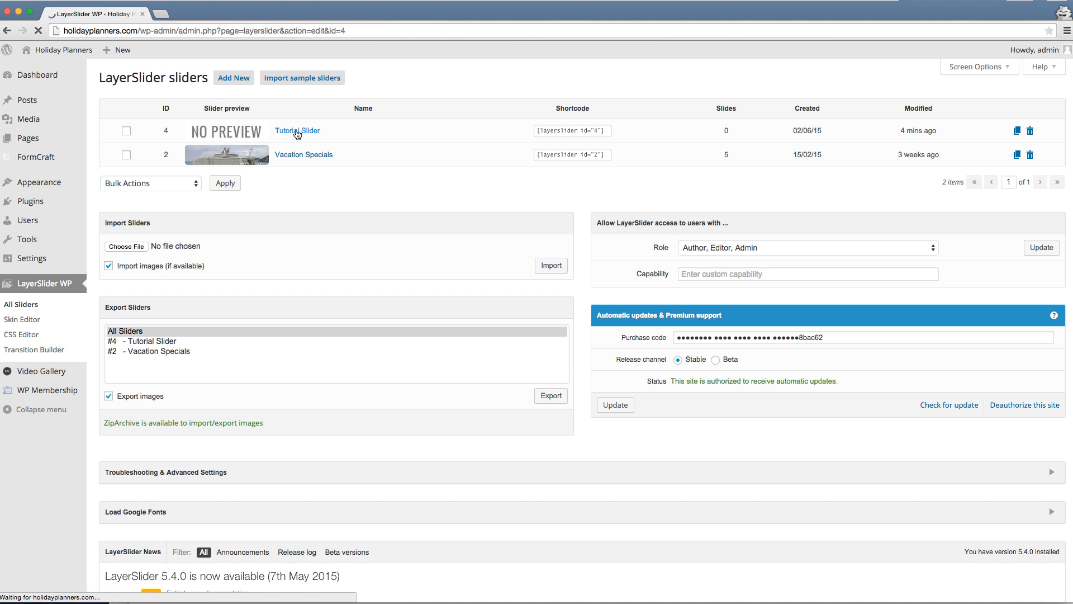
{"action": "left_click", "coordinate": [298, 131]}
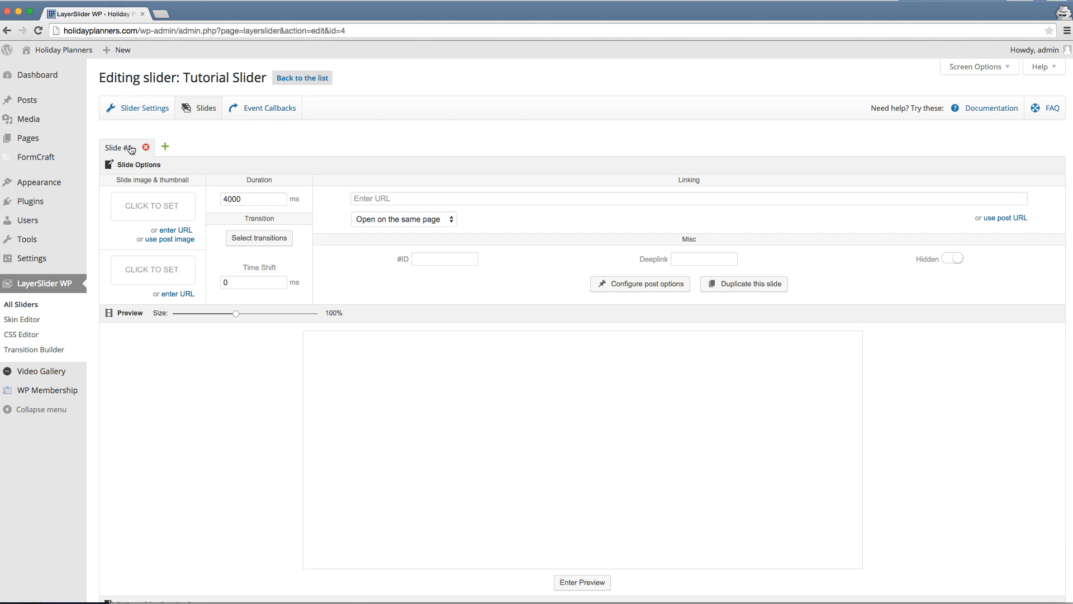
{"action": "mouse_move", "coordinate": [152, 206]}
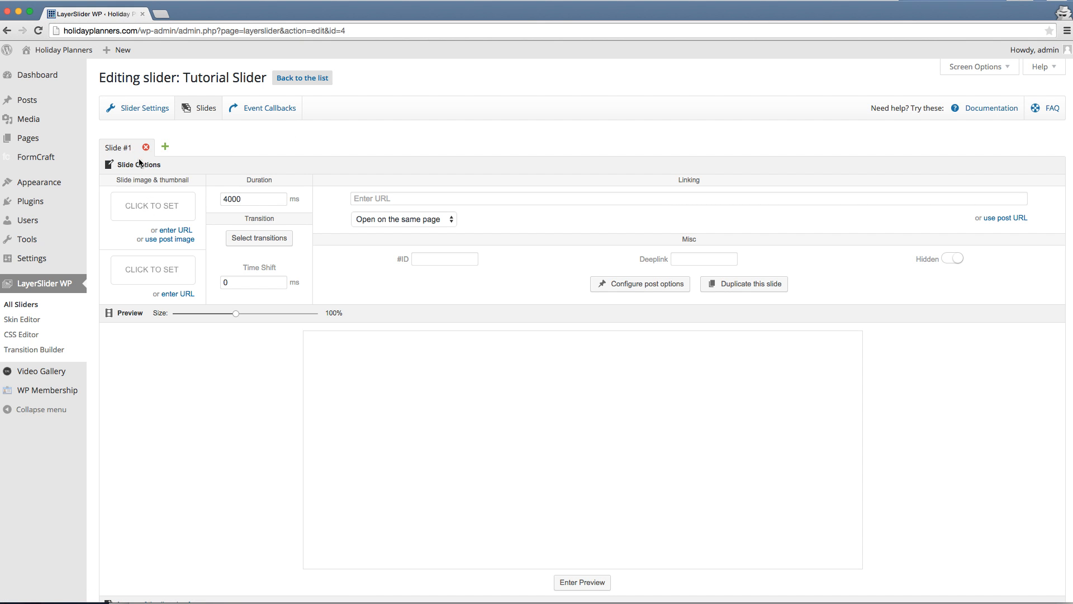
{"action": "mouse_move", "coordinate": [146, 204]}
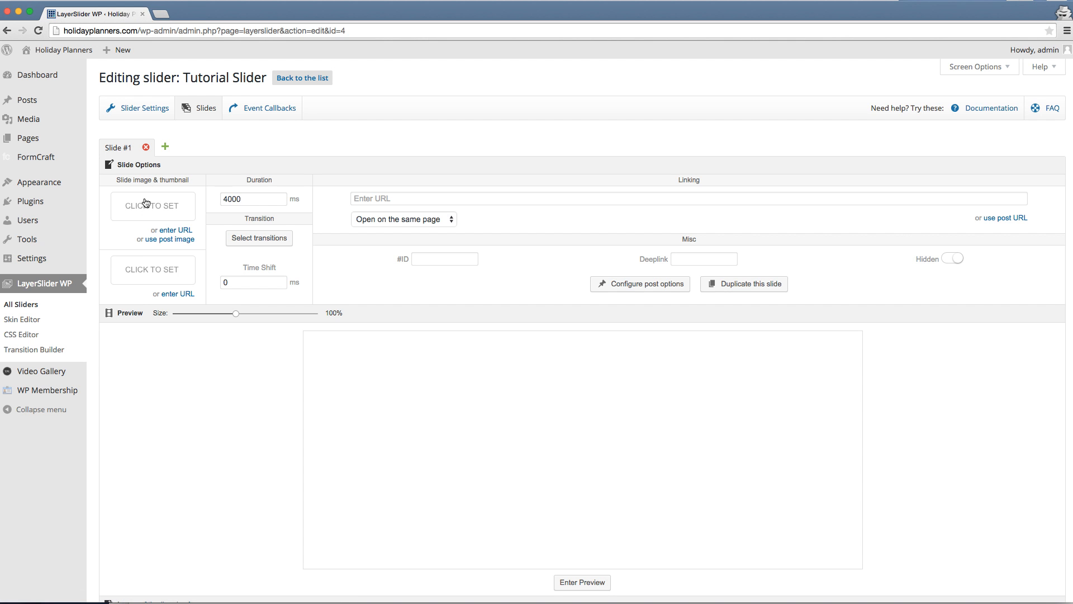
Start setting the slide image and filter the Media Library to 'promo' images
{"action": "left_click", "coordinate": [152, 206]}
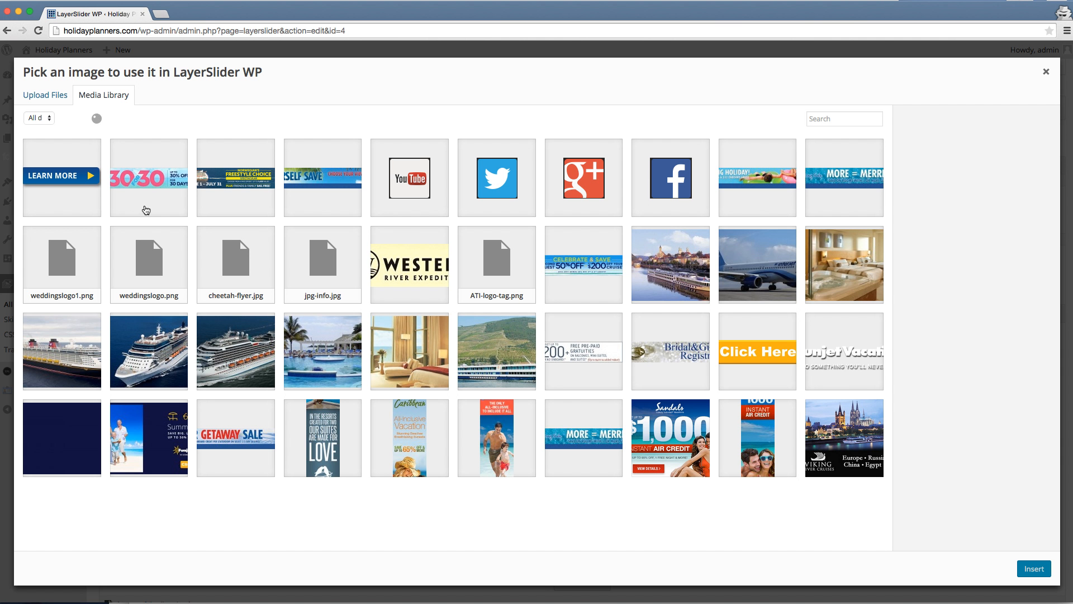
{"action": "left_click", "coordinate": [844, 119]}
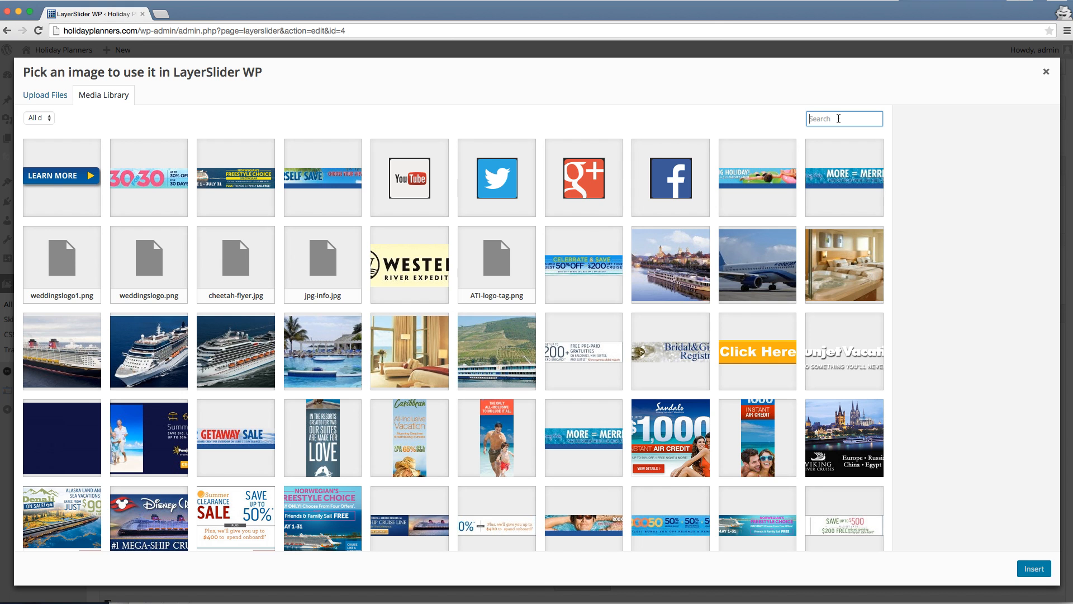
{"action": "type", "text": "promo"}
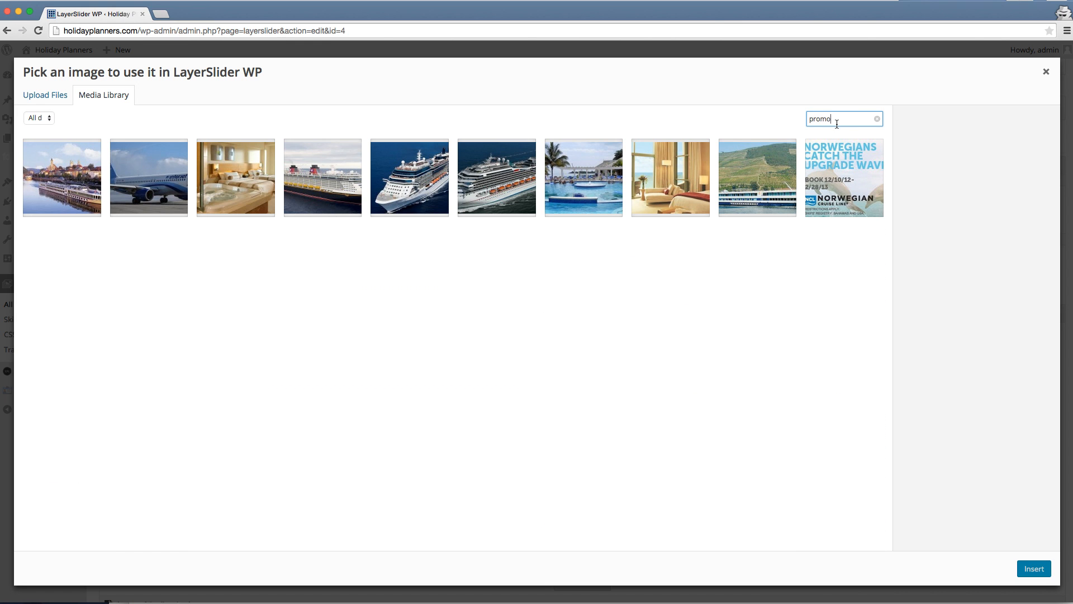
{"action": "mouse_move", "coordinate": [98, 193]}
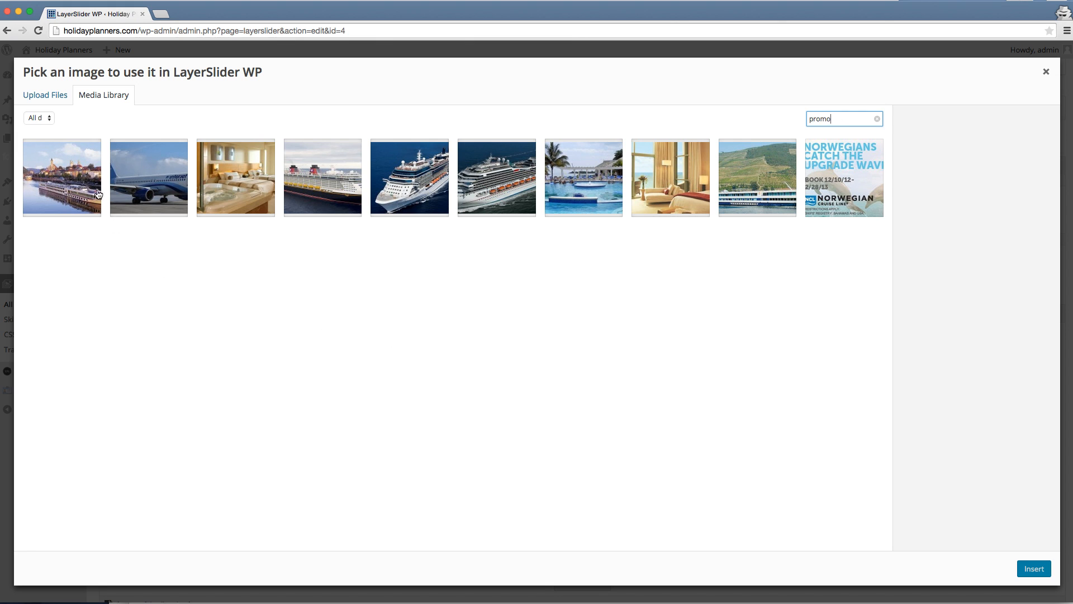
{"action": "mouse_move", "coordinate": [401, 355]}
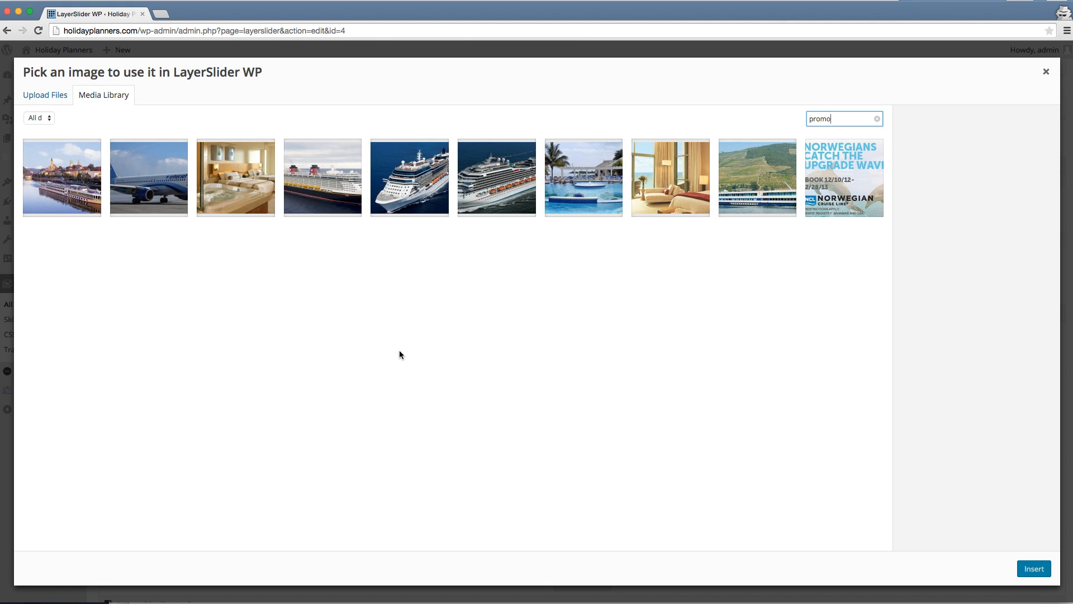
{"action": "mouse_move", "coordinate": [375, 354]}
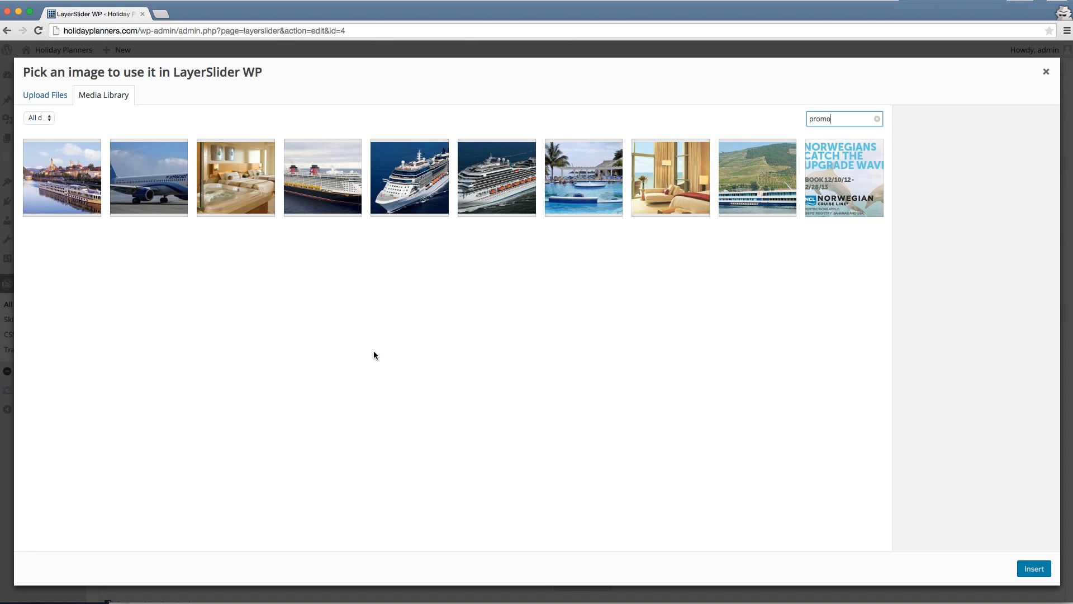
{"action": "mouse_move", "coordinate": [126, 211]}
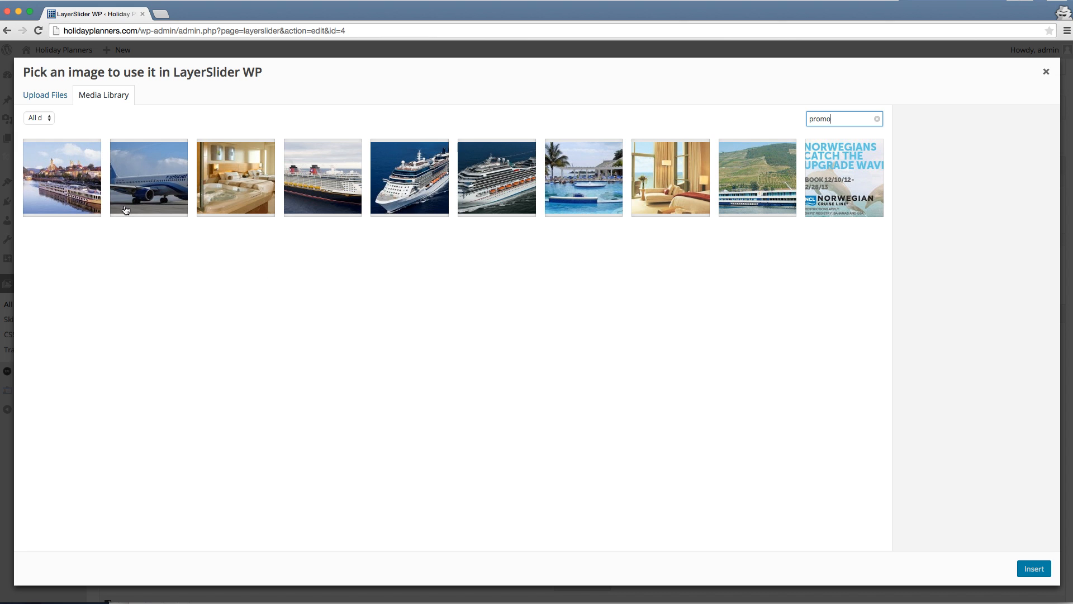
Try the airplane and hotel room images, then settle on the river cruise town photo (promo_viking)
{"action": "left_click", "coordinate": [62, 177]}
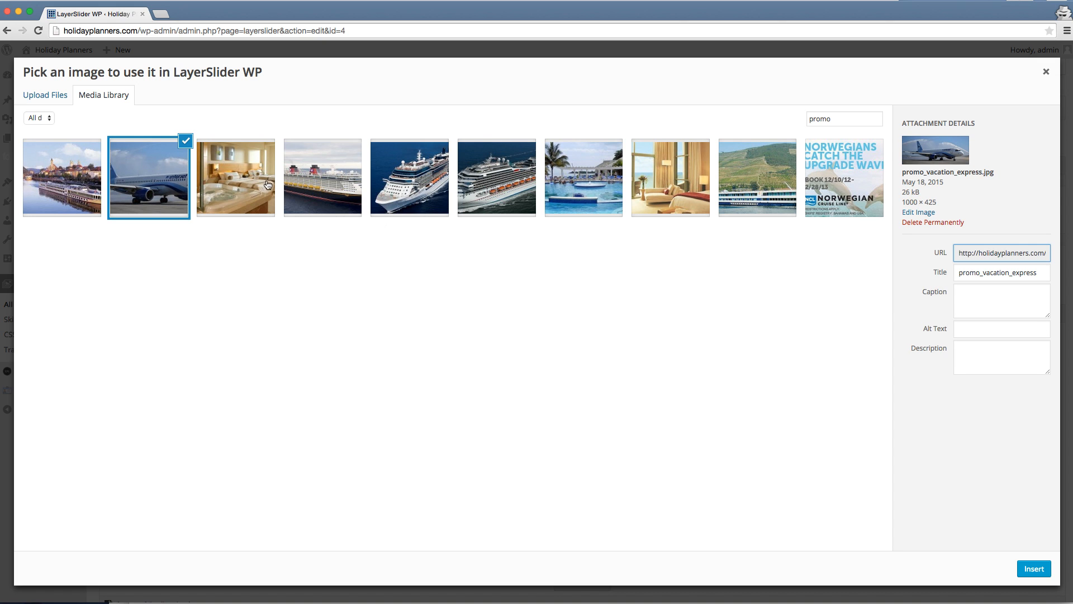
{"action": "left_click", "coordinate": [235, 178]}
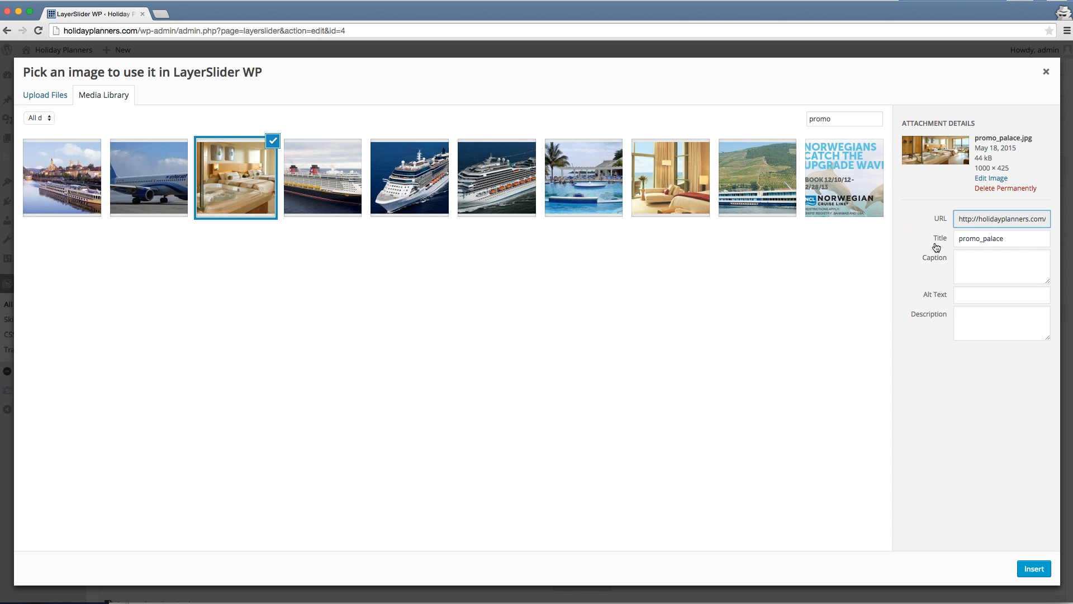
{"action": "mouse_move", "coordinate": [59, 190]}
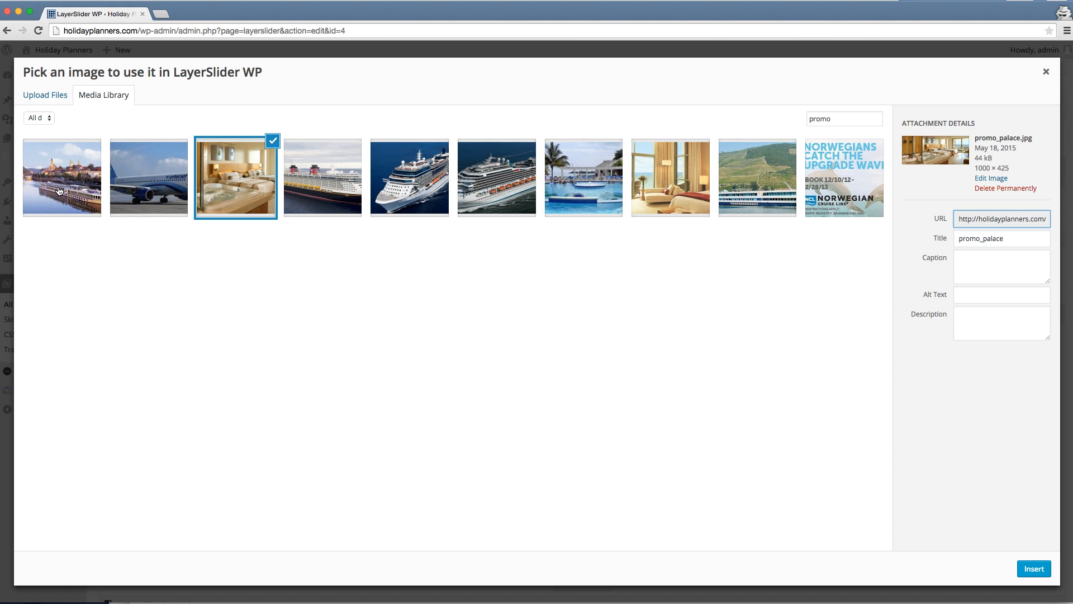
{"action": "left_click", "coordinate": [61, 177]}
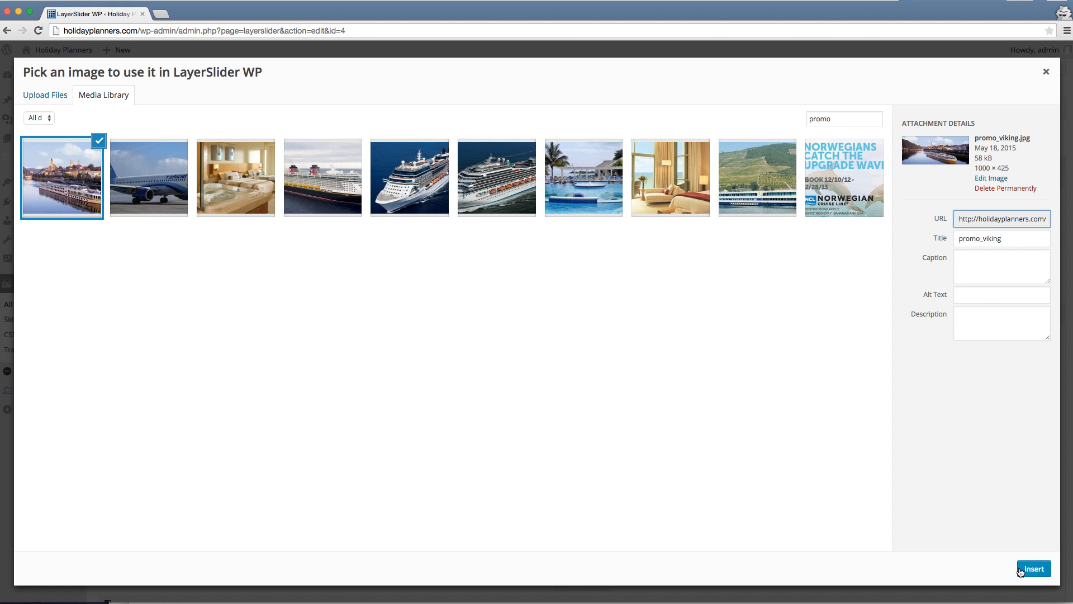
Insert promo_viking.jpg as the first slide's background and view it in the preview
{"action": "left_click", "coordinate": [1033, 568]}
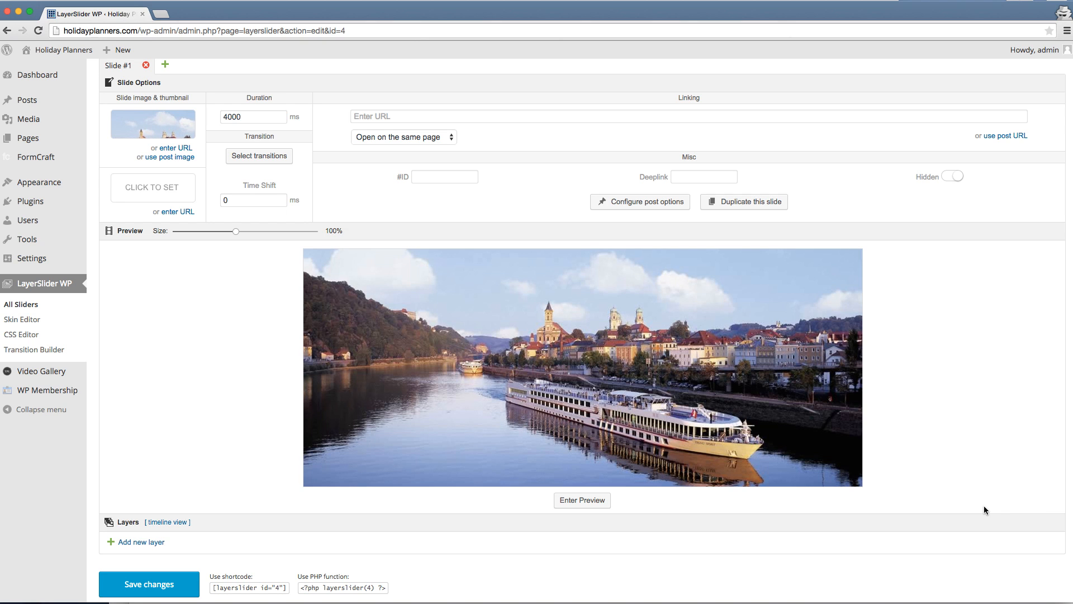
{"action": "mouse_move", "coordinate": [982, 458]}
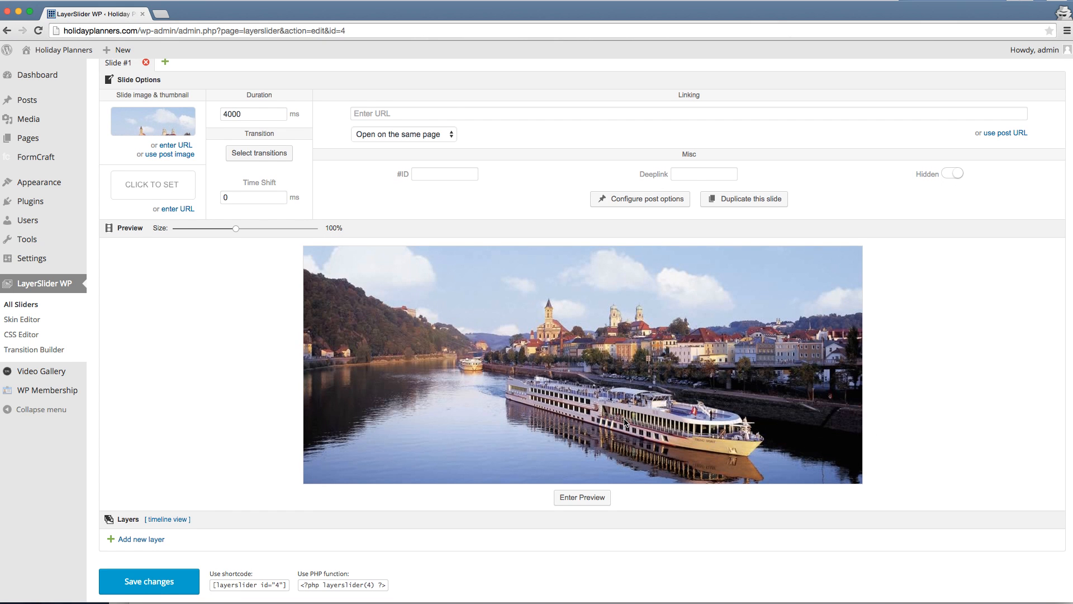
{"action": "scroll", "scroll_direction": "down", "scroll_amount": 3}
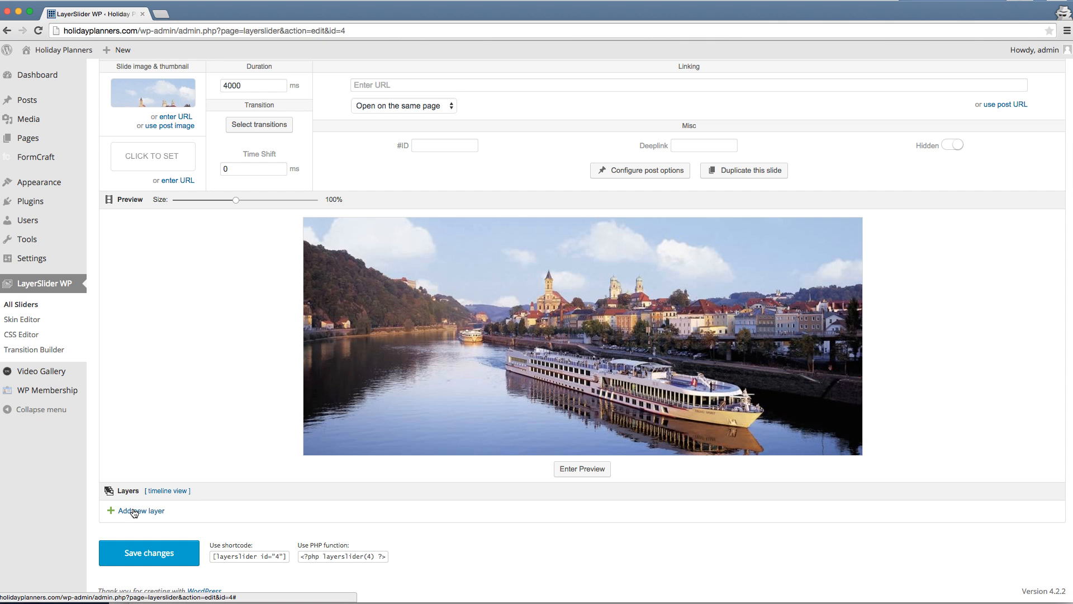
Add a new layer to the slide and name it Heading
{"action": "left_click", "coordinate": [141, 511]}
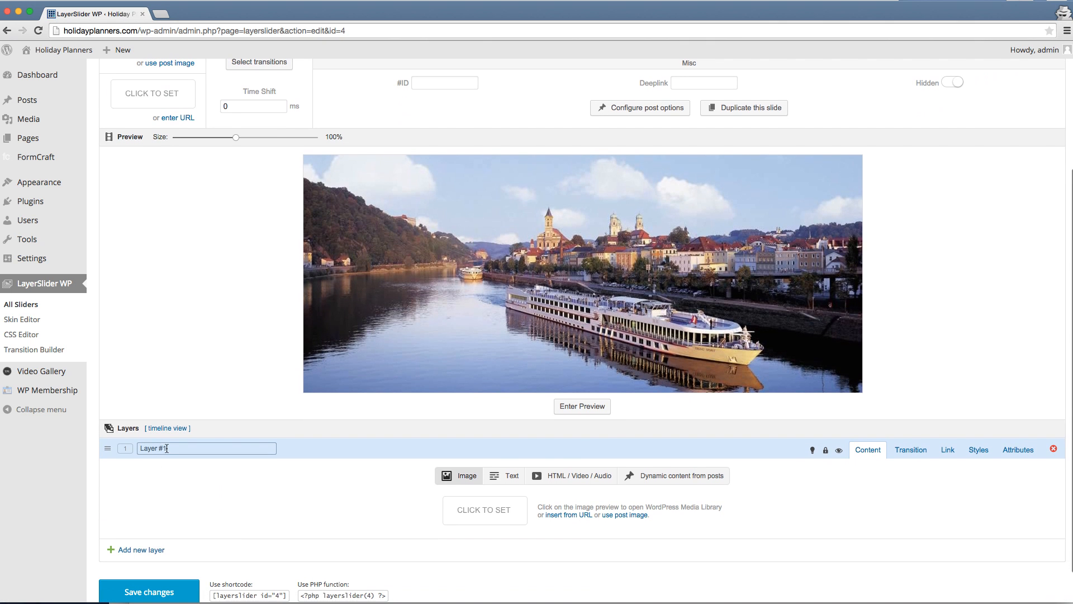
{"action": "type", "text": "He"}
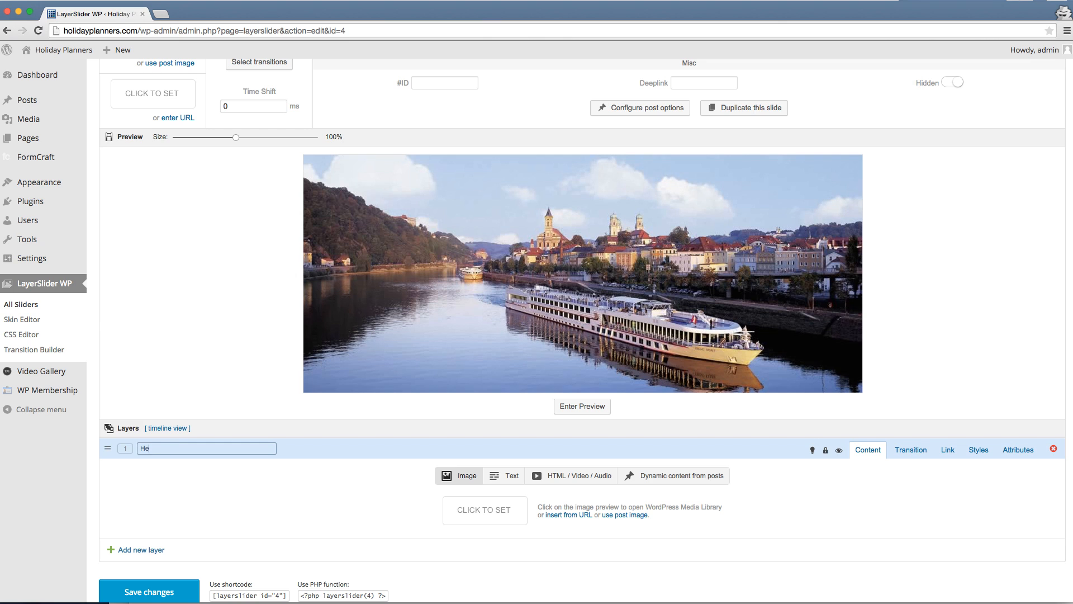
{"action": "type", "text": "Headingg"}
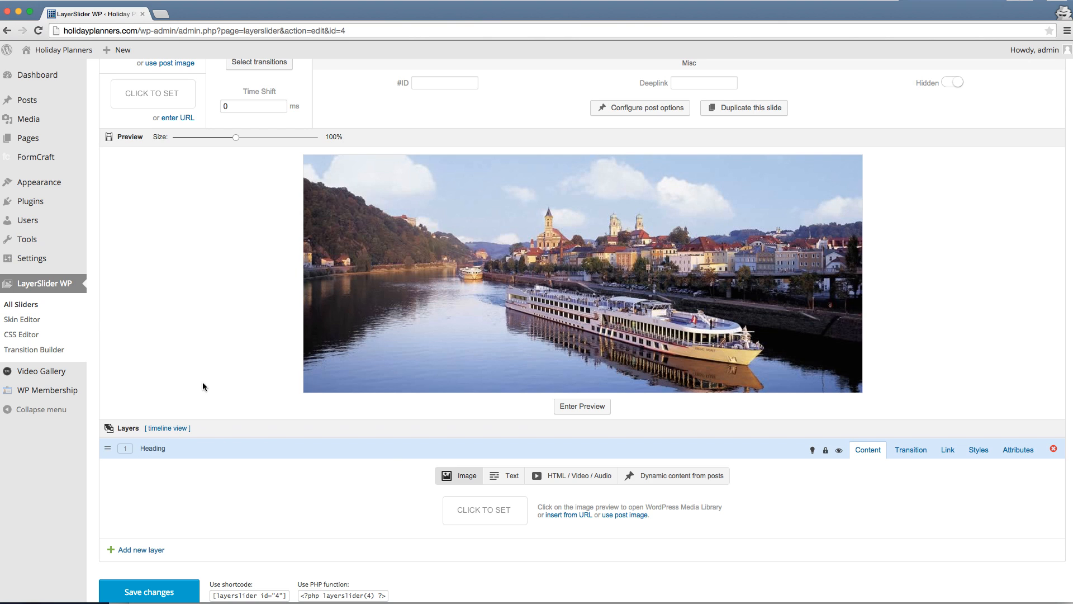
{"action": "mouse_move", "coordinate": [389, 461]}
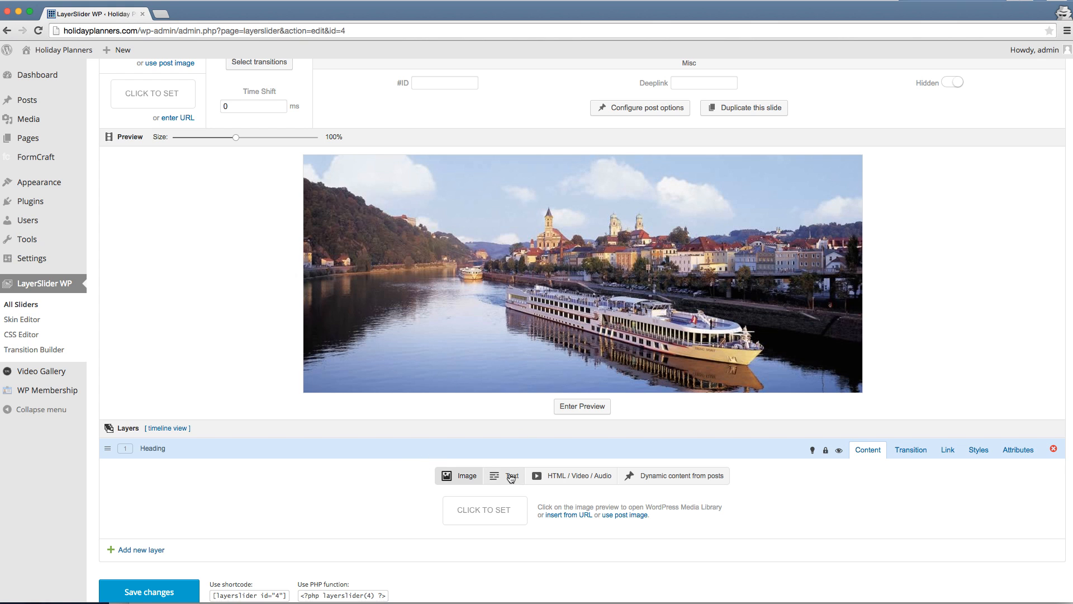
Make Heading a text layer with the H1 headline 'Save 25% on Viking Cruises'
{"action": "left_click", "coordinate": [511, 476]}
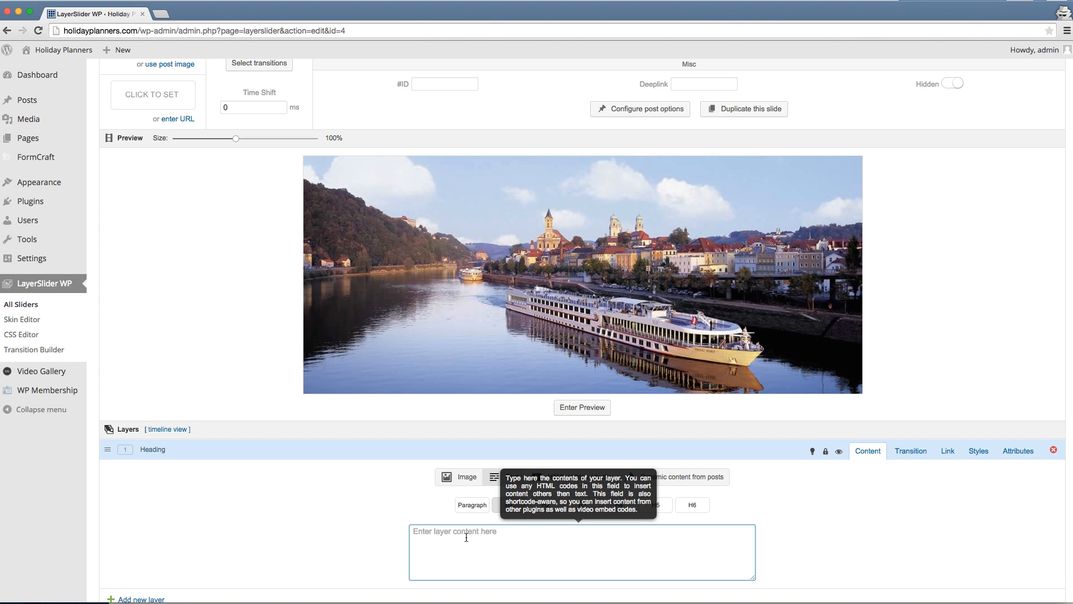
{"action": "type", "text": "Save 25%"}
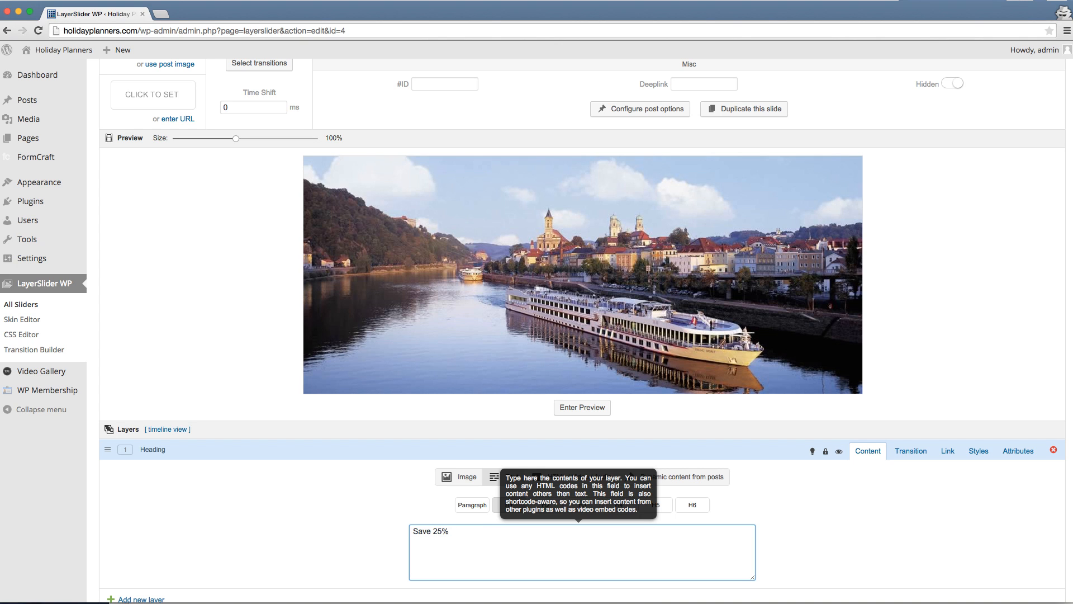
{"action": "type", "text": "now"}
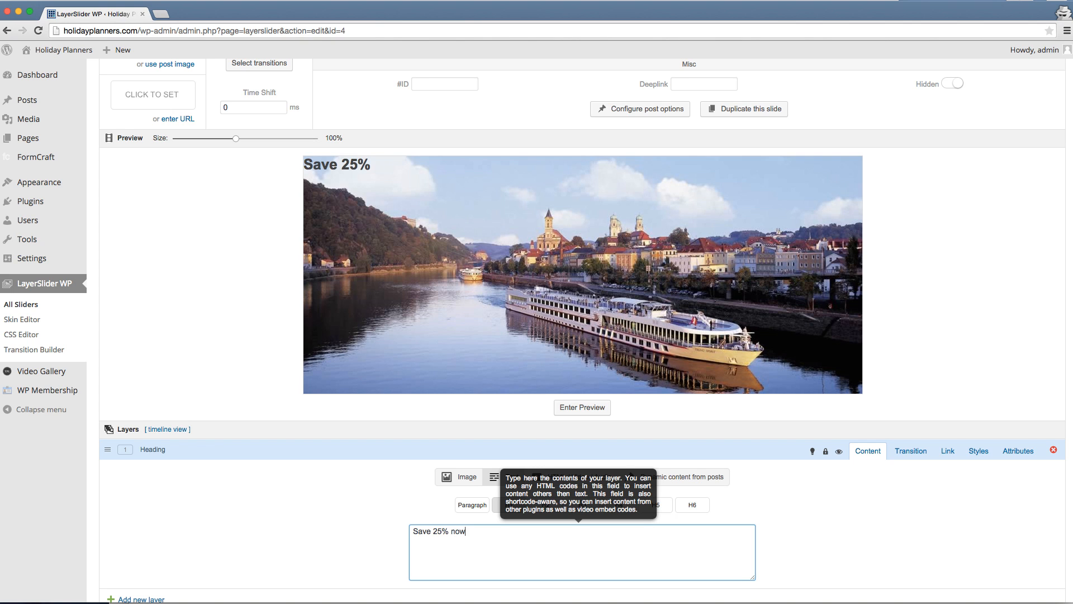
{"action": "type", "text": "o"}
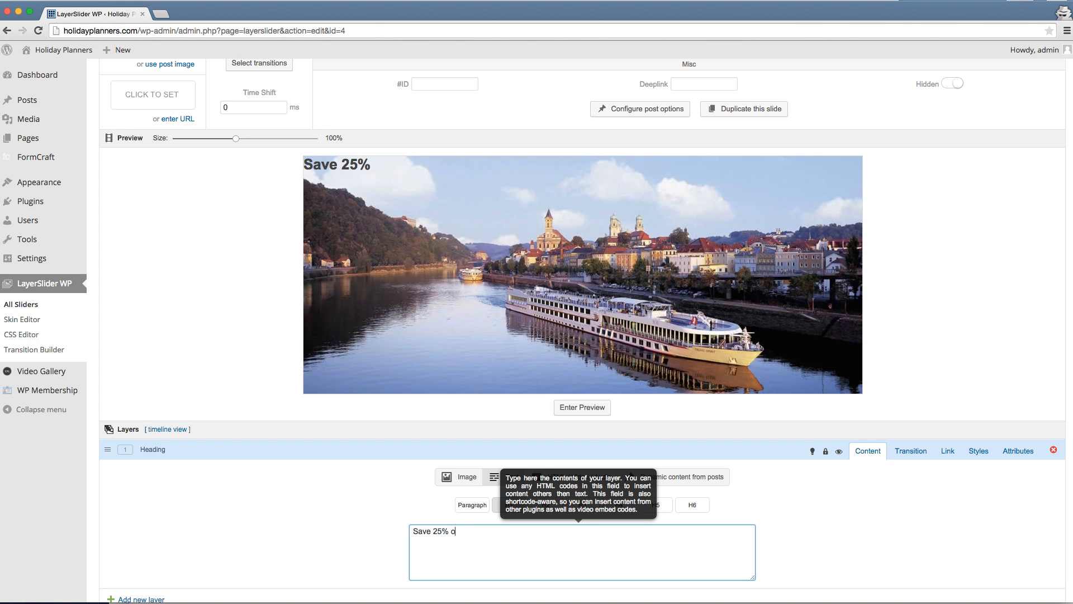
{"action": "type", "text": "O"}
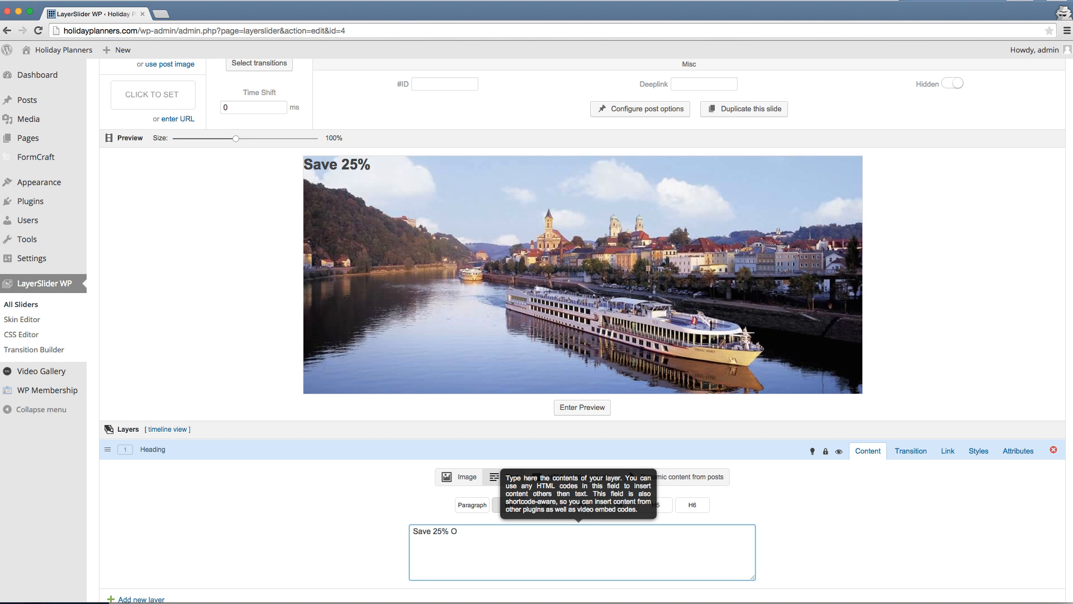
{"action": "type", "text": "n"}
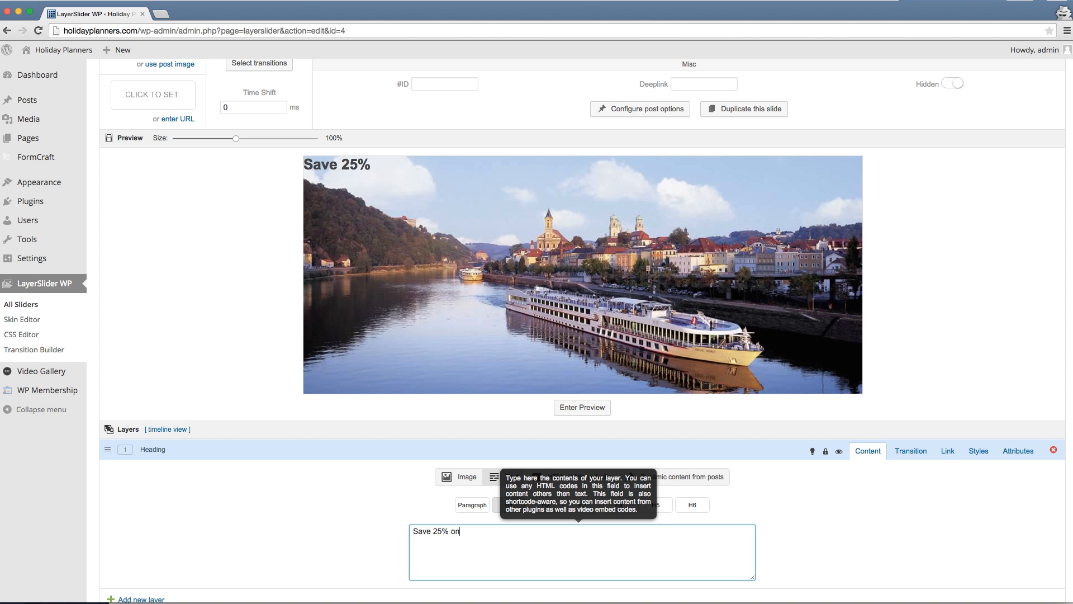
{"action": "type", "text": "Viking"}
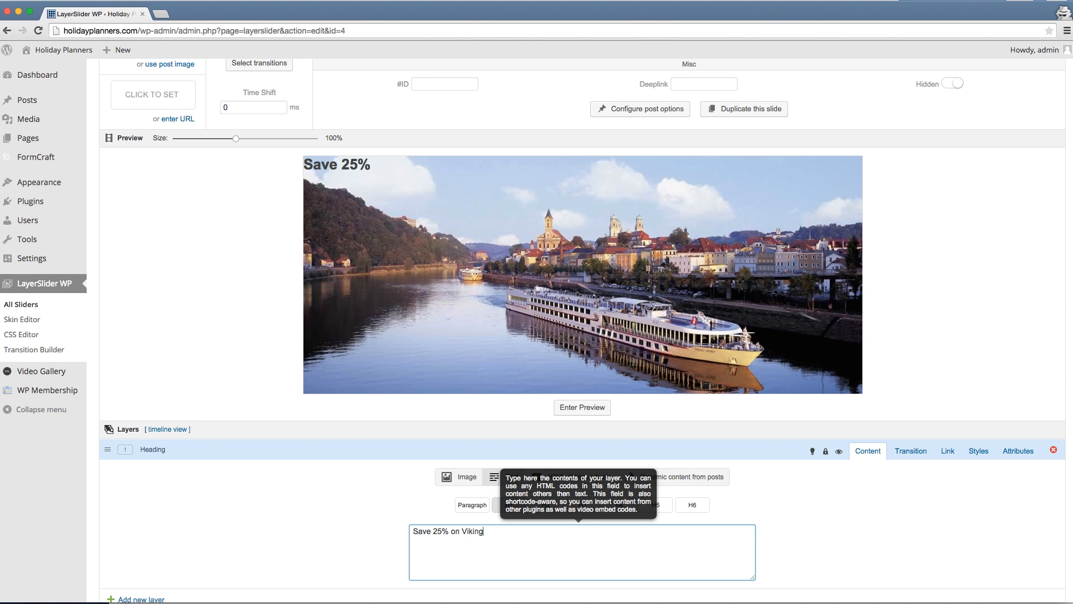
{"action": "type", "text": "Criu"}
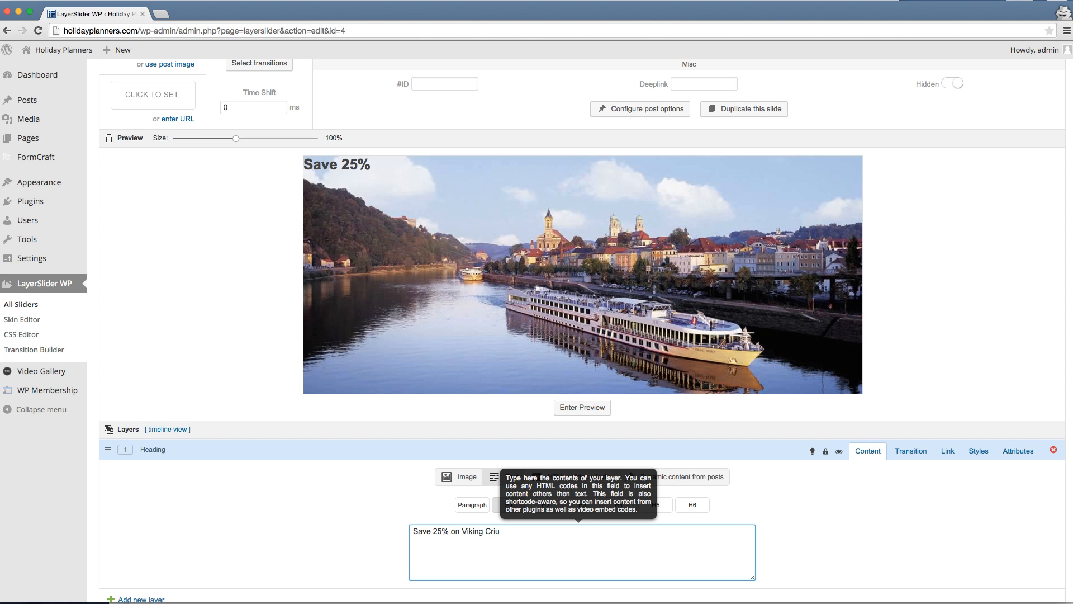
{"action": "type", "text": "ses"}
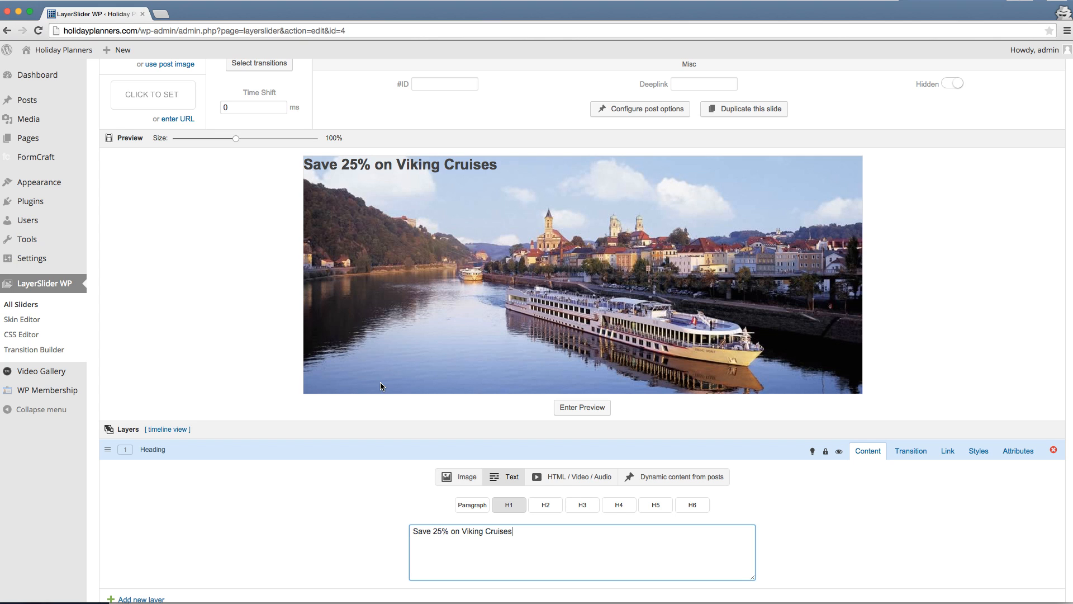
{"action": "mouse_move", "coordinate": [382, 385]}
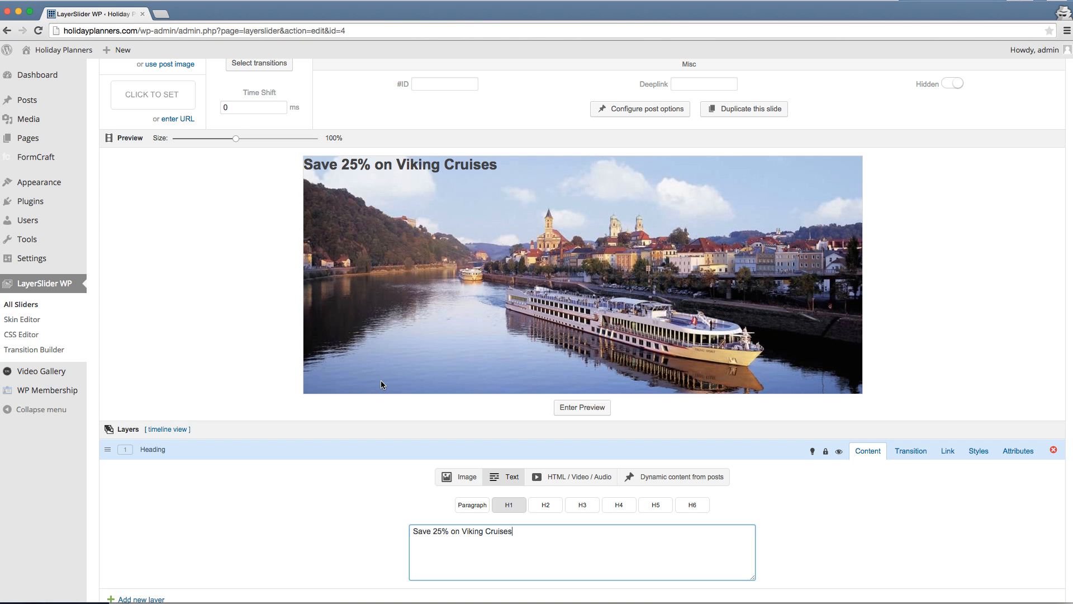
{"action": "mouse_move", "coordinate": [384, 204]}
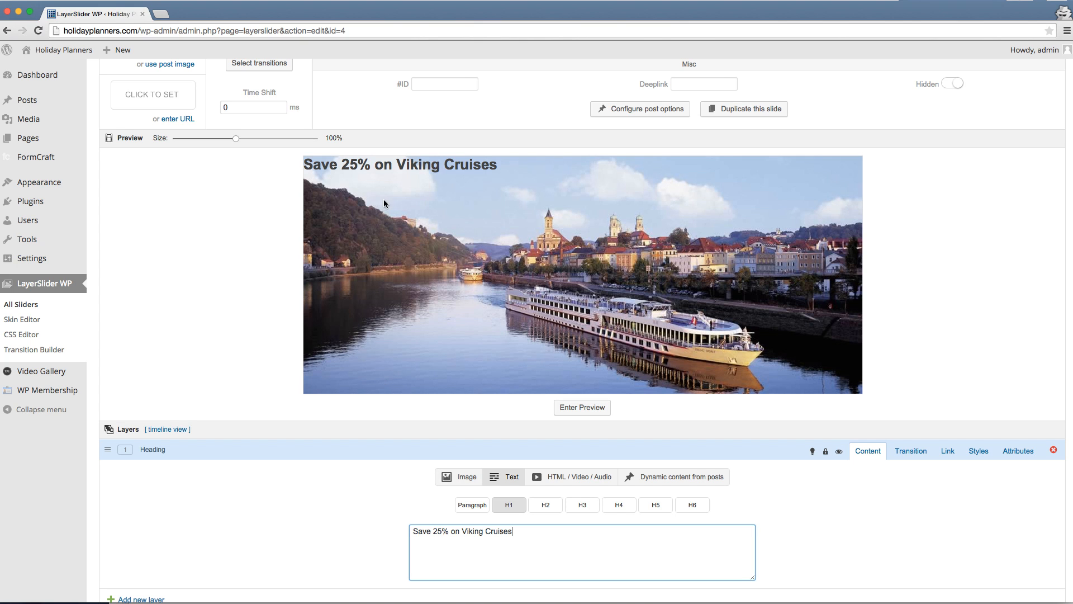
{"action": "mouse_move", "coordinate": [363, 190]}
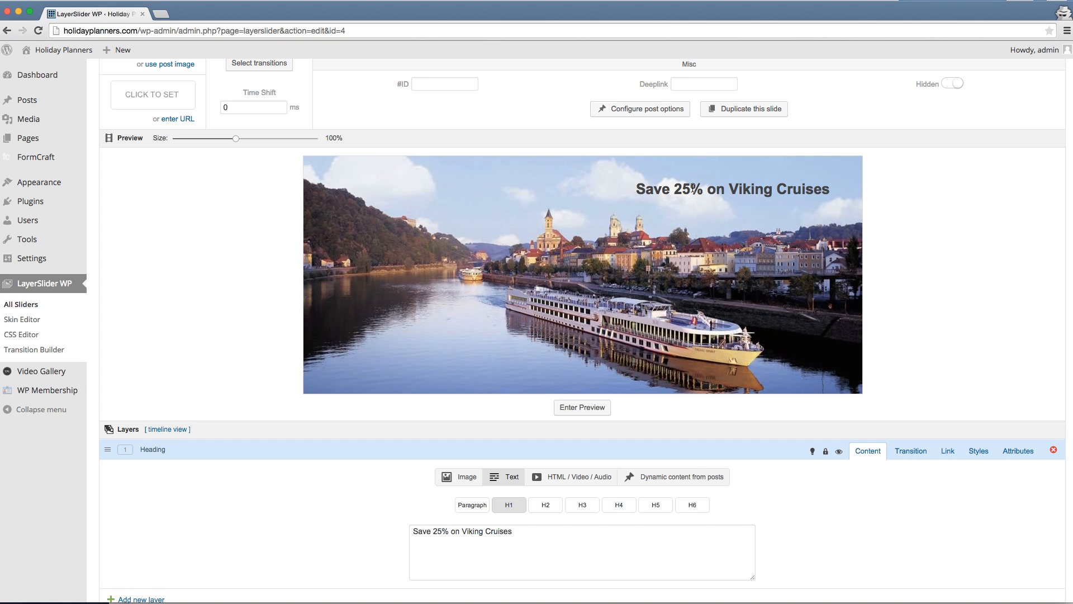
{"action": "mouse_move", "coordinate": [679, 195]}
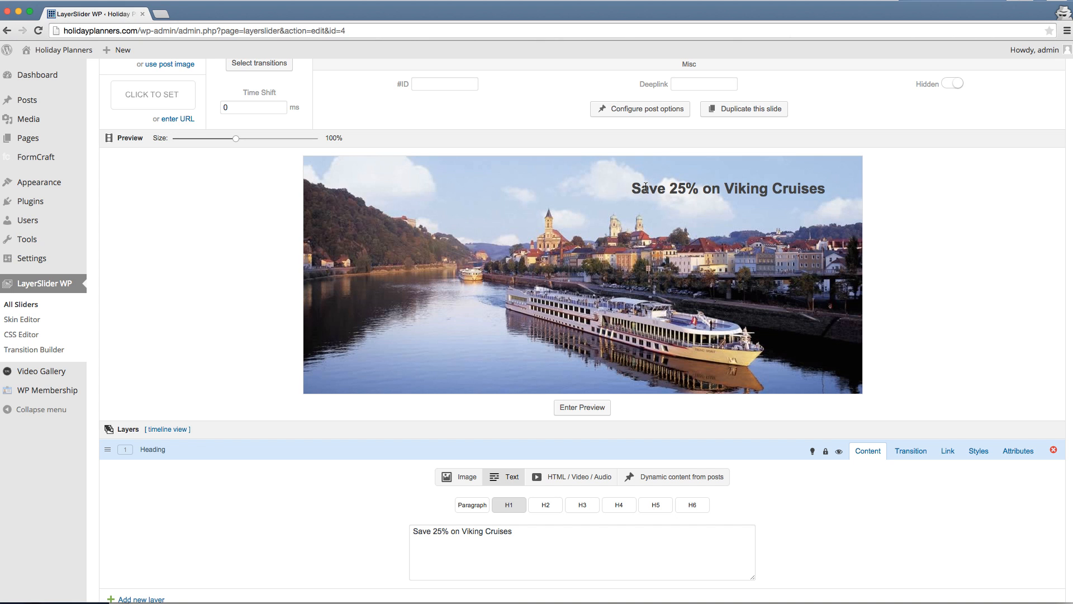
Move the headline toward the slide's upper left in the preview
{"action": "left_click_drag", "start_coordinate": [727, 187], "coordinate": [472, 184]}
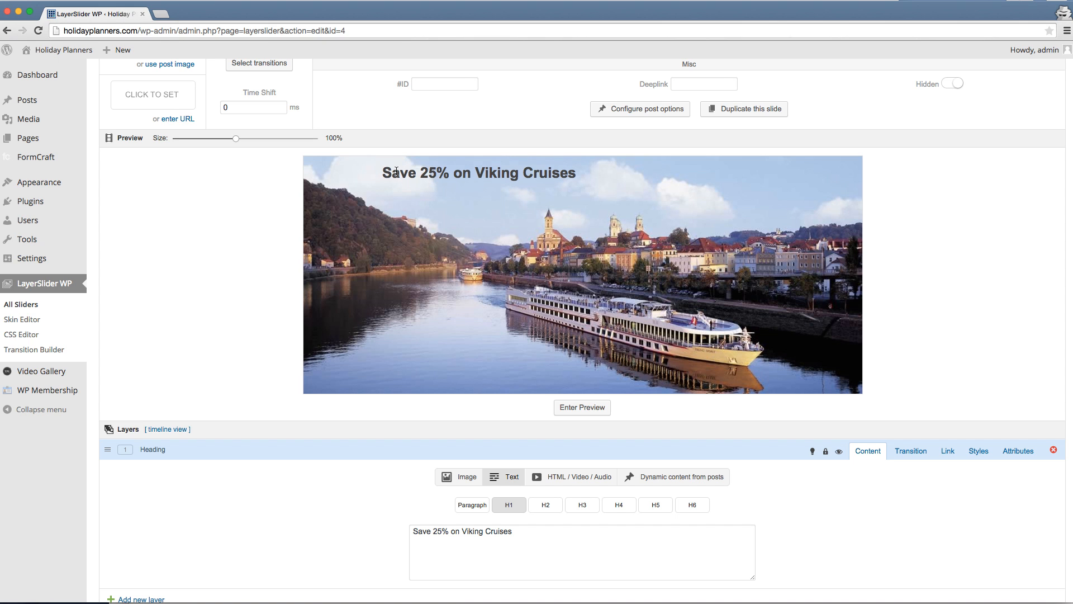
{"action": "mouse_move", "coordinate": [383, 290]}
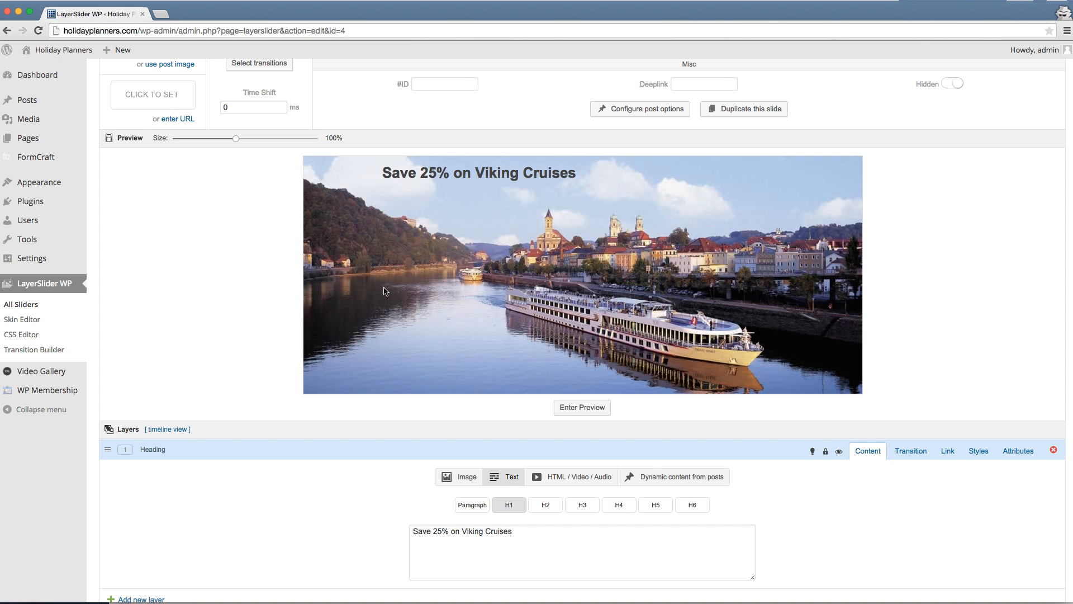
Add a second layer and rename it Intro Text, correcting a typo along the way
{"action": "scroll", "scroll_direction": "down", "scroll_amount": 3}
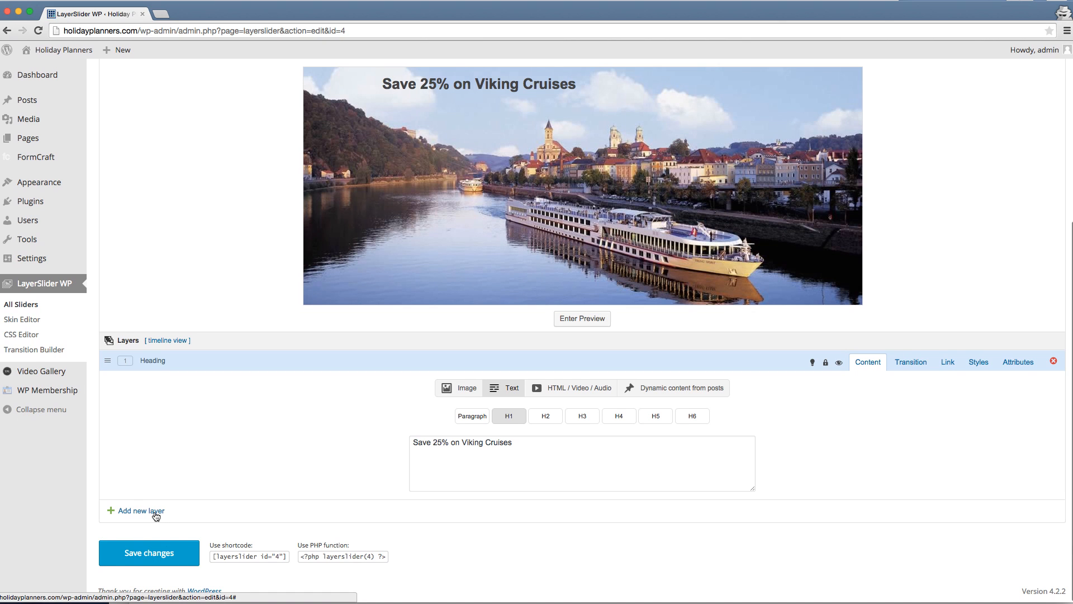
{"action": "left_click", "coordinate": [141, 511]}
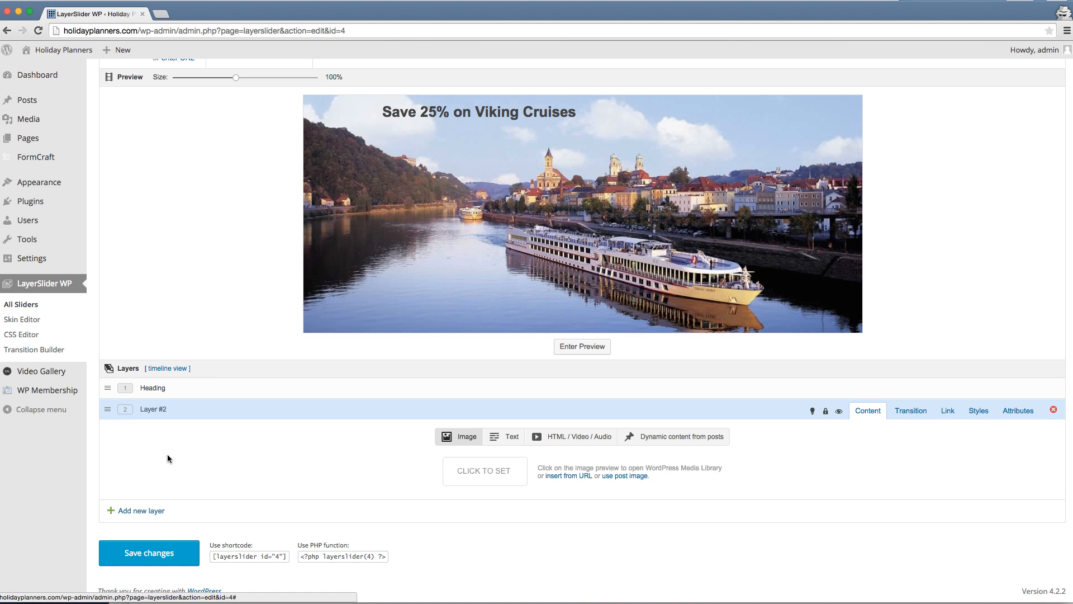
{"action": "double_click", "coordinate": [153, 409]}
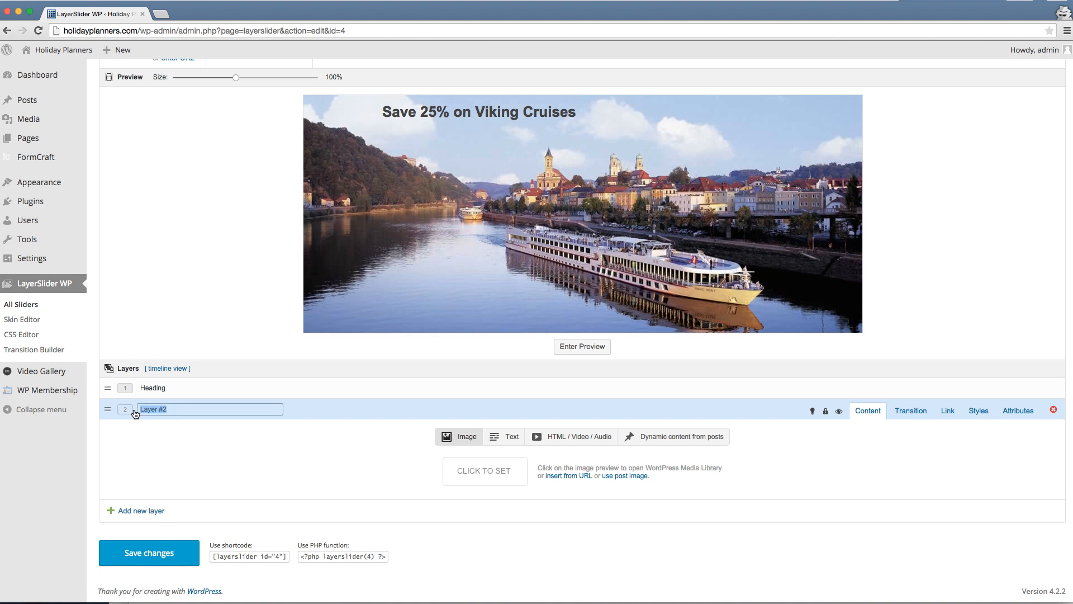
{"action": "type", "text": "Intor Te"}
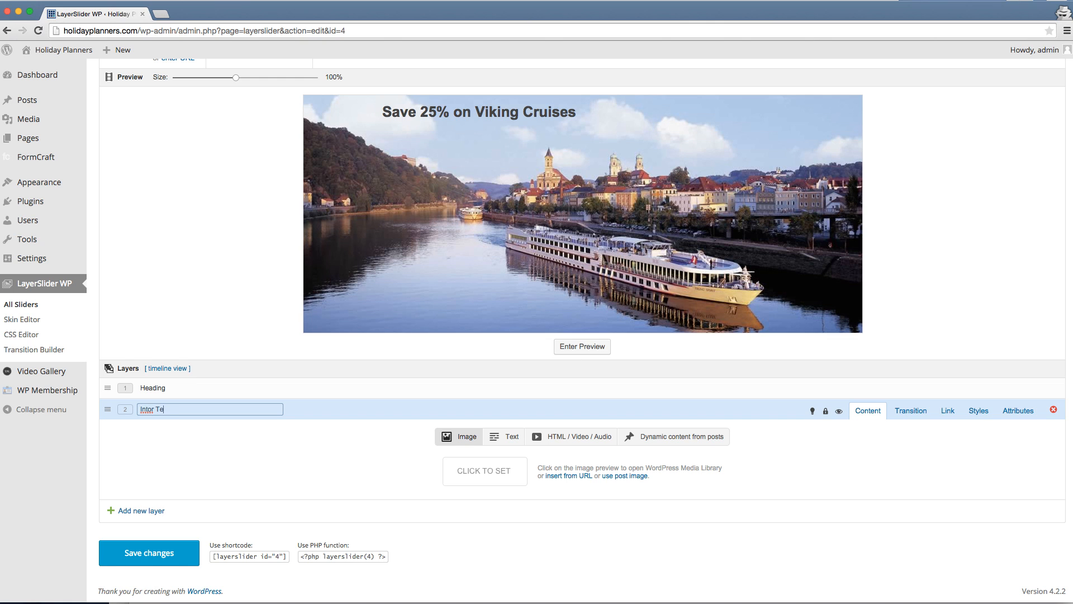
{"action": "key", "text": "Backspace"}
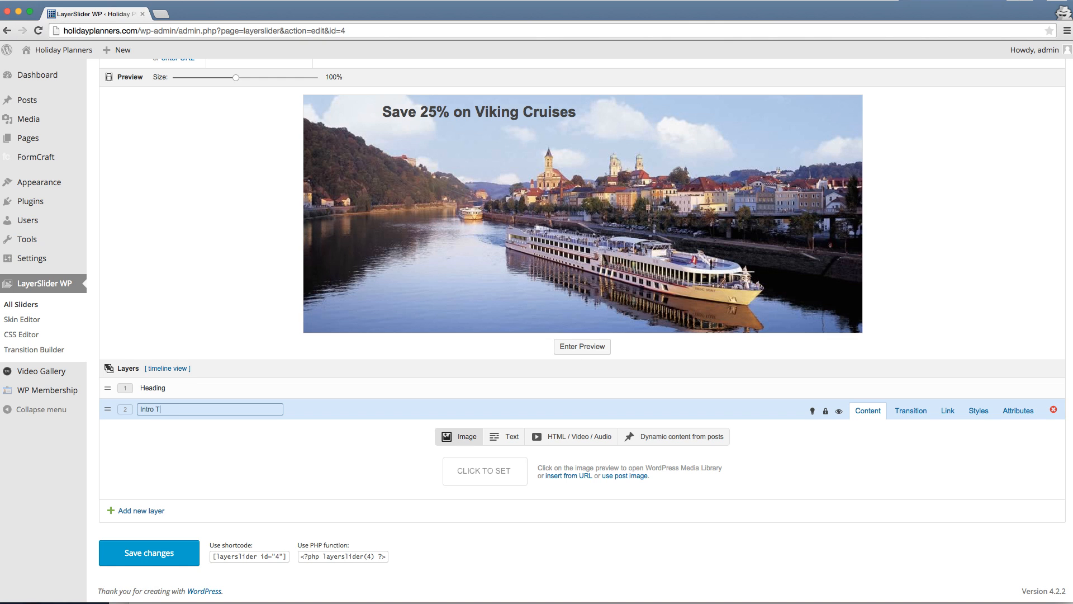
{"action": "type", "text": "ext"}
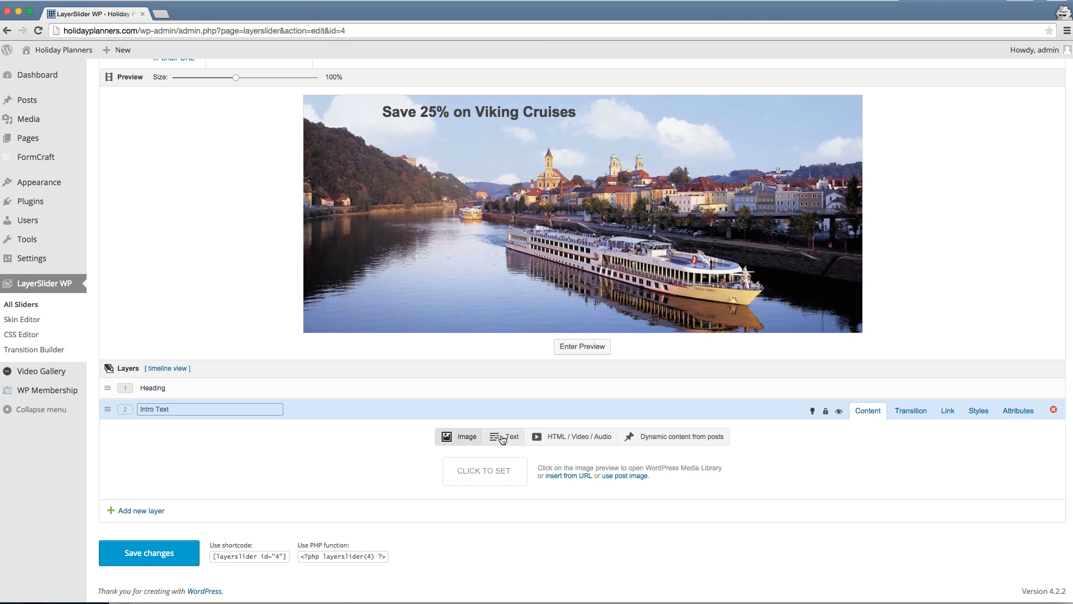
Make Intro Text a text layer reading 'Exciting Cruises that Save You Big!'
{"action": "left_click", "coordinate": [510, 437]}
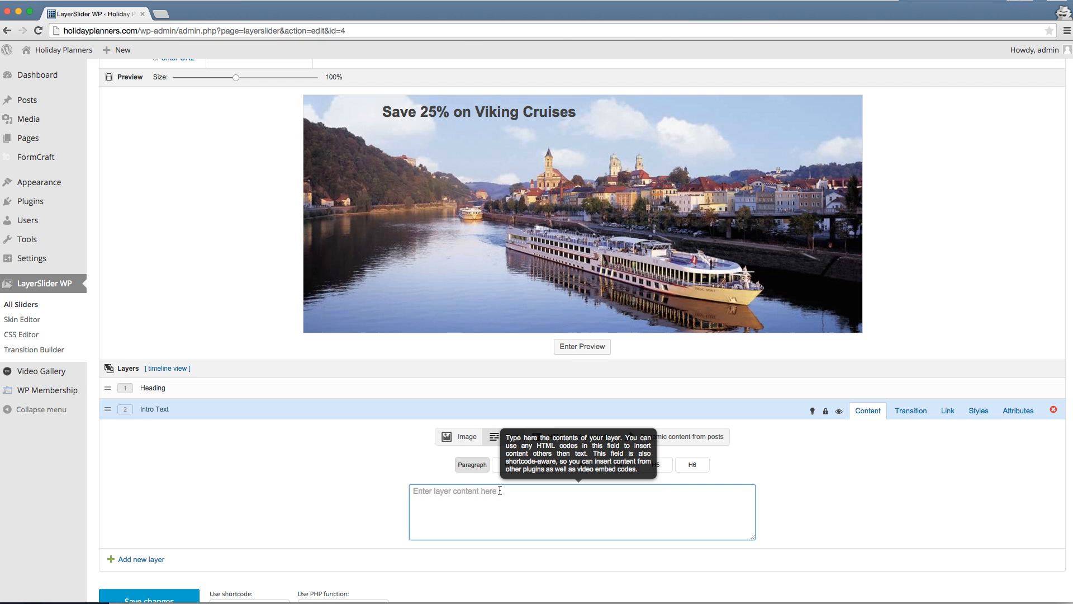
{"action": "type", "text": "If booke"}
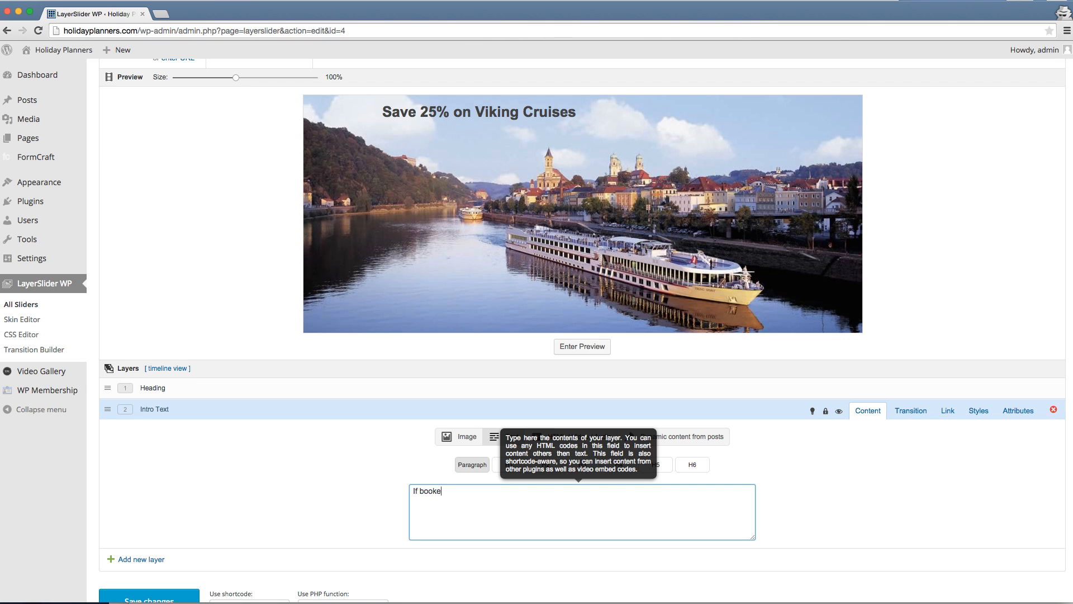
{"action": "type", "text": "d b"}
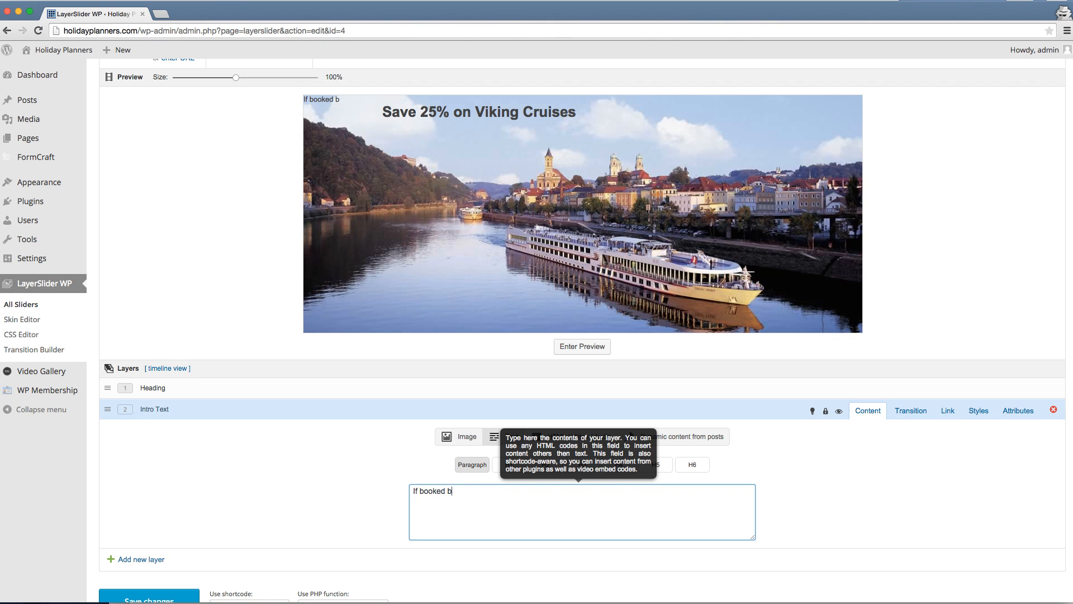
{"action": "type", "text": "efore"}
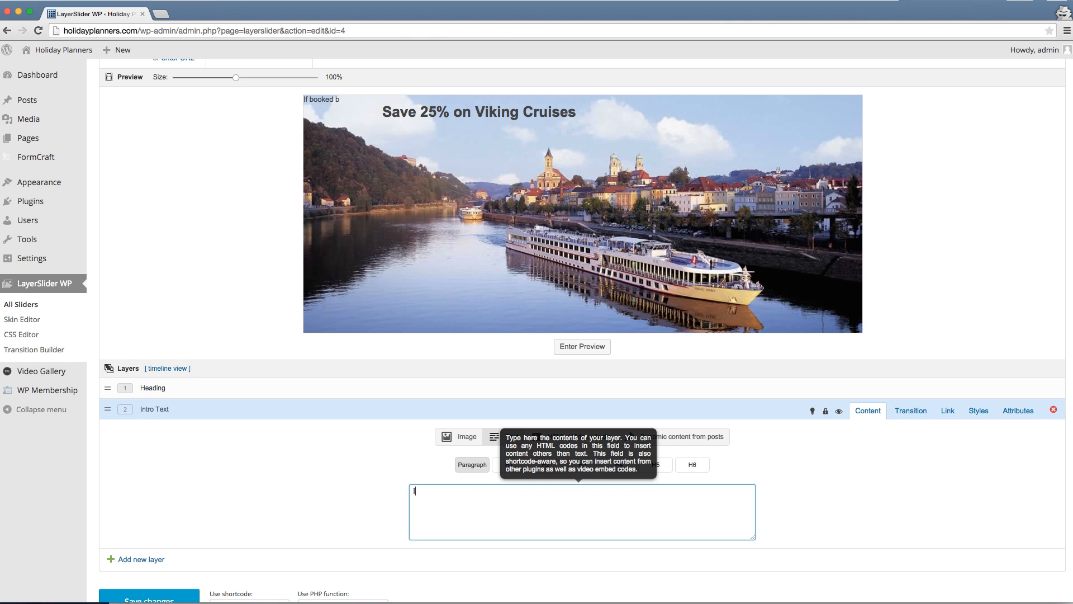
{"action": "type", "text": "E"}
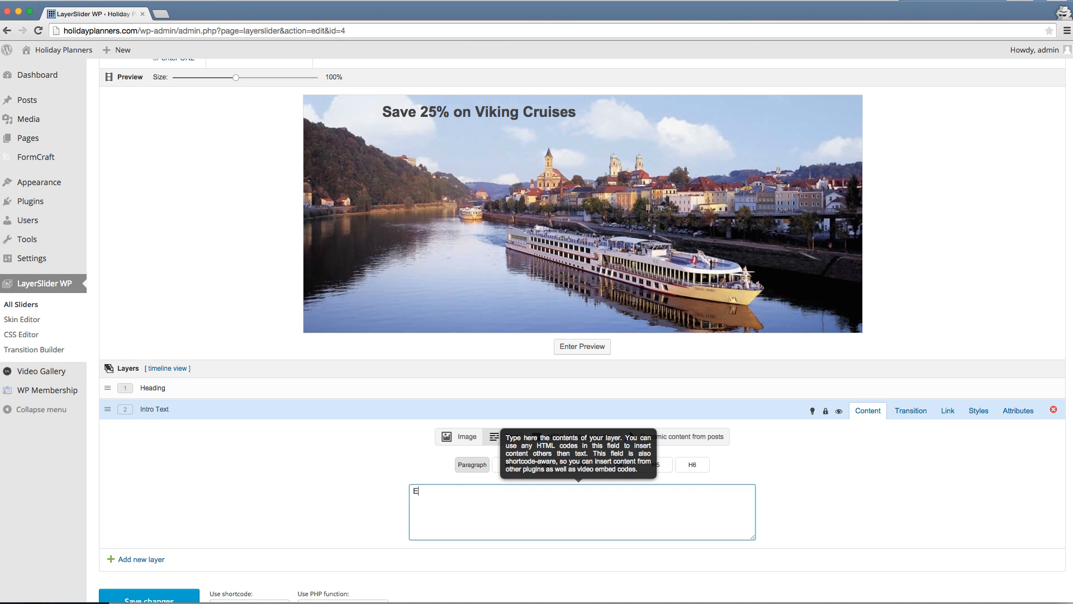
{"action": "type", "text": "xciting"}
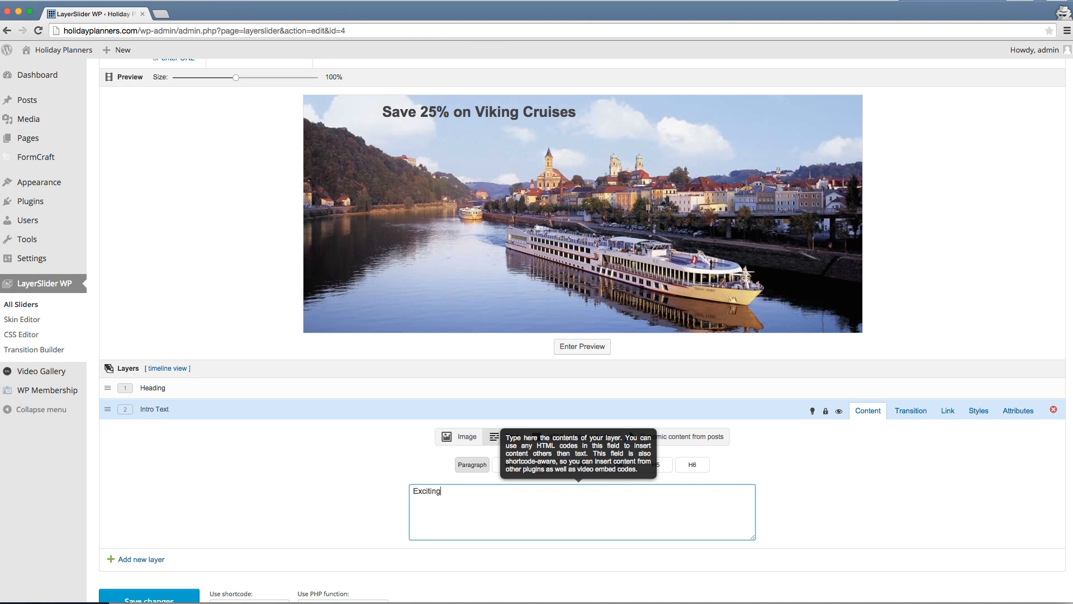
{"action": "type", "text": "Cruise"}
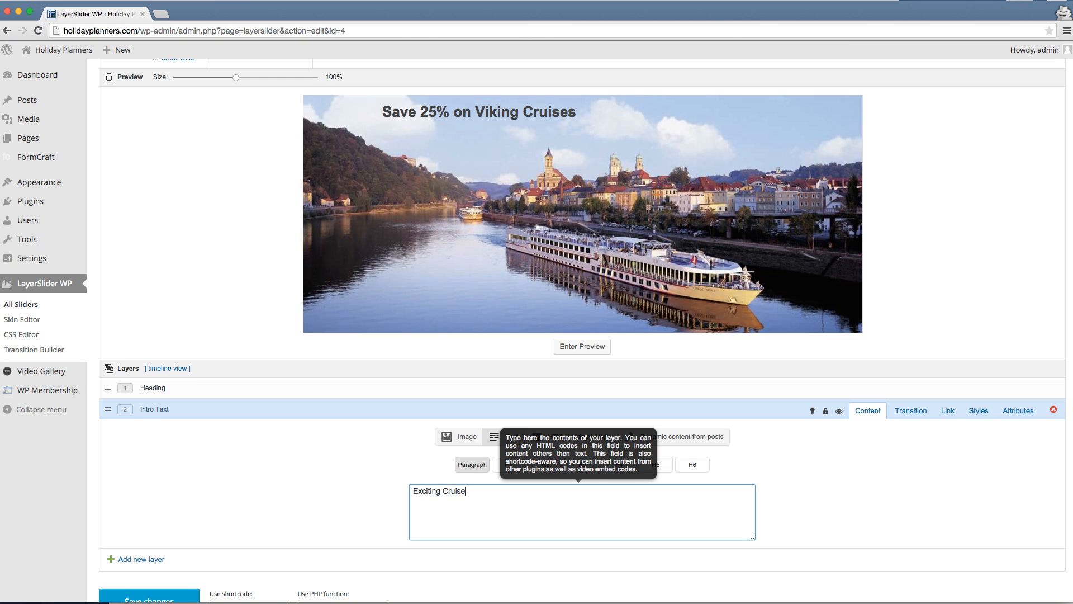
{"action": "type", "text": "s"}
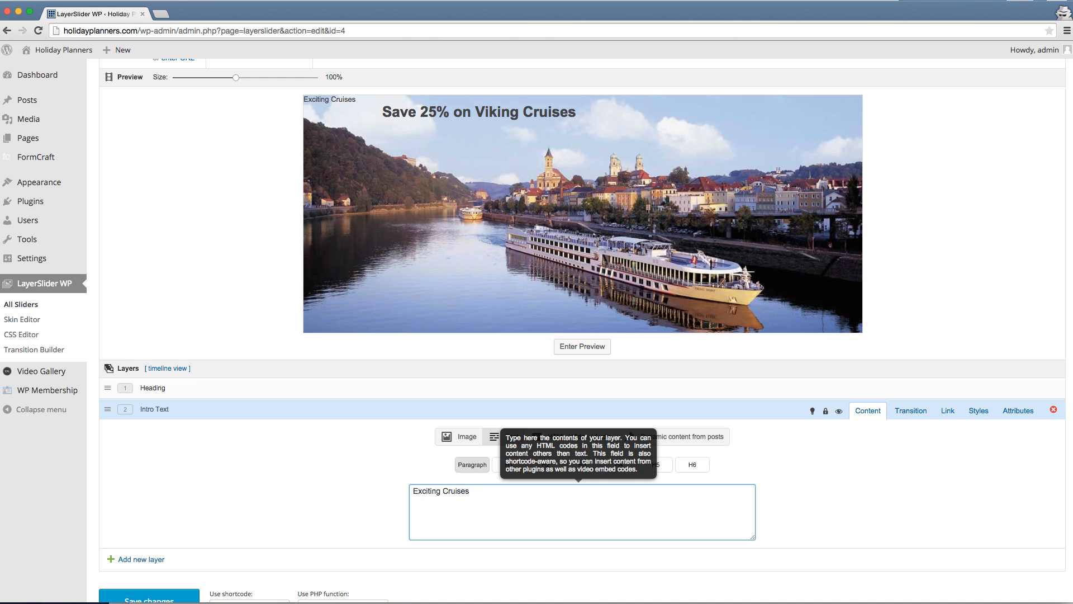
{"action": "type", "text": "that Save You"}
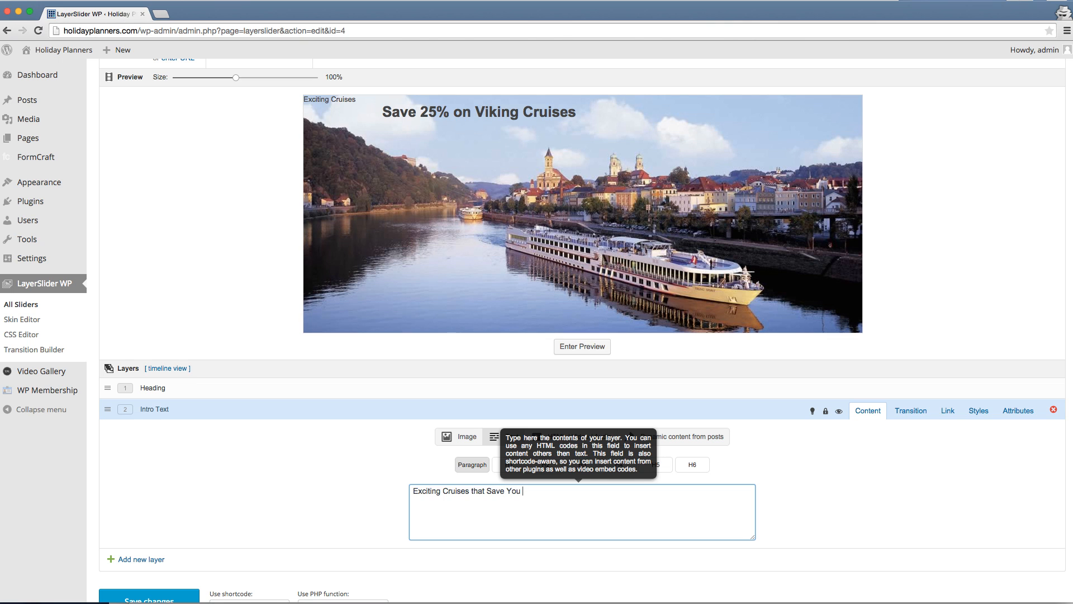
{"action": "type", "text": "Big!"}
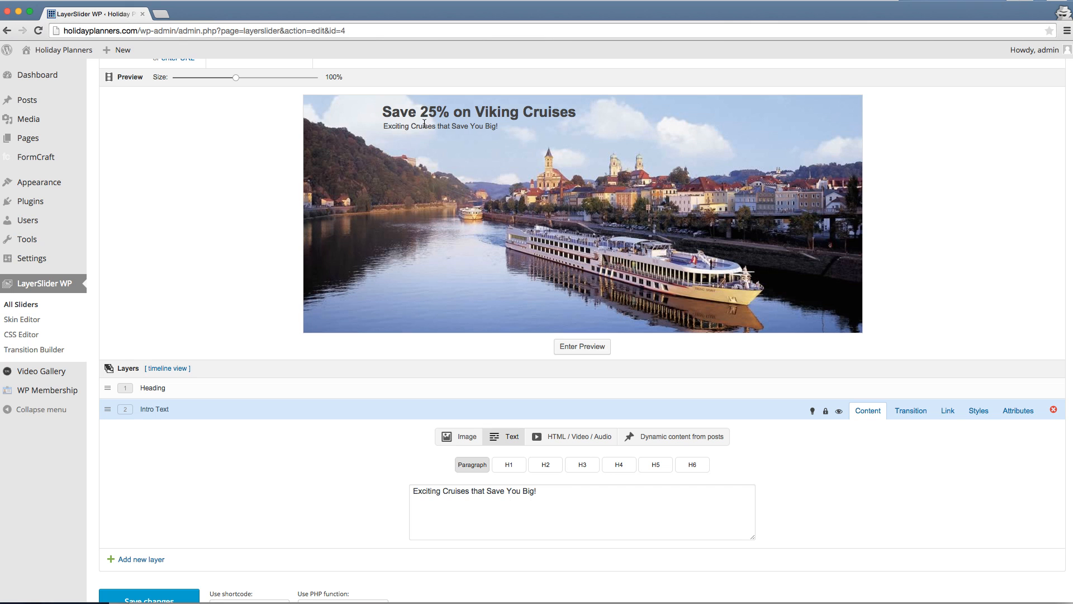
{"action": "mouse_move", "coordinate": [540, 495]}
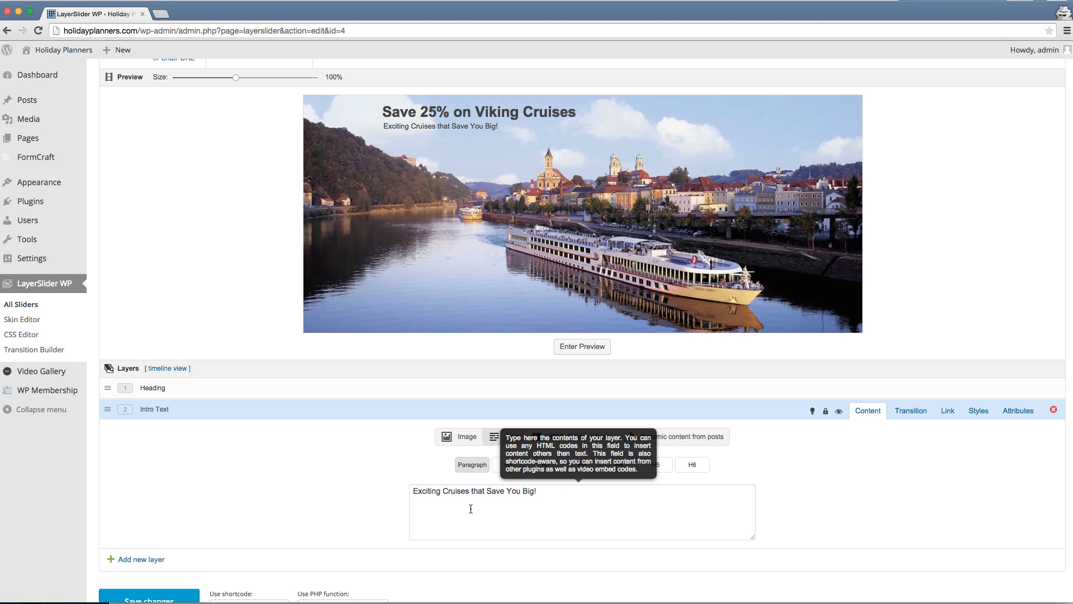
{"action": "mouse_move", "coordinate": [925, 426]}
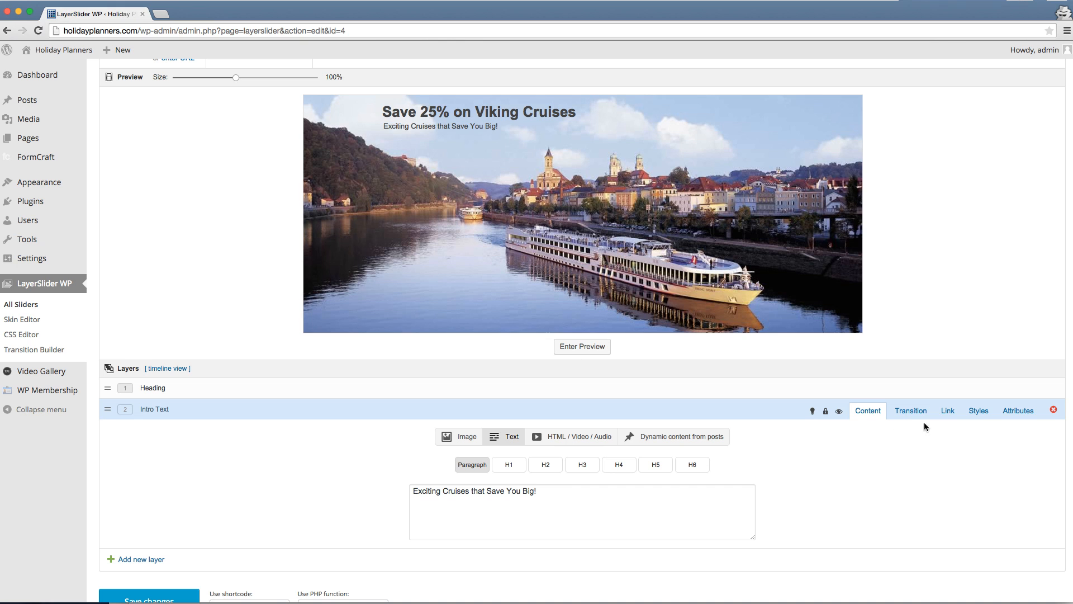
Go to the Intro Text layer's Styles settings and its Color picker
{"action": "left_click", "coordinate": [977, 410]}
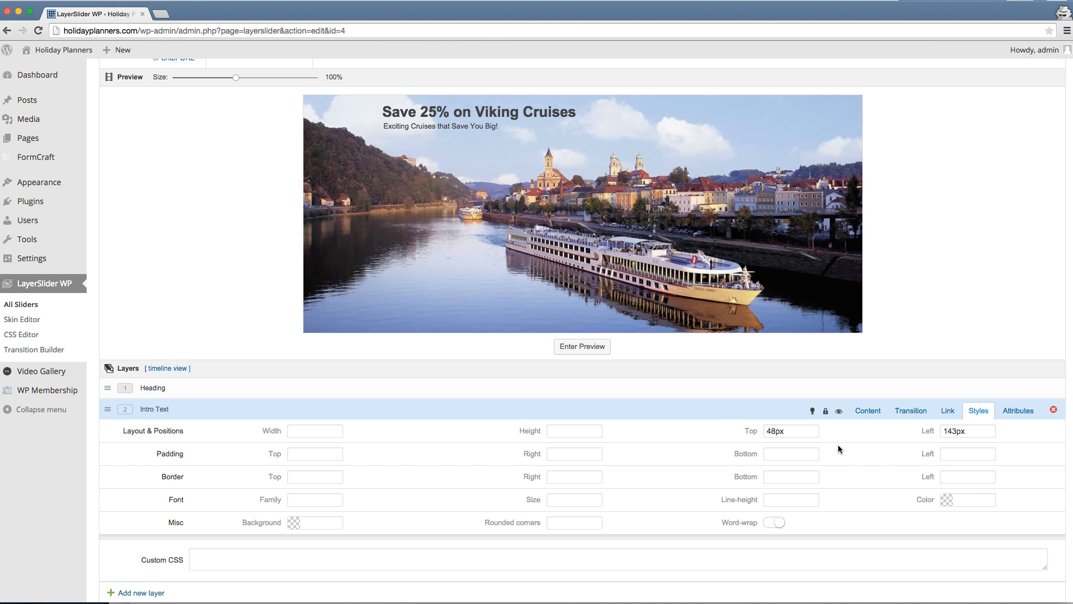
{"action": "left_click", "coordinate": [967, 499]}
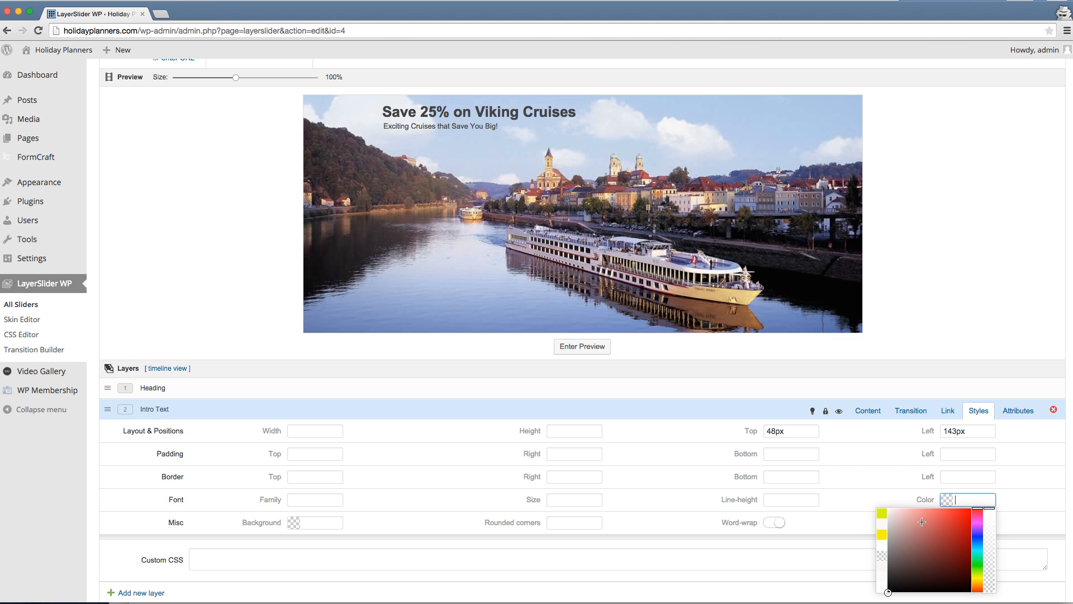
{"action": "mouse_move", "coordinate": [949, 539]}
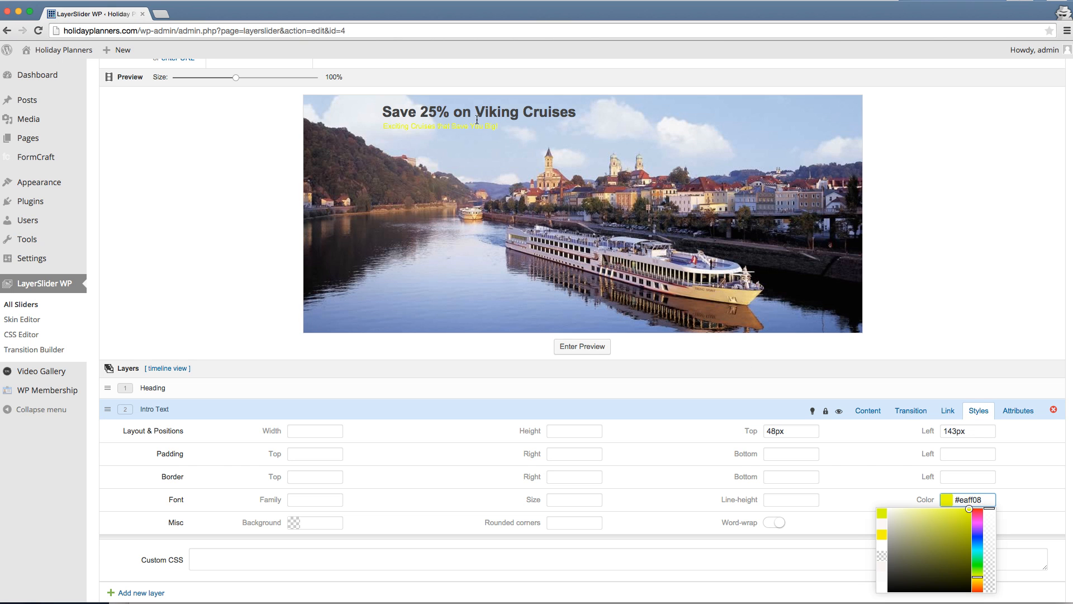
{"action": "left_click", "coordinate": [910, 411]}
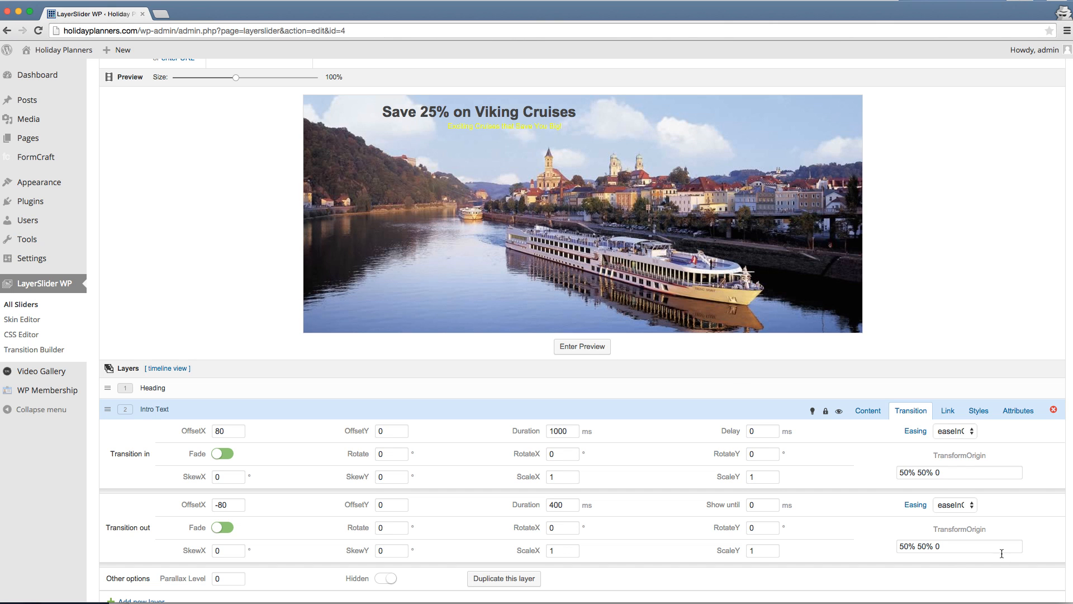
{"action": "left_click", "coordinate": [978, 411]}
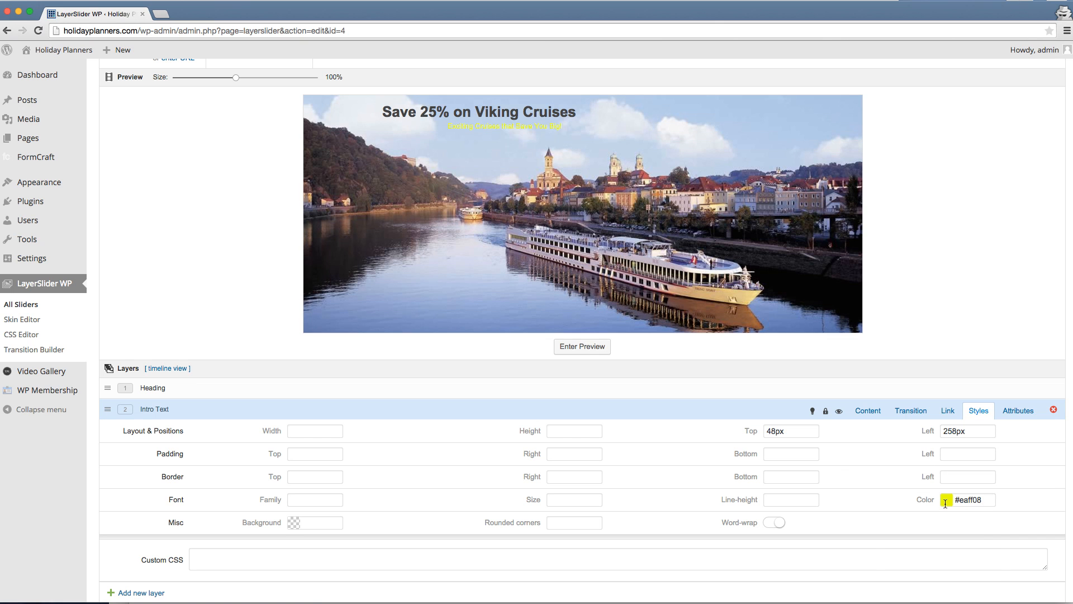
Set the intro text colour to a dark navy blue
{"action": "left_click", "coordinate": [966, 500]}
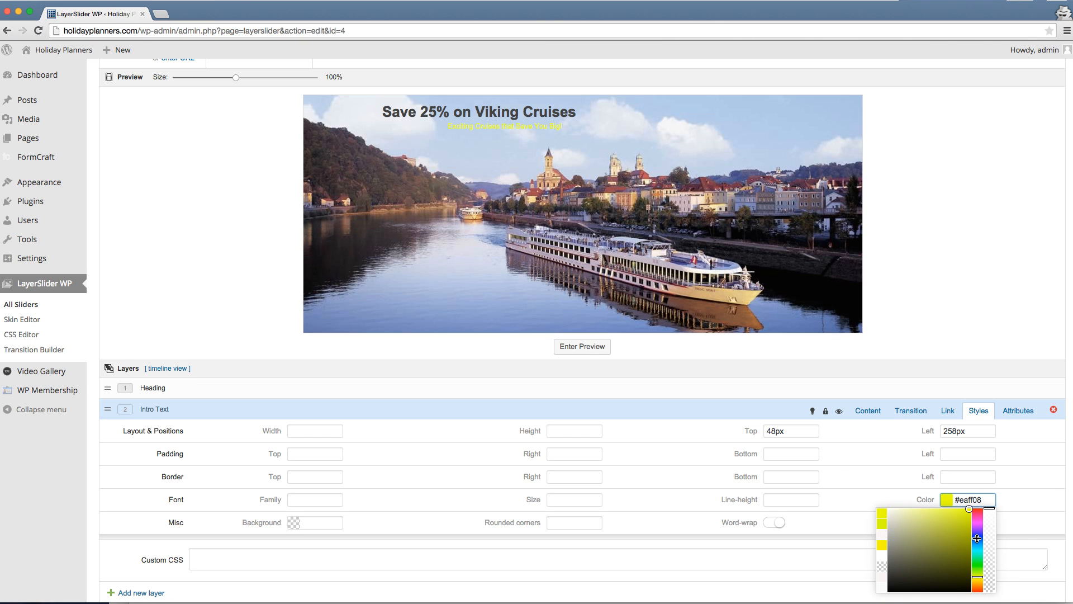
{"action": "left_click", "coordinate": [963, 571]}
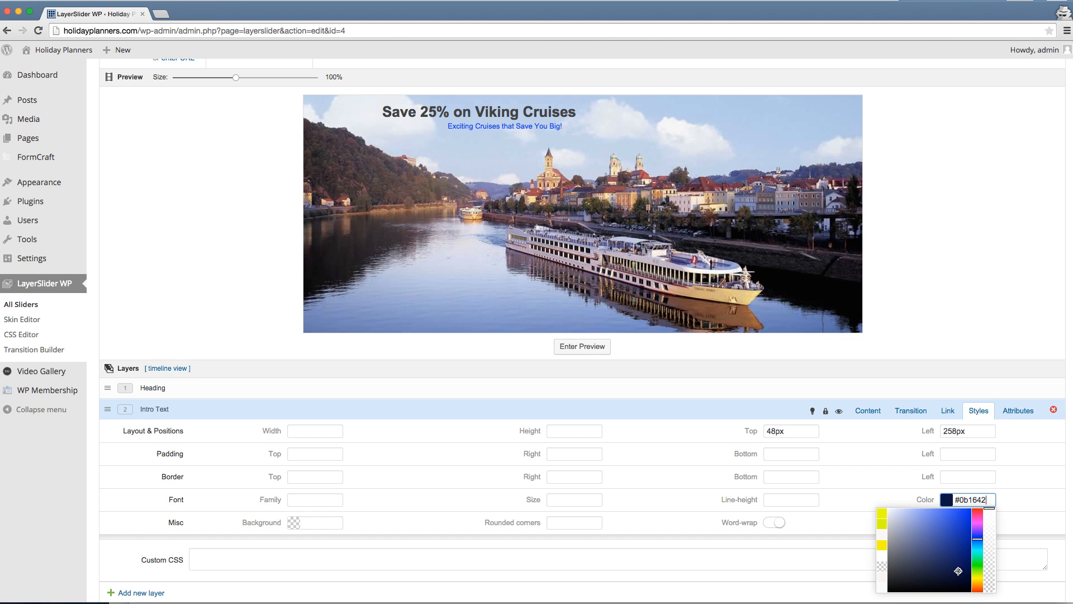
{"action": "left_click", "coordinate": [951, 572]}
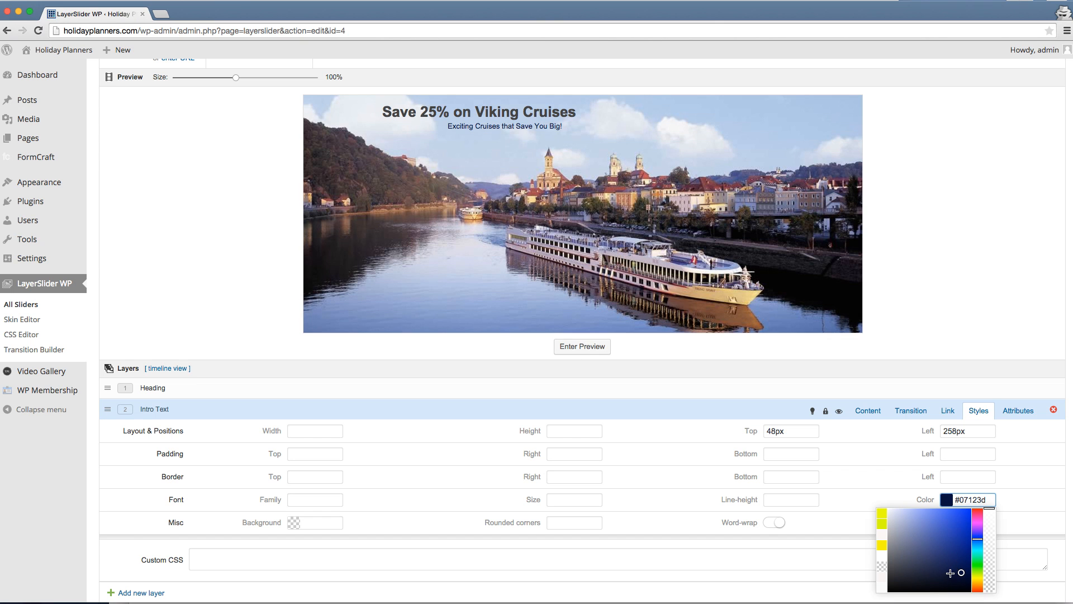
{"action": "left_click", "coordinate": [951, 573]}
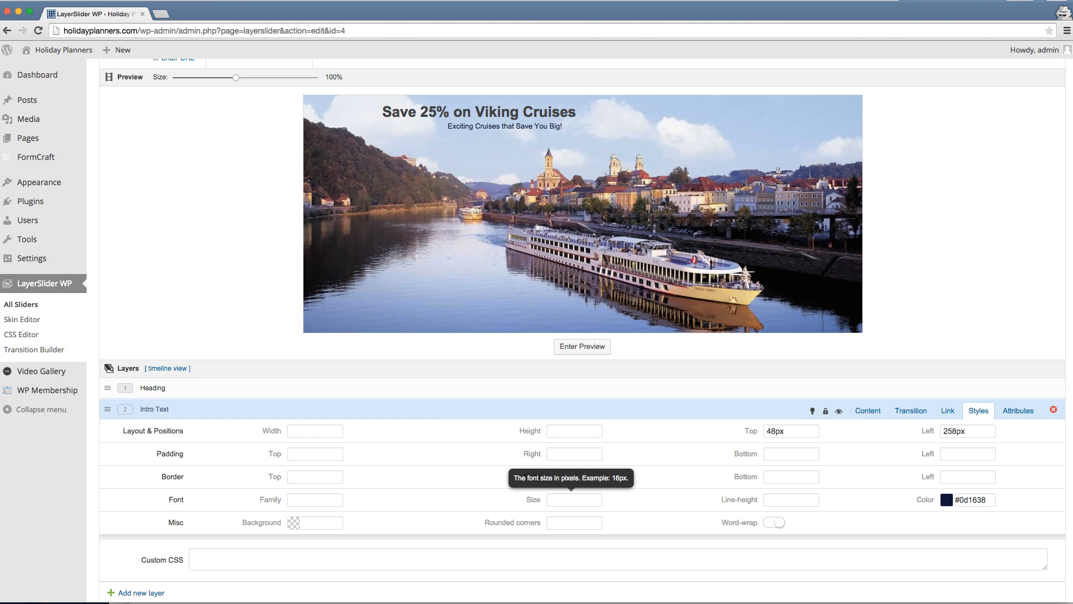
{"action": "mouse_move", "coordinate": [574, 489]}
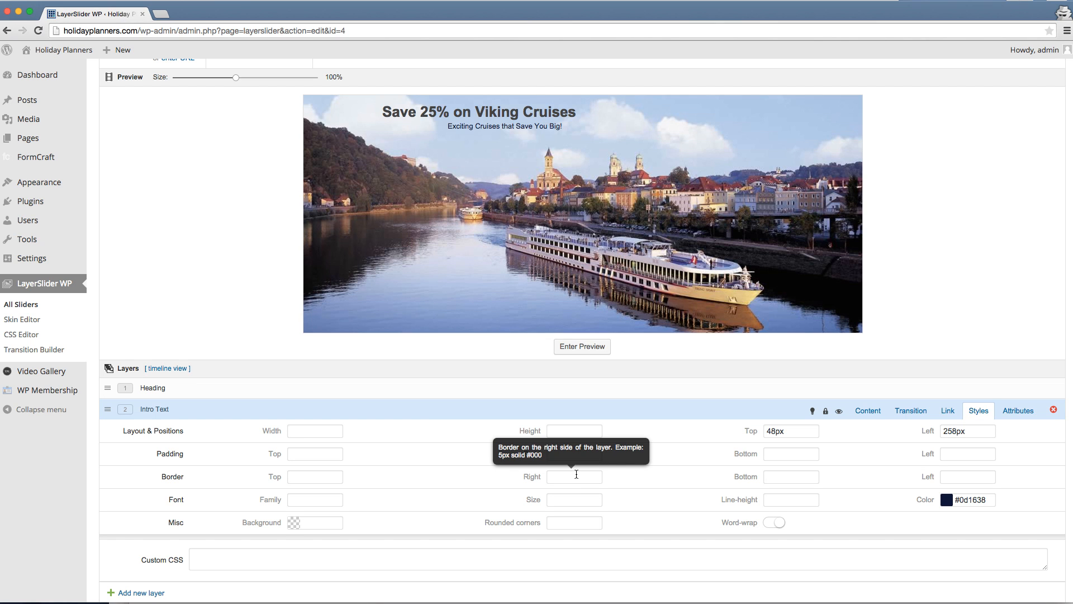
Set the Intro Text layer's font size to 18 px
{"action": "left_click", "coordinate": [573, 500]}
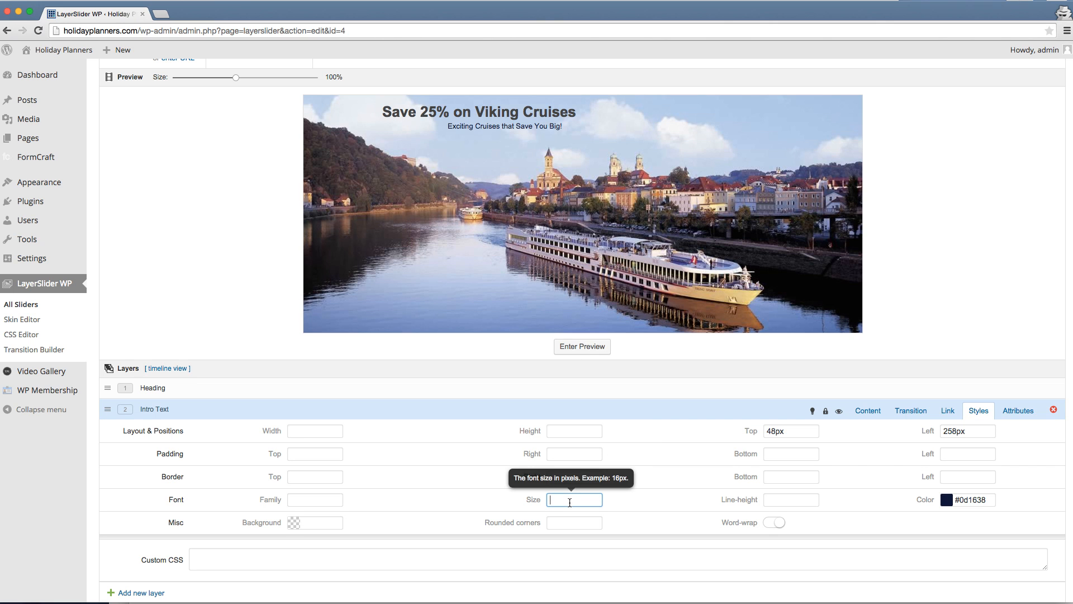
{"action": "type", "text": "18"}
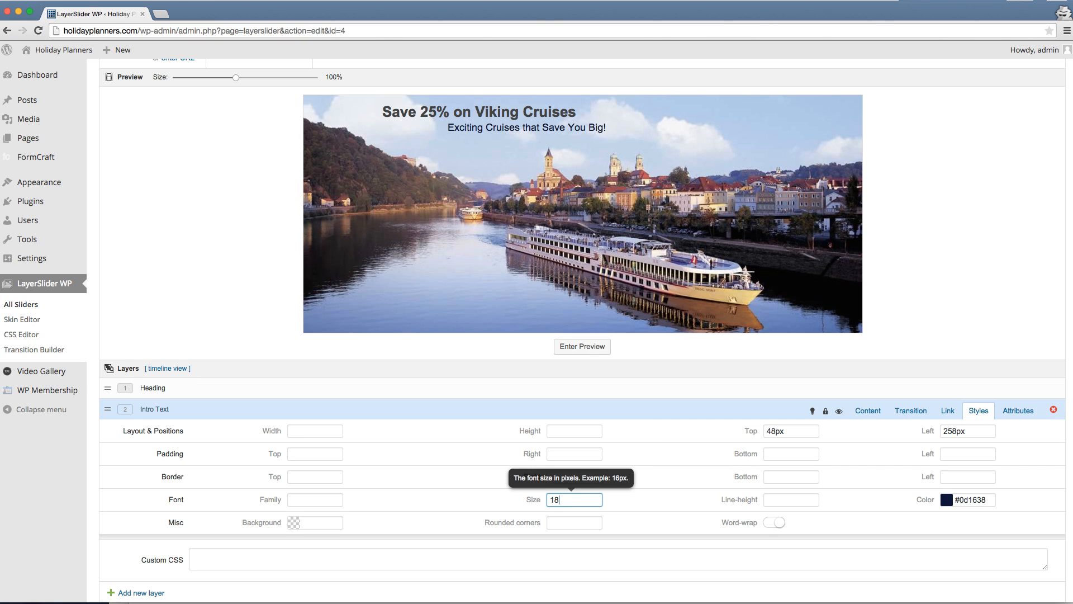
{"action": "mouse_move", "coordinate": [624, 422]}
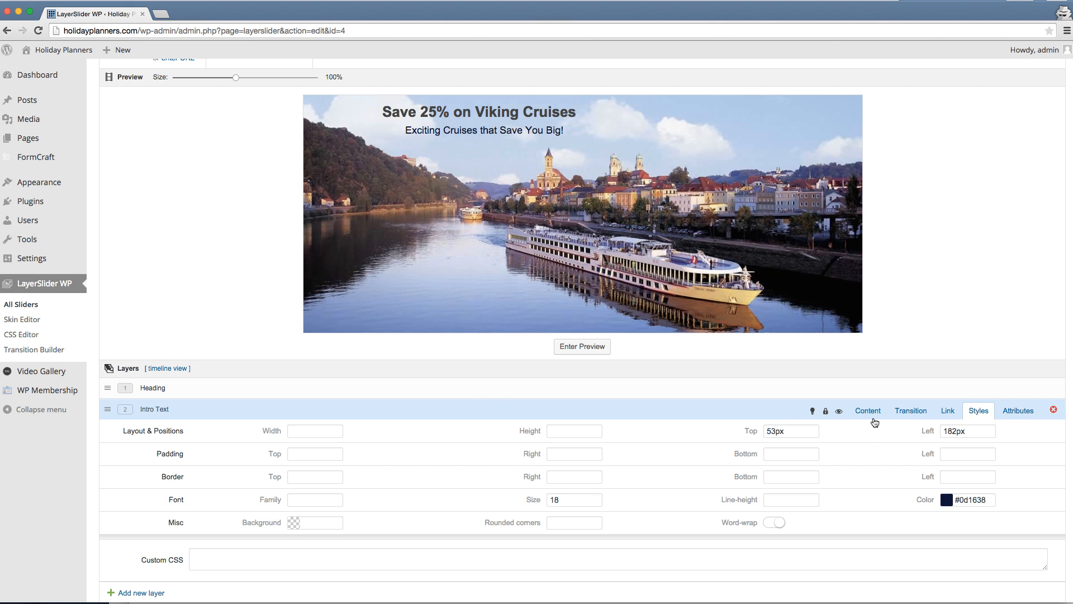
Insert a <br> tag after 'that' in the intro text content
{"action": "left_click", "coordinate": [867, 411]}
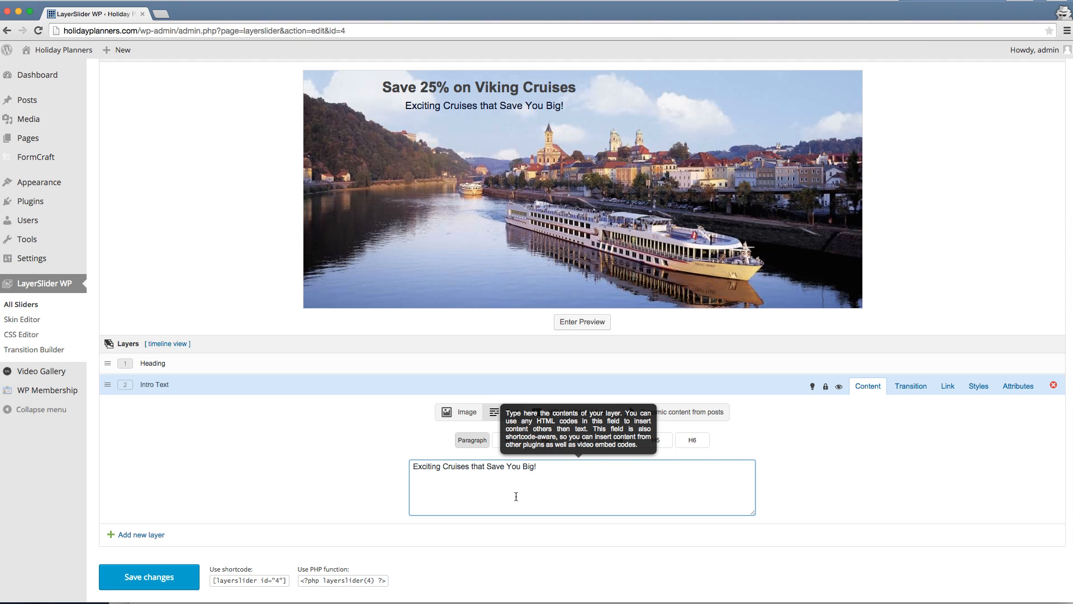
{"action": "type", "text": "<"}
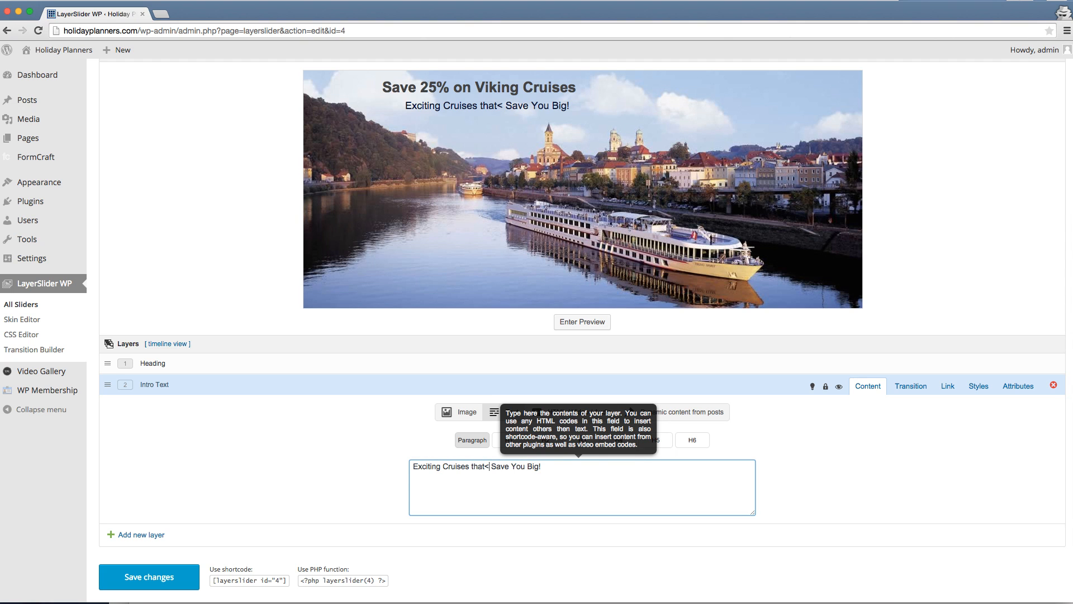
{"action": "type", "text": "br>"}
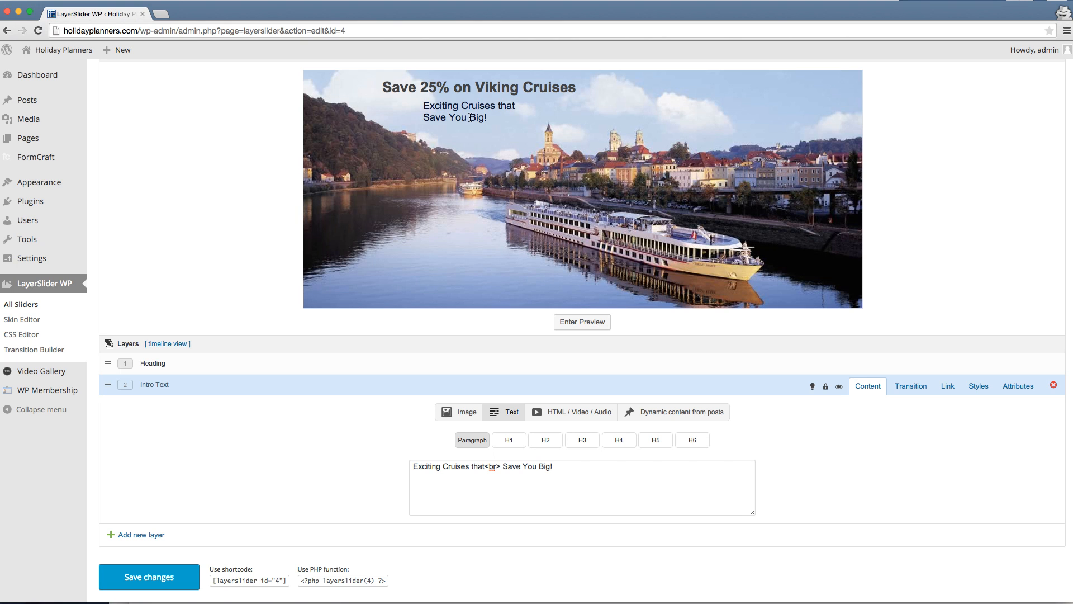
{"action": "mouse_move", "coordinate": [476, 163]}
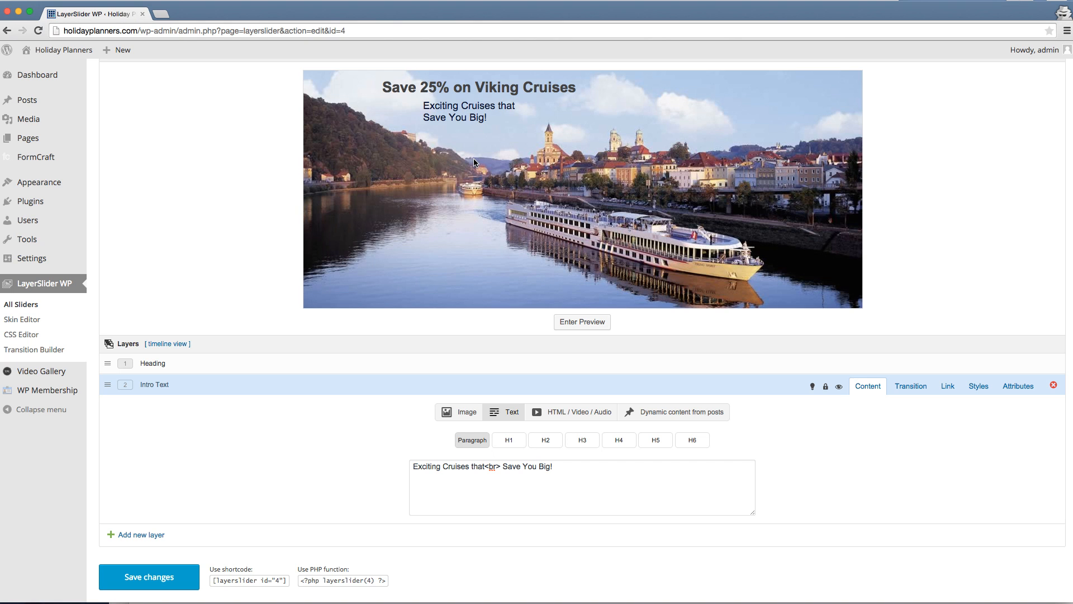
{"action": "mouse_move", "coordinate": [456, 205]}
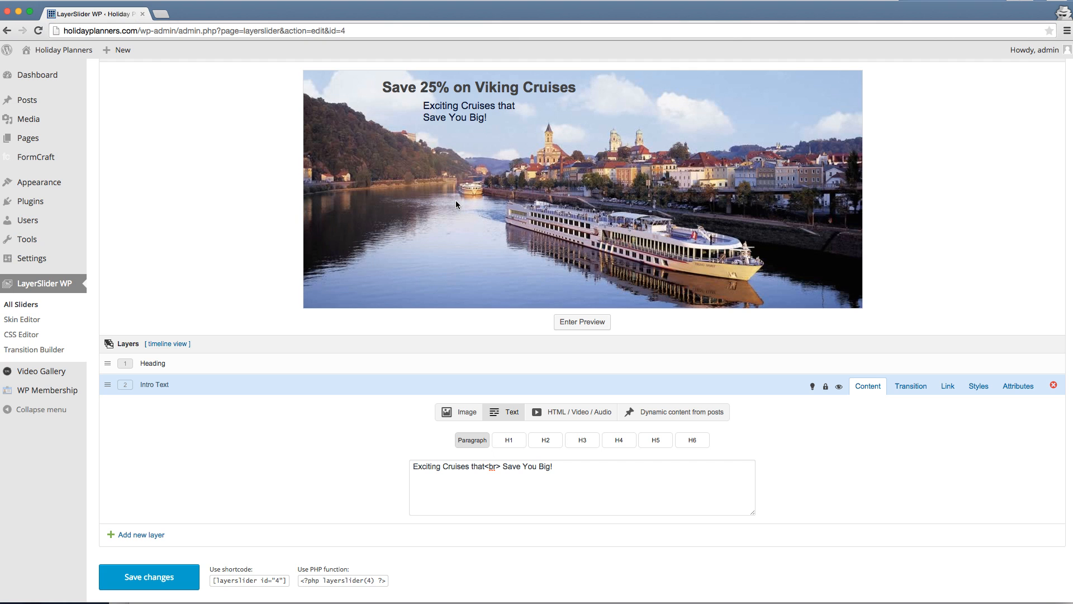
{"action": "mouse_move", "coordinate": [211, 515]}
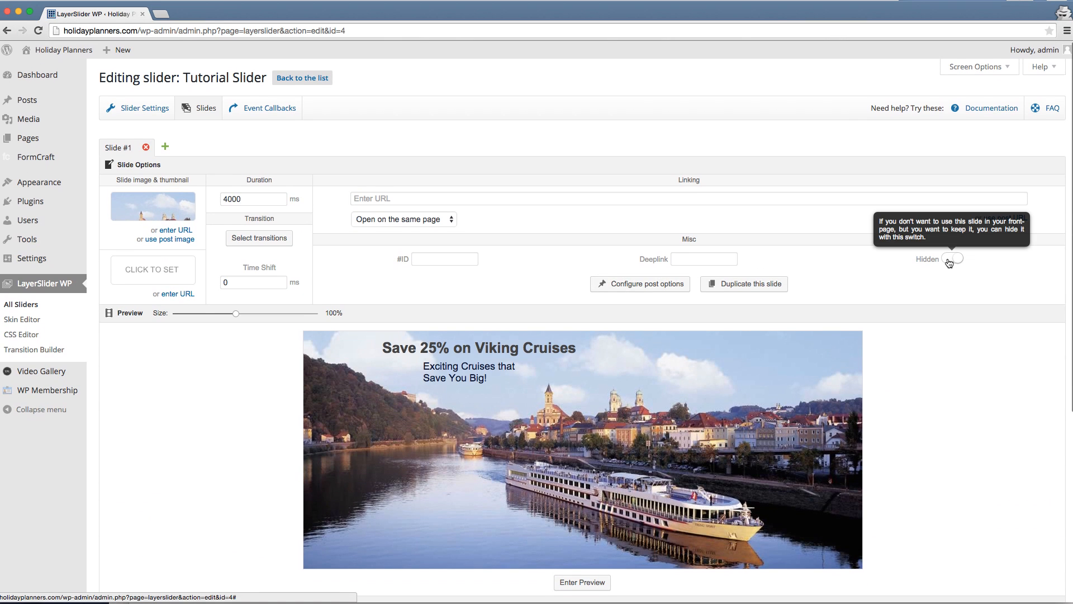
Switch on the Hidden toggle for Slide #1 under Misc
{"action": "left_click", "coordinate": [951, 258]}
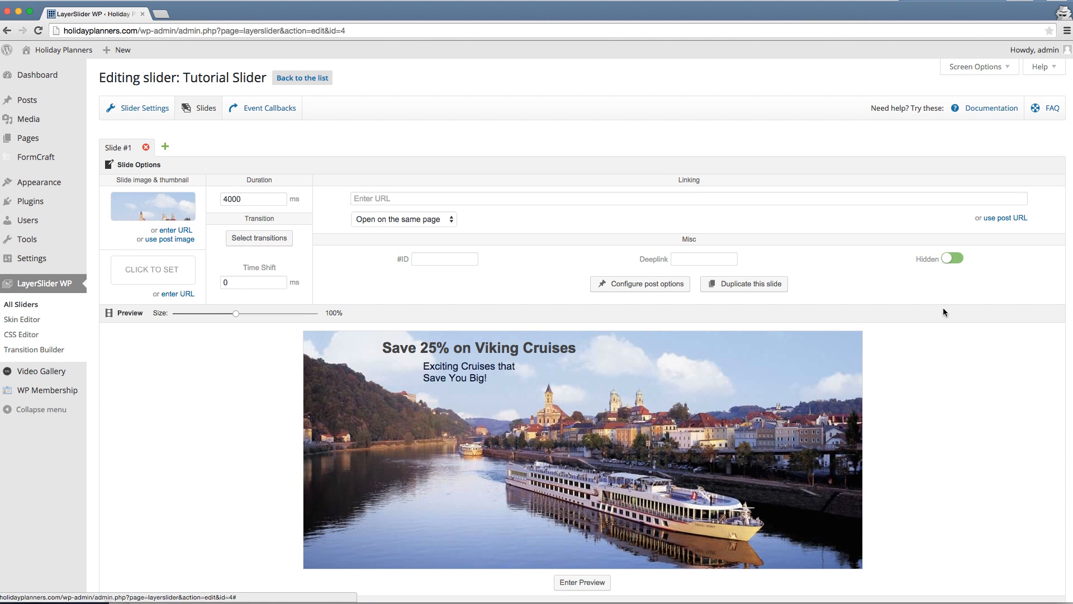
{"action": "scroll", "scroll_direction": "down", "scroll_amount": 3}
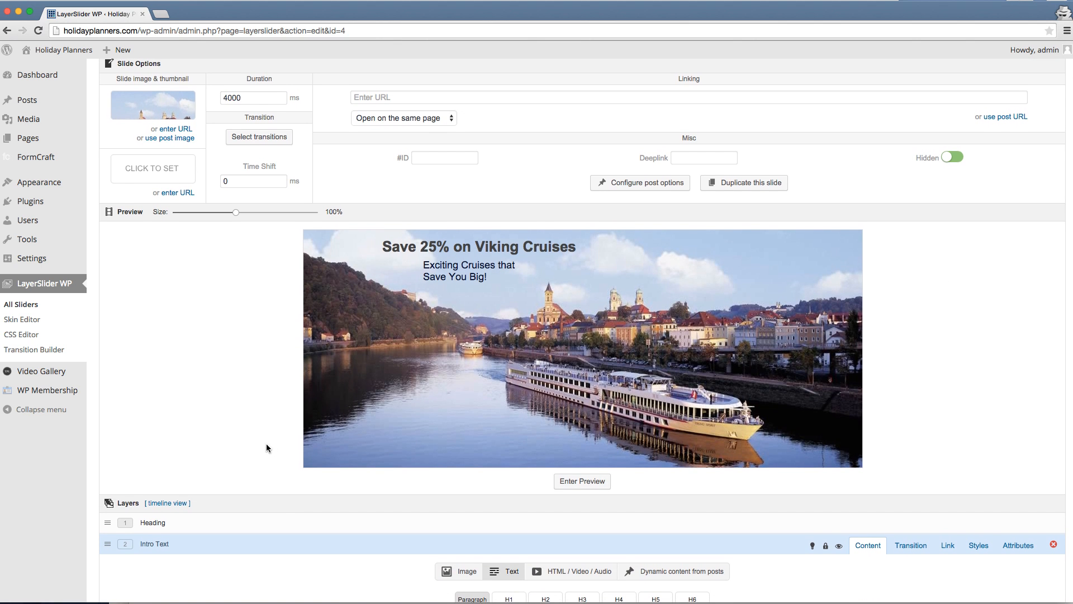
{"action": "scroll", "scroll_direction": "down", "scroll_amount": 3}
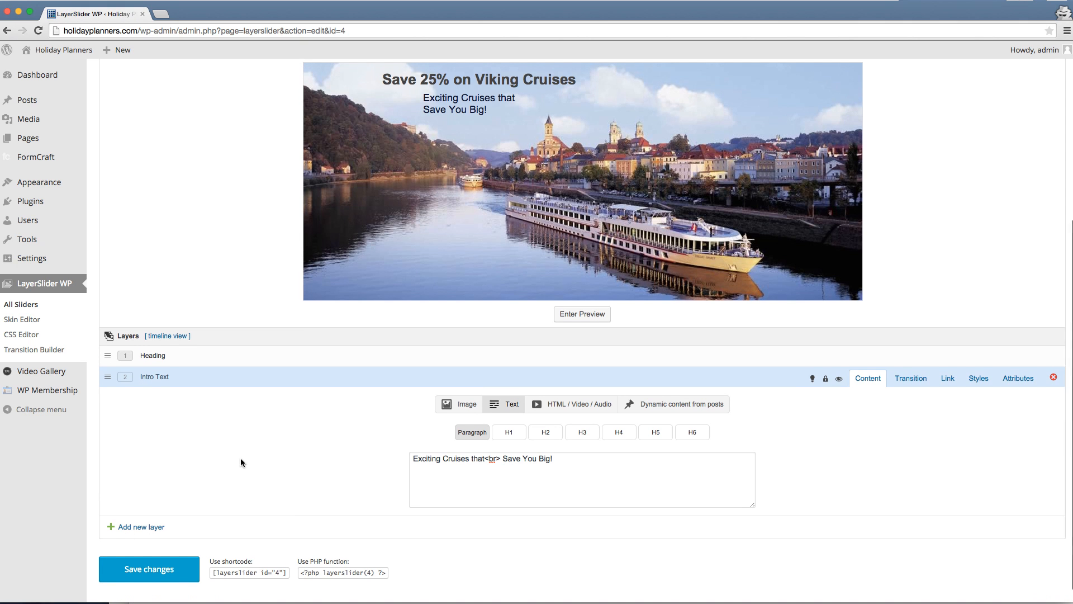
{"action": "mouse_move", "coordinate": [510, 232]}
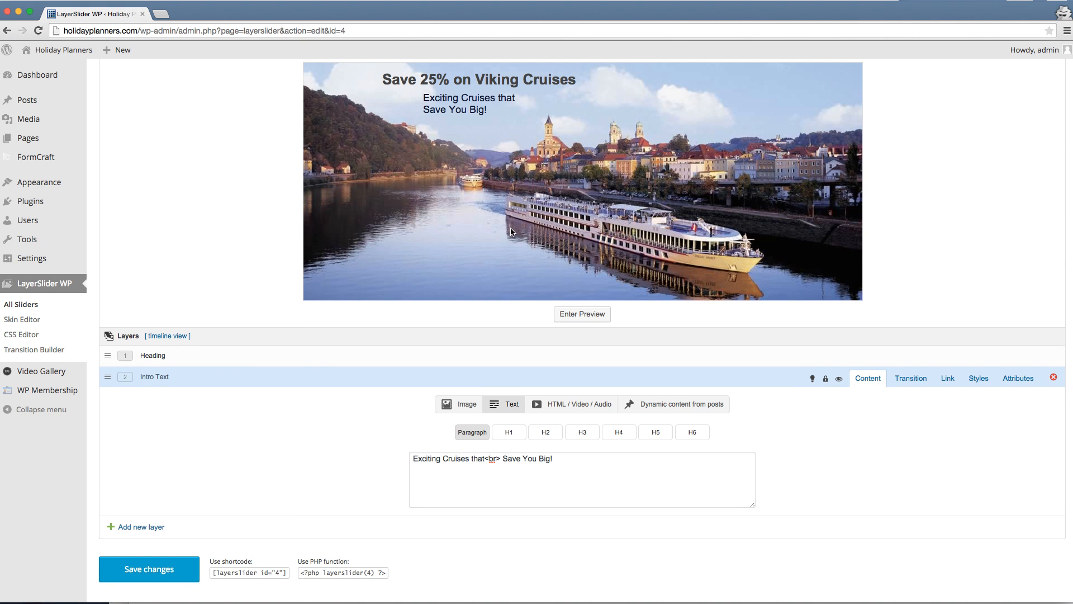
{"action": "mouse_move", "coordinate": [209, 266]}
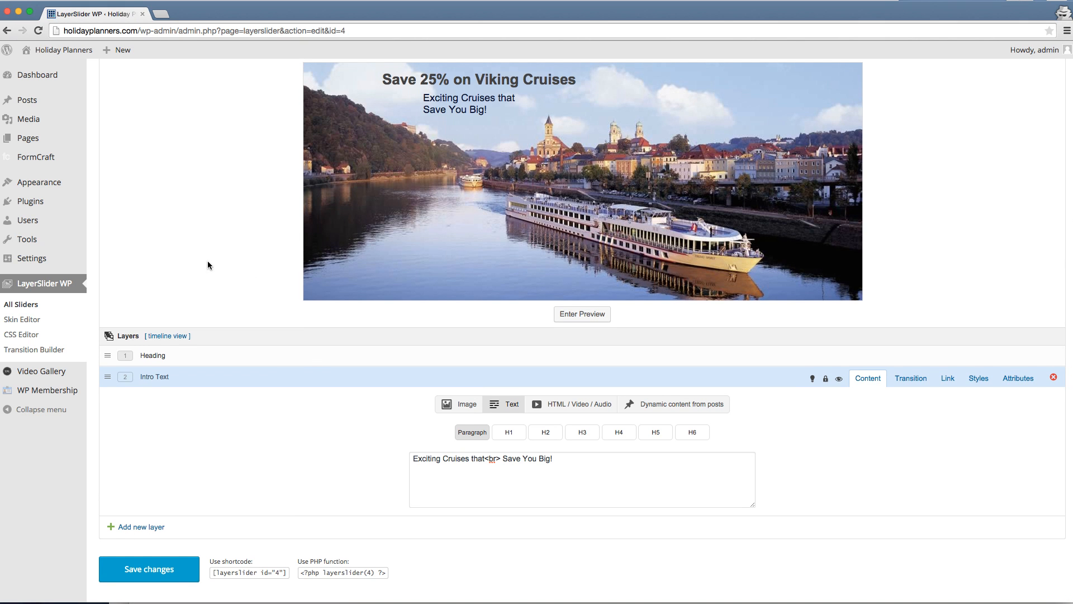
{"action": "mouse_move", "coordinate": [167, 503]}
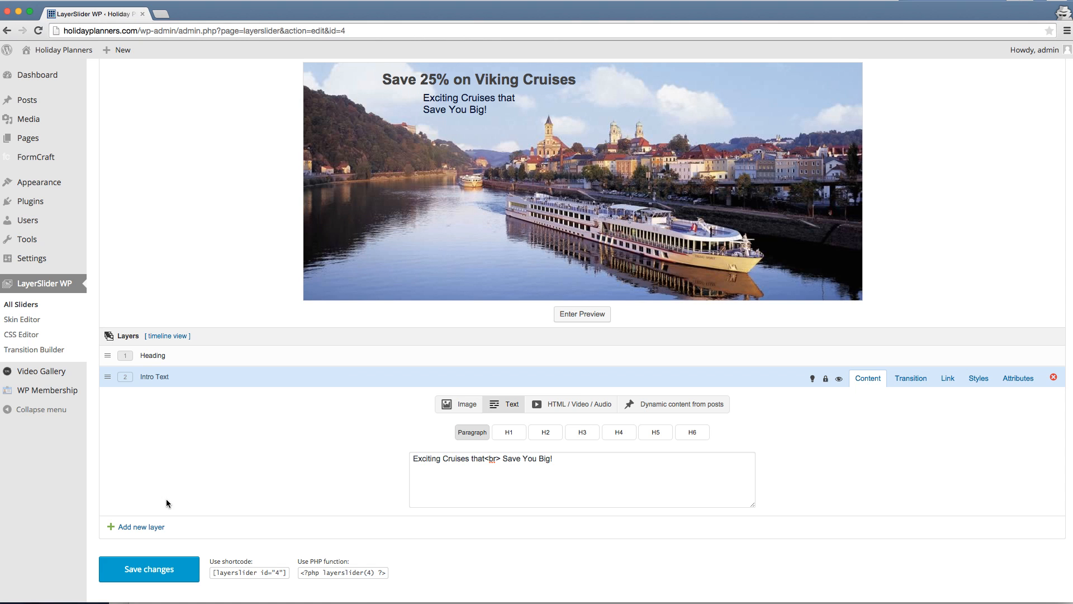
Add Layer #3 to the slide and rename it Button
{"action": "left_click", "coordinate": [141, 527]}
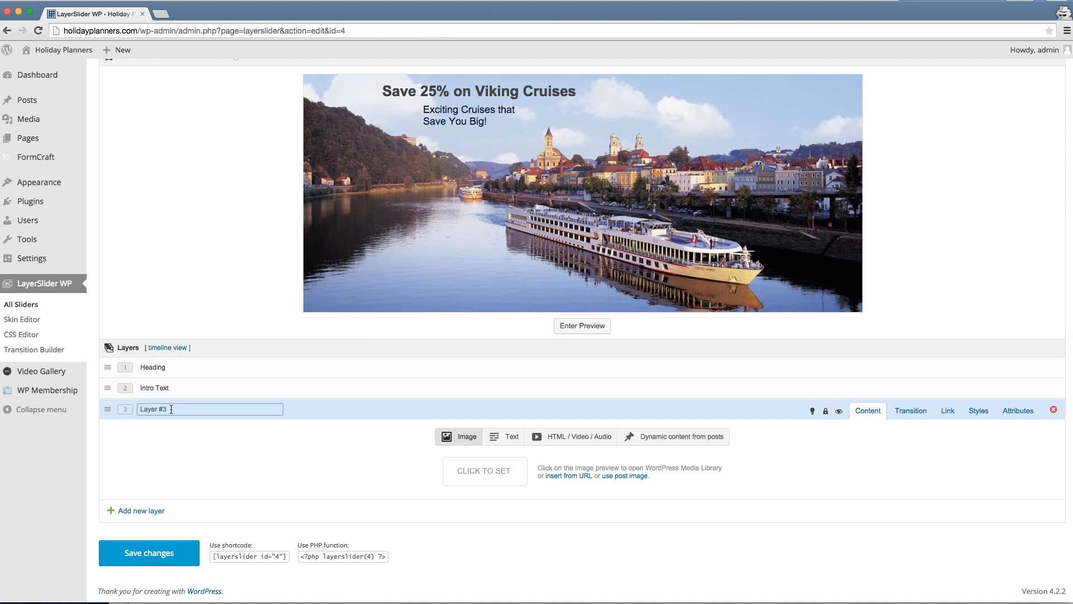
{"action": "type", "text": "But"}
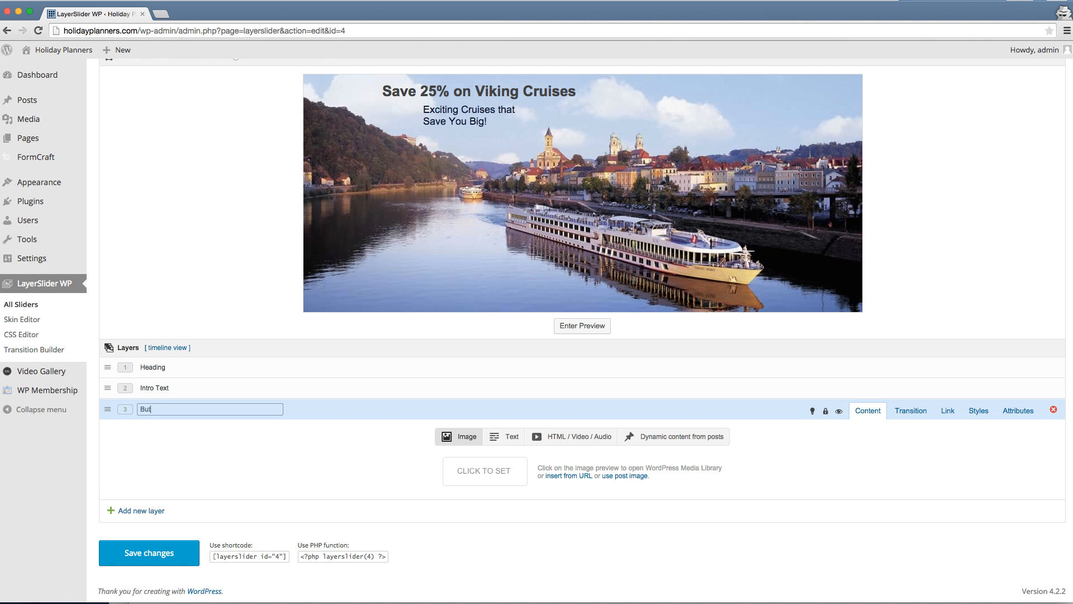
{"action": "left_click", "coordinate": [147, 552]}
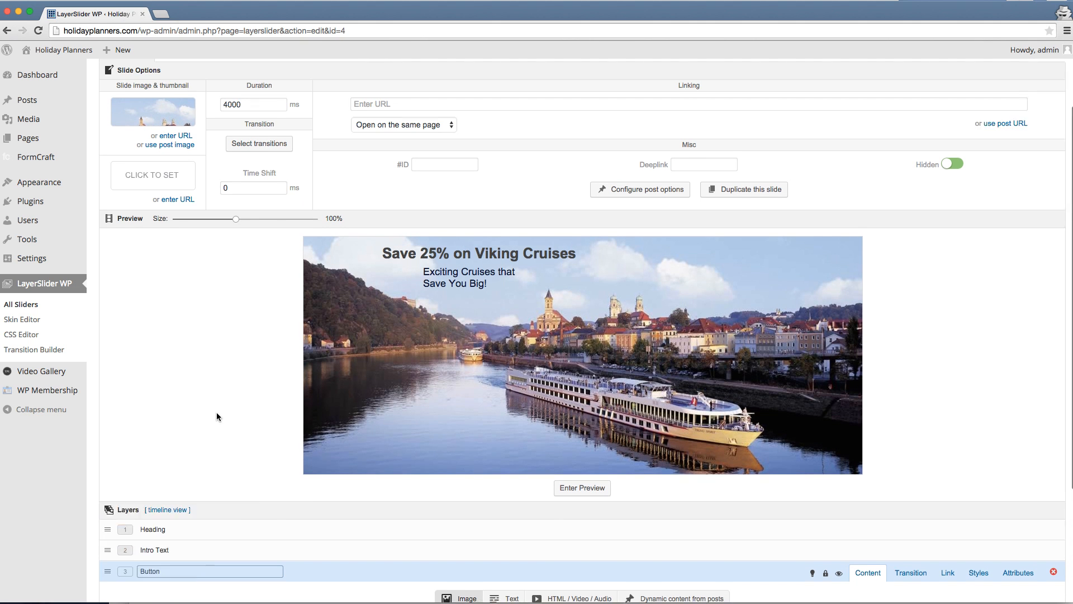
Open 'Click to set' in the Button layer's Image section to reach the media library
{"action": "scroll", "scroll_direction": "down", "scroll_amount": 3}
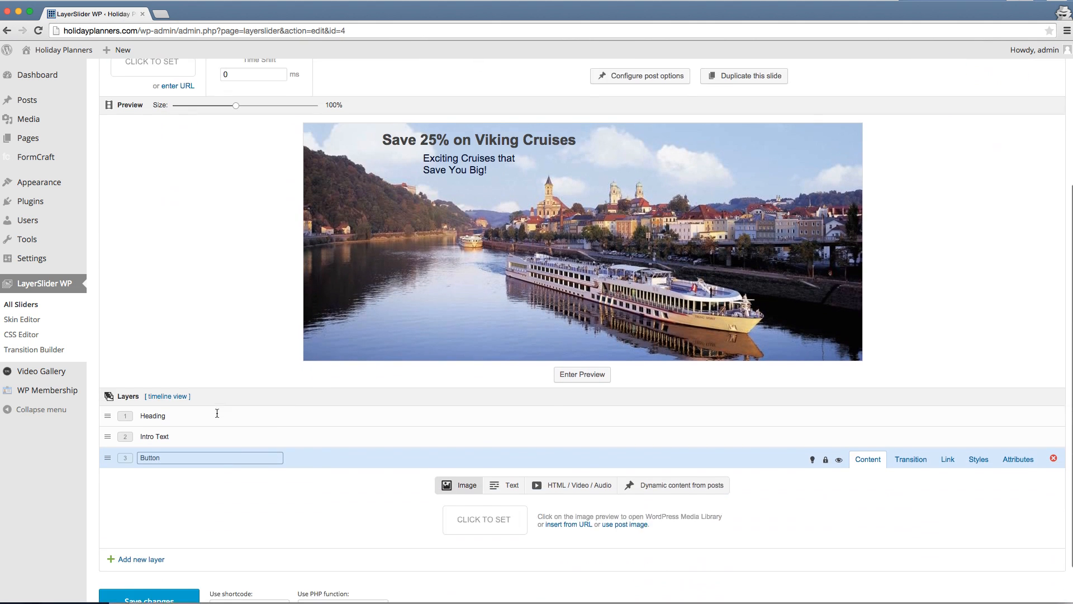
{"action": "scroll", "scroll_direction": "down", "scroll_amount": 3}
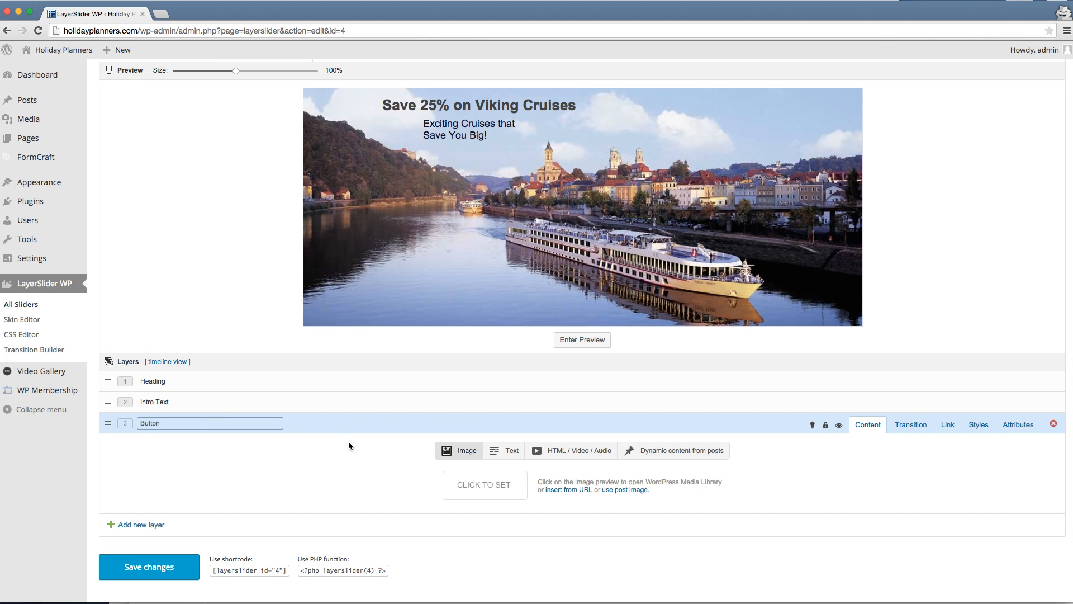
{"action": "mouse_move", "coordinate": [370, 444]}
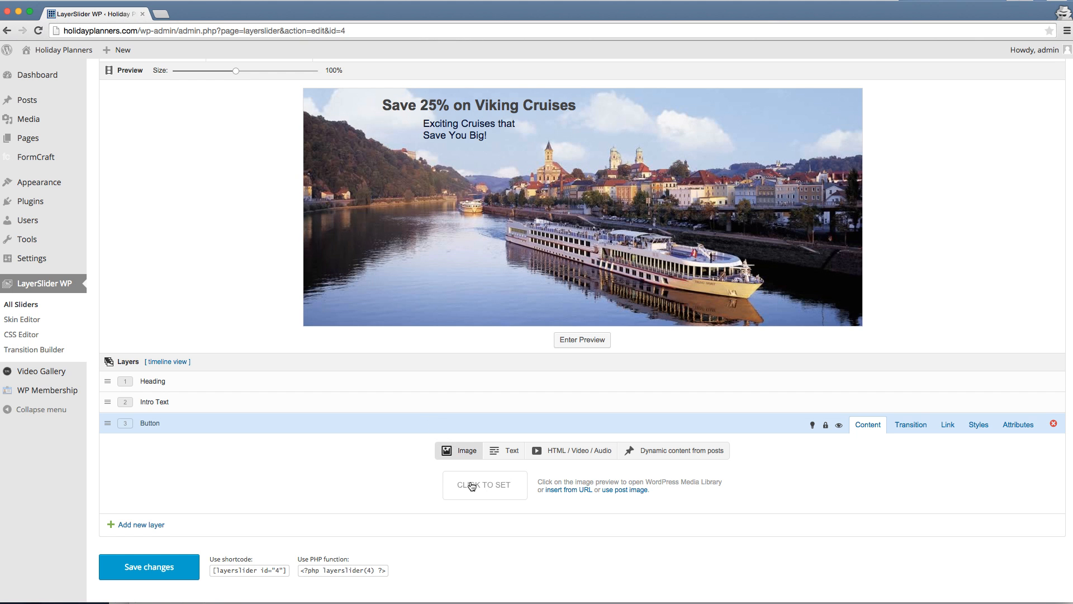
{"action": "mouse_move", "coordinate": [493, 487]}
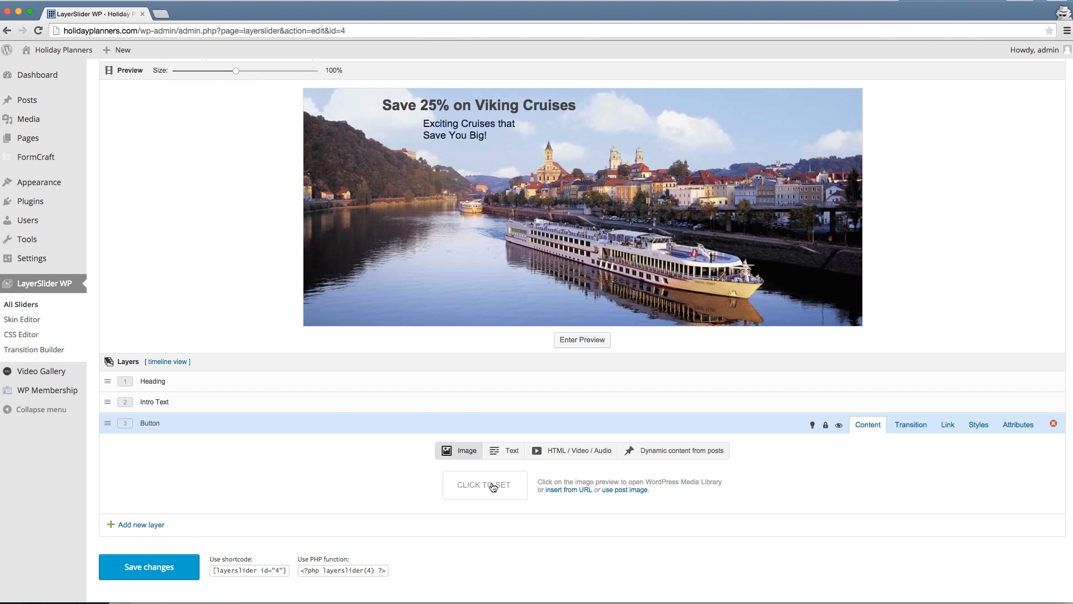
{"action": "left_click", "coordinate": [484, 484]}
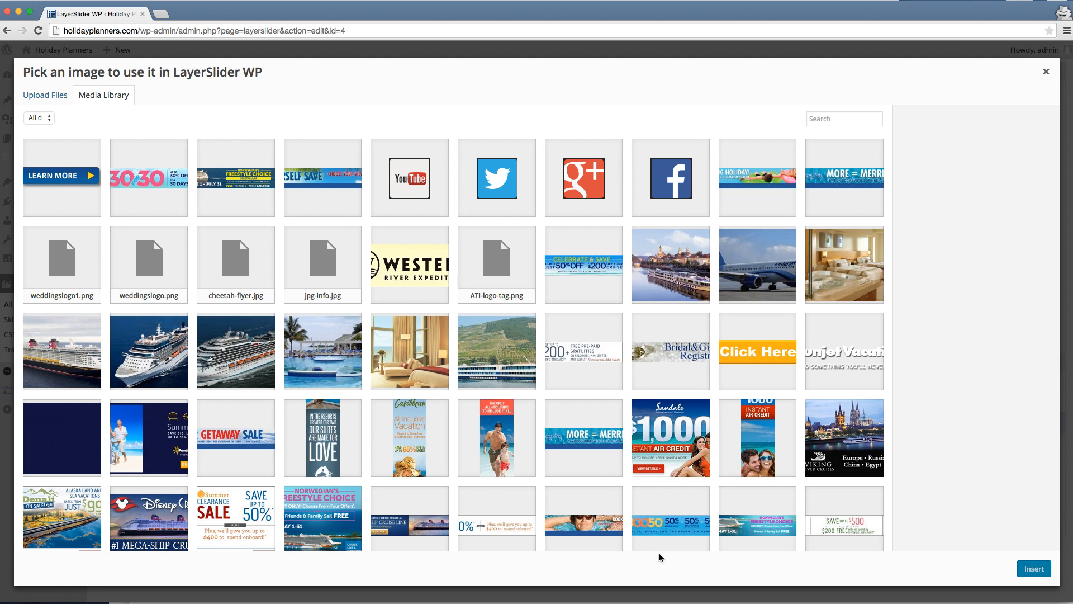
{"action": "mouse_move", "coordinate": [115, 203]}
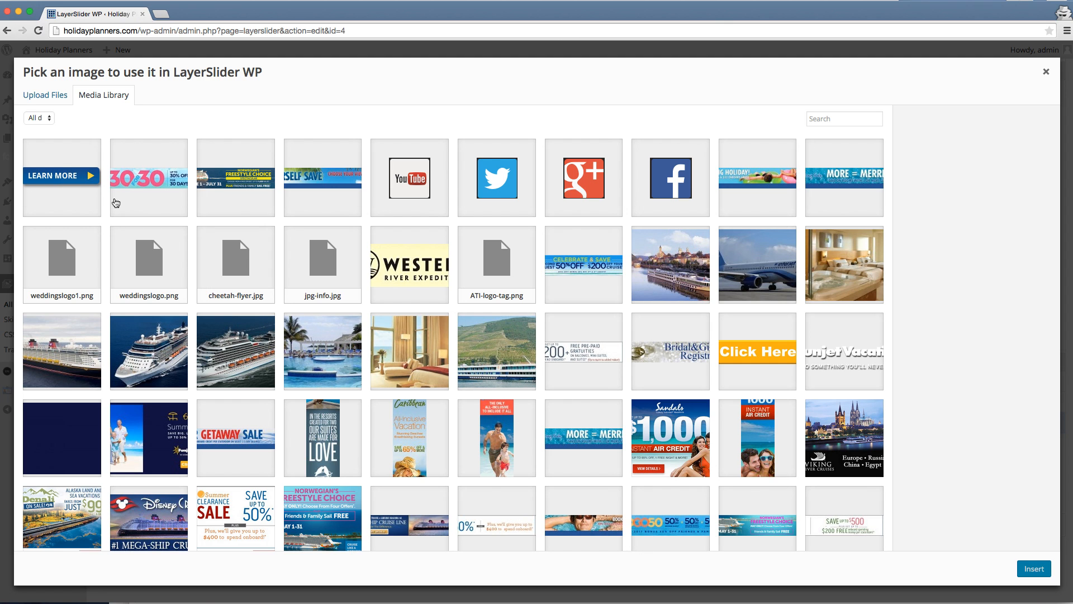
Search the media library for 'learn' and insert learnmore-button.png into the Button layer
{"action": "left_click", "coordinate": [845, 119]}
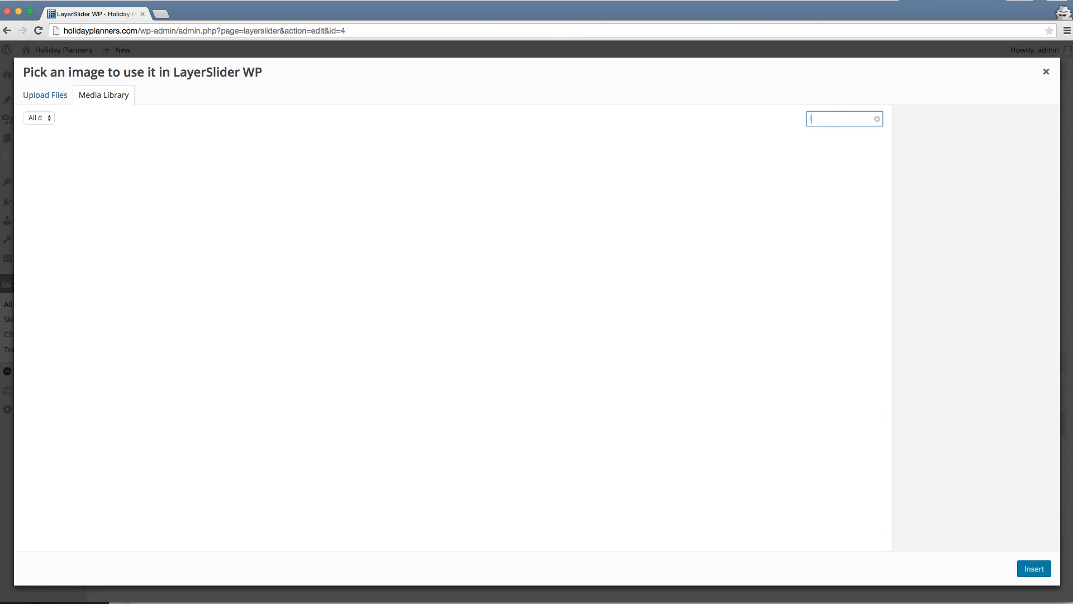
{"action": "type", "text": "learn"}
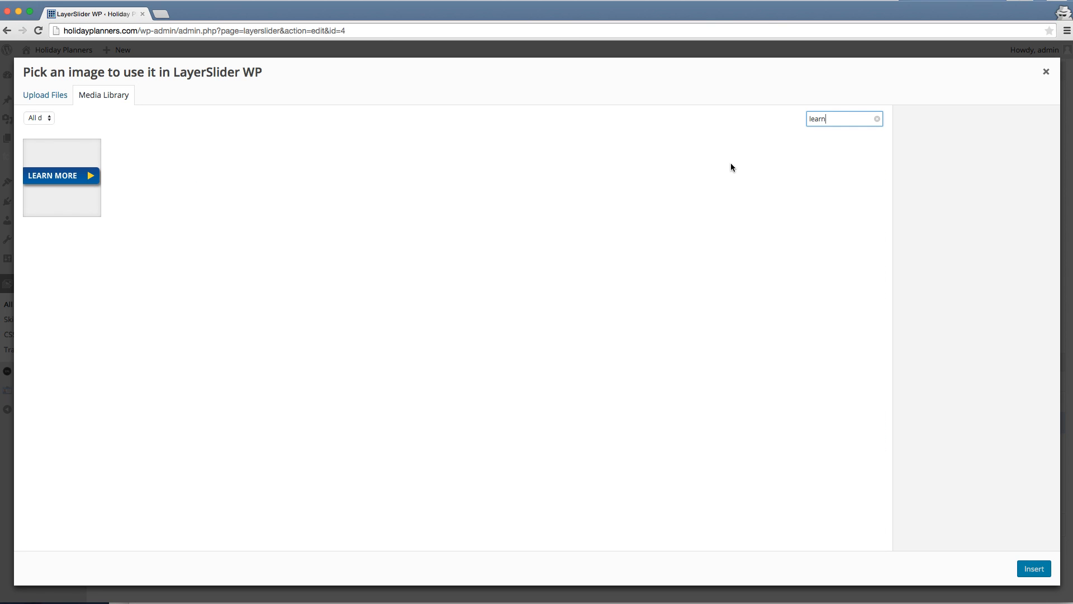
{"action": "left_click", "coordinate": [61, 177]}
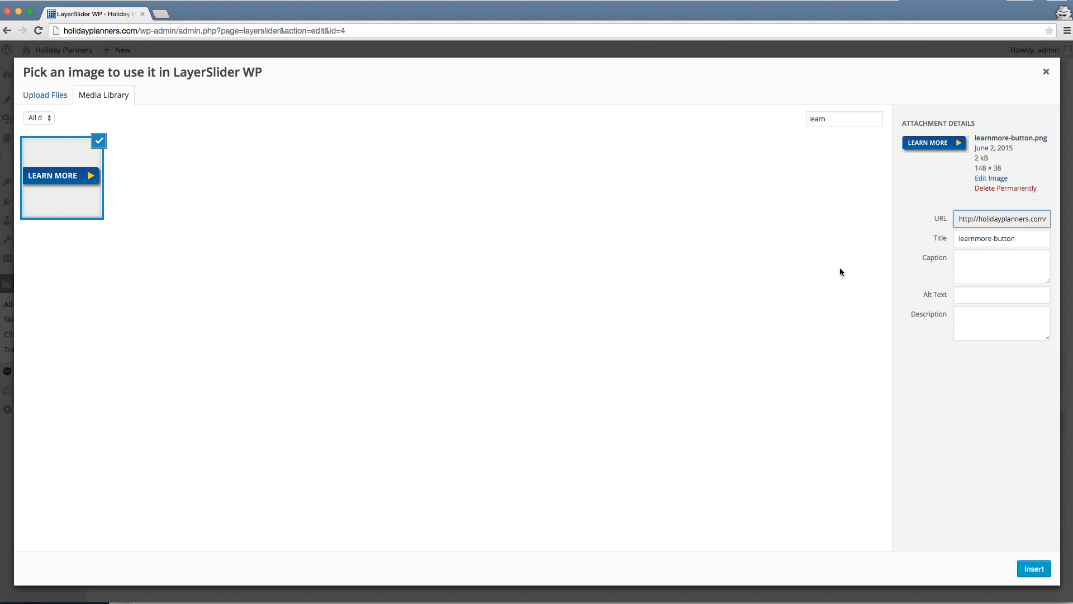
{"action": "mouse_move", "coordinate": [330, 231]}
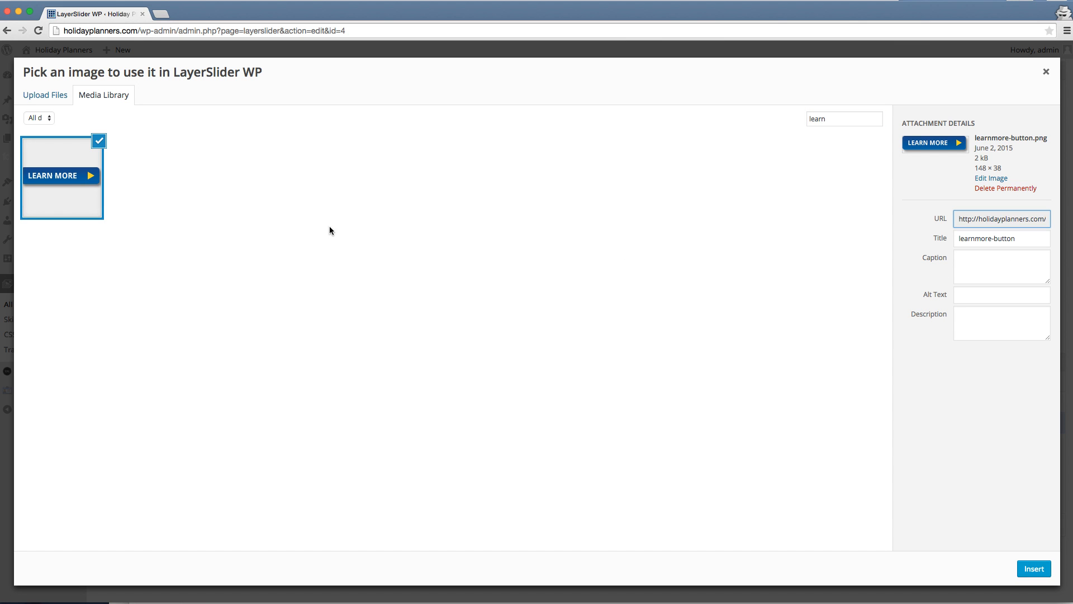
{"action": "mouse_move", "coordinate": [721, 186]}
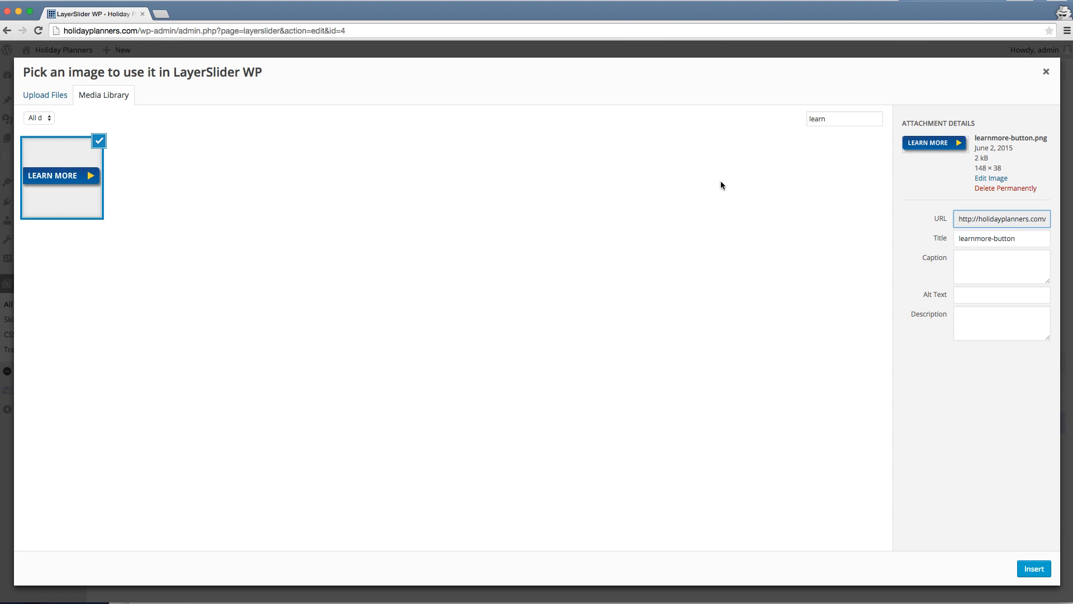
{"action": "mouse_move", "coordinate": [256, 274]}
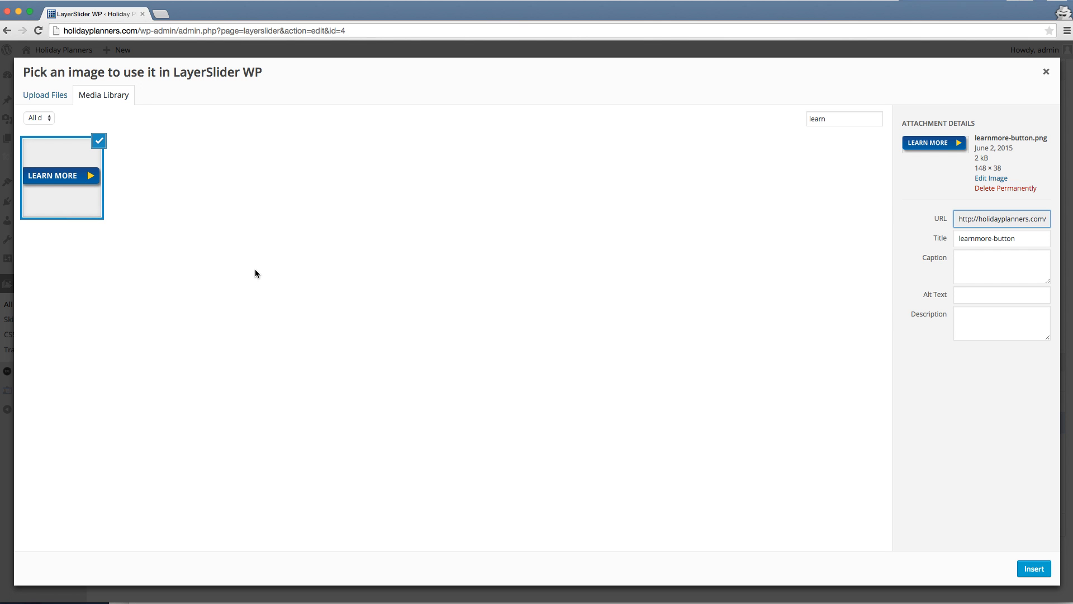
{"action": "mouse_move", "coordinate": [1011, 562]}
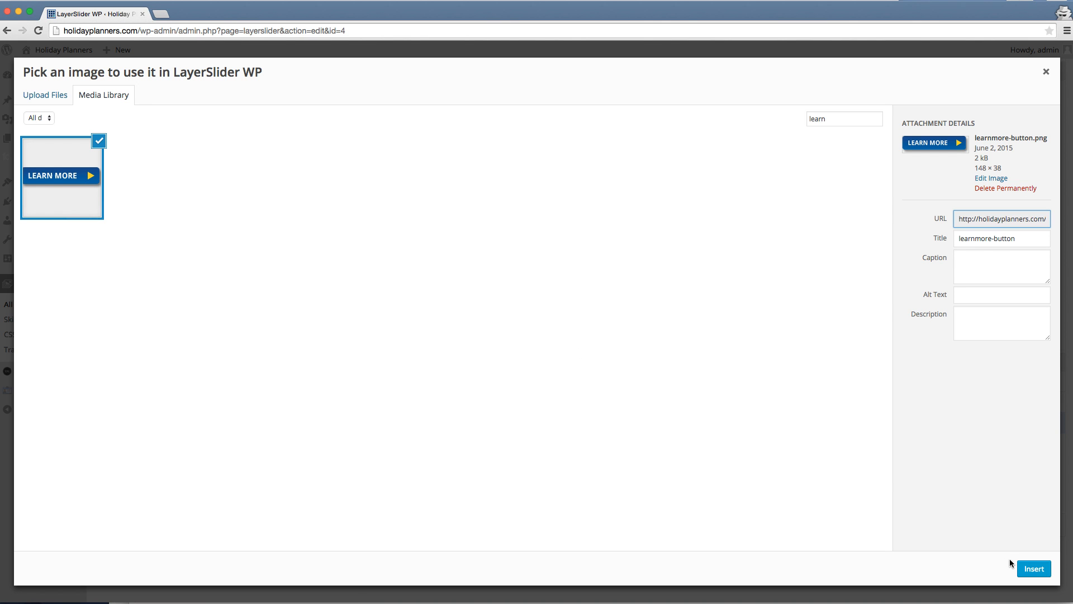
{"action": "left_click", "coordinate": [1033, 568]}
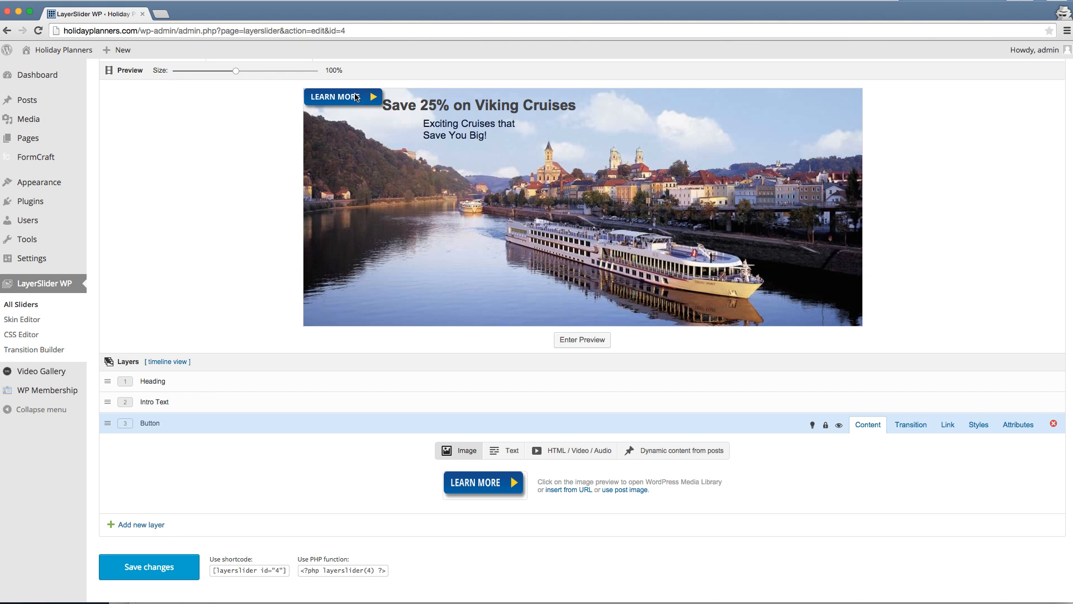
Drag the LEARN MORE button down onto the river below the intro text
{"action": "left_click_drag", "start_coordinate": [342, 96], "coordinate": [395, 170]}
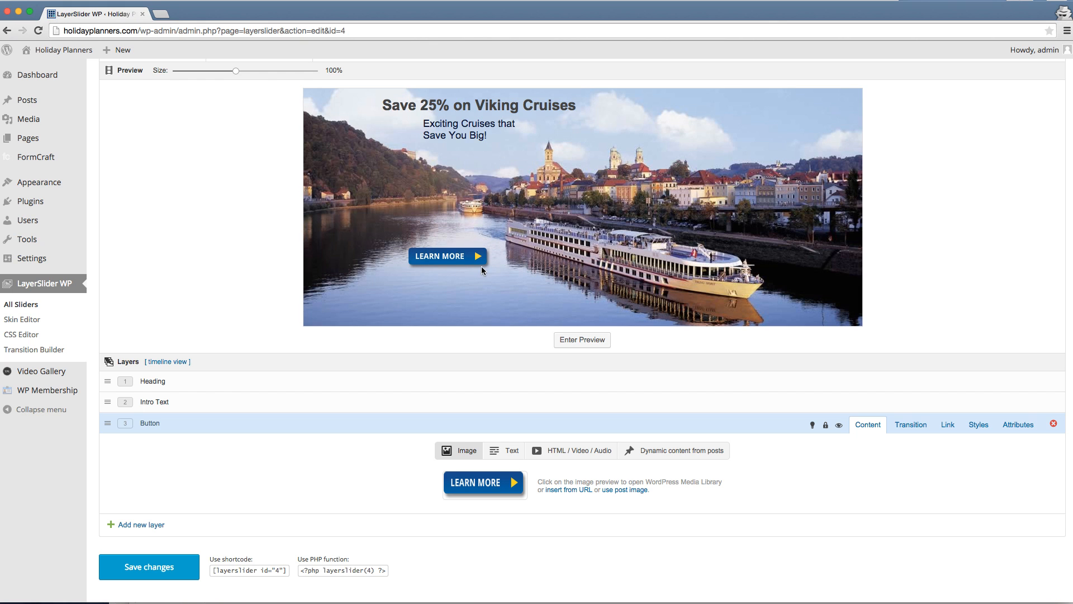
{"action": "mouse_move", "coordinate": [480, 255]}
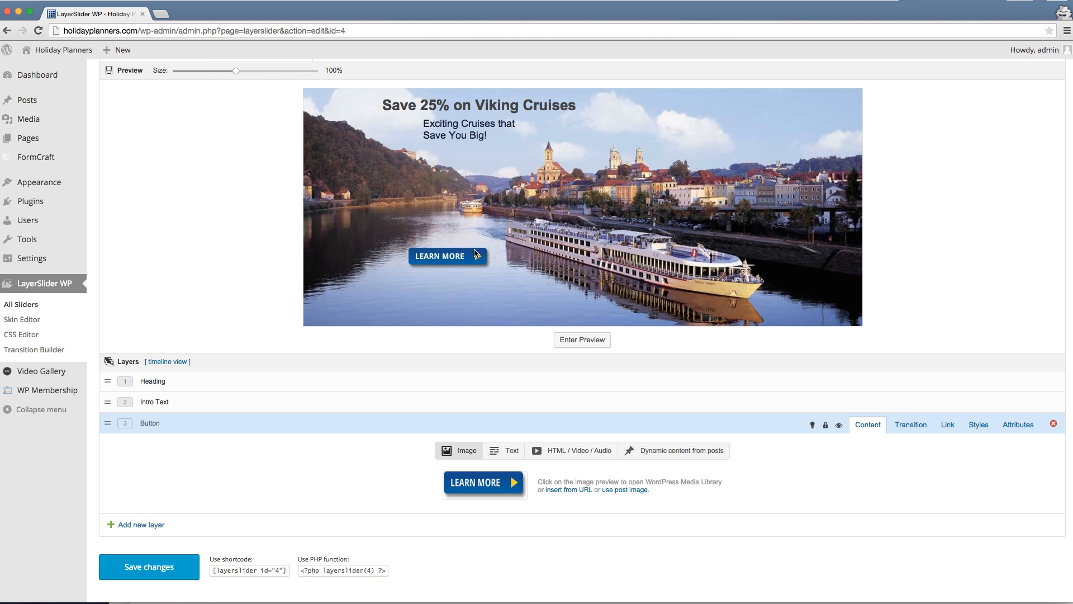
{"action": "mouse_move", "coordinate": [477, 251]}
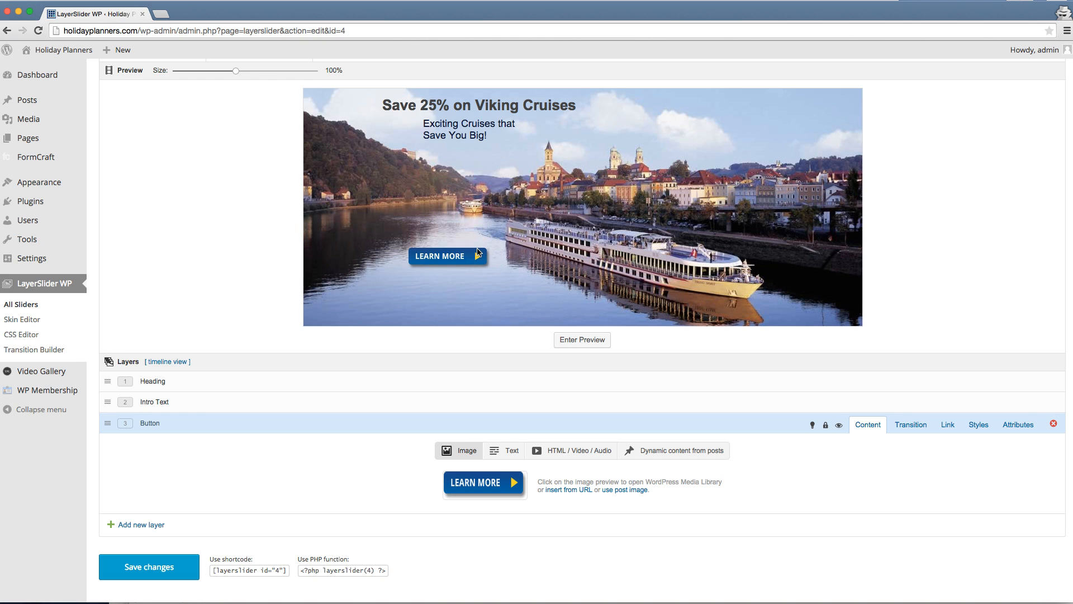
{"action": "mouse_move", "coordinate": [484, 267]}
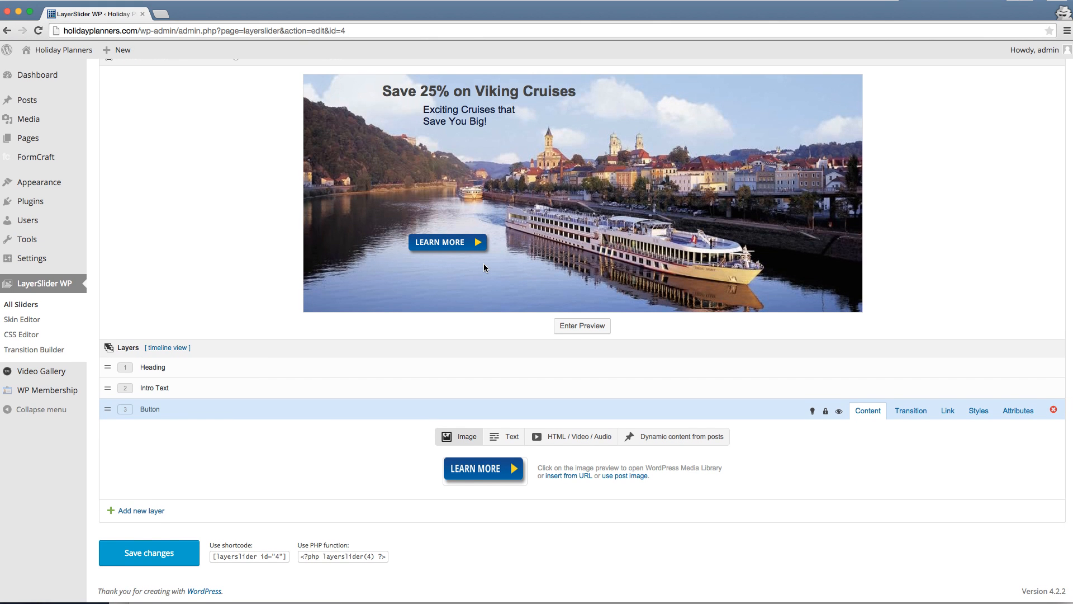
{"action": "mouse_move", "coordinate": [479, 270]}
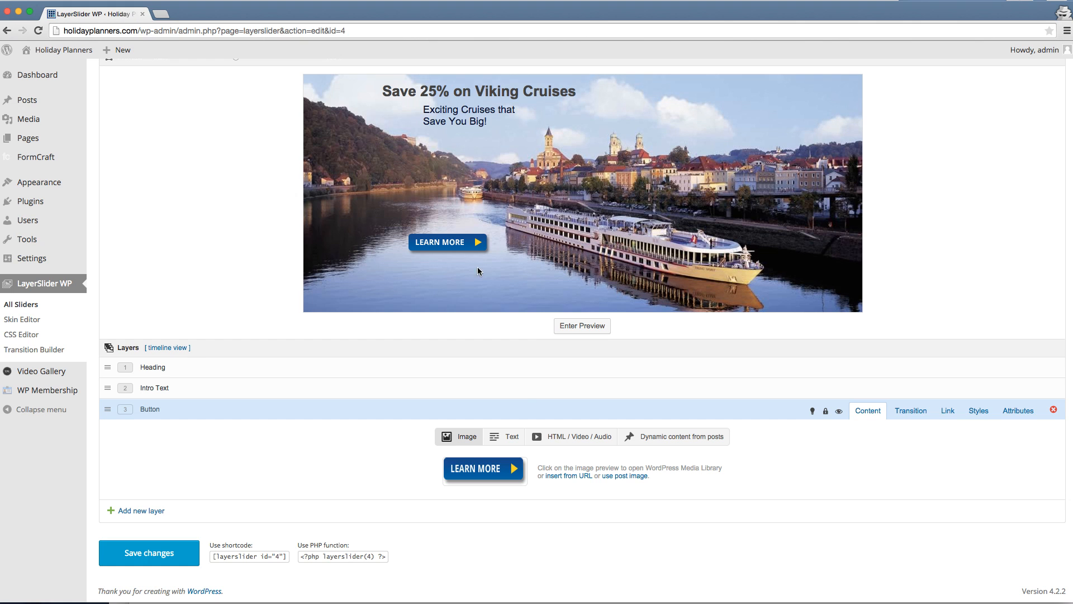
{"action": "left_click", "coordinate": [153, 409]}
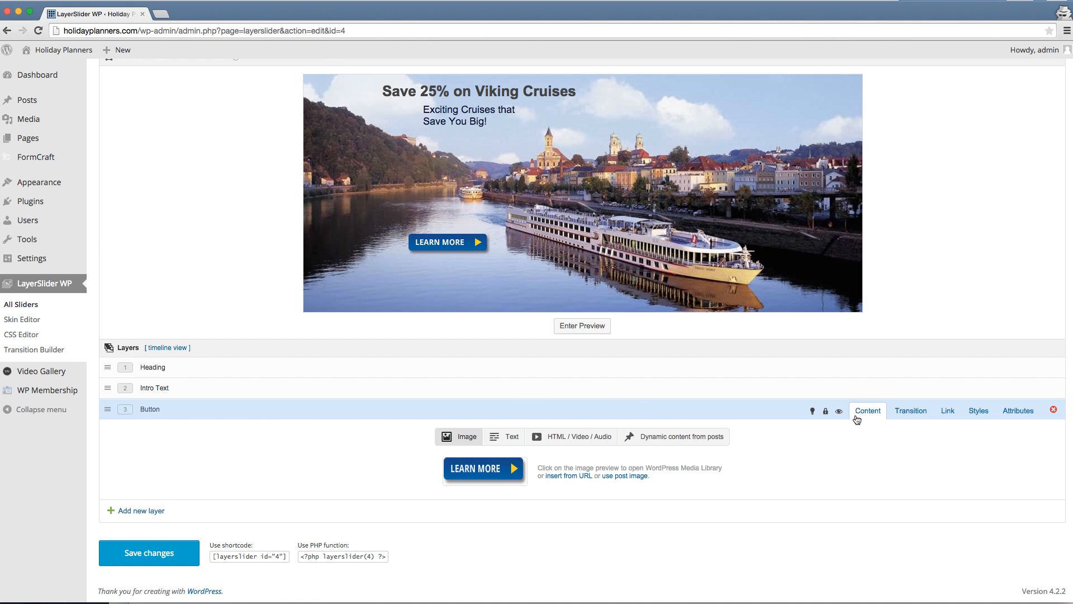
Show the Button layer's Link settings and bring up the Visit Site options
{"action": "left_click", "coordinate": [947, 410]}
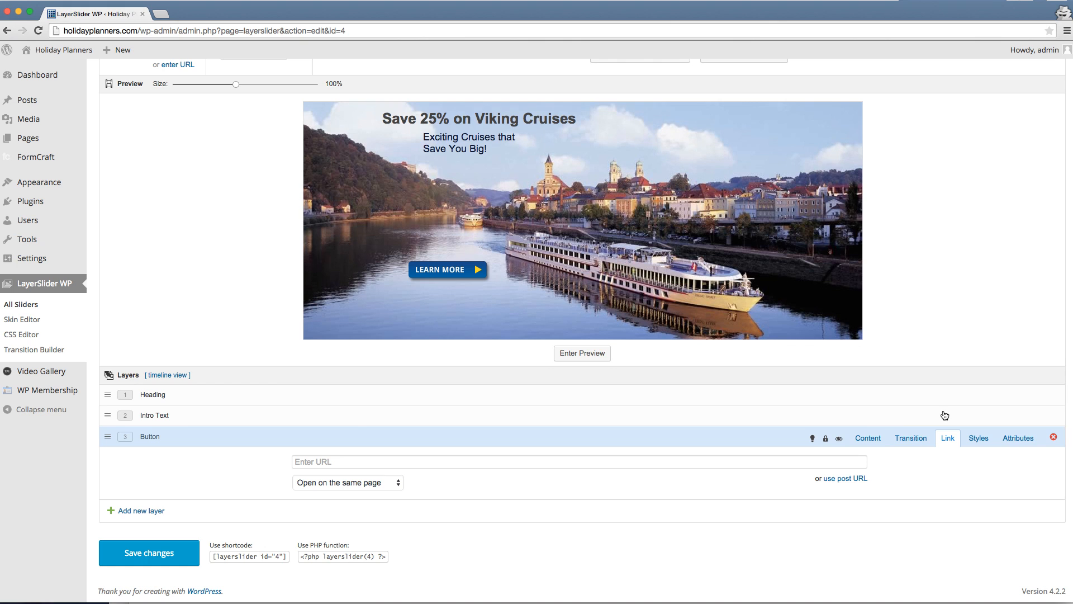
{"action": "mouse_move", "coordinate": [336, 462]}
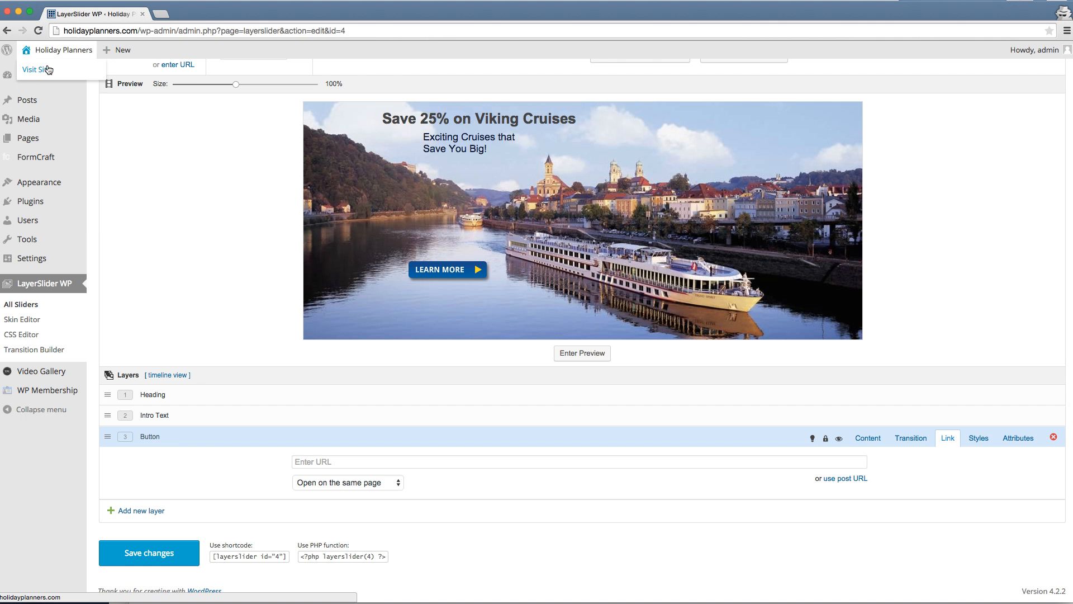
{"action": "right_click", "coordinate": [38, 69]}
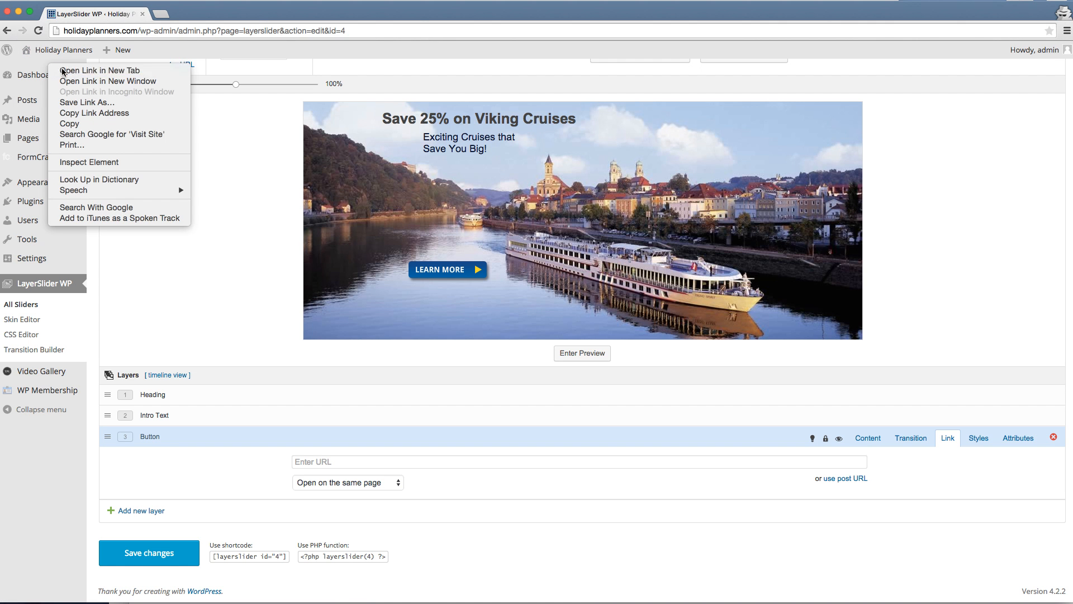
Open the live site's Destinations > Alaska page in a new tab, then return to the editor
{"action": "left_click", "coordinate": [100, 70]}
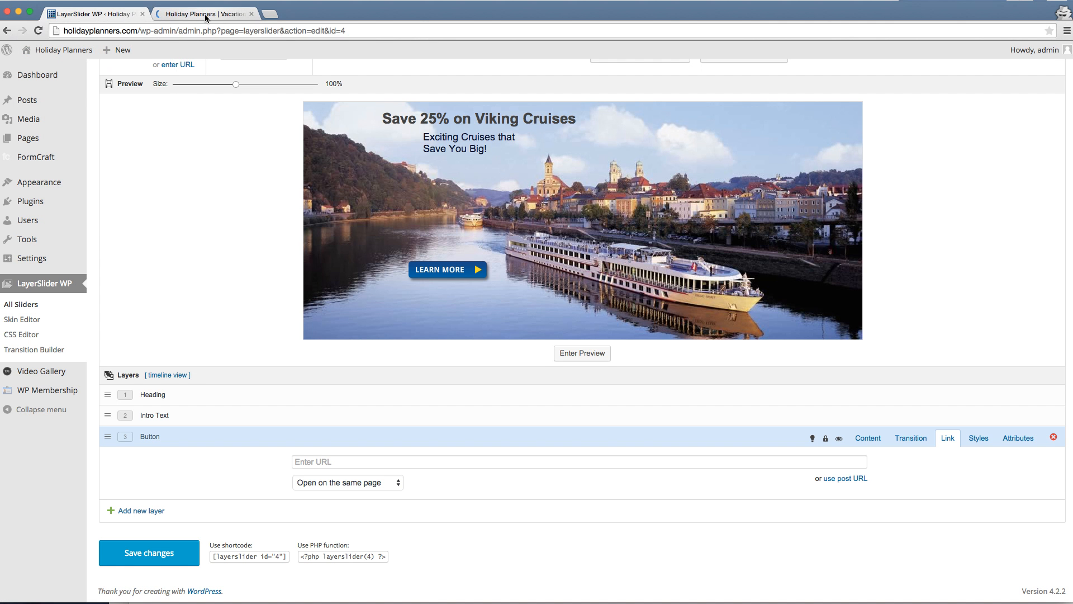
{"action": "left_click", "coordinate": [206, 13]}
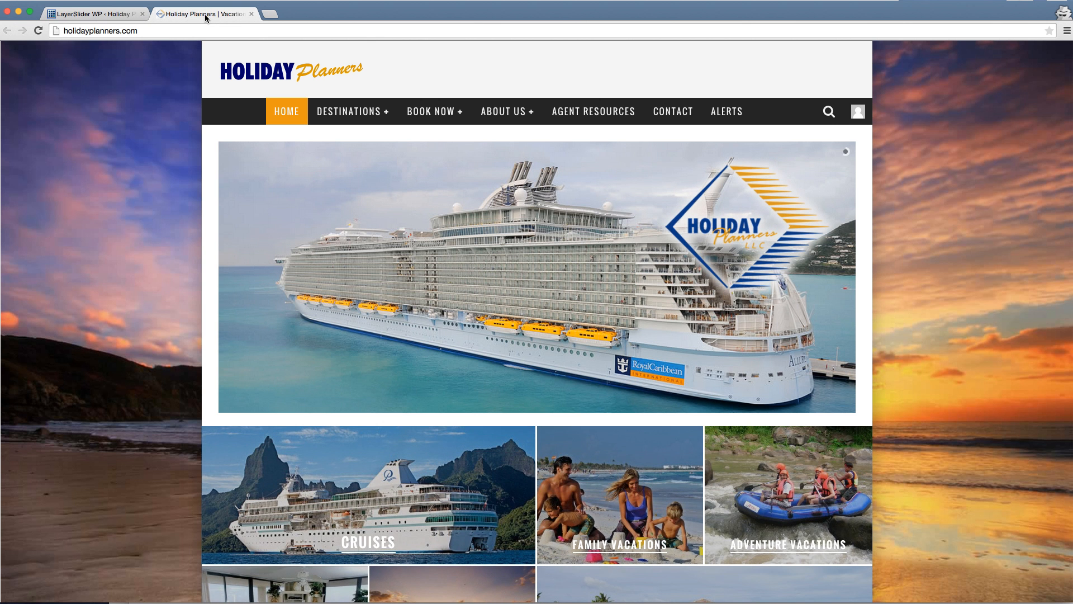
{"action": "mouse_move", "coordinate": [352, 110]}
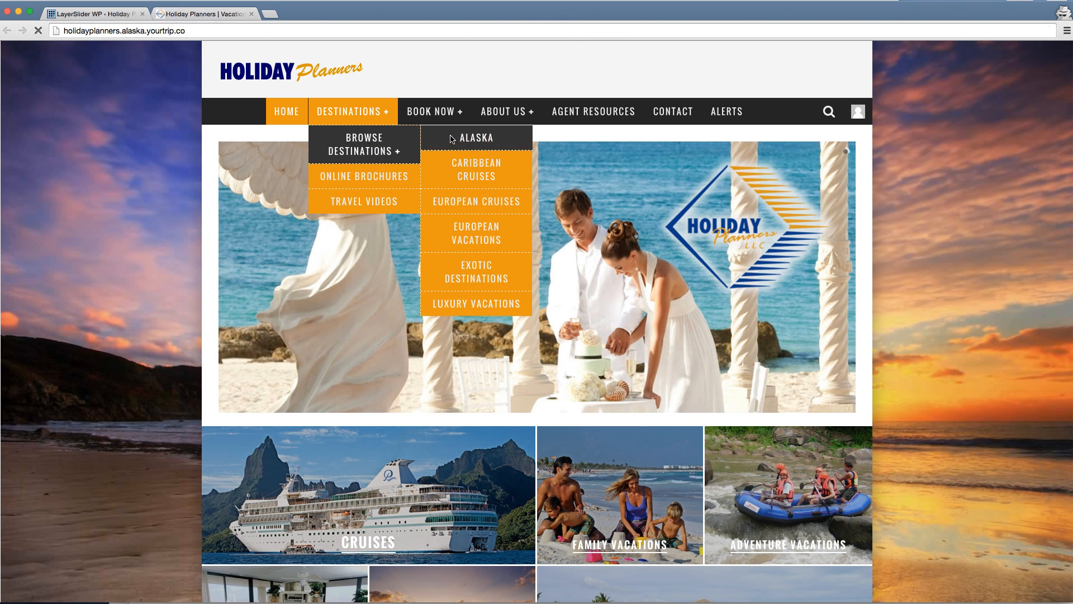
{"action": "left_click", "coordinate": [476, 137]}
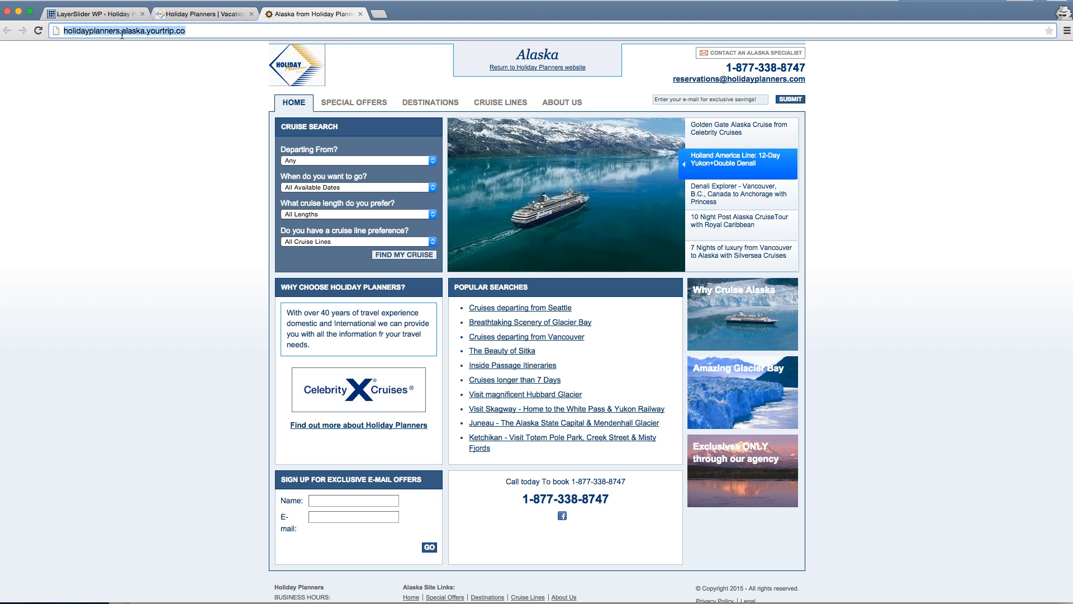
{"action": "left_click", "coordinate": [96, 14]}
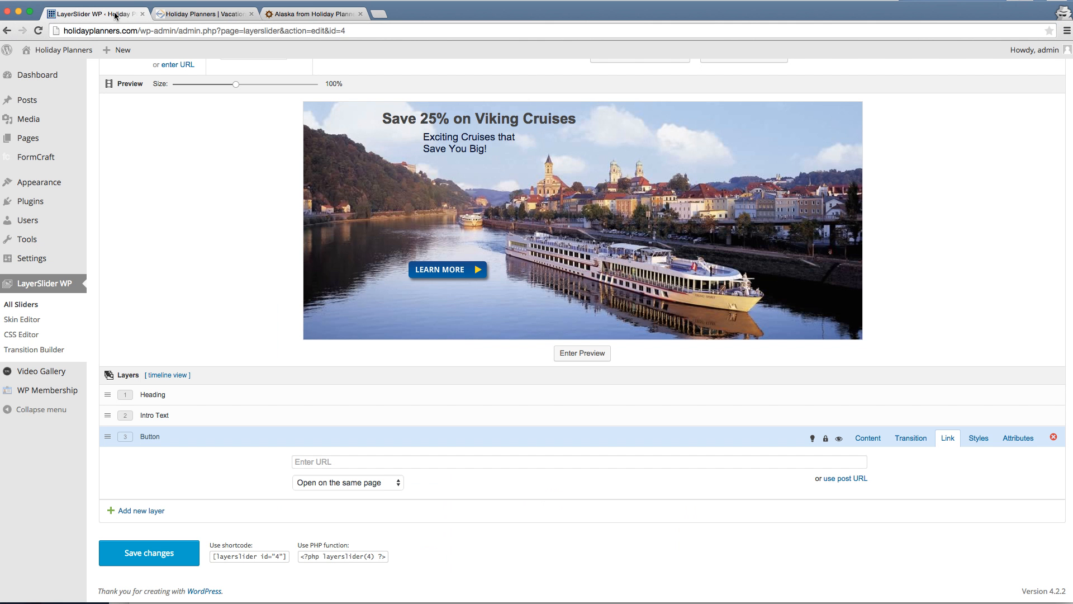
{"action": "mouse_move", "coordinate": [465, 273]}
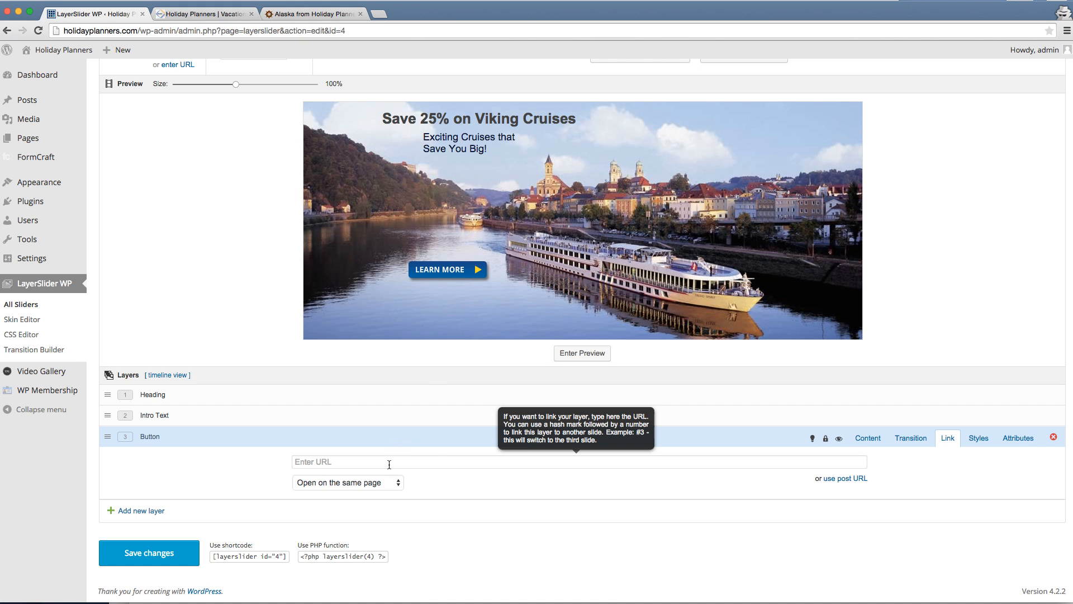
{"action": "type", "text": "http://holidayplanners.alaska.yourtrip.co/"}
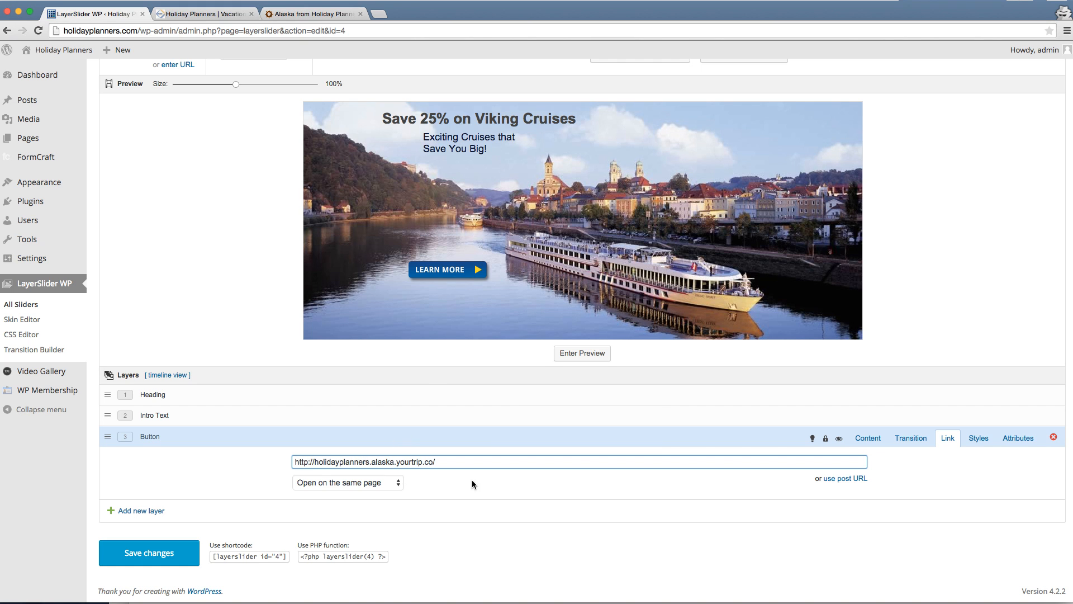
{"action": "mouse_move", "coordinate": [571, 512]}
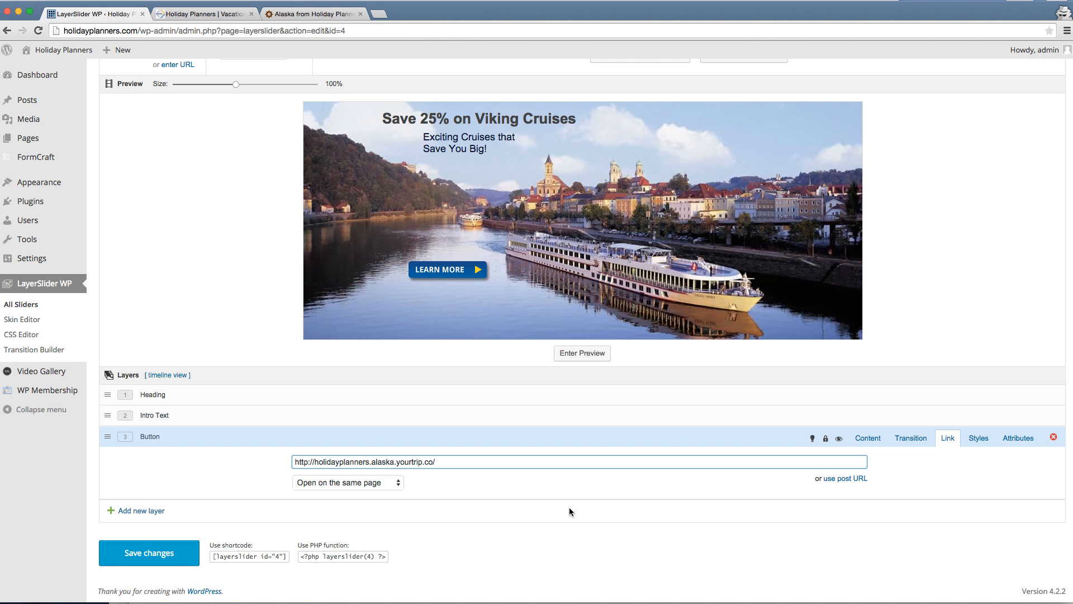
{"action": "mouse_move", "coordinate": [544, 517]}
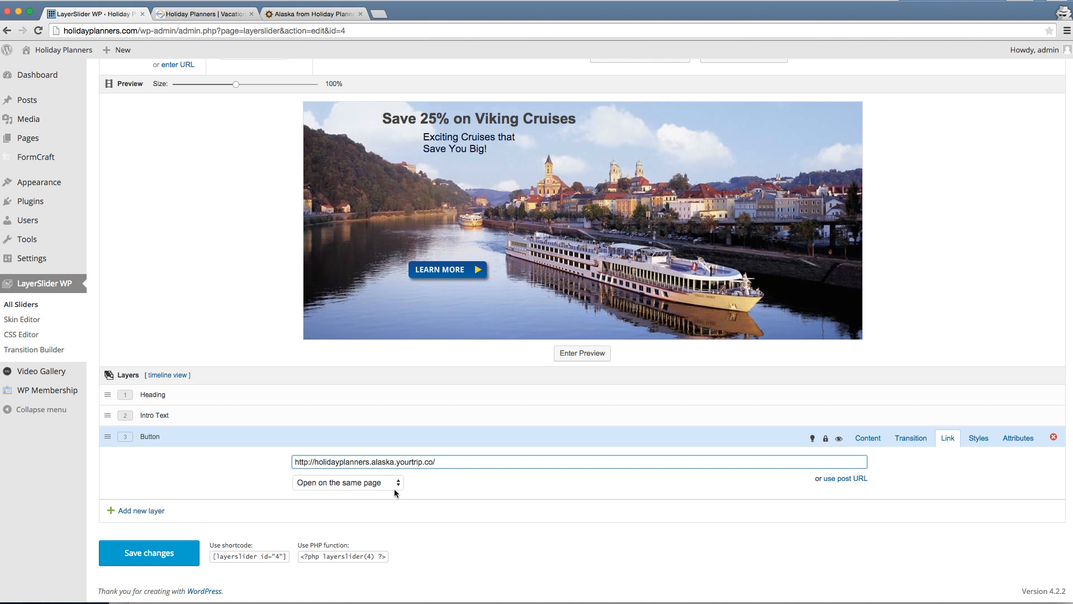
{"action": "triple_click", "coordinate": [365, 462]}
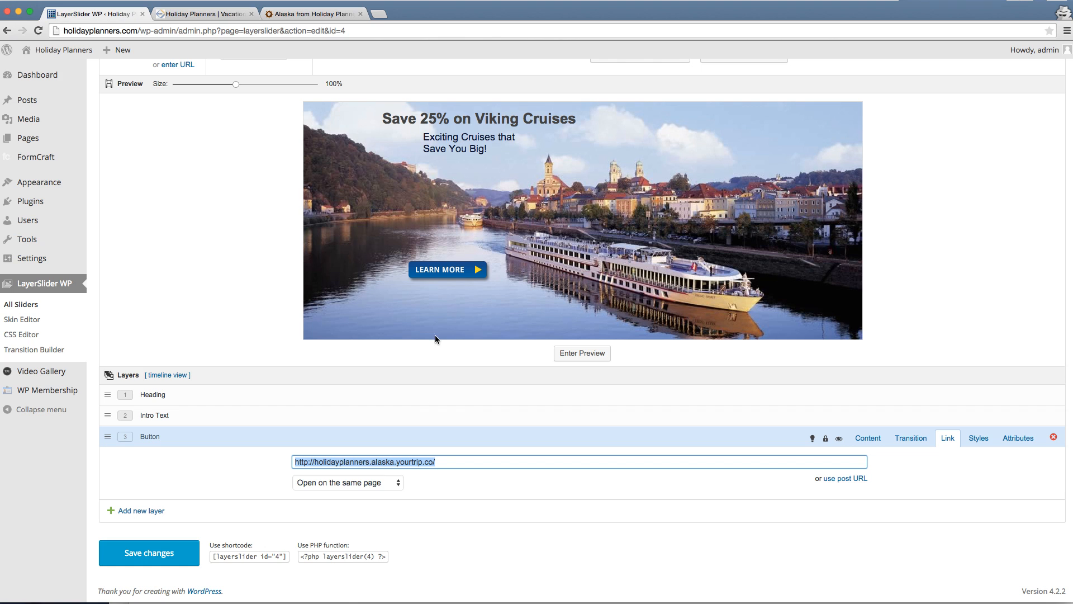
{"action": "mouse_move", "coordinate": [439, 484]}
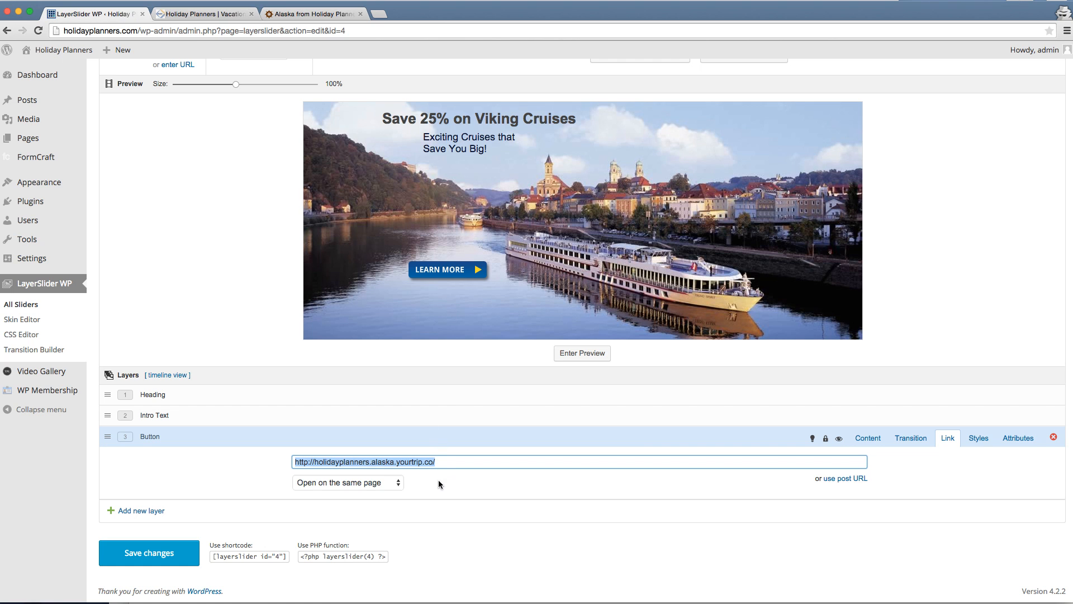
{"action": "mouse_move", "coordinate": [445, 464]}
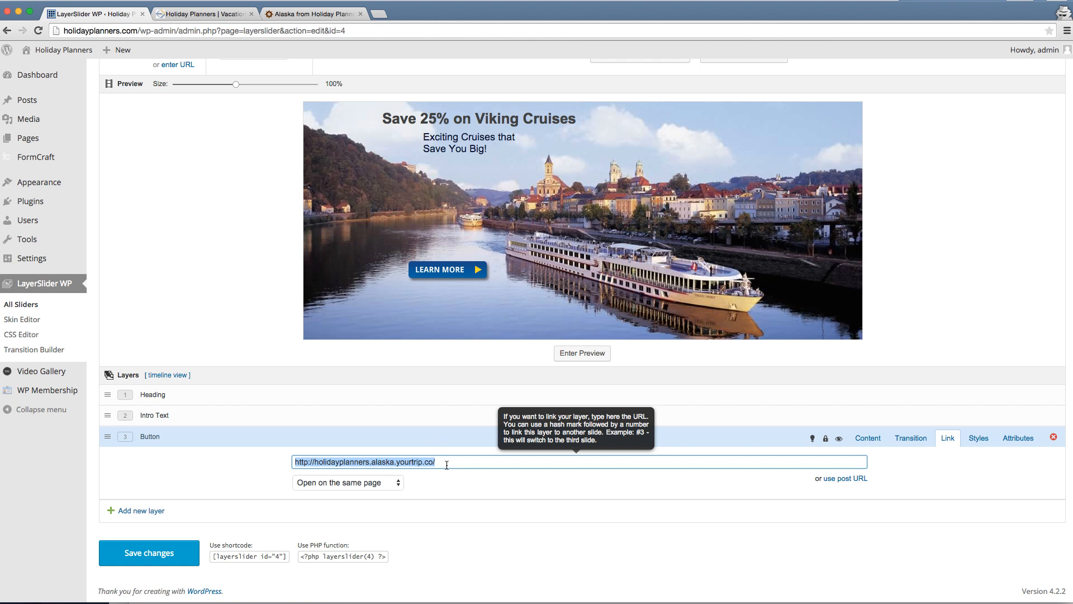
{"action": "mouse_move", "coordinate": [328, 483]}
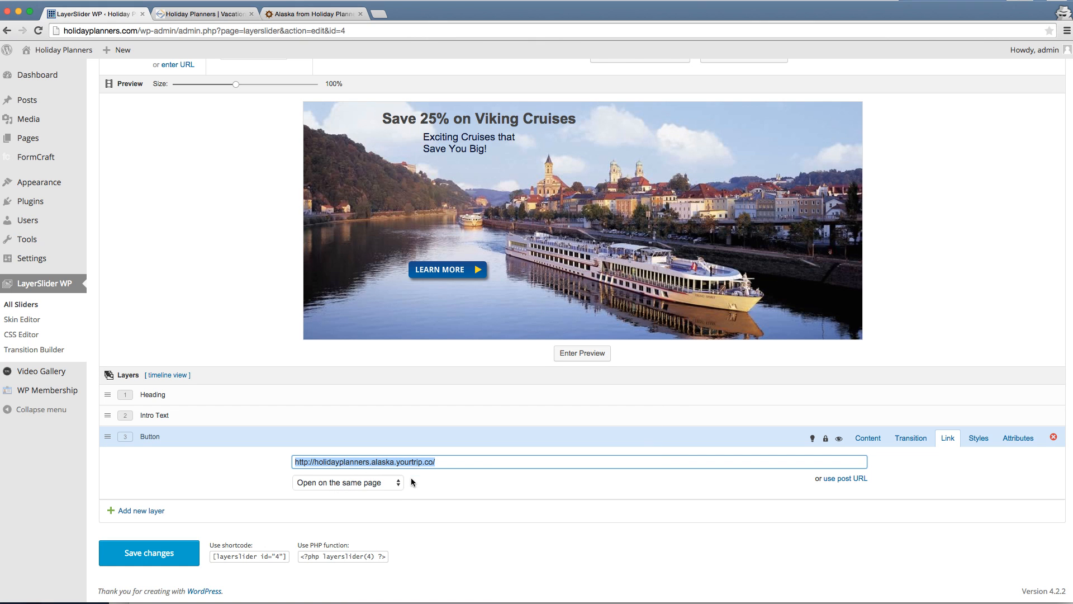
Set the Button layer's link to 'Open on new page' and save the slider changes
{"action": "left_click", "coordinate": [346, 483]}
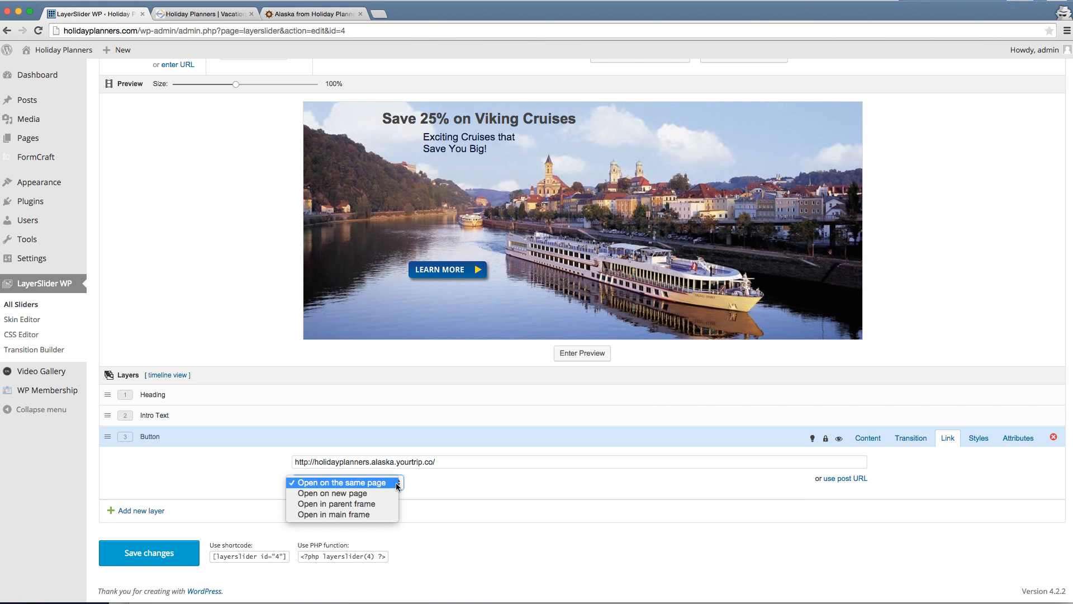
{"action": "left_click", "coordinate": [334, 493]}
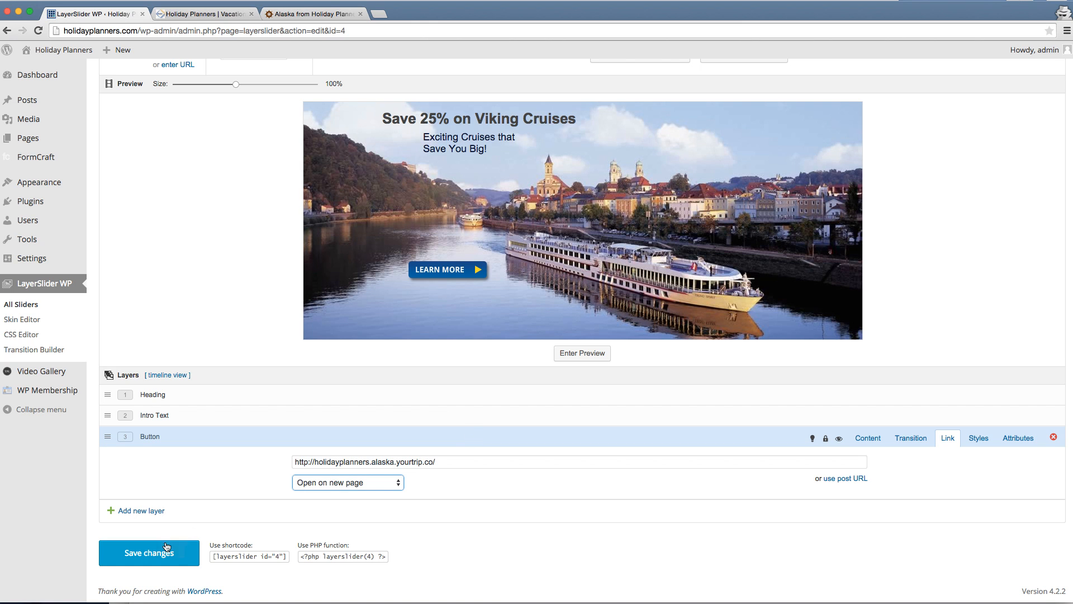
{"action": "left_click", "coordinate": [149, 552]}
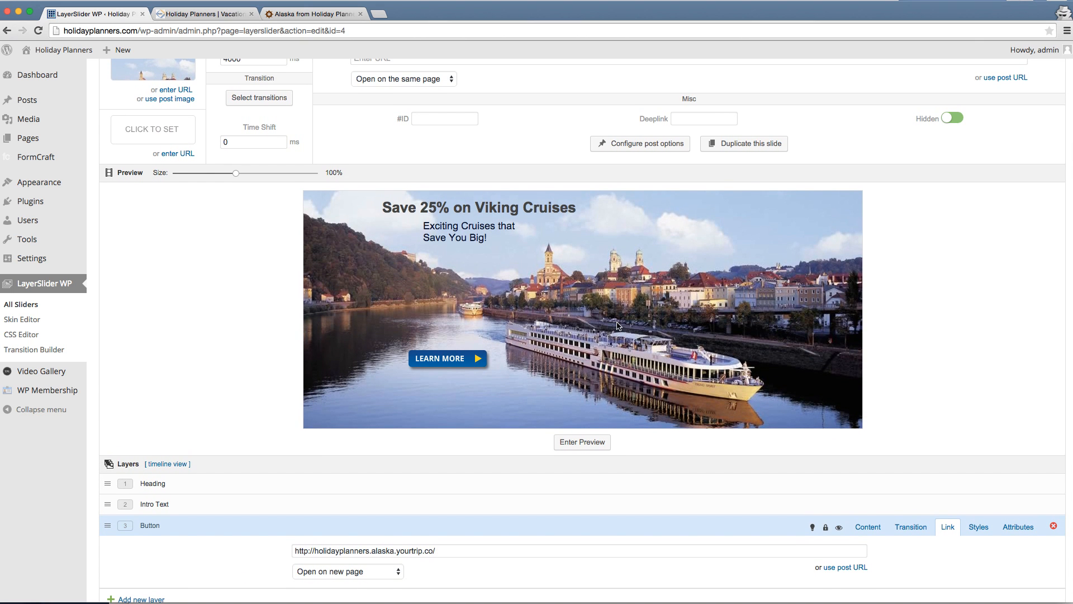
{"action": "mouse_move", "coordinate": [489, 283]}
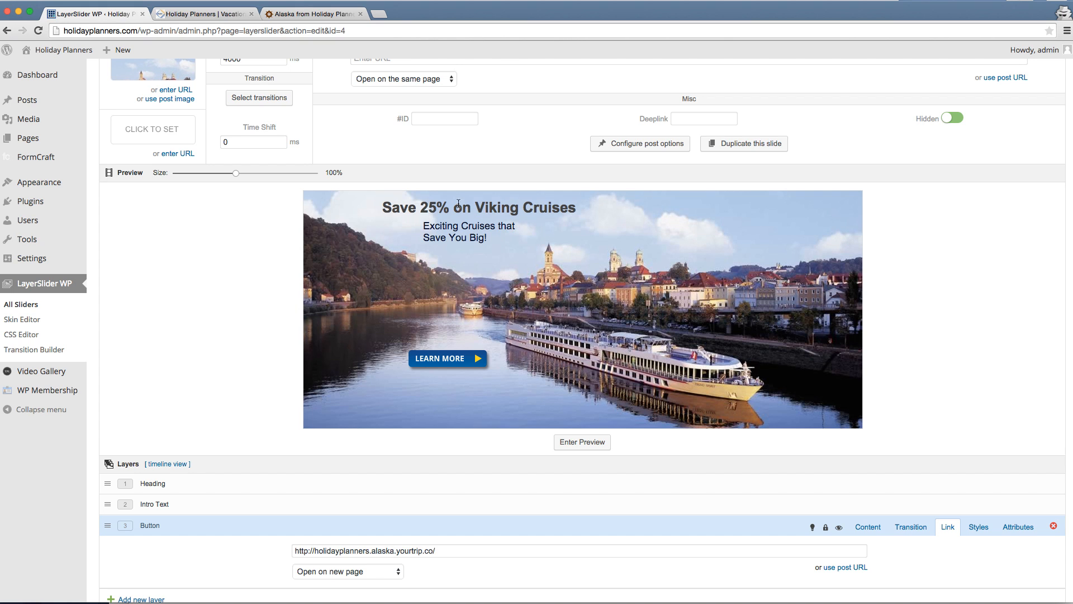
{"action": "mouse_move", "coordinate": [474, 231]}
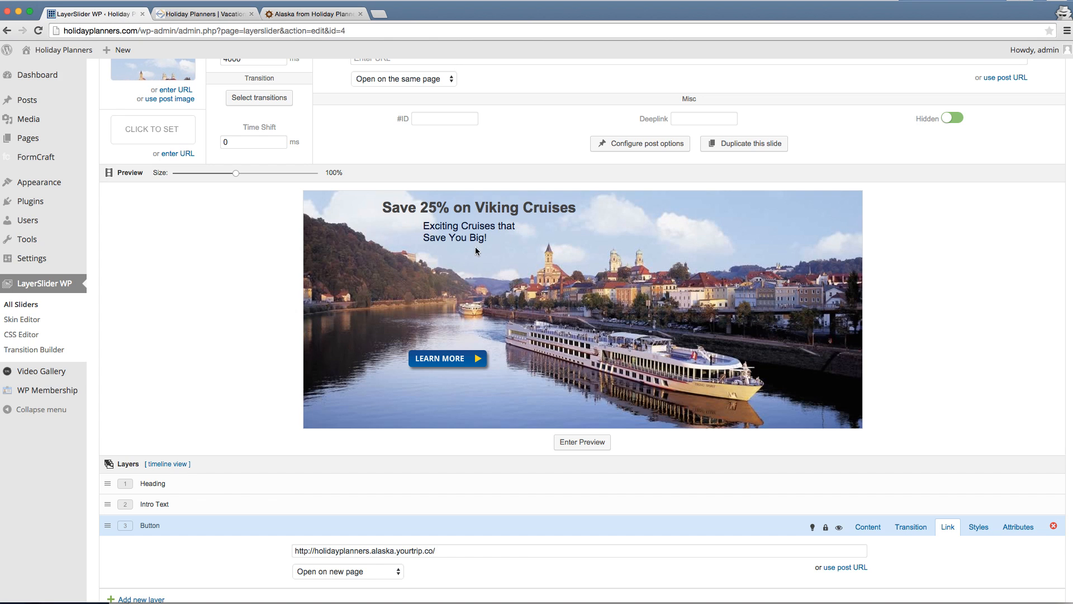
{"action": "mouse_move", "coordinate": [477, 246]}
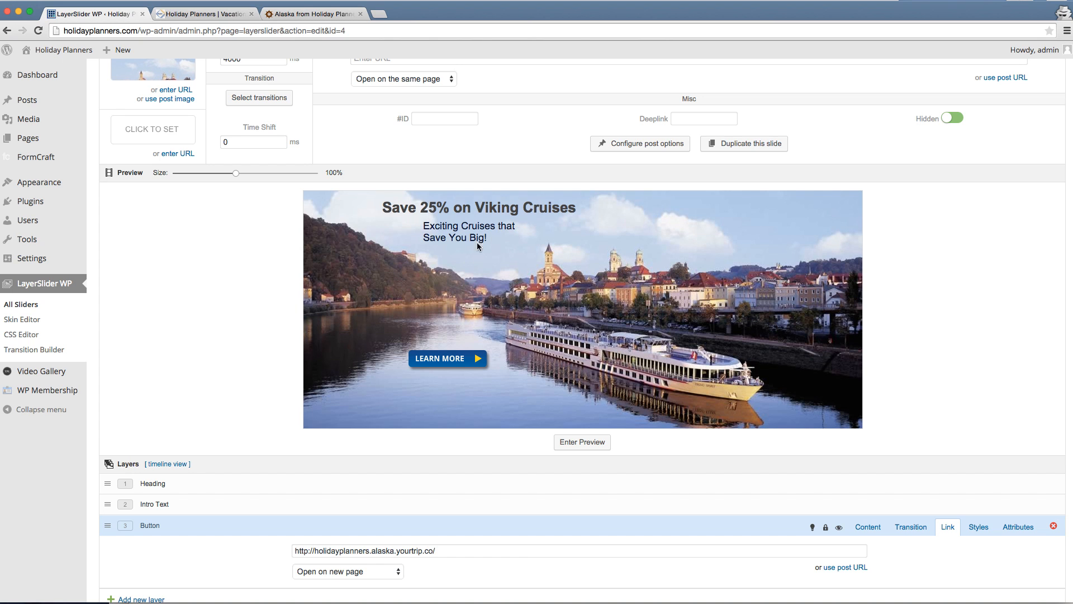
{"action": "mouse_move", "coordinate": [458, 230]}
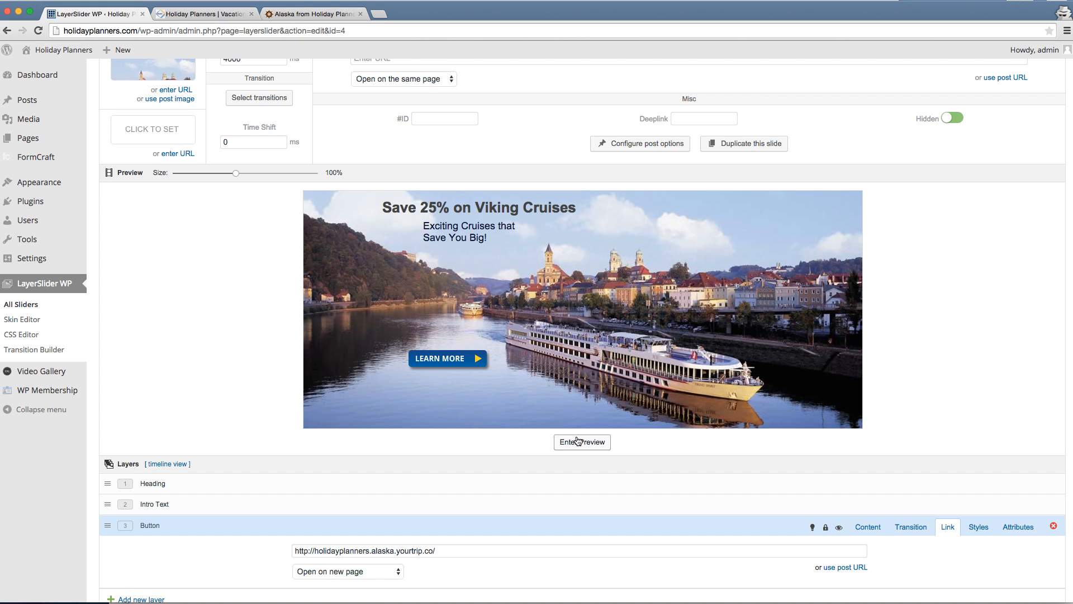
Play the Viking Cruises slide in preview, then scroll to the Heading layer's content settings
{"action": "left_click", "coordinate": [581, 441]}
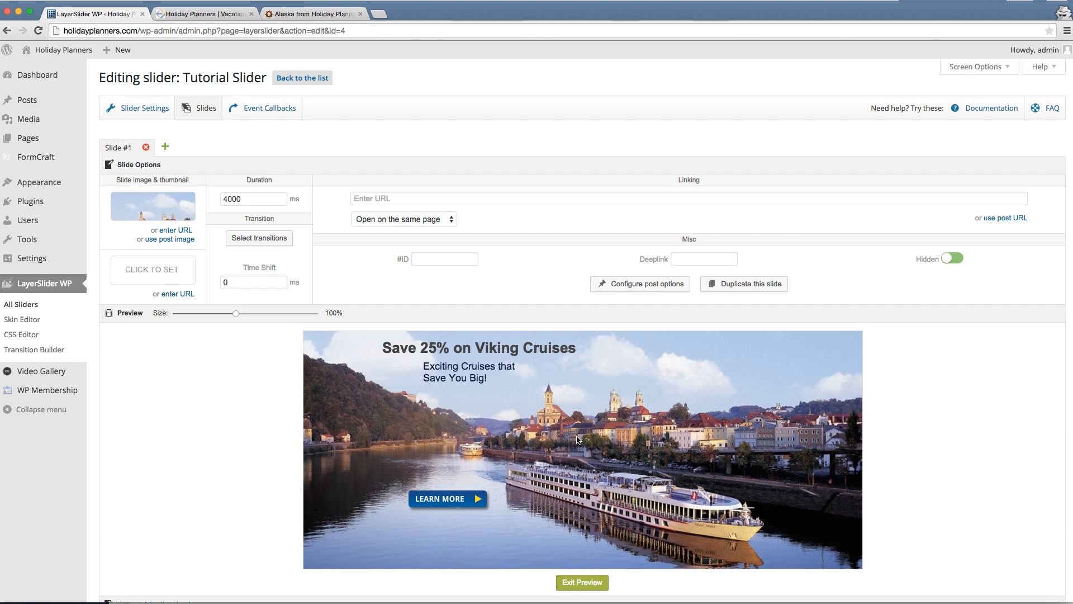
{"action": "mouse_move", "coordinate": [367, 350]}
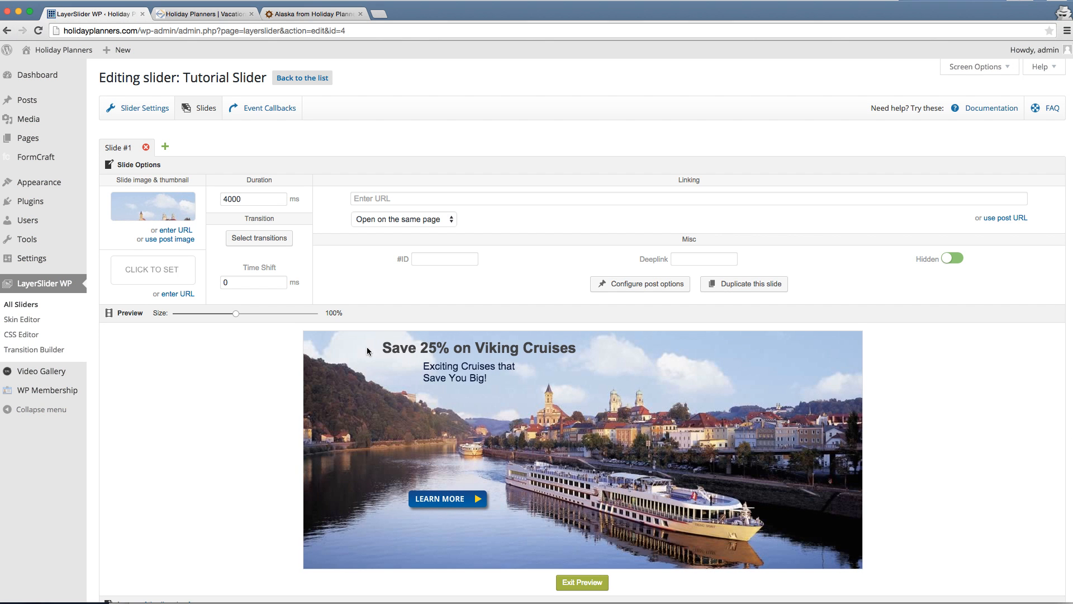
{"action": "scroll", "scroll_direction": "down", "scroll_amount": 3}
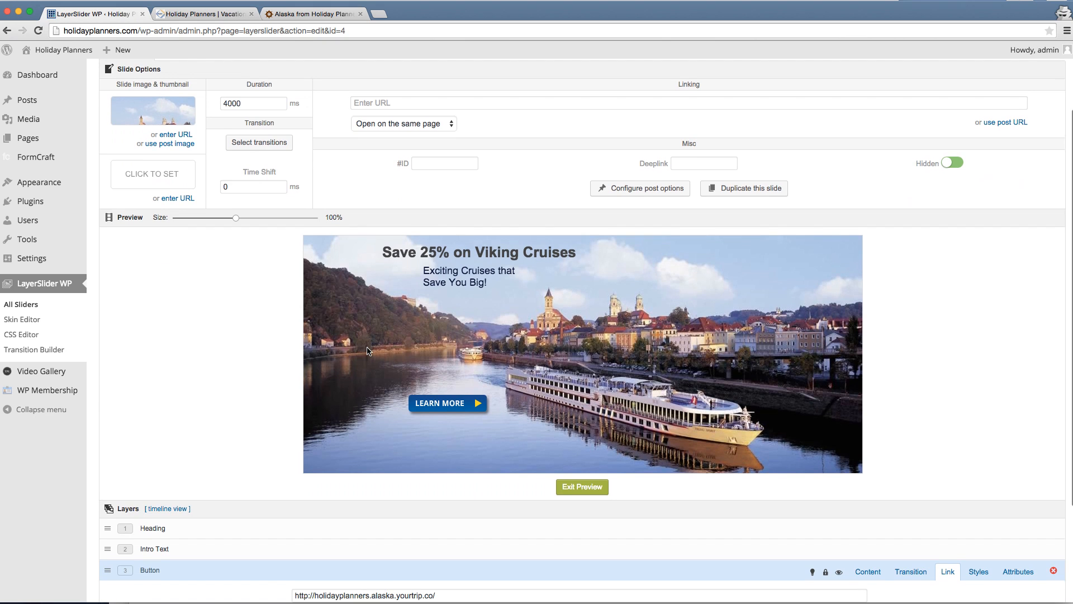
{"action": "mouse_move", "coordinate": [392, 442]}
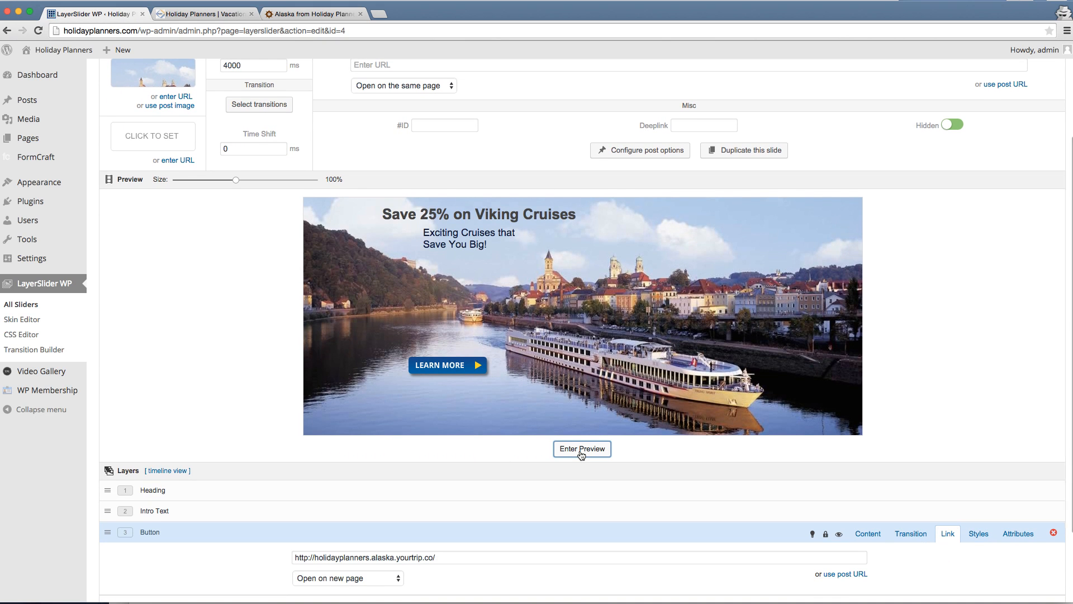
{"action": "scroll", "scroll_direction": "down", "scroll_amount": 3}
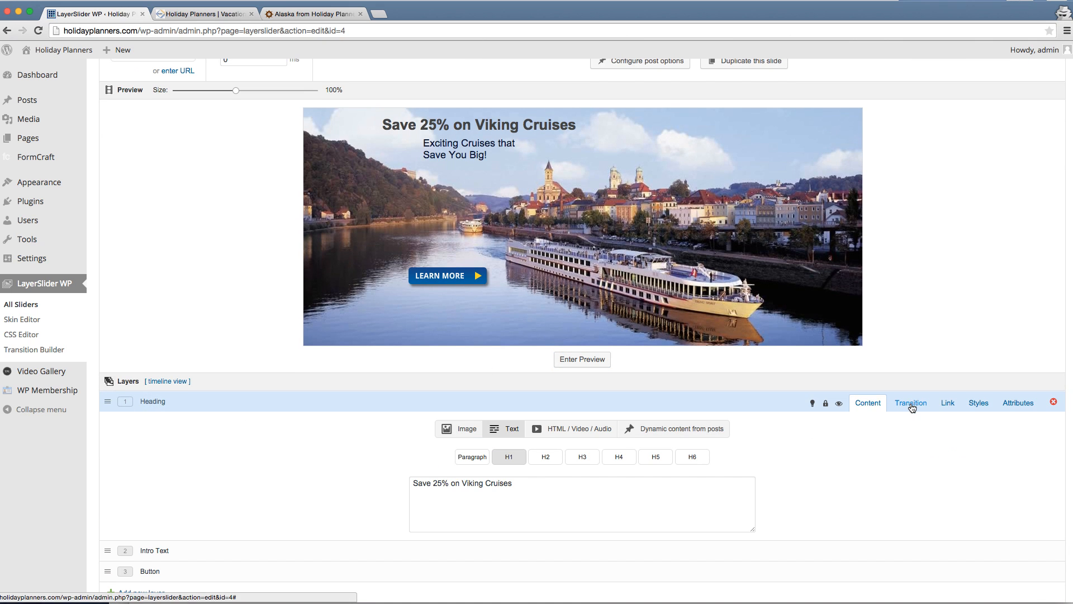
Set the Heading layer's Transition in OffsetX to -80 in its Transition settings
{"action": "left_click", "coordinate": [910, 403]}
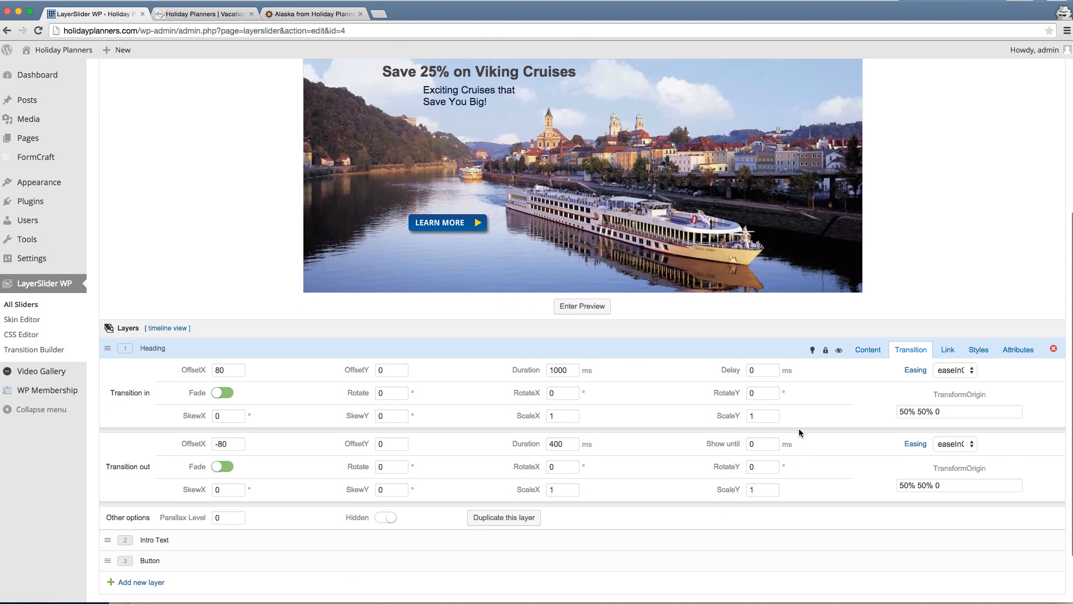
{"action": "mouse_move", "coordinate": [239, 382]}
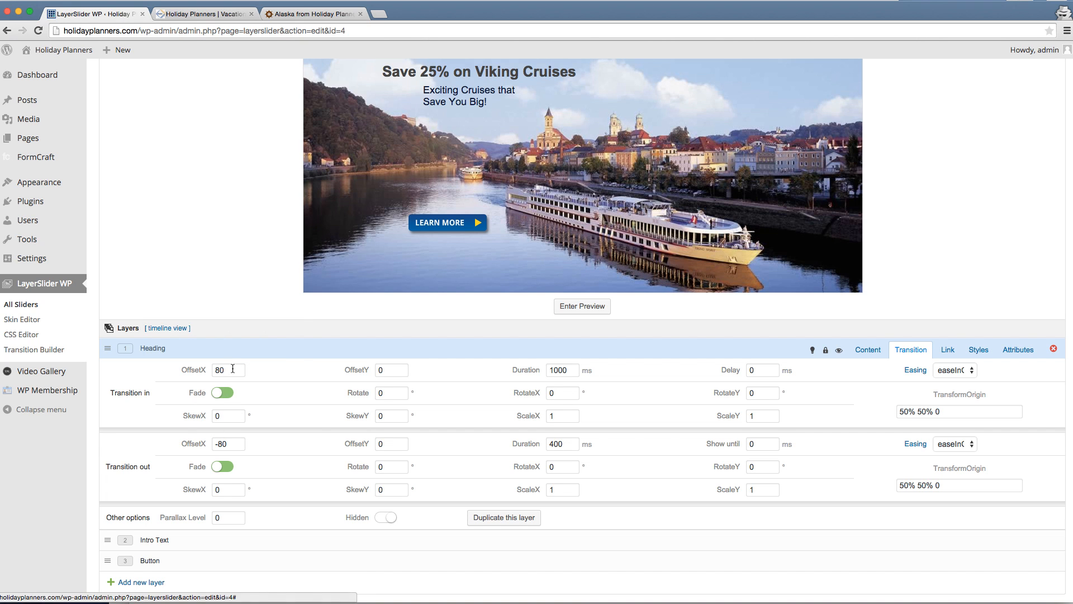
{"action": "mouse_move", "coordinate": [219, 370]}
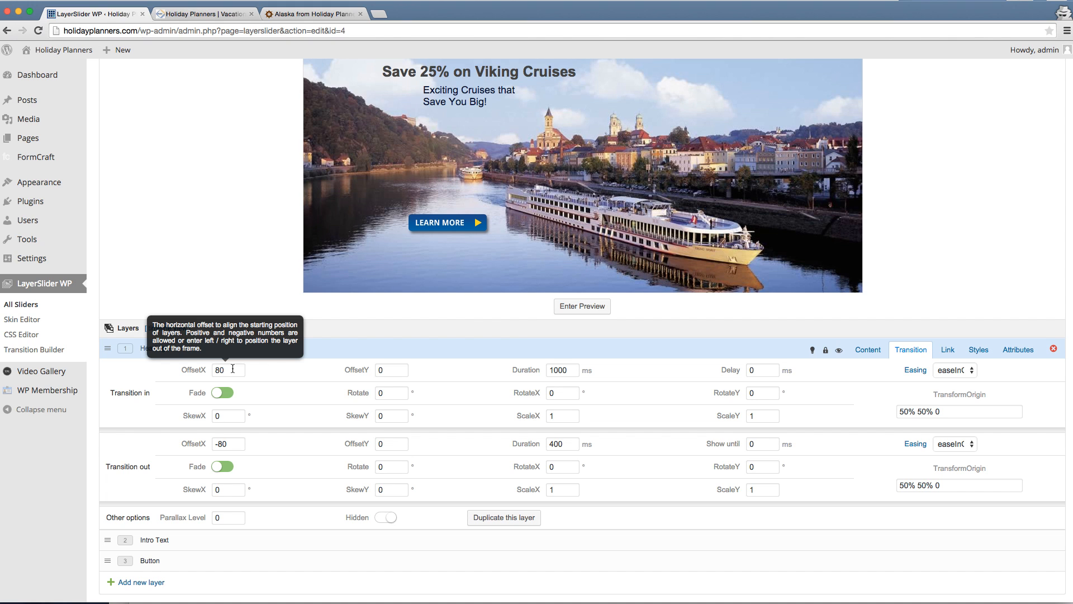
{"action": "mouse_move", "coordinate": [309, 376]}
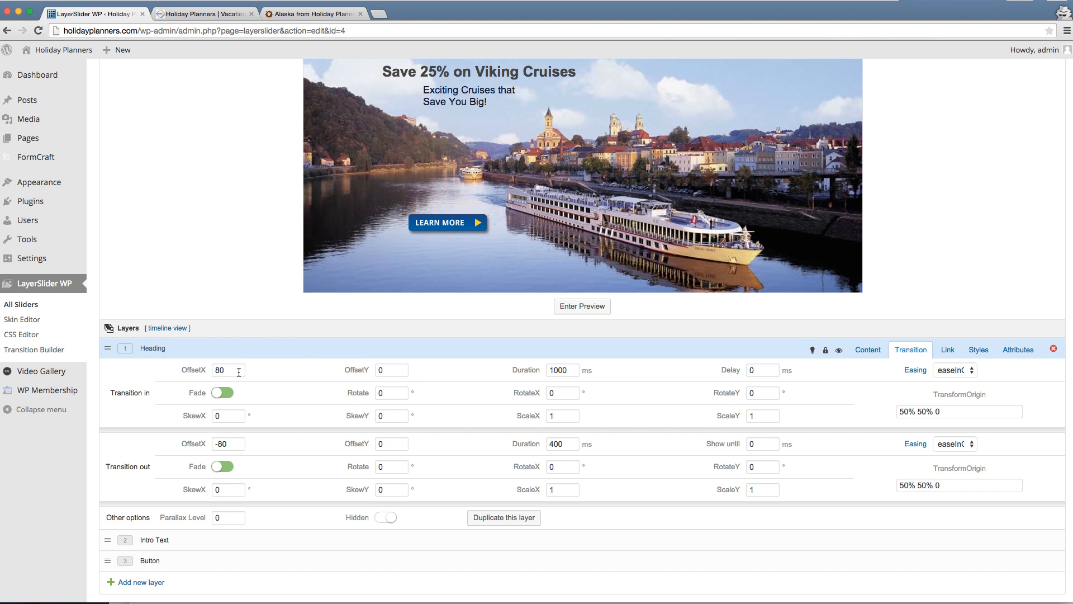
{"action": "mouse_move", "coordinate": [228, 370]}
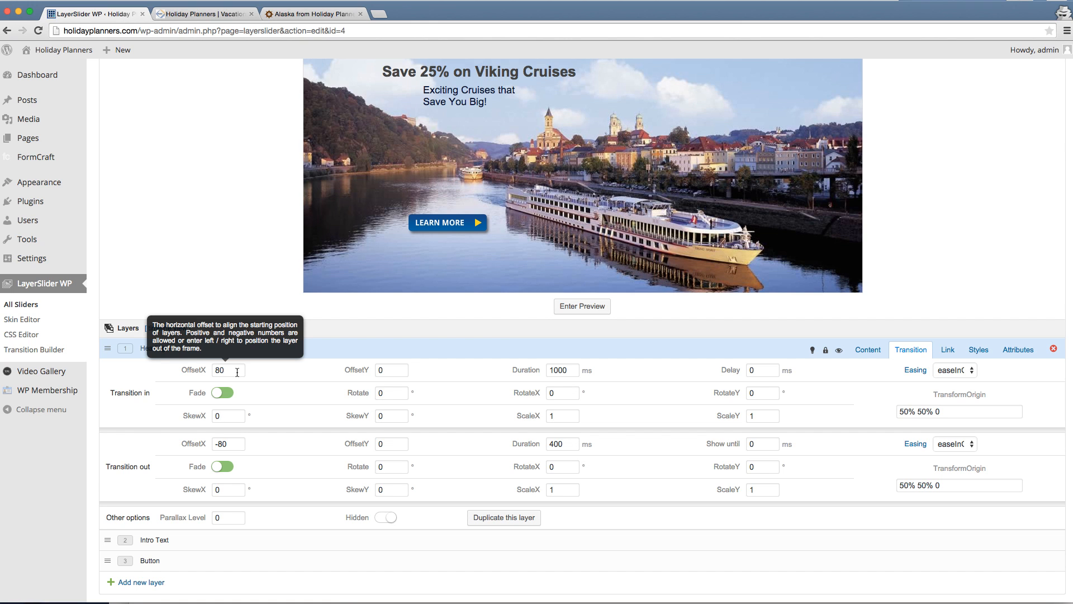
{"action": "left_click", "coordinate": [228, 370]}
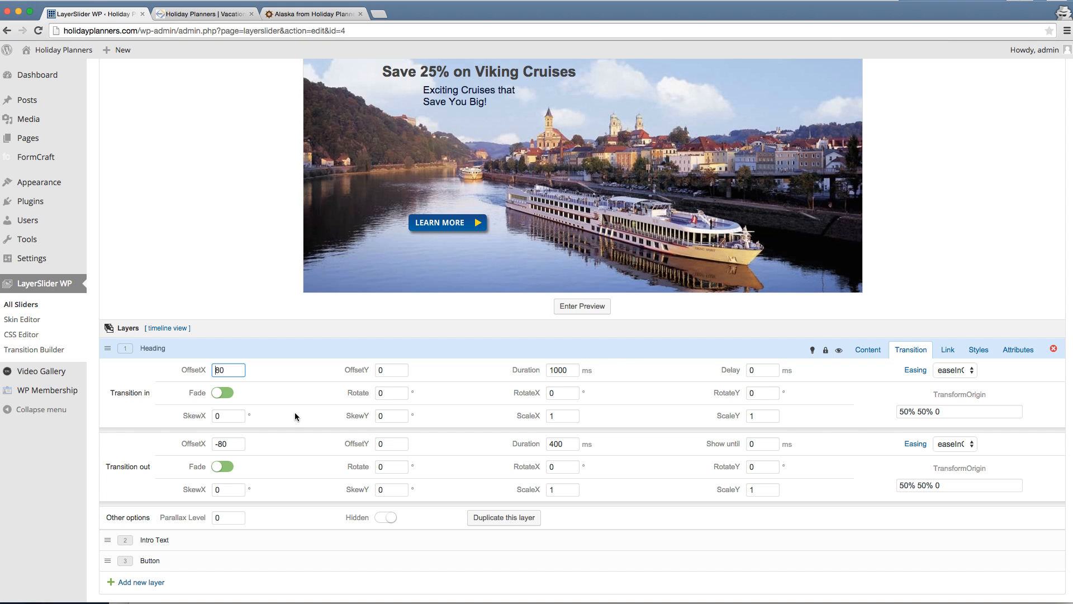
{"action": "type", "text": "-8080"}
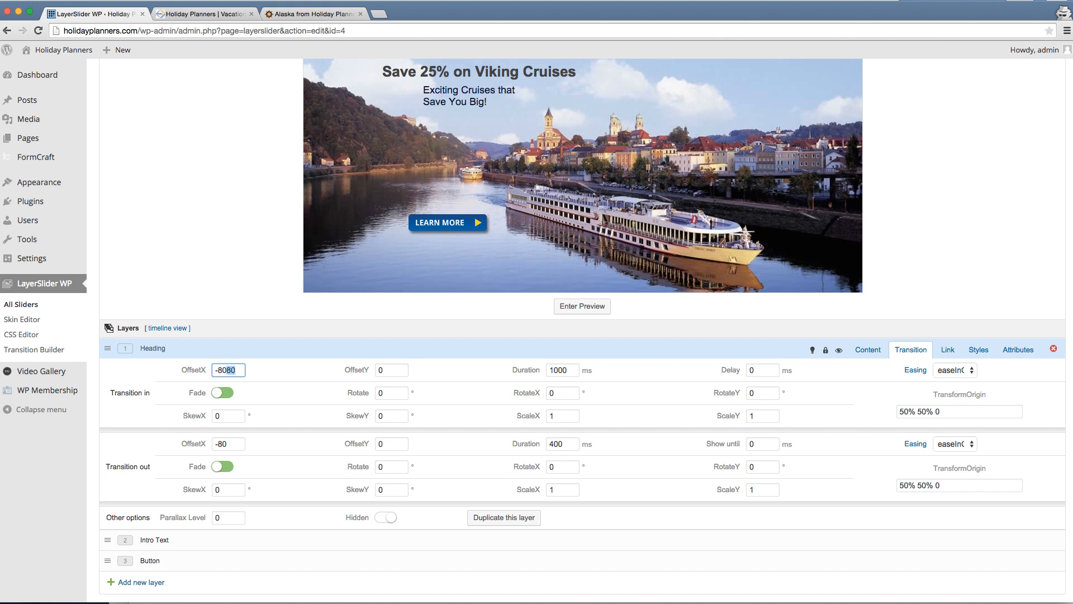
{"action": "key", "text": "BackSpace"}
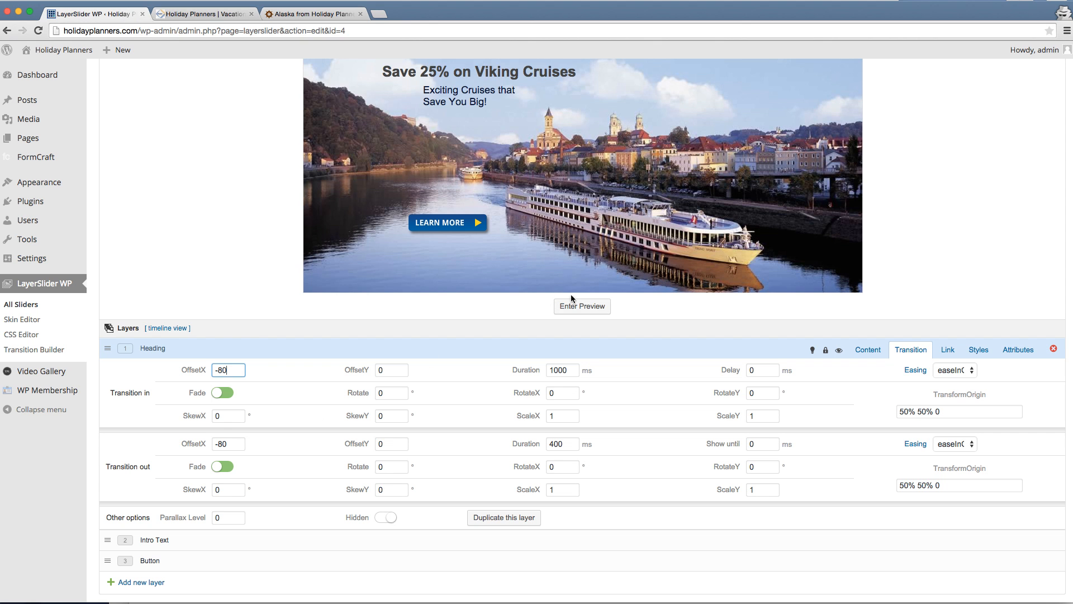
Preview the Heading layer's new entrance animation and exit the preview
{"action": "left_click", "coordinate": [581, 306]}
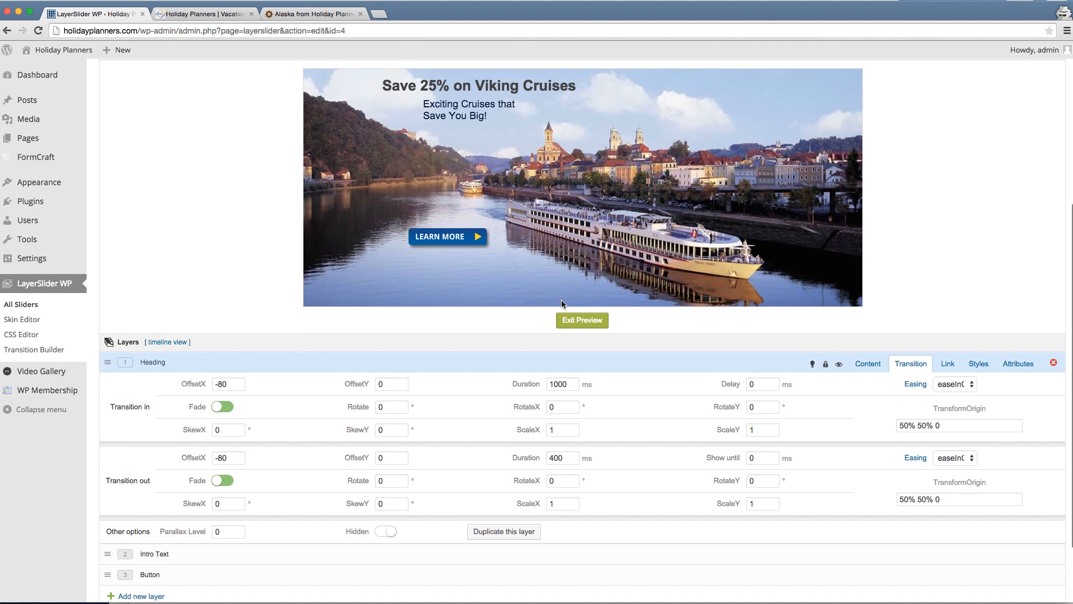
{"action": "left_click", "coordinate": [581, 320]}
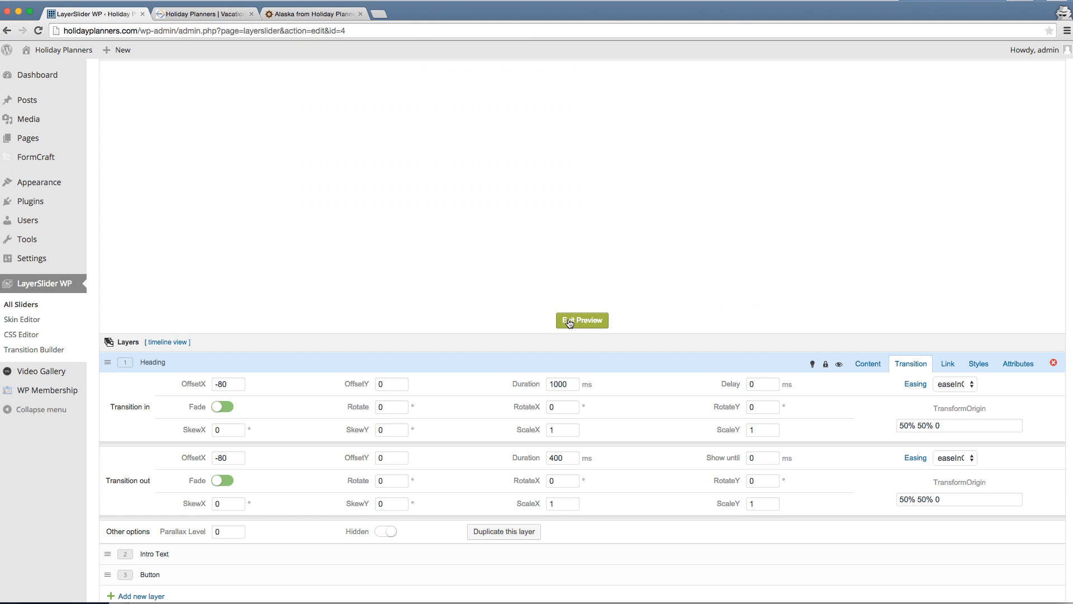
{"action": "left_click", "coordinate": [582, 320]}
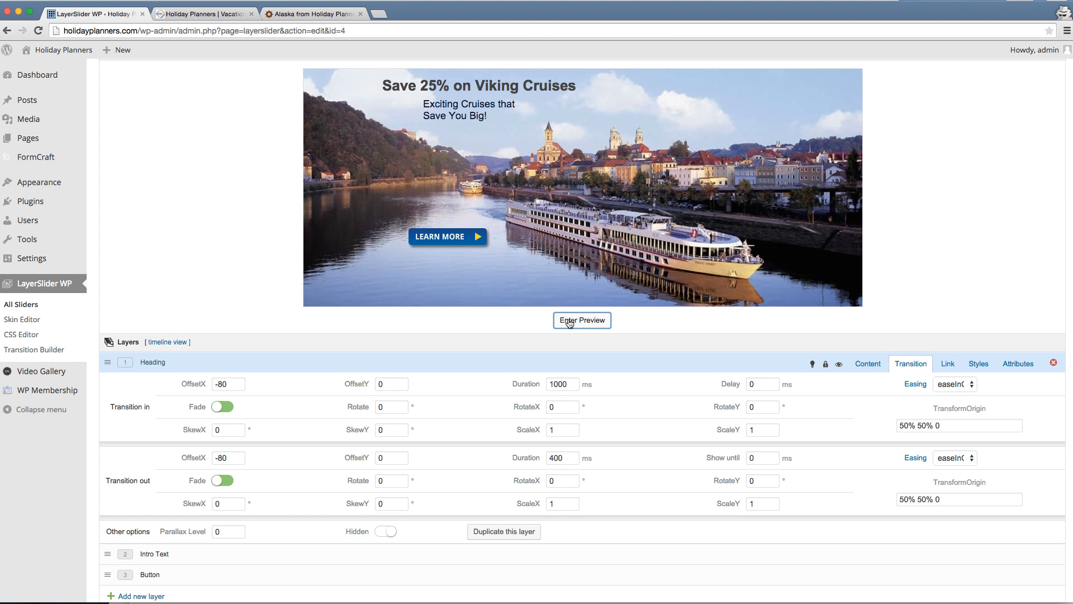
{"action": "mouse_move", "coordinate": [486, 362]}
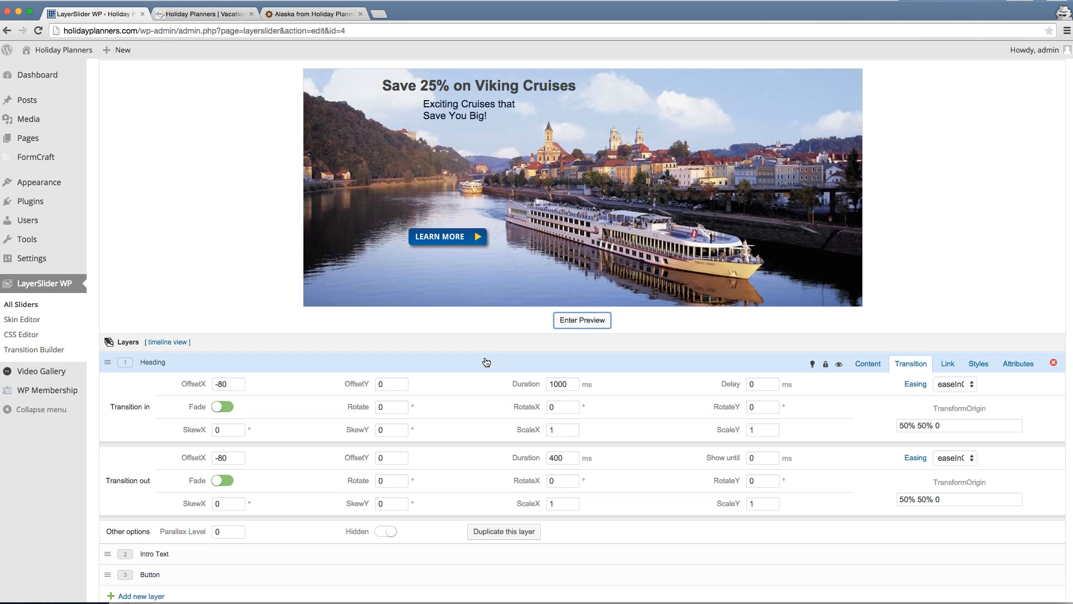
{"action": "mouse_move", "coordinate": [362, 389]}
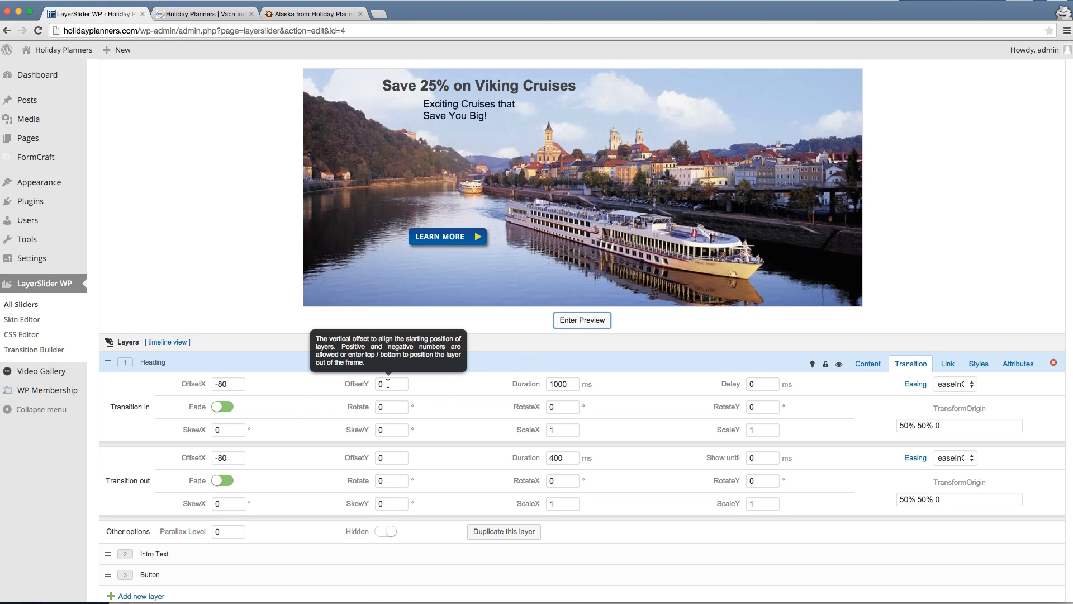
Try a Transition in OffsetY of -150 for the Heading layer, then settle on 80
{"action": "left_click", "coordinate": [391, 384]}
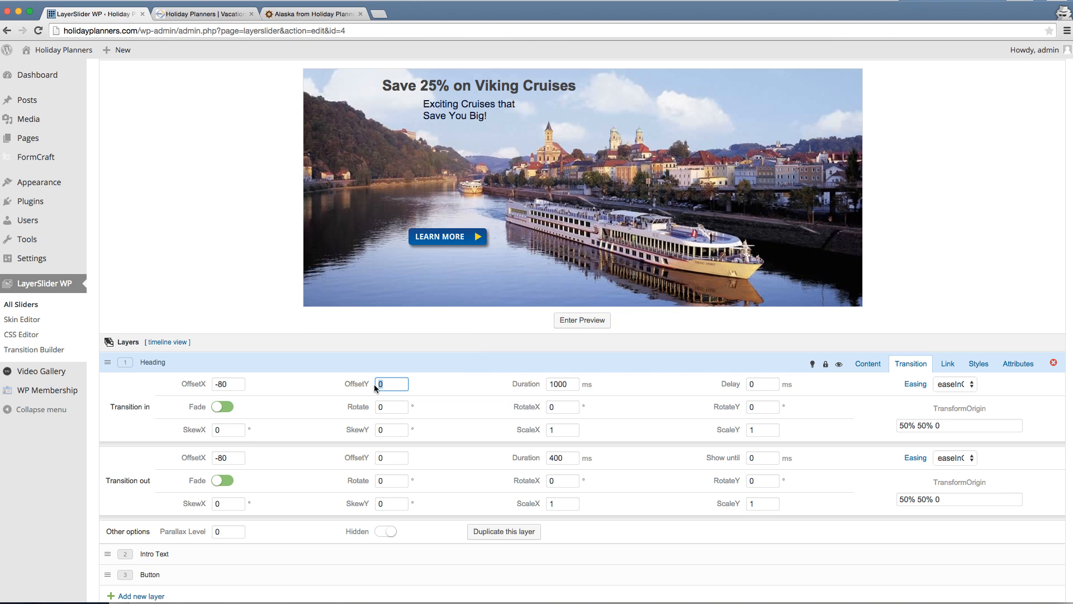
{"action": "mouse_move", "coordinate": [320, 451]}
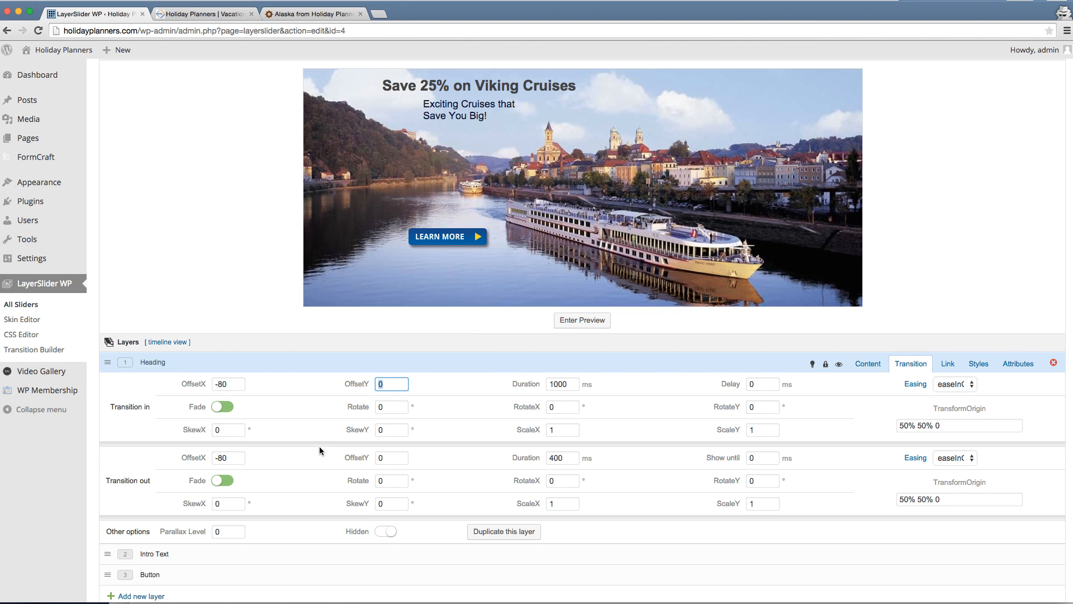
{"action": "type", "text": "-150"}
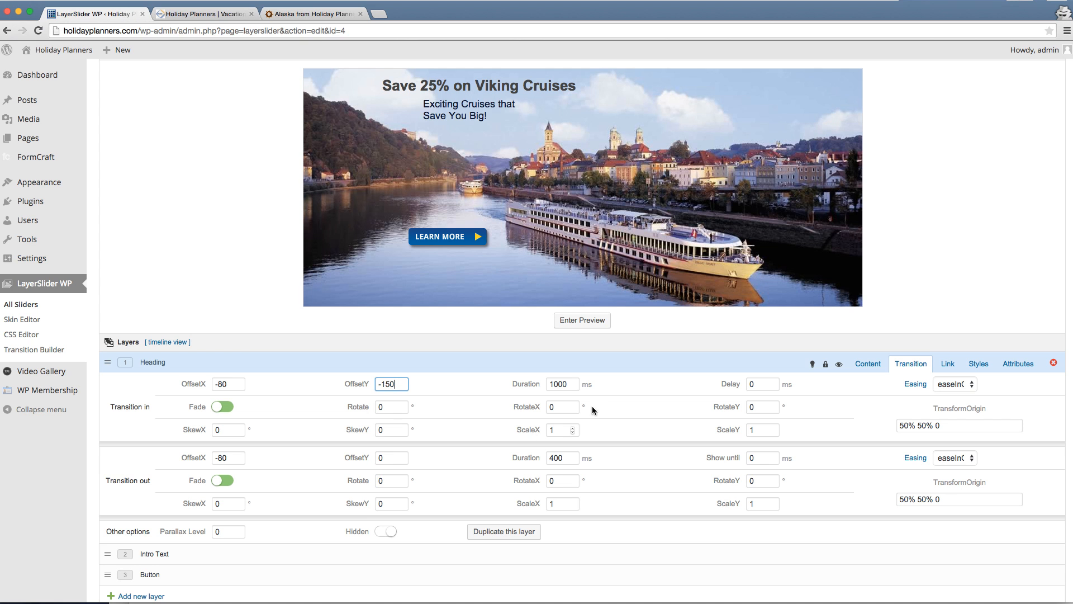
{"action": "left_click", "coordinate": [581, 320]}
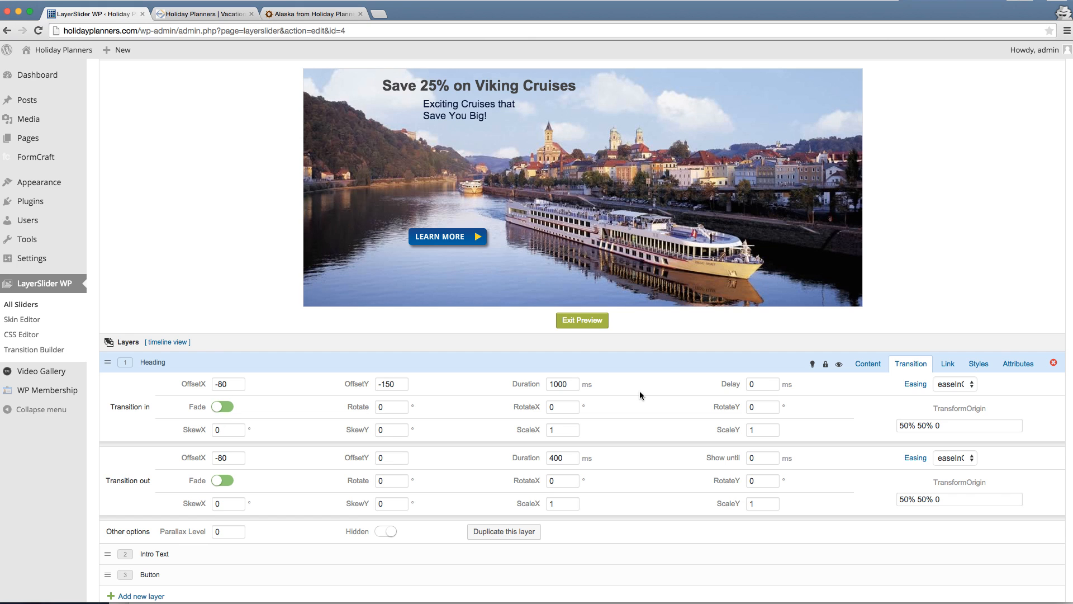
{"action": "mouse_move", "coordinate": [602, 398]}
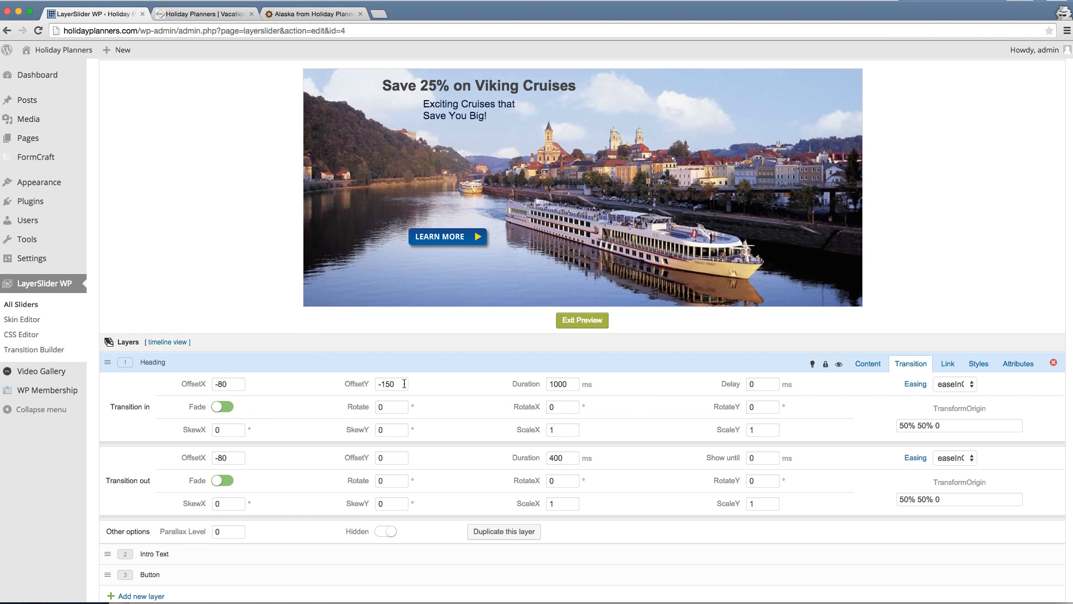
{"action": "triple_click", "coordinate": [391, 383]}
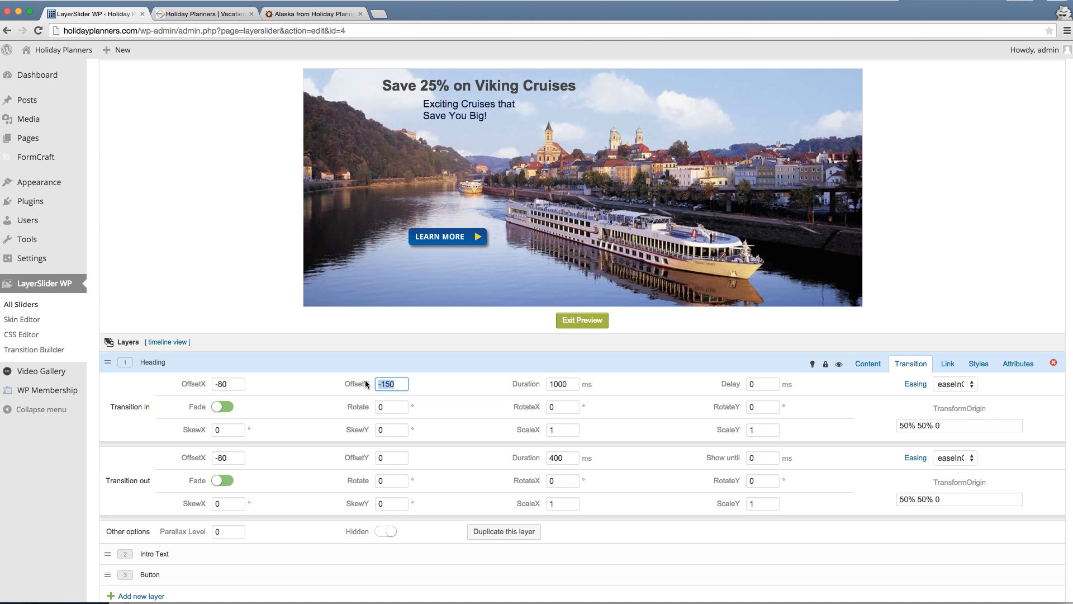
{"action": "type", "text": "80"}
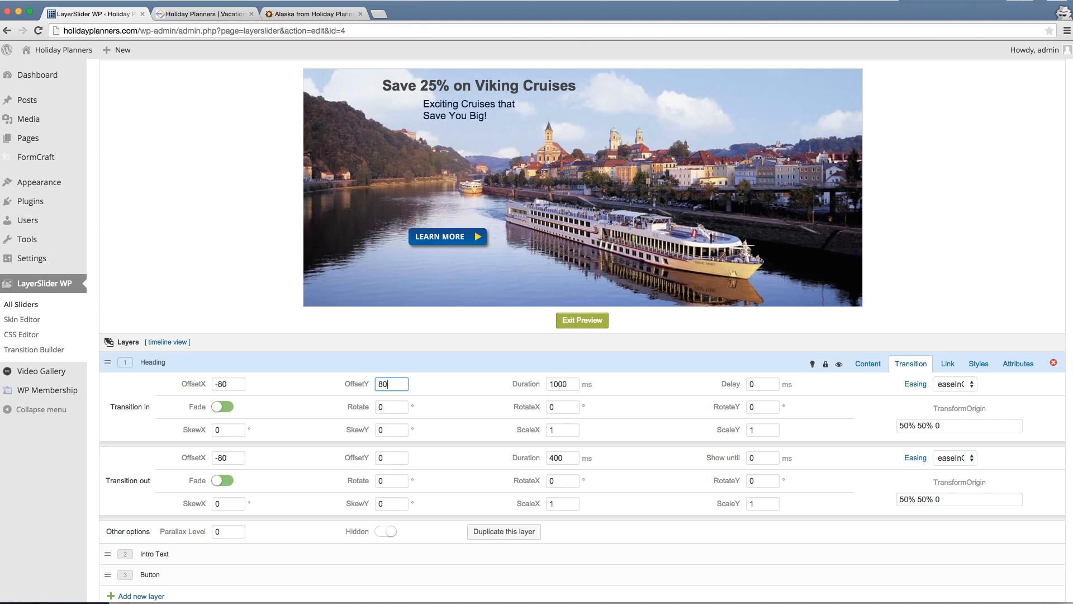
Replay the slide preview twice to watch the Heading enter from the 80 vertical offset
{"action": "left_click", "coordinate": [582, 319]}
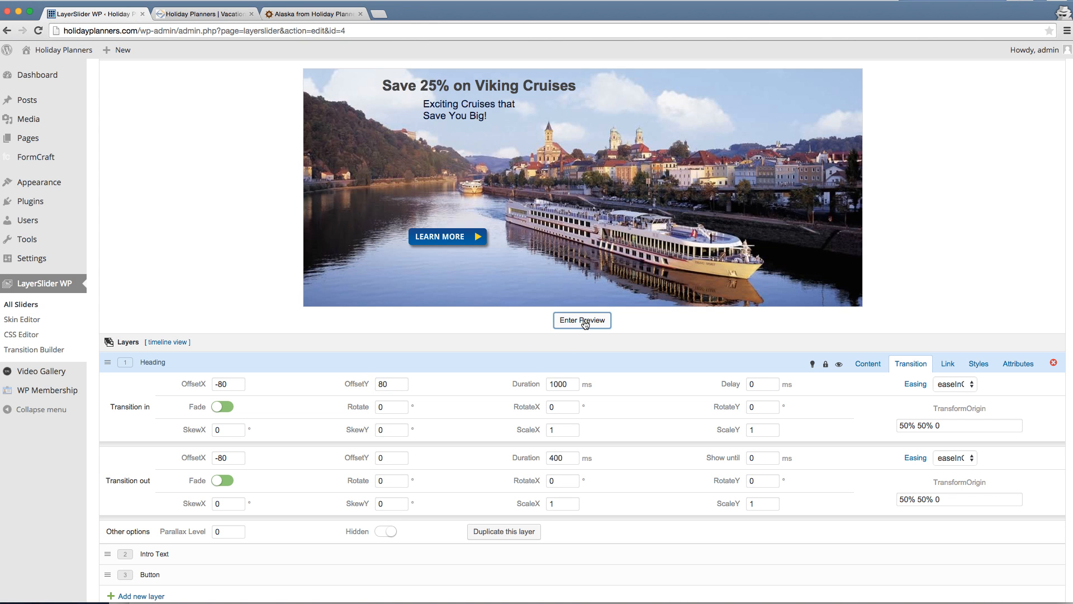
{"action": "left_click", "coordinate": [581, 320]}
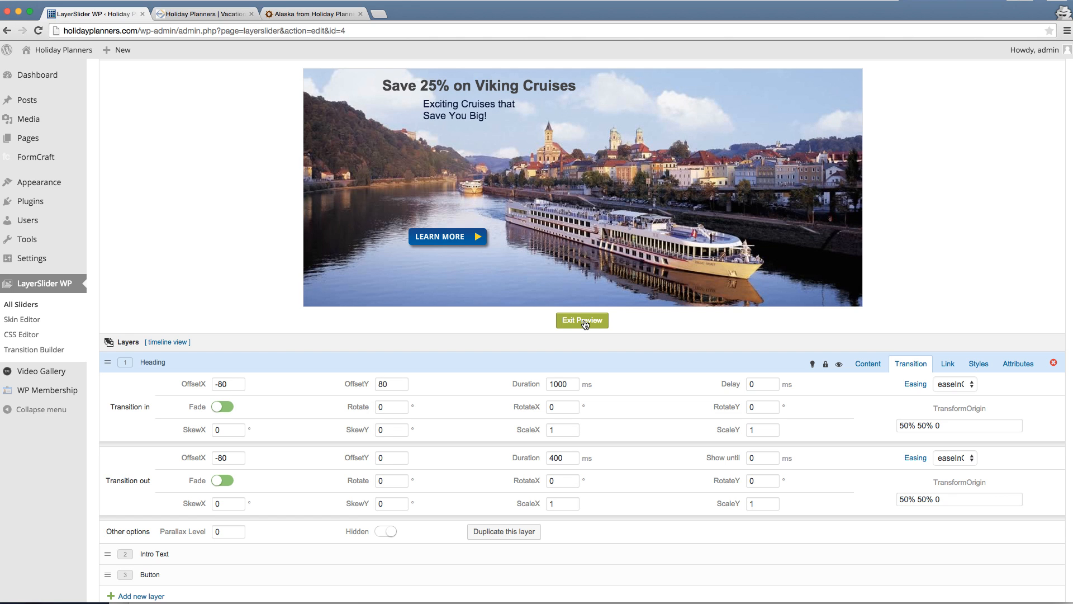
{"action": "left_click", "coordinate": [581, 321]}
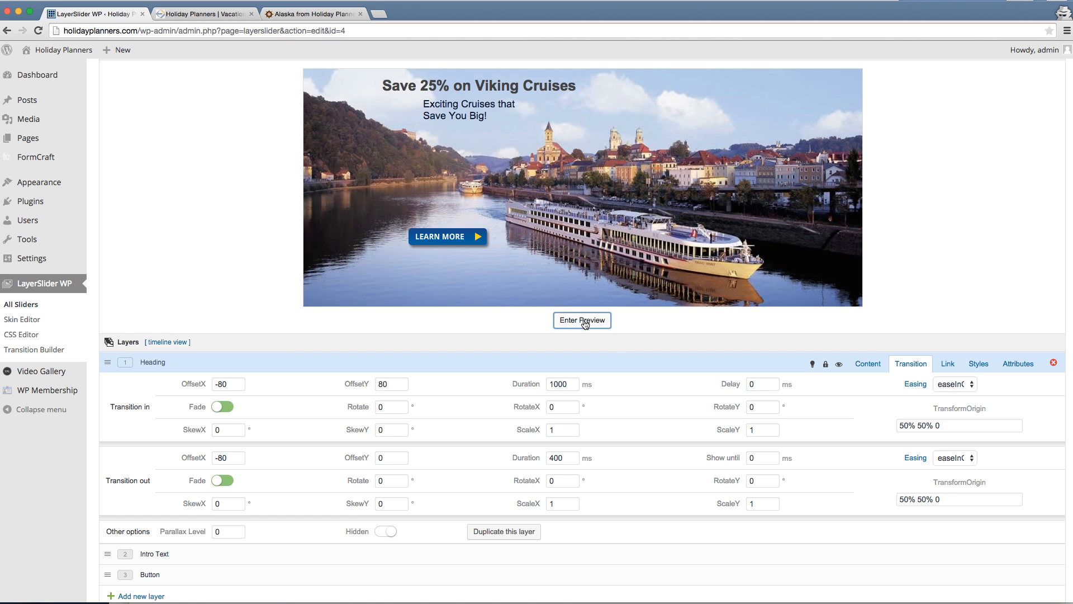
{"action": "left_click", "coordinate": [581, 321]}
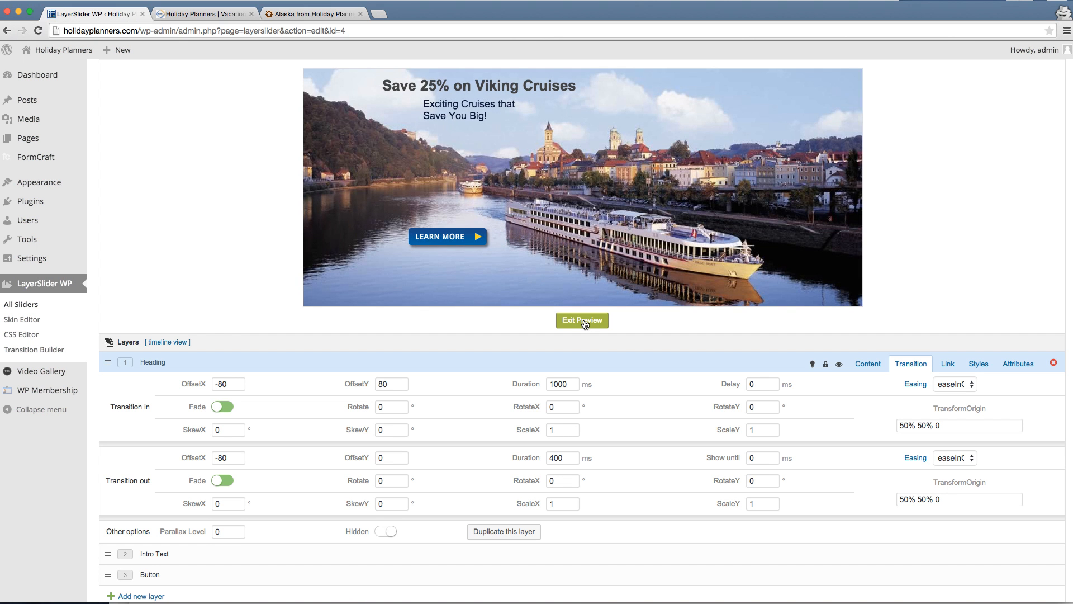
{"action": "left_click", "coordinate": [581, 321]}
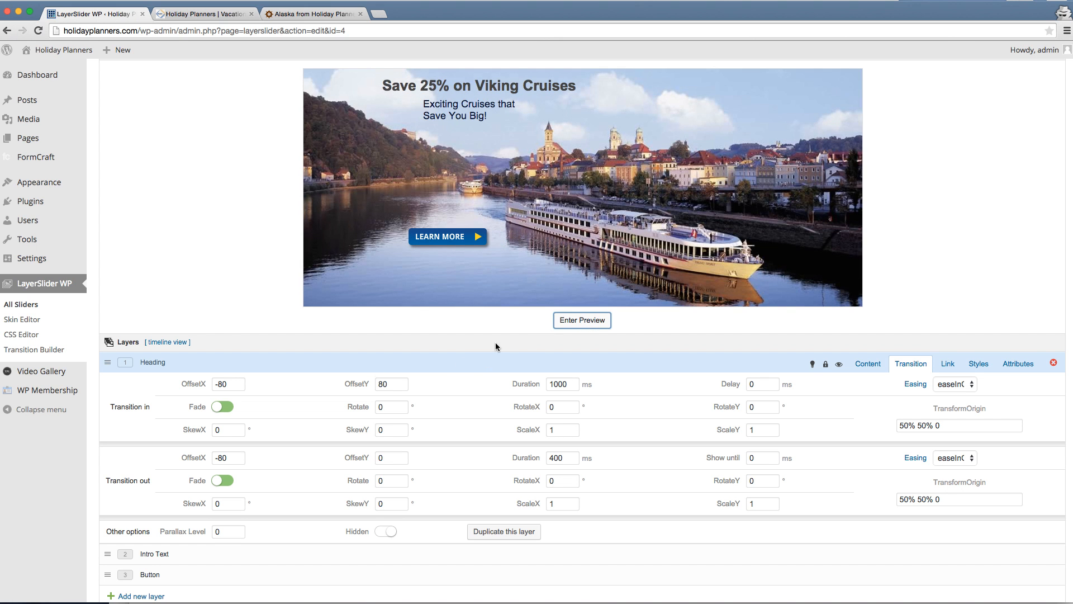
{"action": "scroll", "scroll_direction": "down", "scroll_amount": 3}
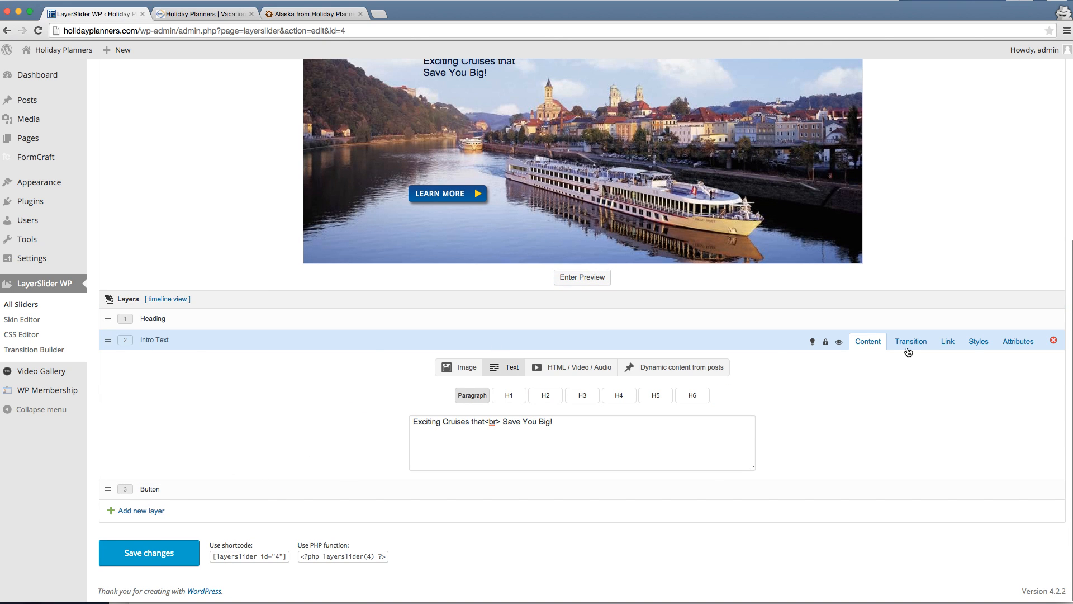
Show the Intro Text layer's transition settings with its 80 incoming horizontal offset
{"action": "left_click", "coordinate": [910, 341]}
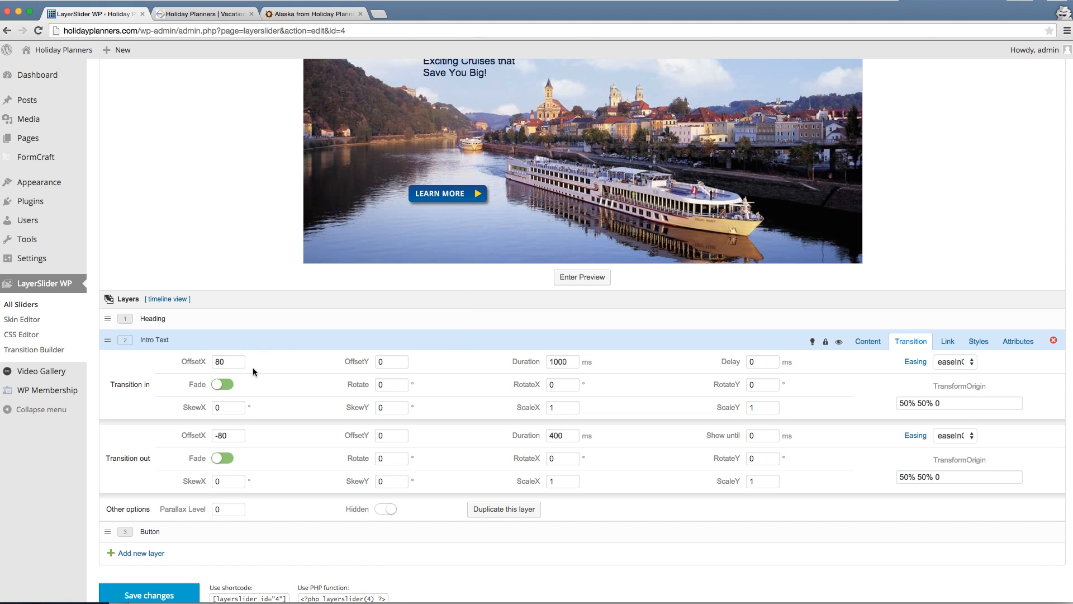
{"action": "mouse_move", "coordinate": [228, 435]}
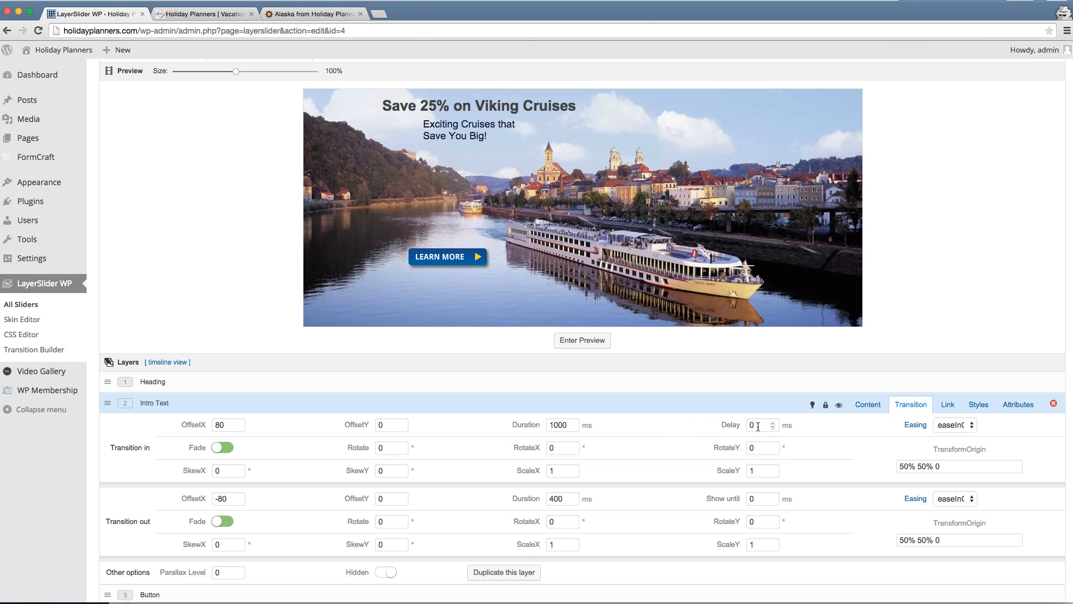
{"action": "mouse_move", "coordinate": [728, 439]}
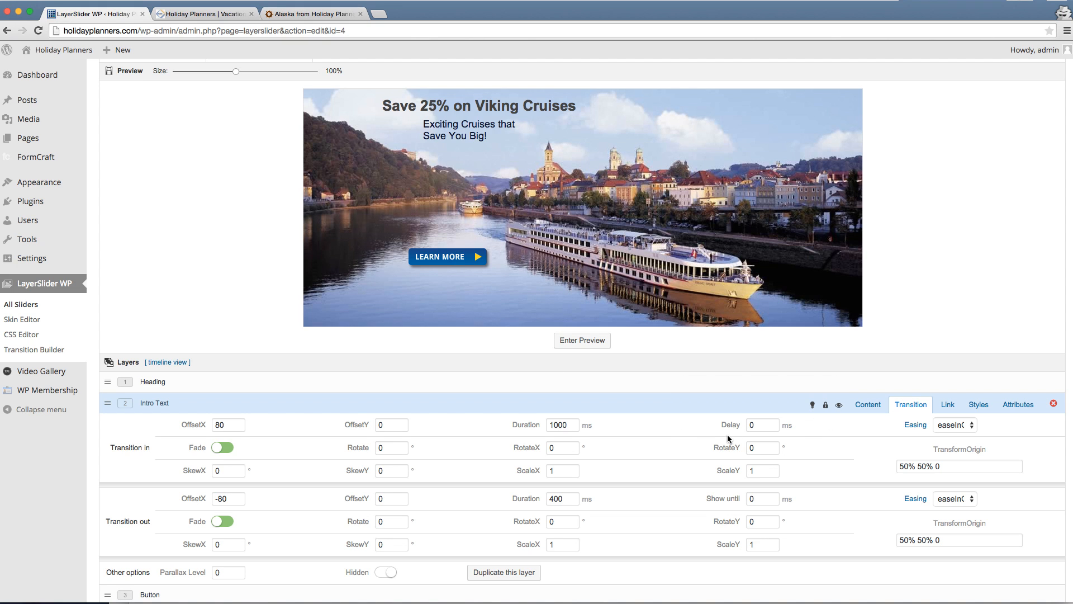
{"action": "mouse_move", "coordinate": [682, 451]}
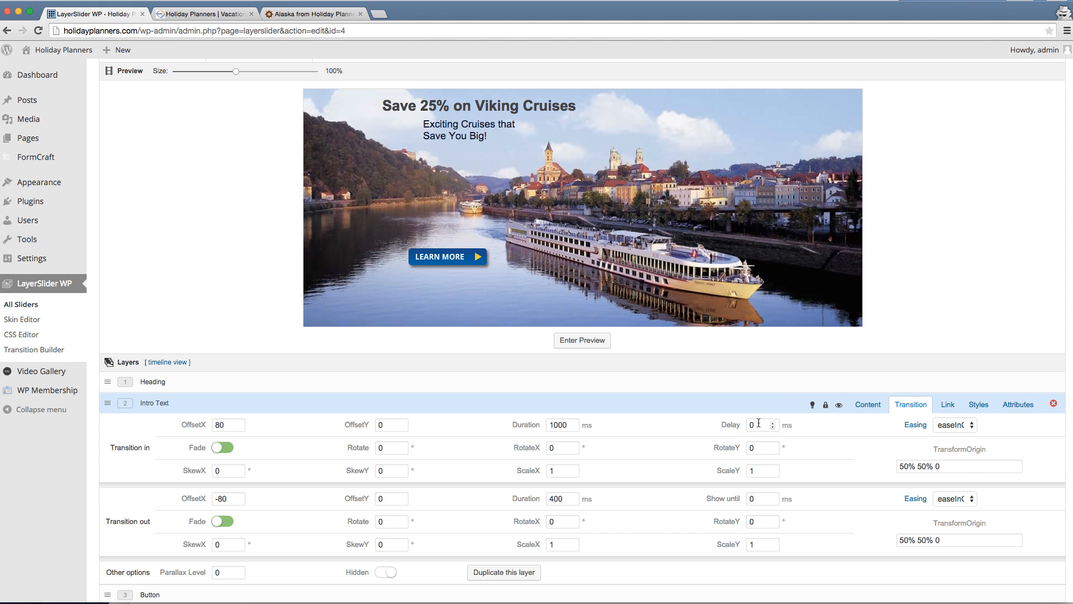
{"action": "mouse_move", "coordinate": [758, 424]}
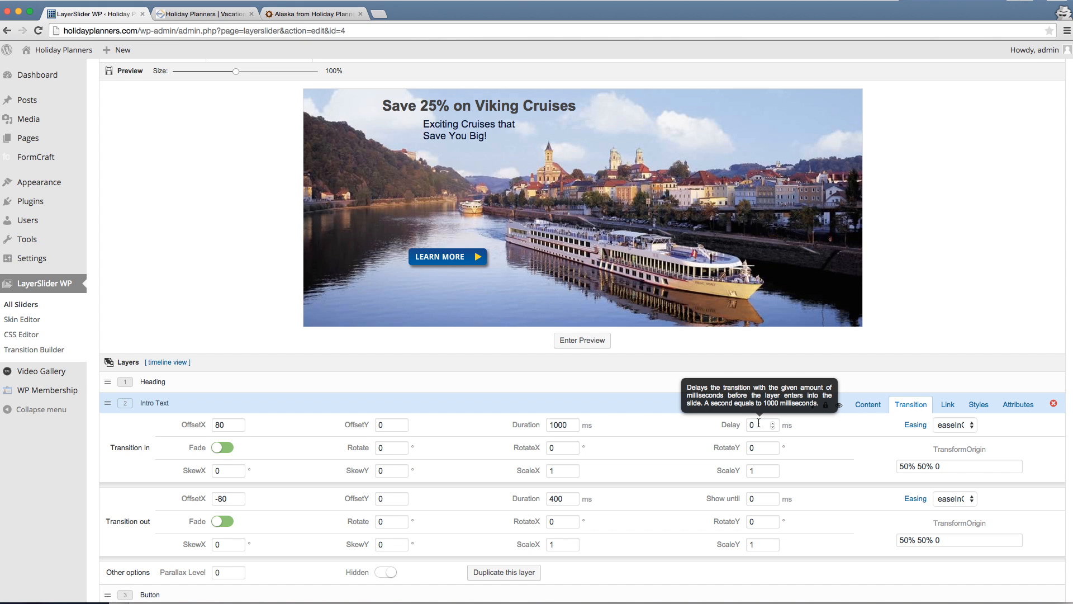
{"action": "mouse_move", "coordinate": [744, 416]}
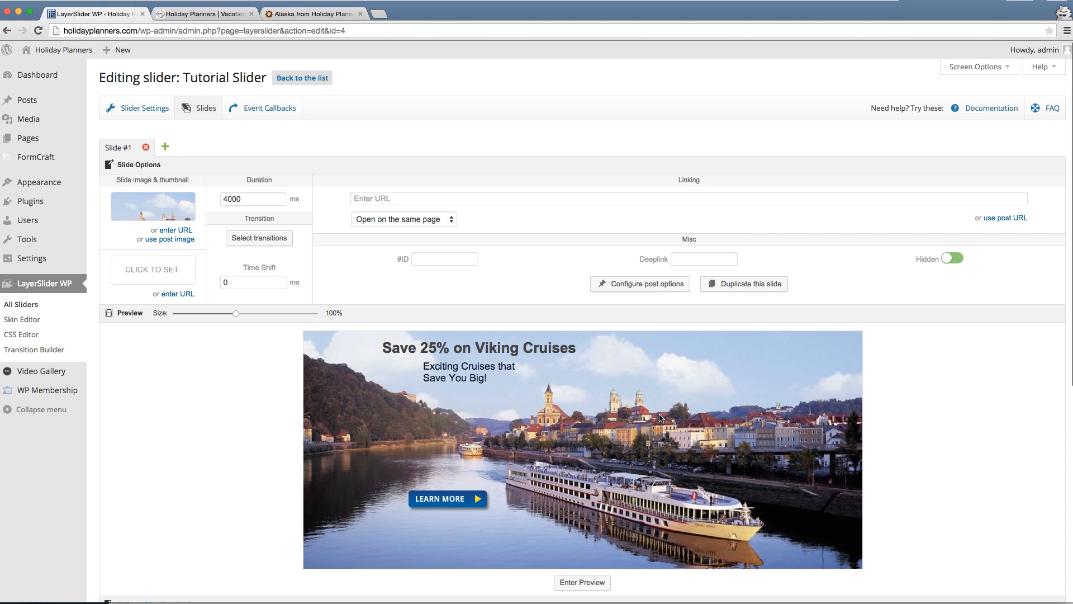
{"action": "mouse_move", "coordinate": [654, 412]}
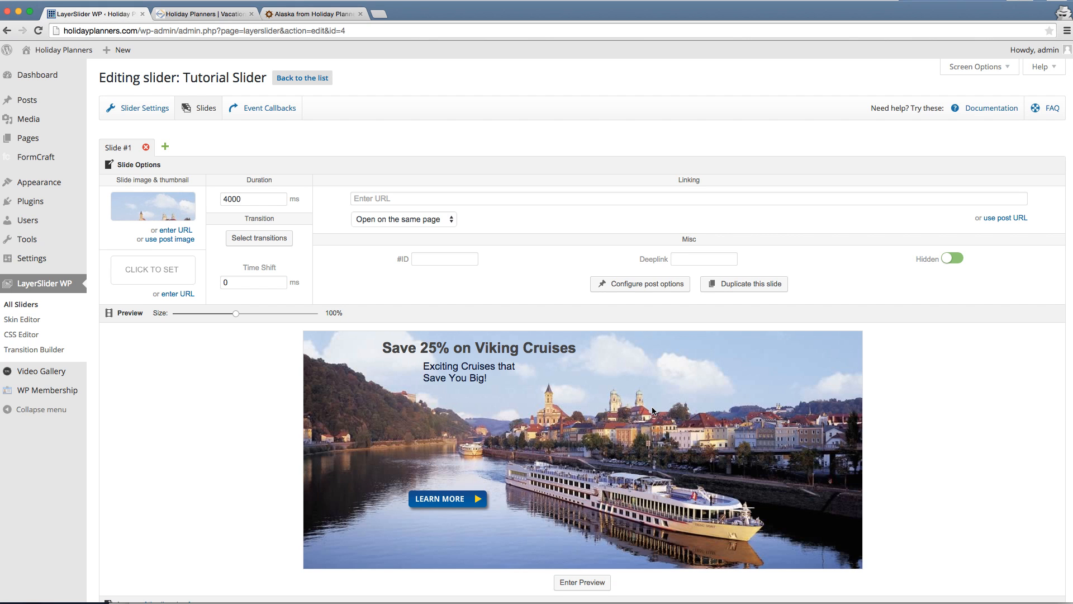
Select the Tutorial Slider title and return to the All Sliders list
{"action": "double_click", "coordinate": [194, 77]}
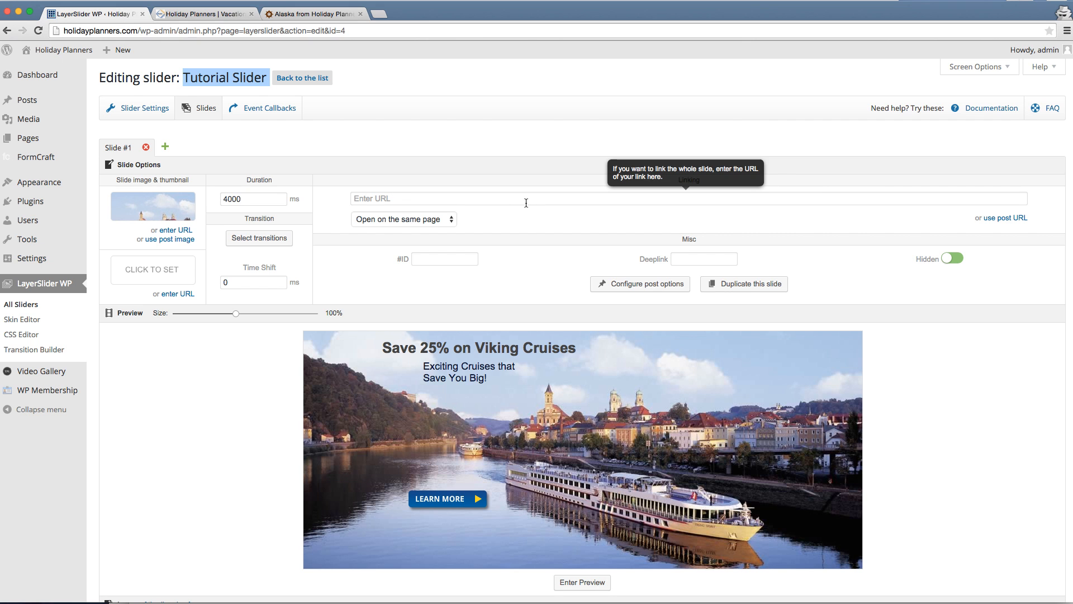
{"action": "left_click", "coordinate": [20, 304]}
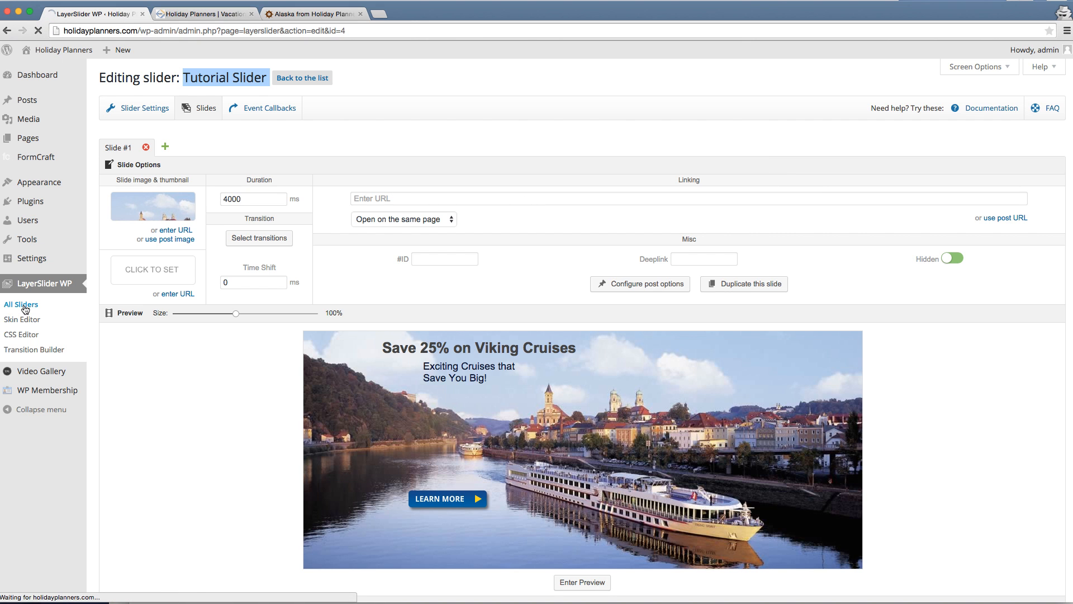
{"action": "left_click", "coordinate": [20, 304]}
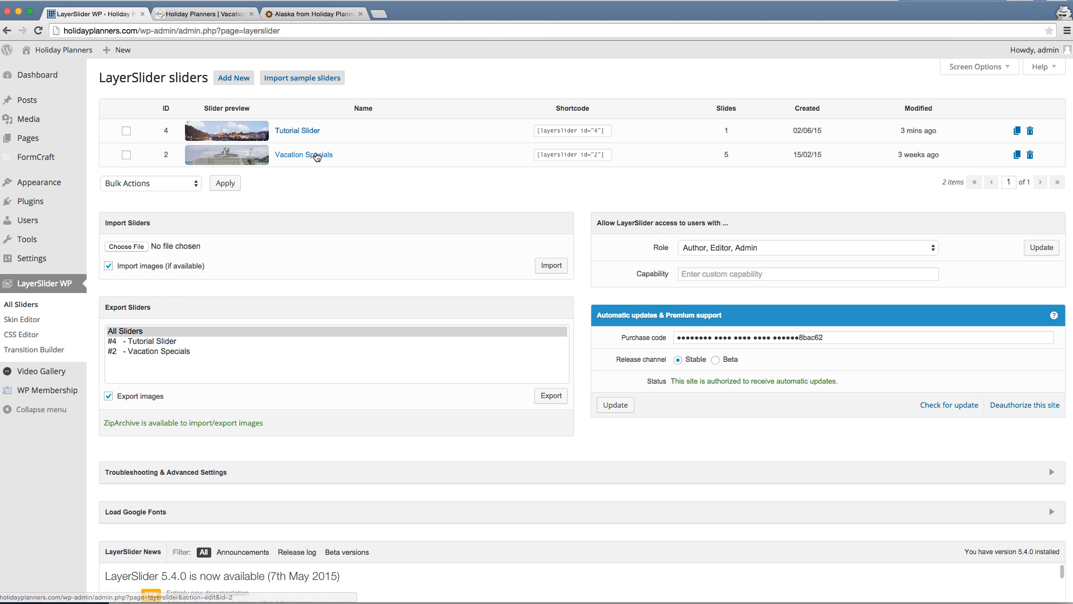
{"action": "left_click", "coordinate": [303, 154]}
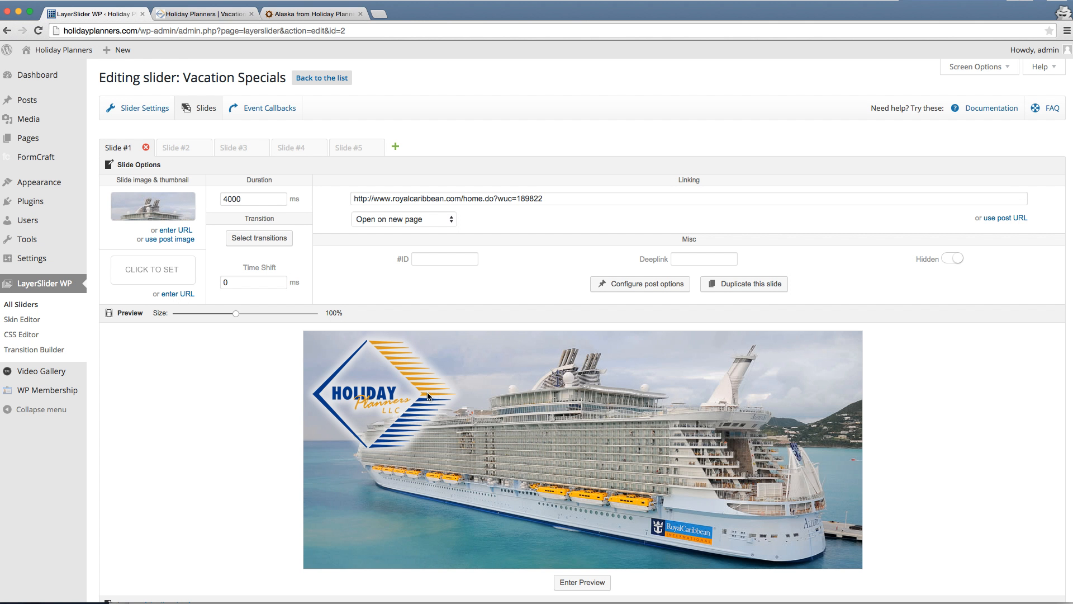
{"action": "mouse_move", "coordinate": [514, 398]}
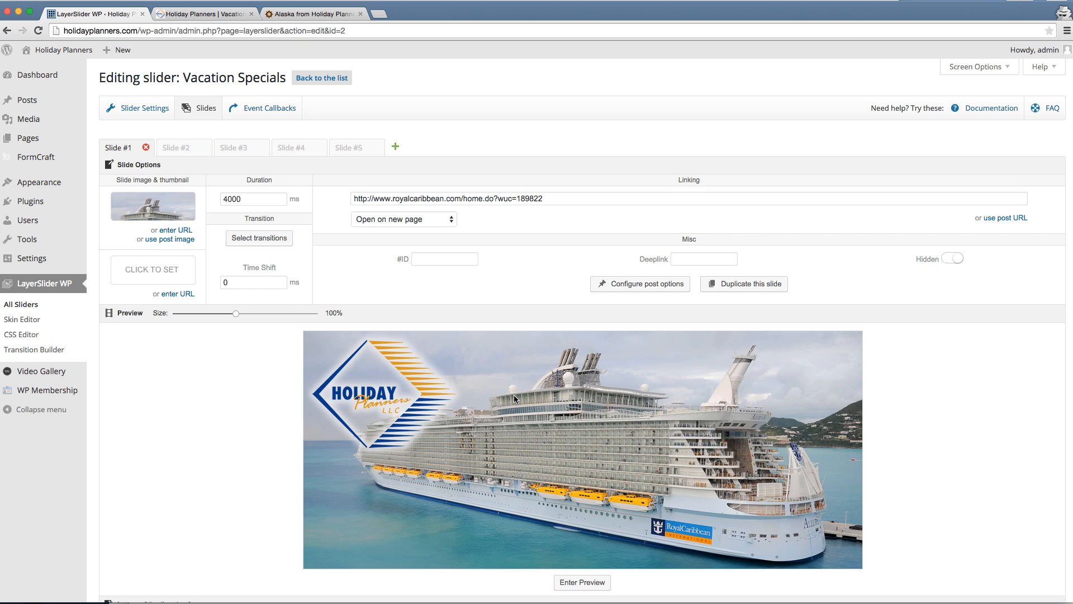
{"action": "mouse_move", "coordinate": [370, 219]}
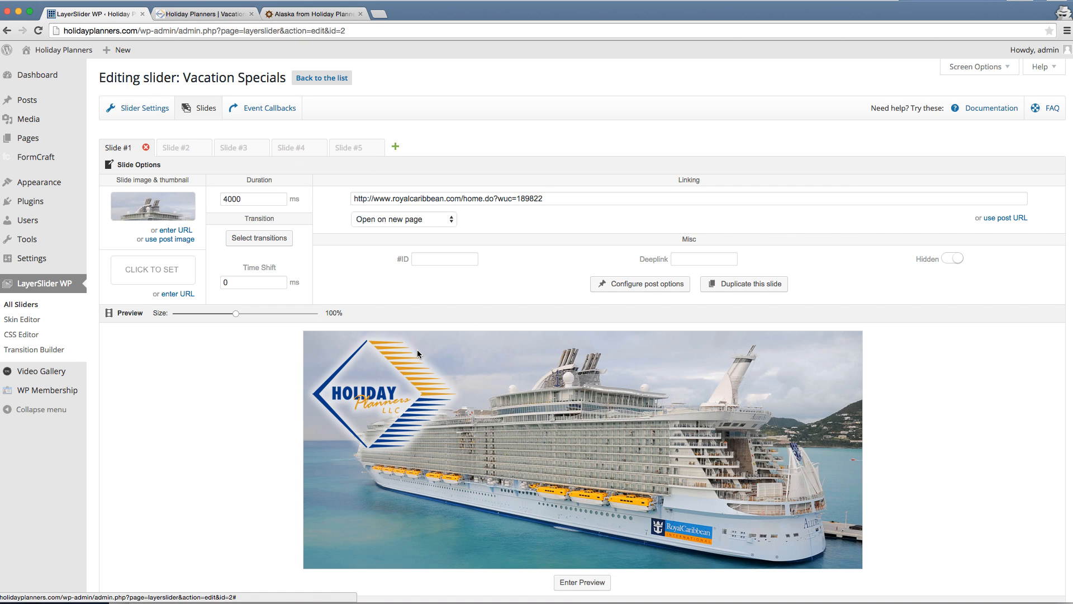
{"action": "mouse_move", "coordinate": [384, 431]}
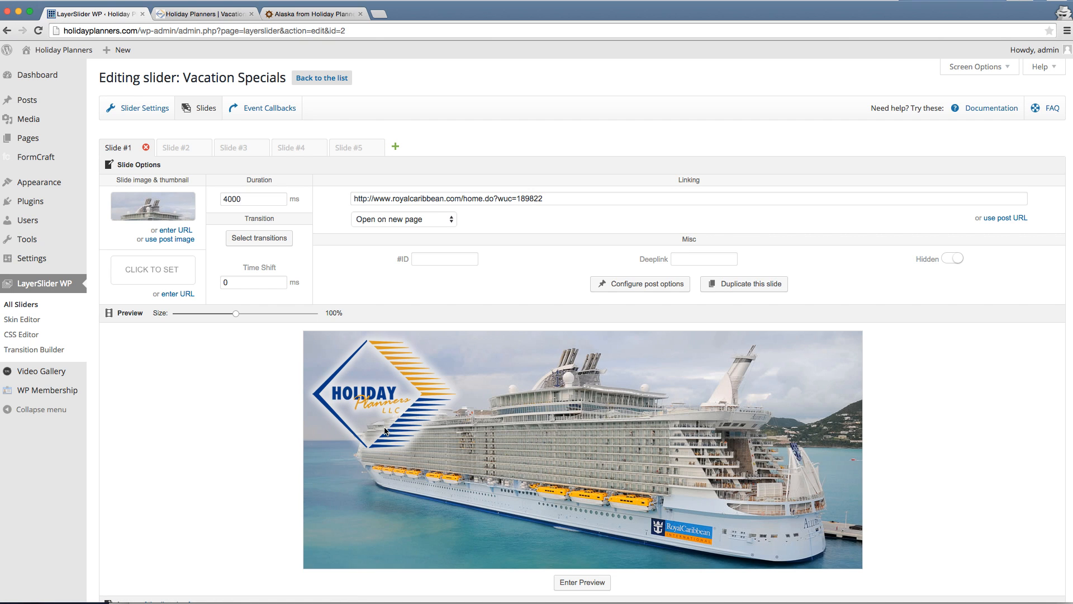
{"action": "mouse_move", "coordinate": [393, 425]}
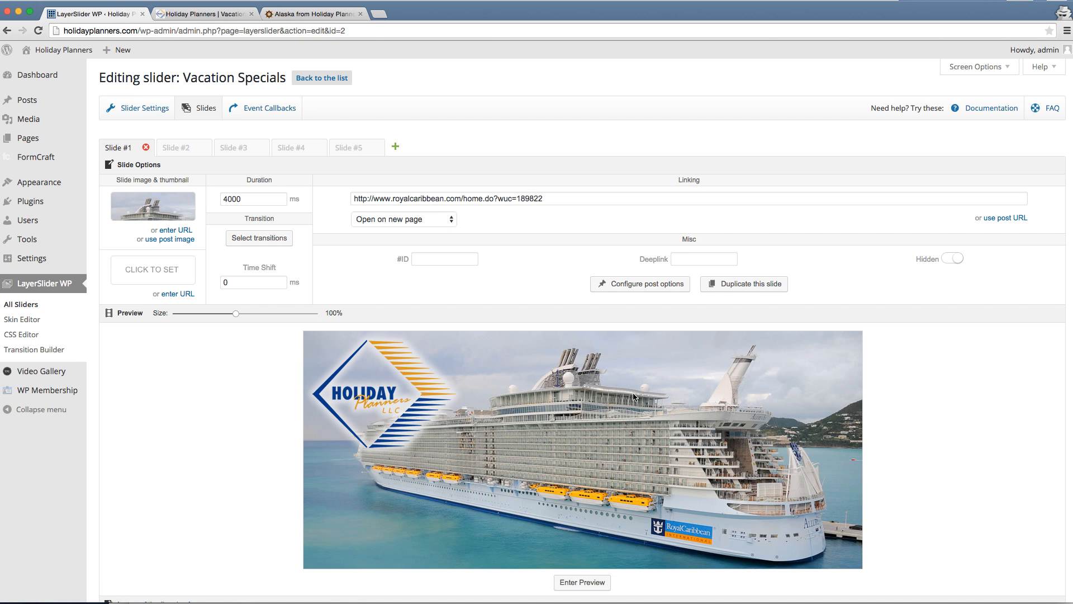
{"action": "mouse_move", "coordinate": [667, 377]}
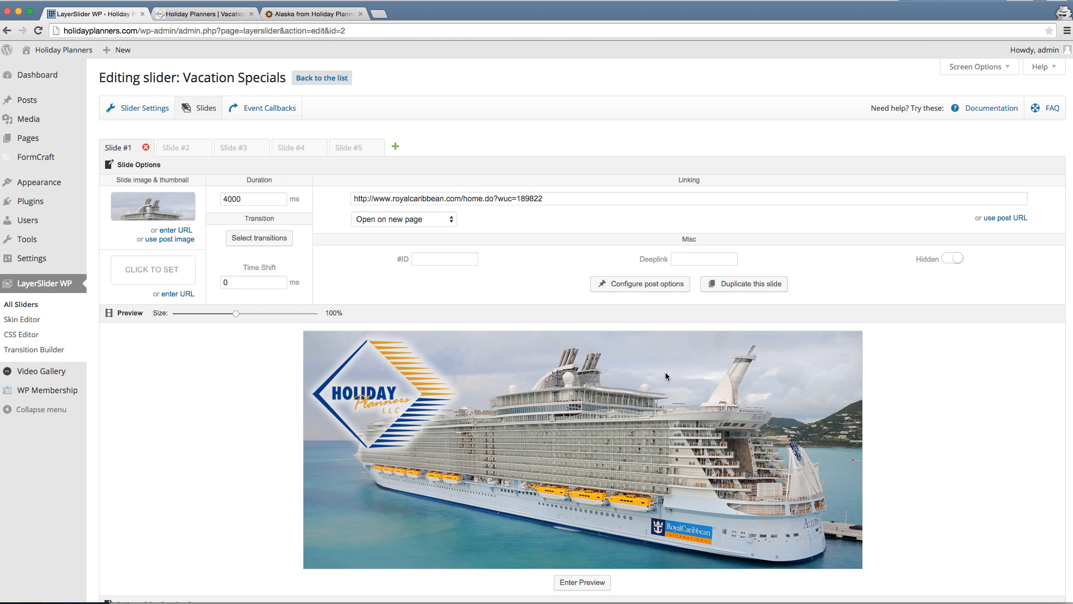
{"action": "mouse_move", "coordinate": [723, 376]}
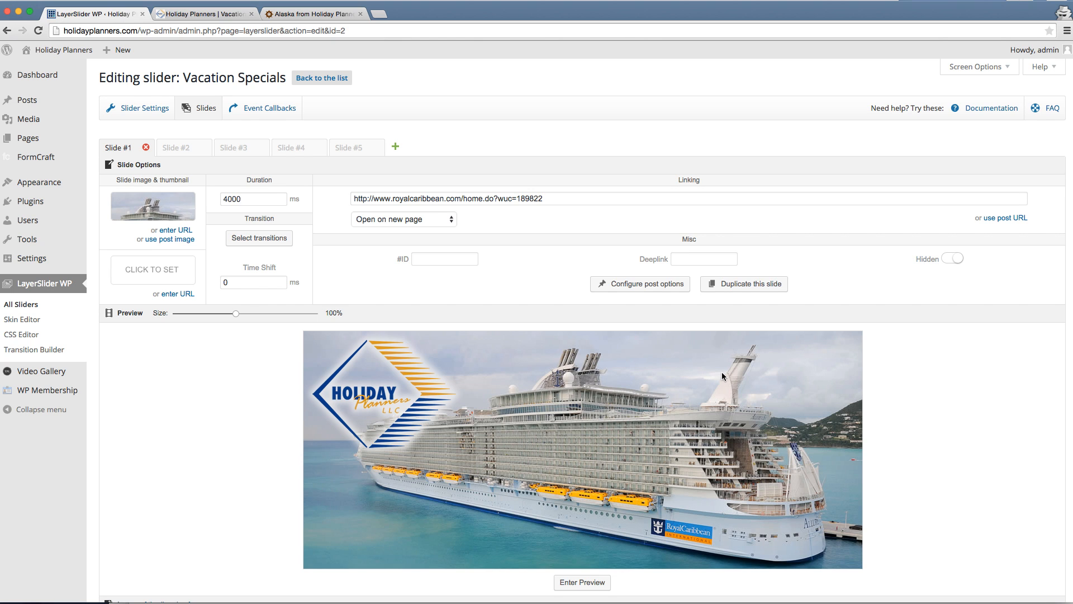
{"action": "mouse_move", "coordinate": [533, 532]}
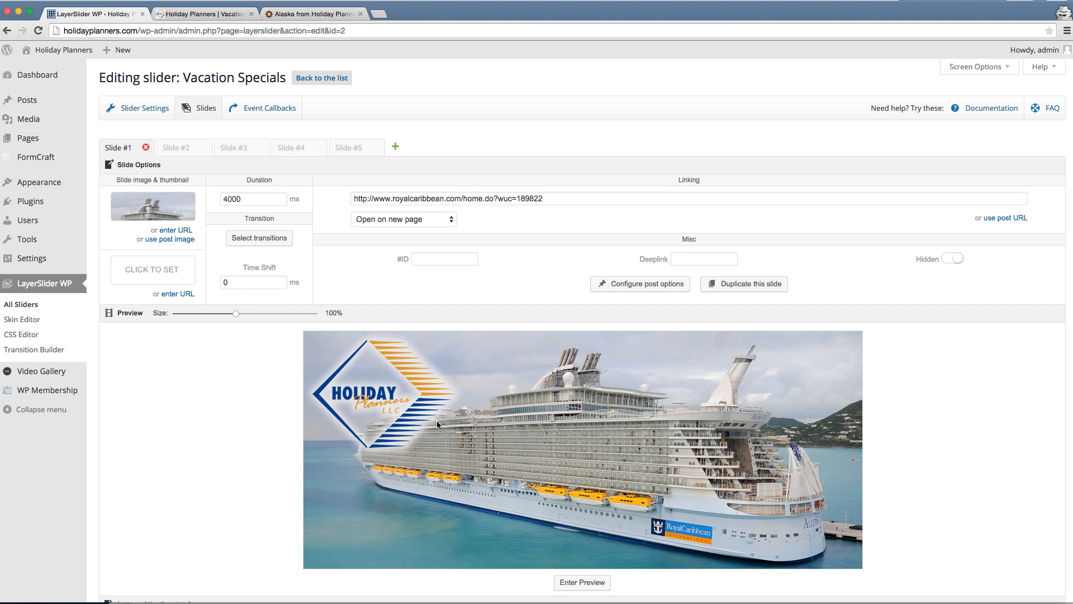
{"action": "mouse_move", "coordinate": [499, 400]}
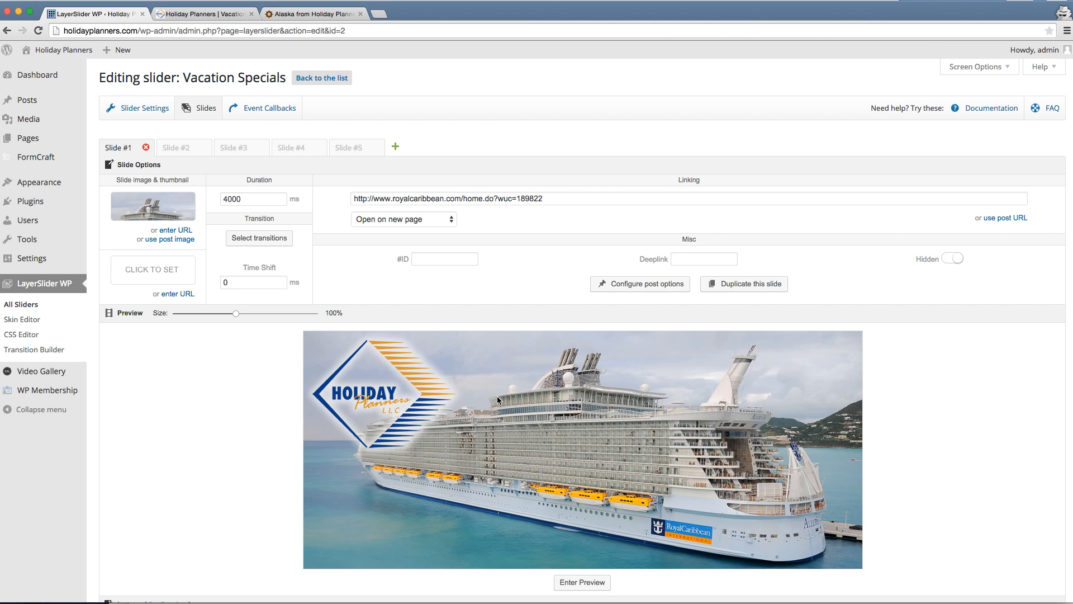
{"action": "mouse_move", "coordinate": [371, 465]}
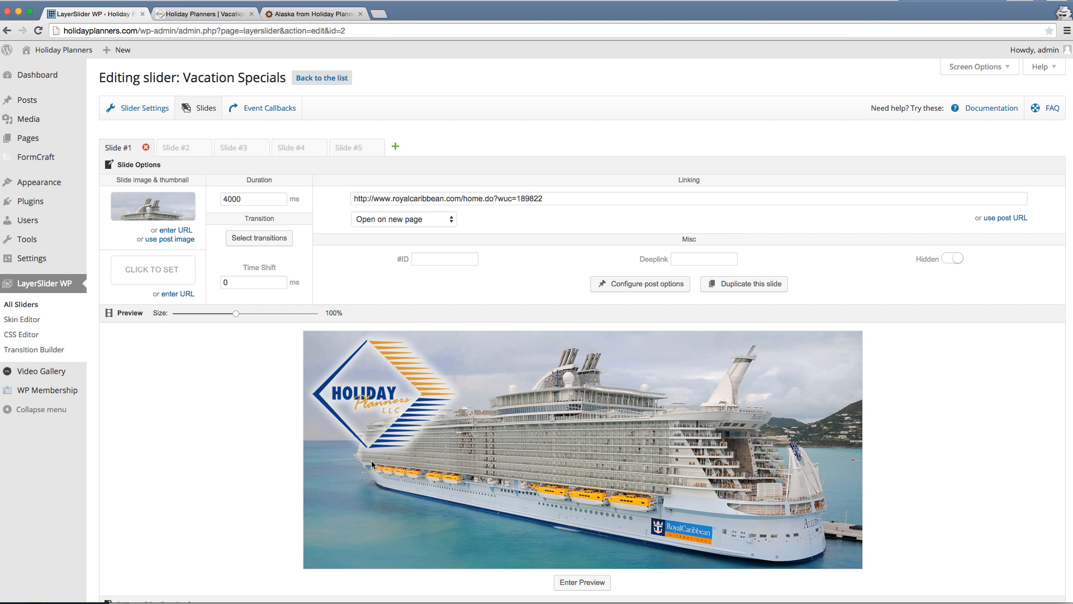
{"action": "mouse_move", "coordinate": [758, 406]}
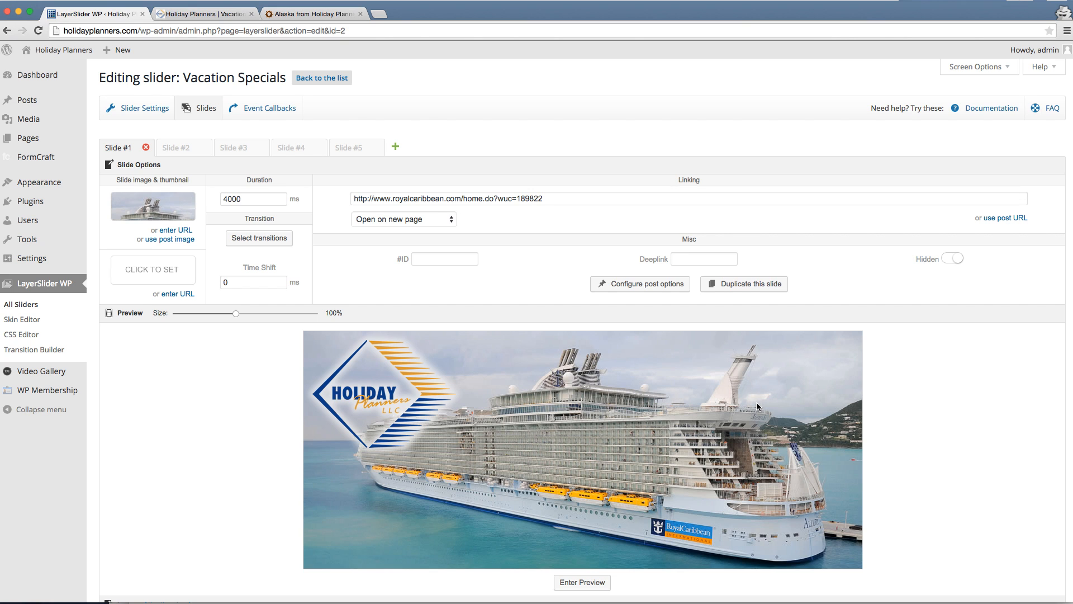
{"action": "mouse_move", "coordinate": [523, 406]}
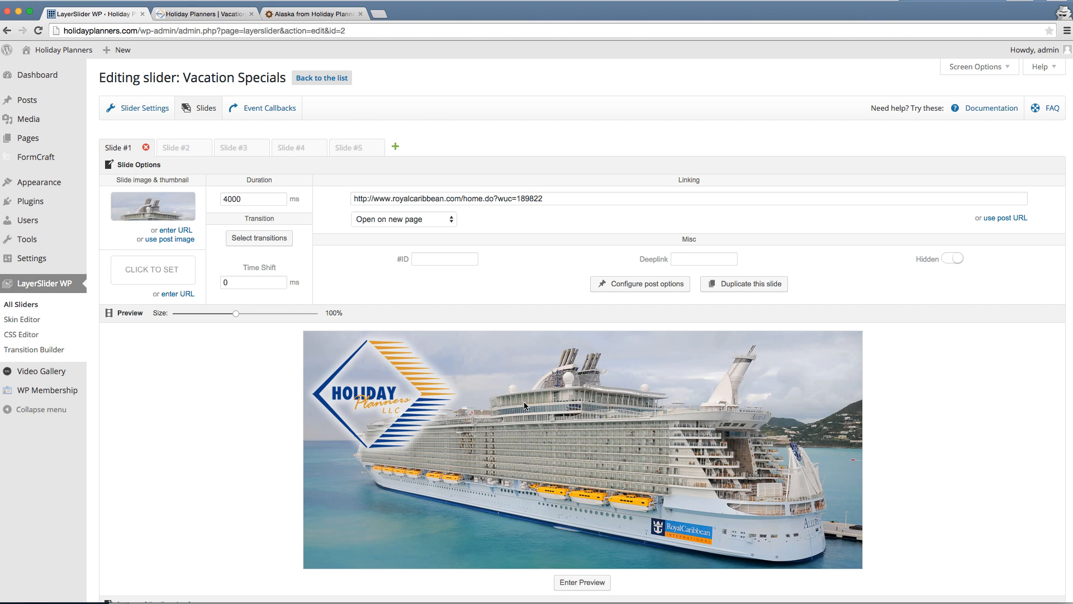
{"action": "mouse_move", "coordinate": [793, 421]}
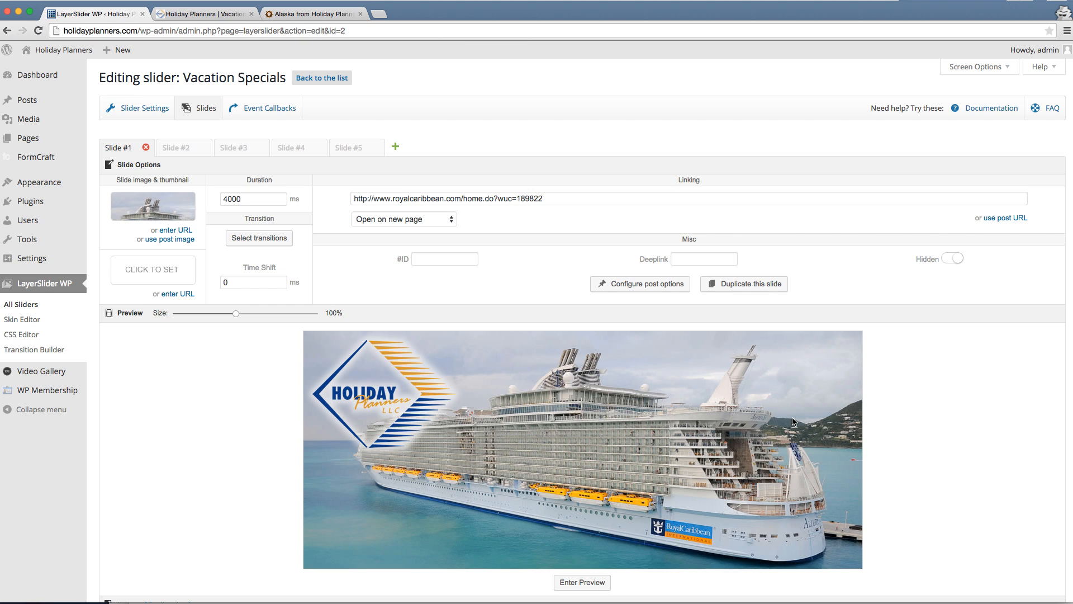
{"action": "mouse_move", "coordinate": [792, 421]}
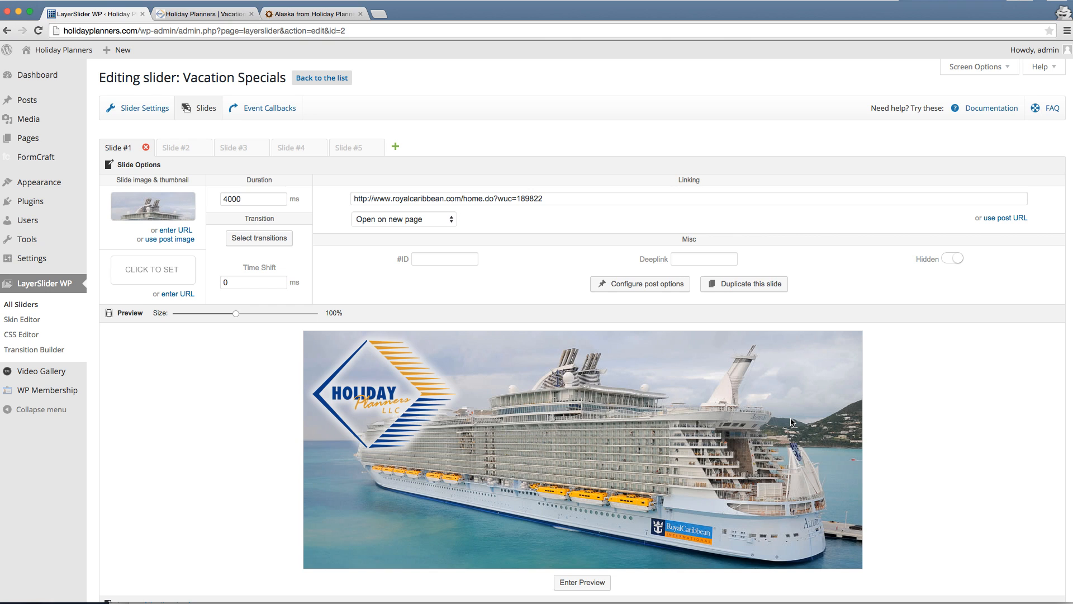
{"action": "mouse_move", "coordinate": [542, 425]}
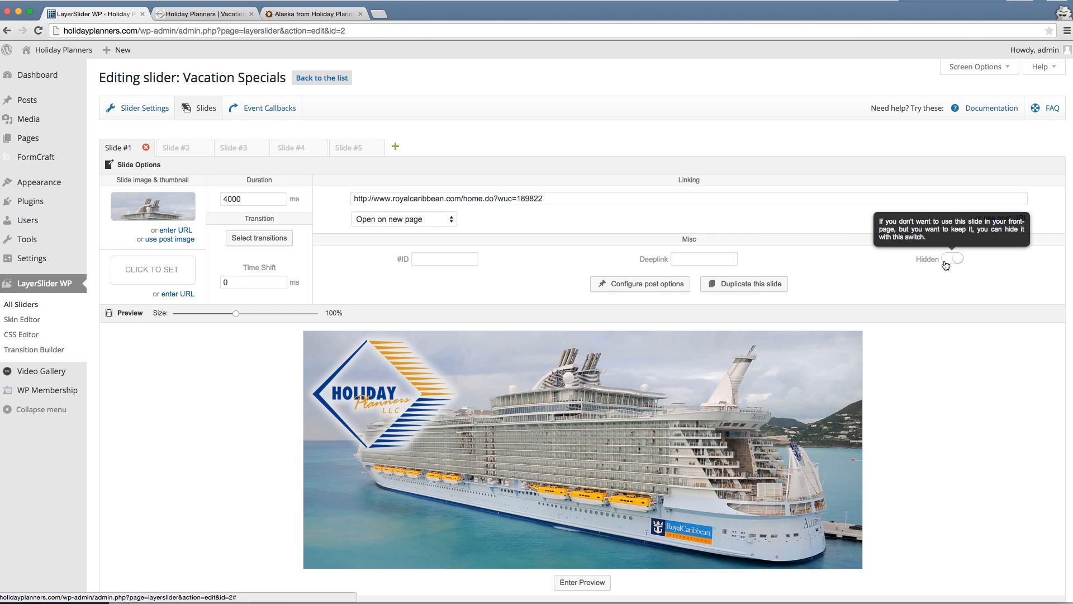
{"action": "mouse_move", "coordinate": [446, 192]}
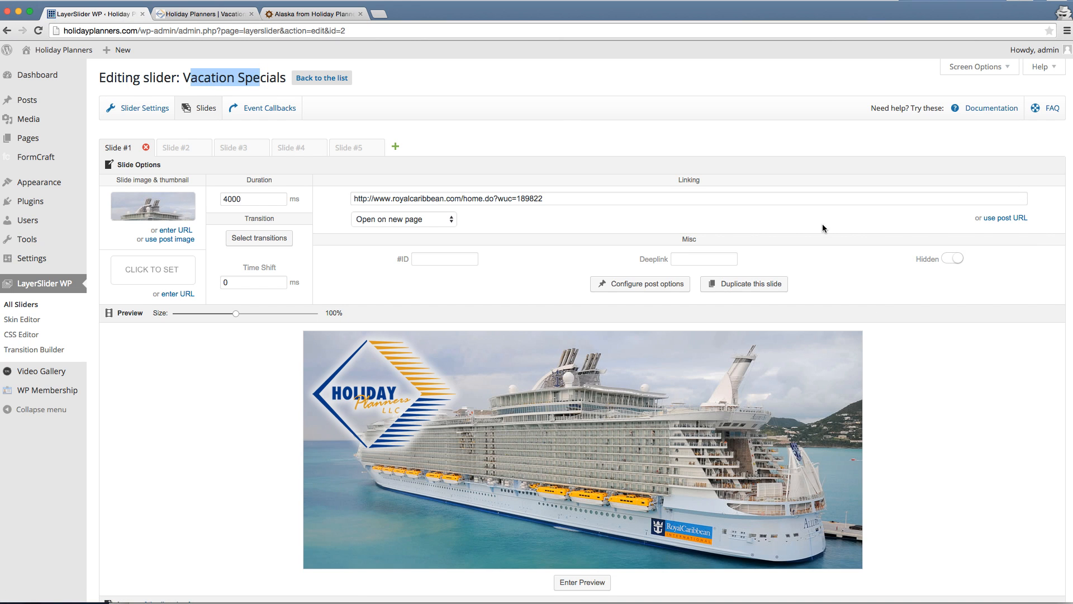
{"action": "mouse_move", "coordinate": [952, 258]}
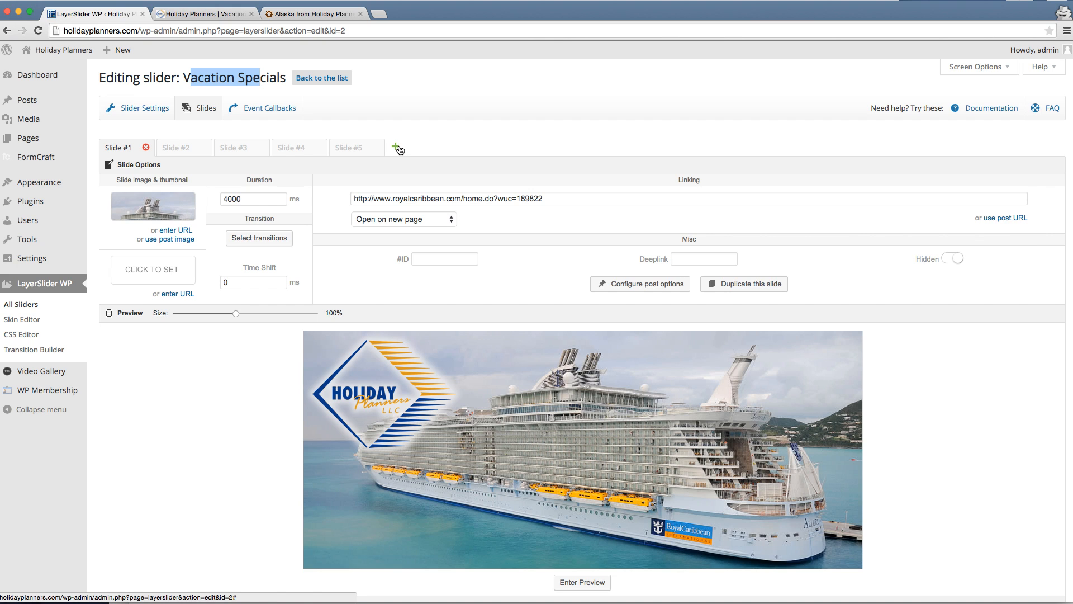
{"action": "mouse_move", "coordinate": [397, 148]}
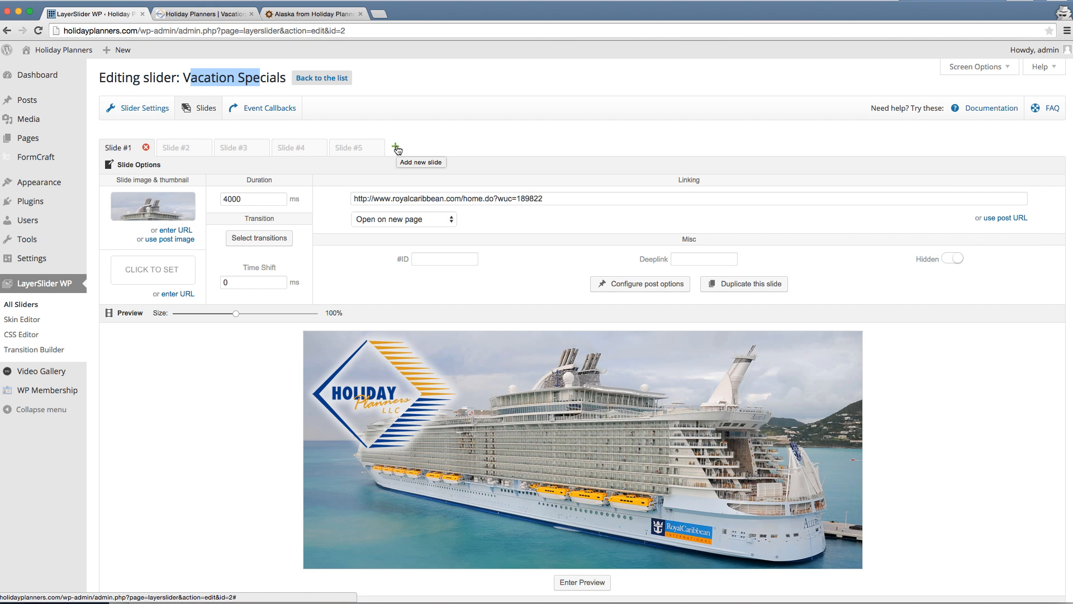
Add a new empty Slide #6 to Vacation Specials with the green plus next to Slide #5
{"action": "left_click", "coordinate": [396, 147]}
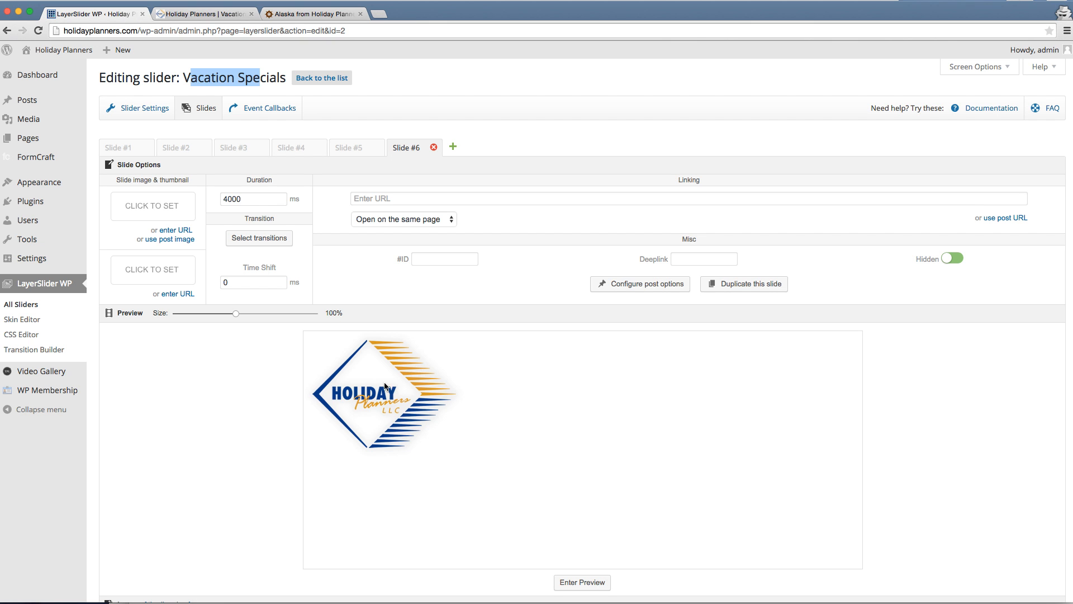
{"action": "scroll", "scroll_direction": "down", "scroll_amount": 3}
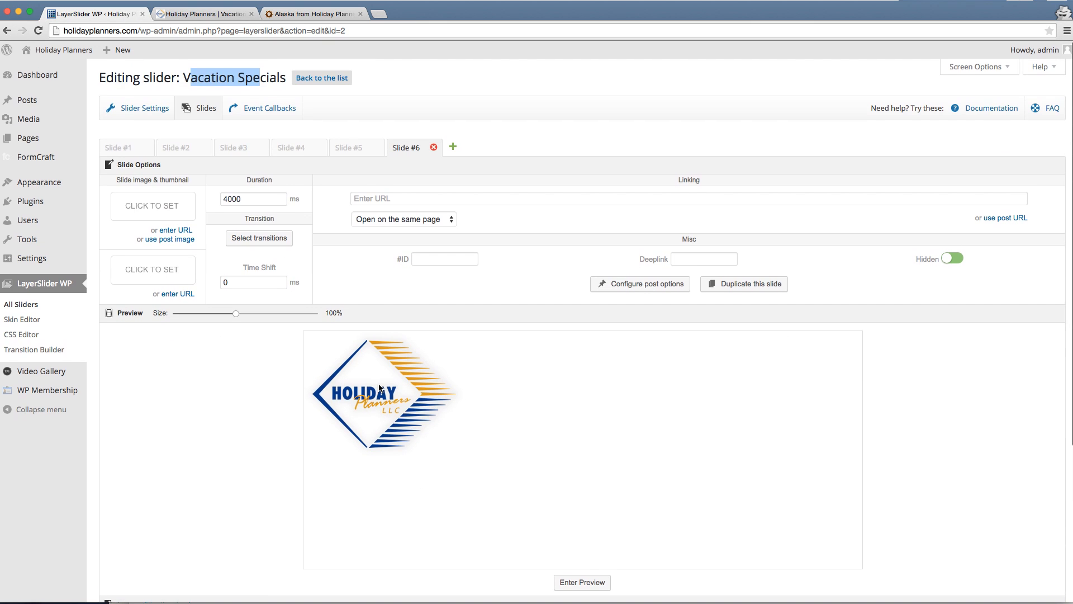
{"action": "mouse_move", "coordinate": [426, 397]}
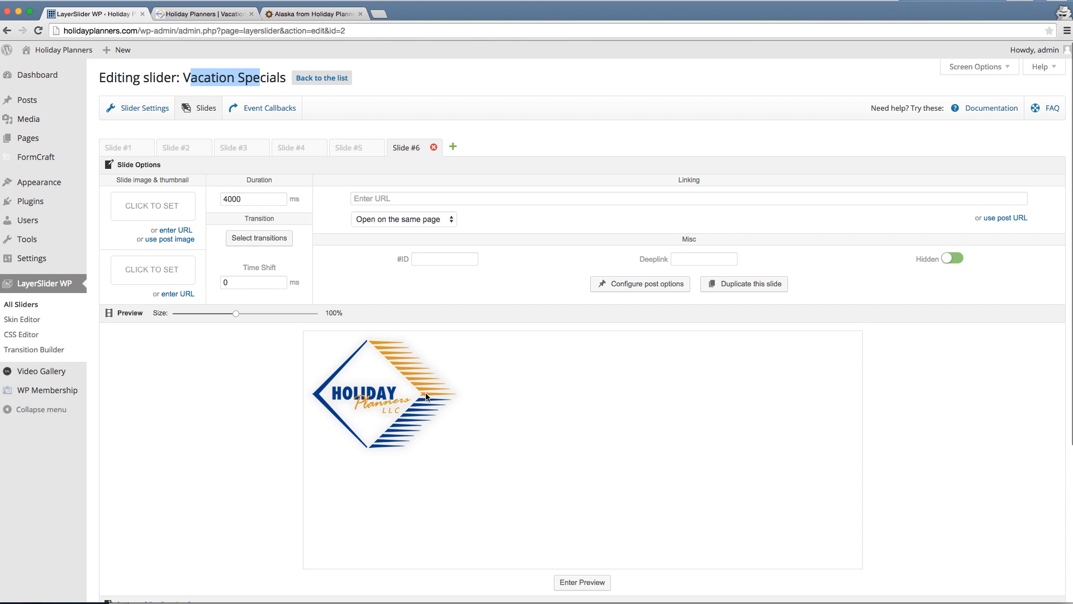
{"action": "mouse_move", "coordinate": [400, 409]}
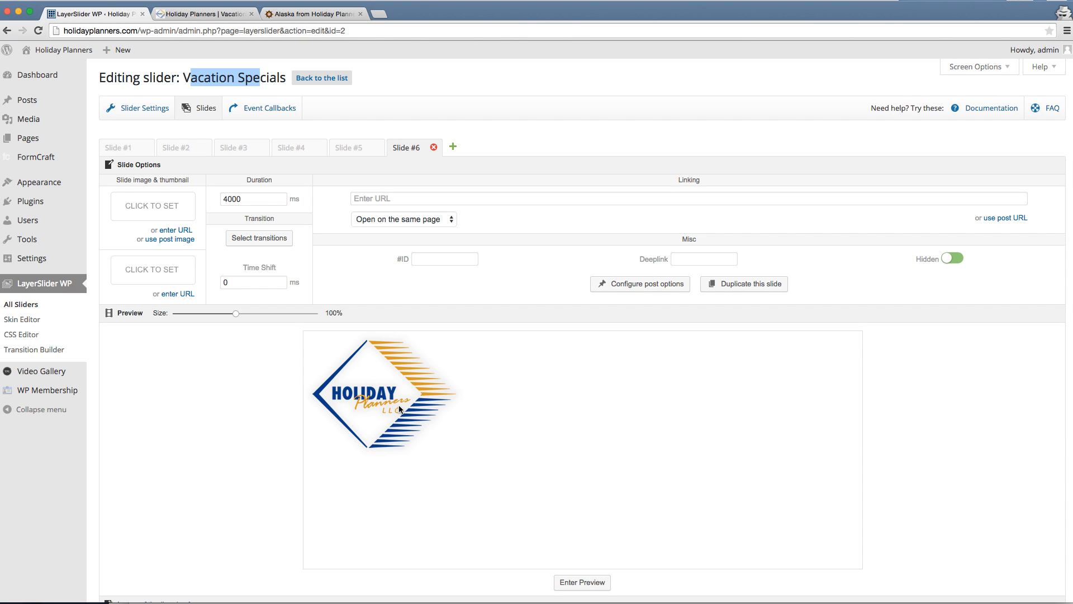
{"action": "mouse_move", "coordinate": [378, 443]}
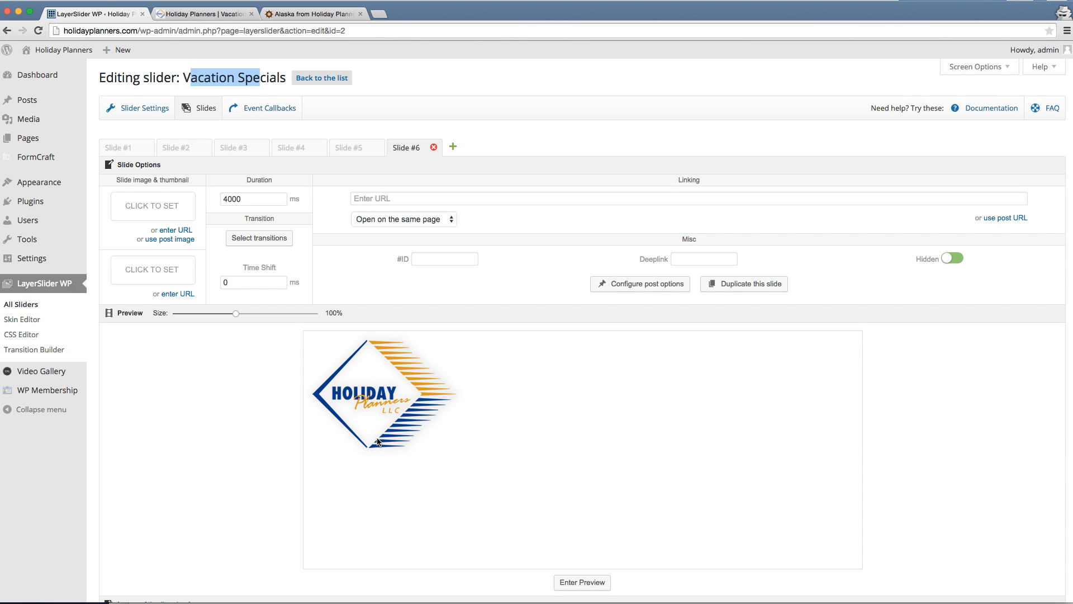
{"action": "mouse_move", "coordinate": [451, 451]}
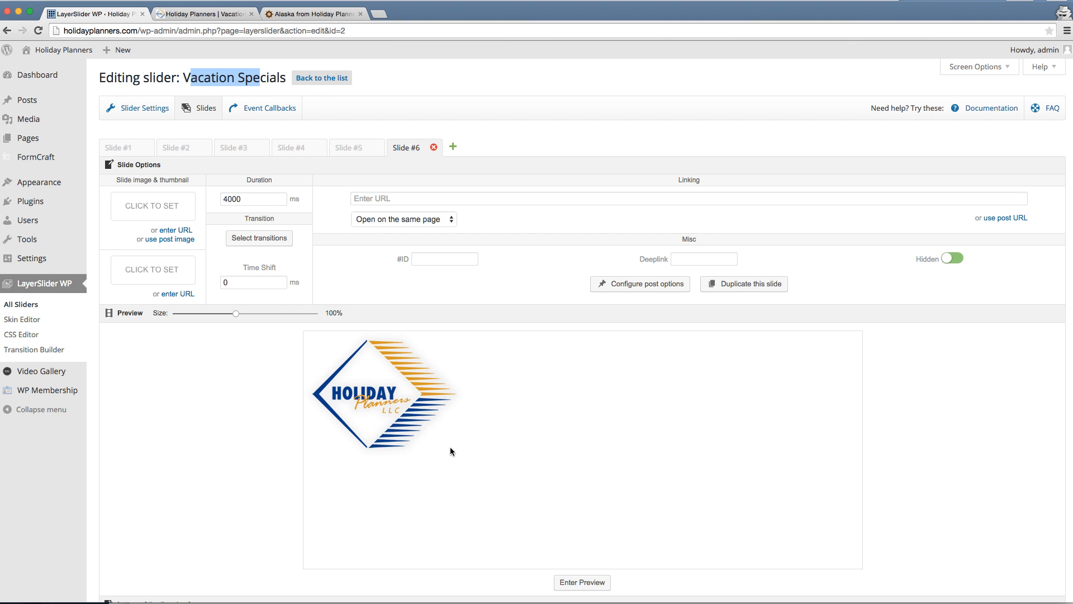
{"action": "mouse_move", "coordinate": [565, 495]}
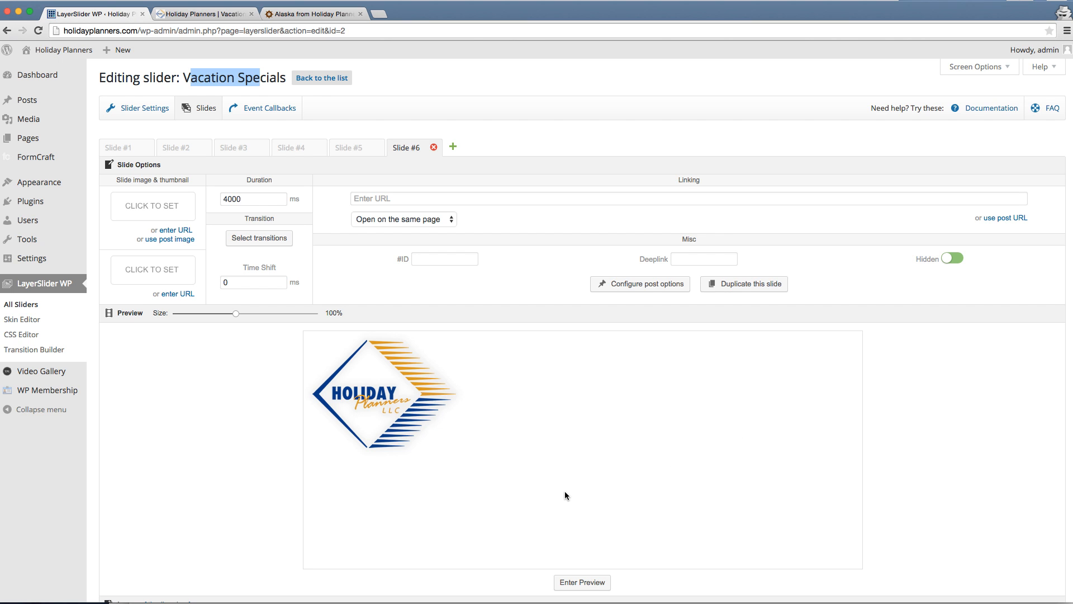
{"action": "mouse_move", "coordinate": [742, 444]}
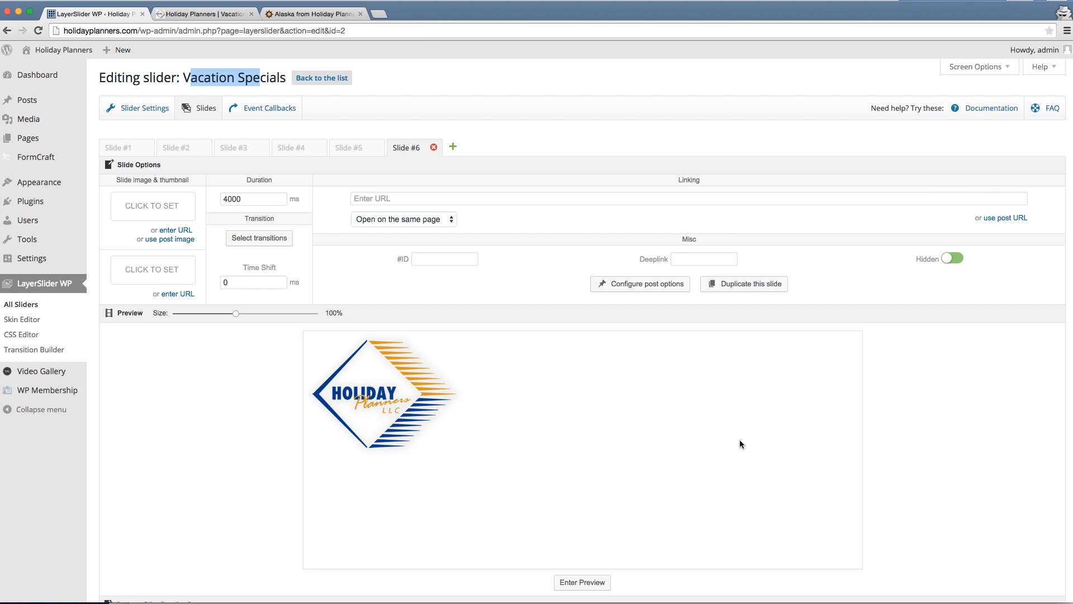
{"action": "mouse_move", "coordinate": [736, 447]}
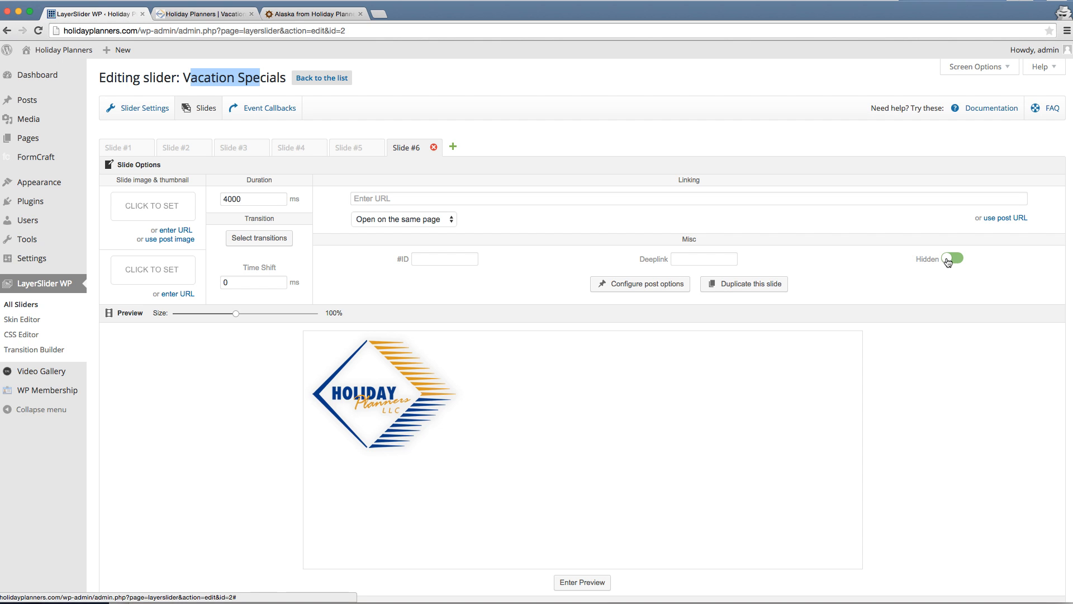
{"action": "left_click", "coordinate": [950, 258]}
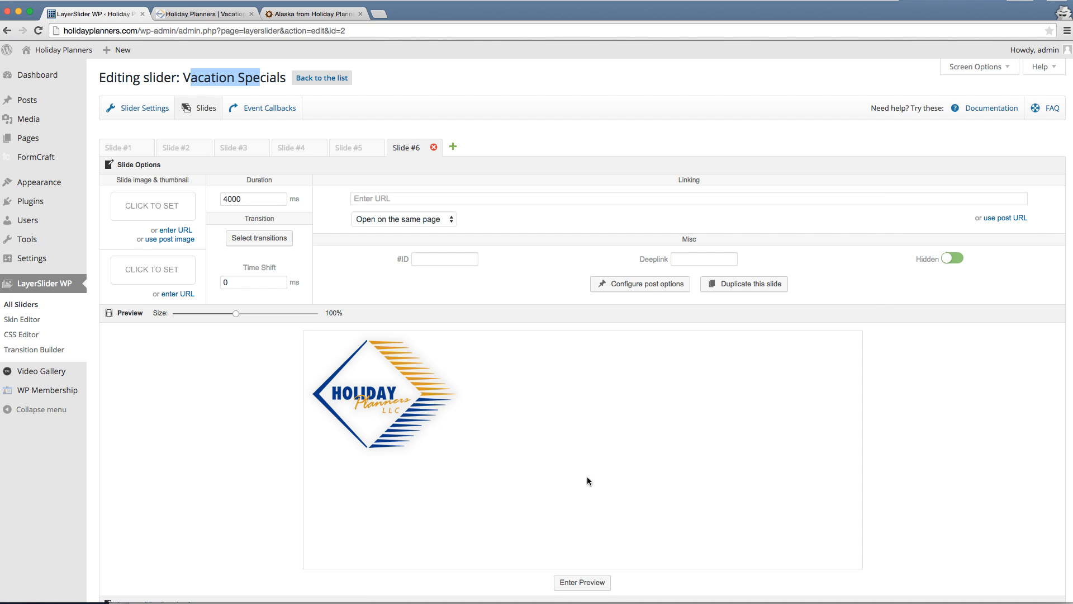
{"action": "mouse_move", "coordinate": [903, 332]}
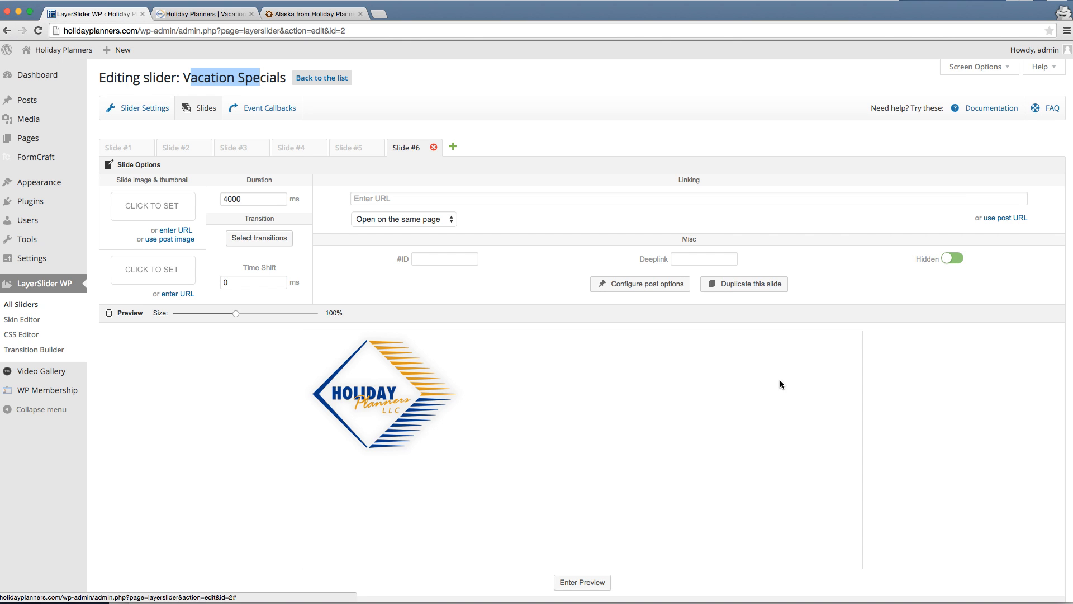
{"action": "mouse_move", "coordinate": [771, 392]}
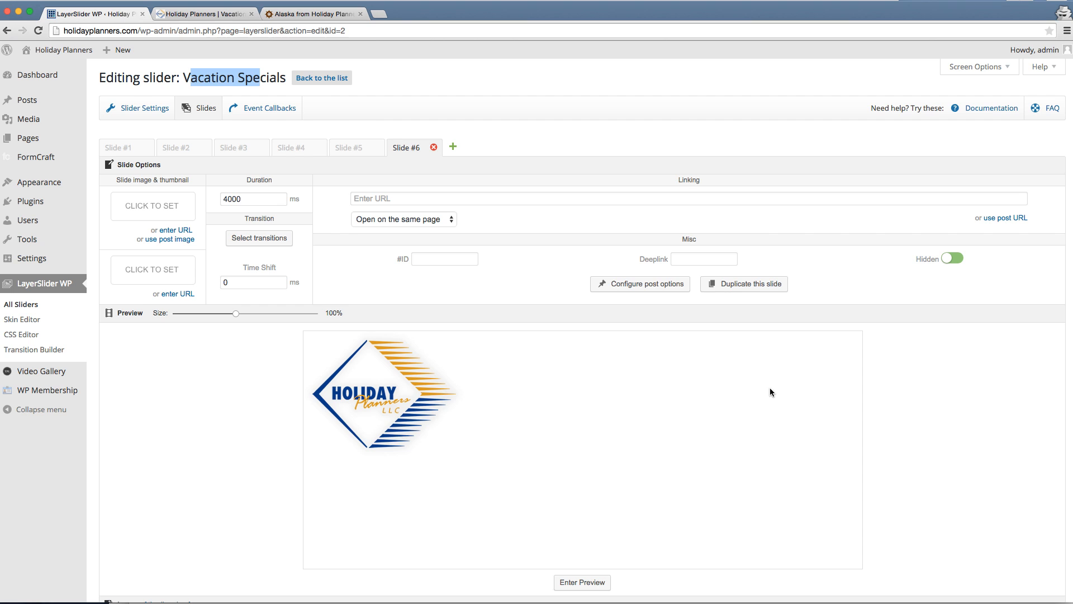
{"action": "mouse_move", "coordinate": [656, 469]}
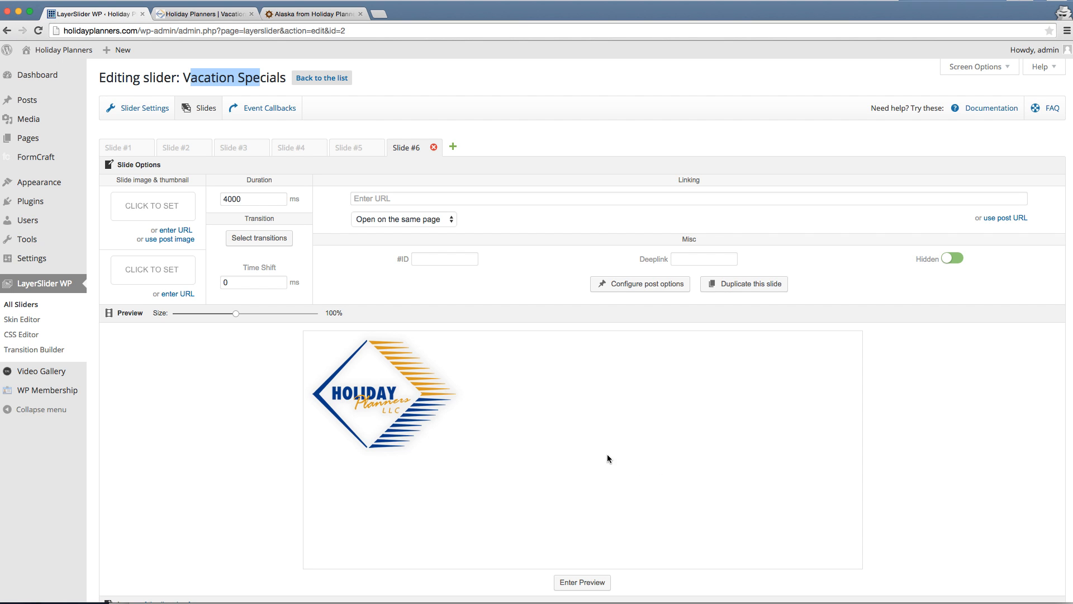
{"action": "mouse_move", "coordinate": [621, 419]}
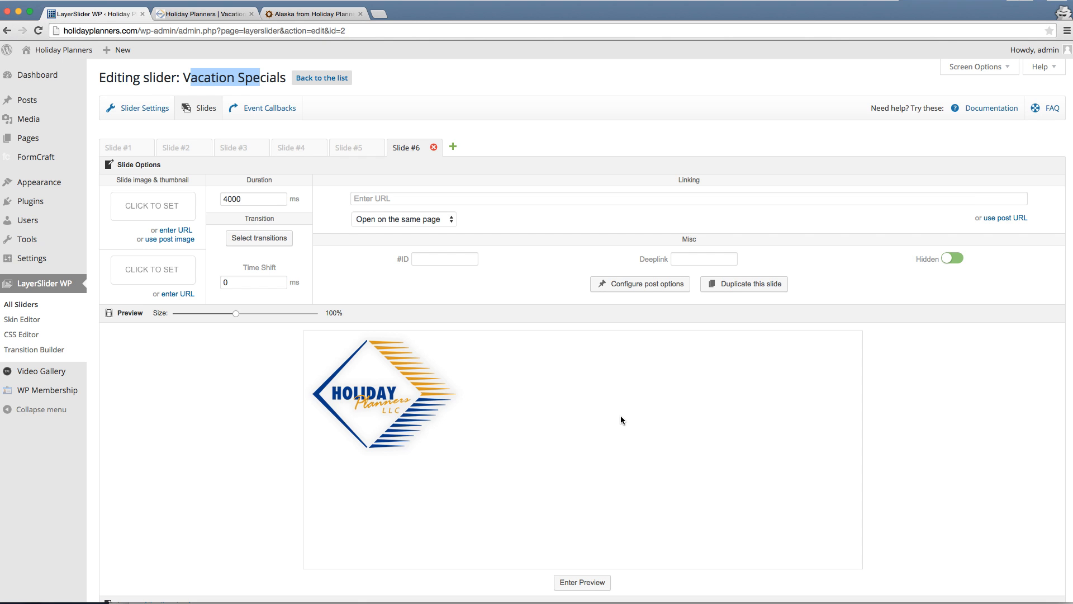
{"action": "mouse_move", "coordinate": [929, 297]}
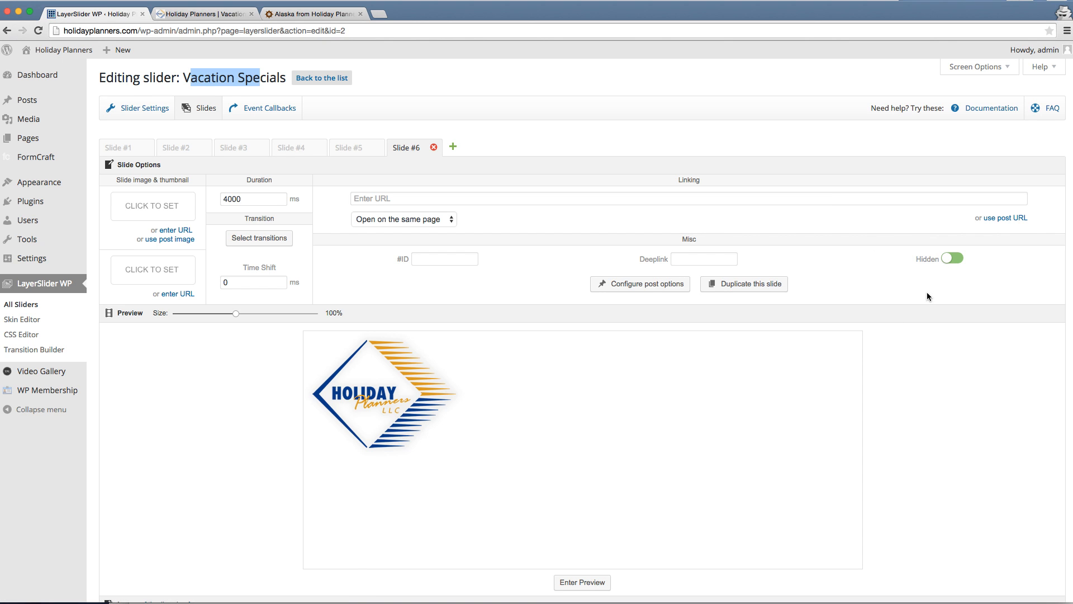
{"action": "mouse_move", "coordinate": [950, 258]}
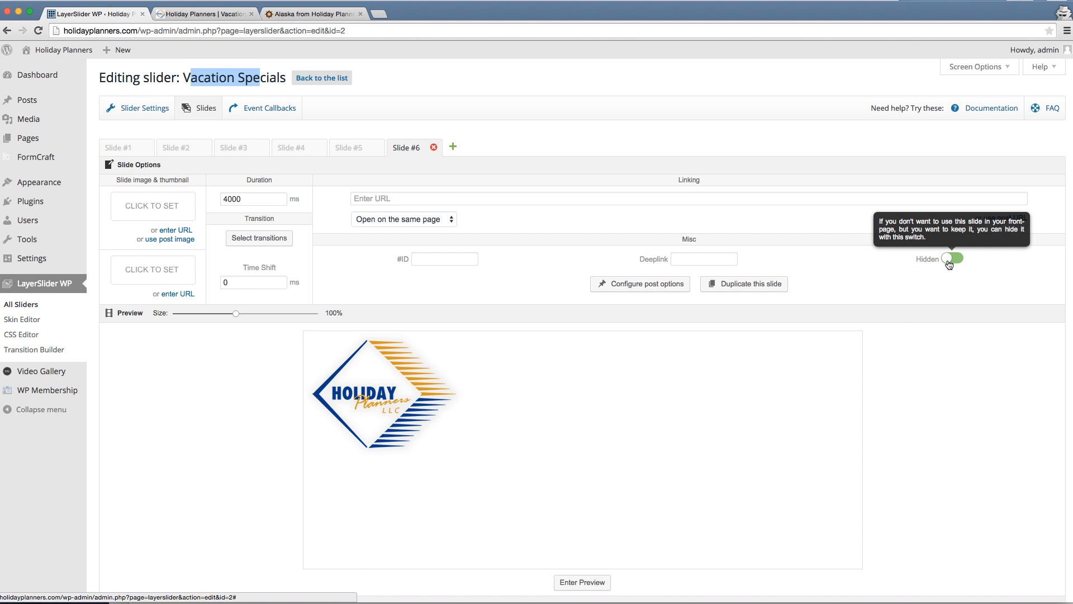